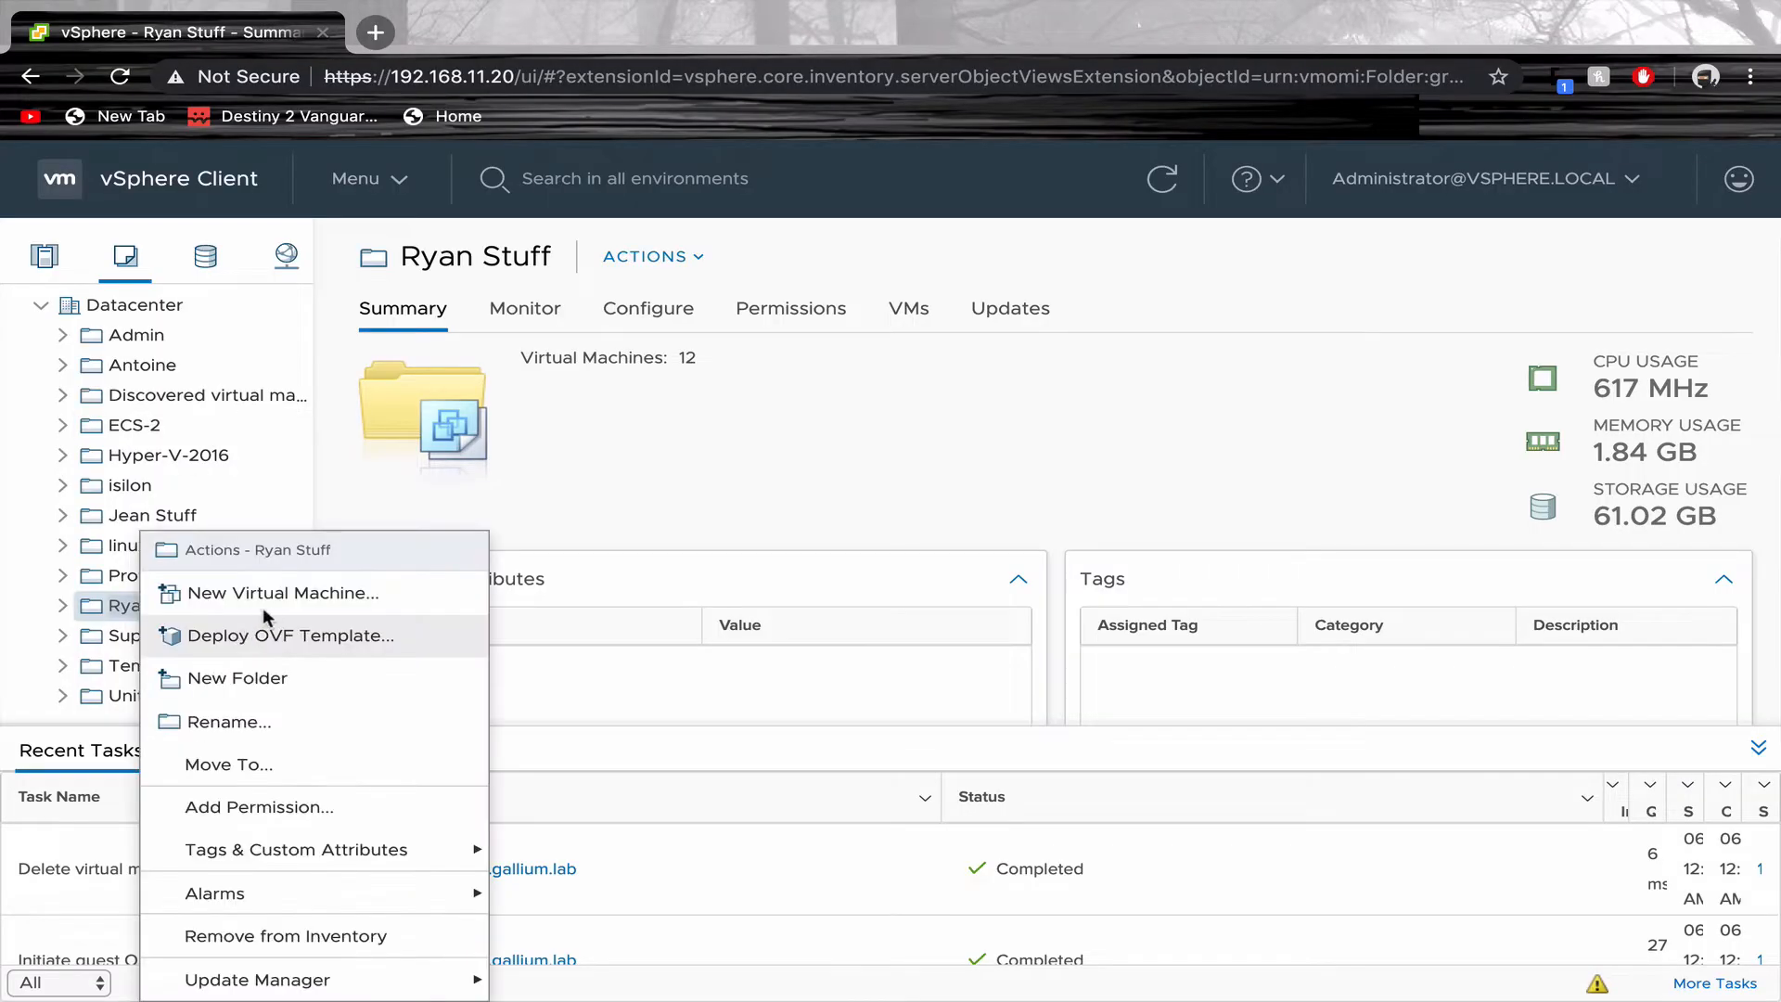
- Deploy an OVF template into Ryan Stuff from the AVE URL and name the VM avamar18
left_click(291, 635)
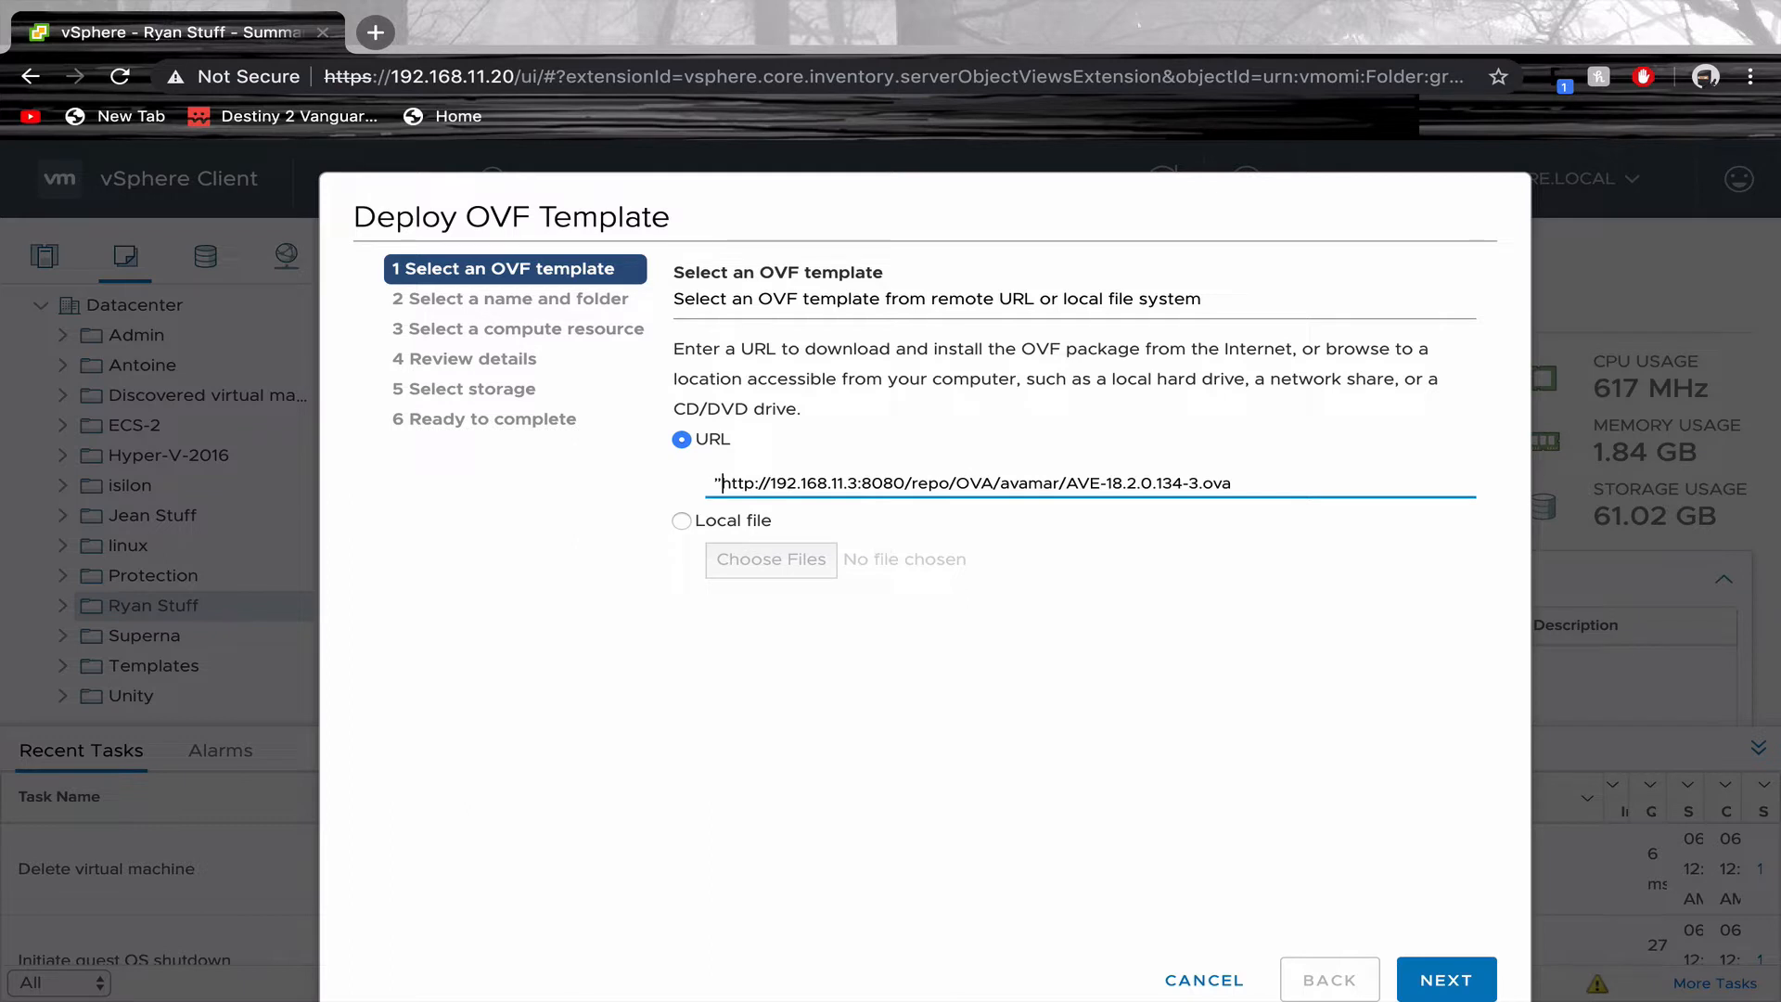
left_click(1446, 980)
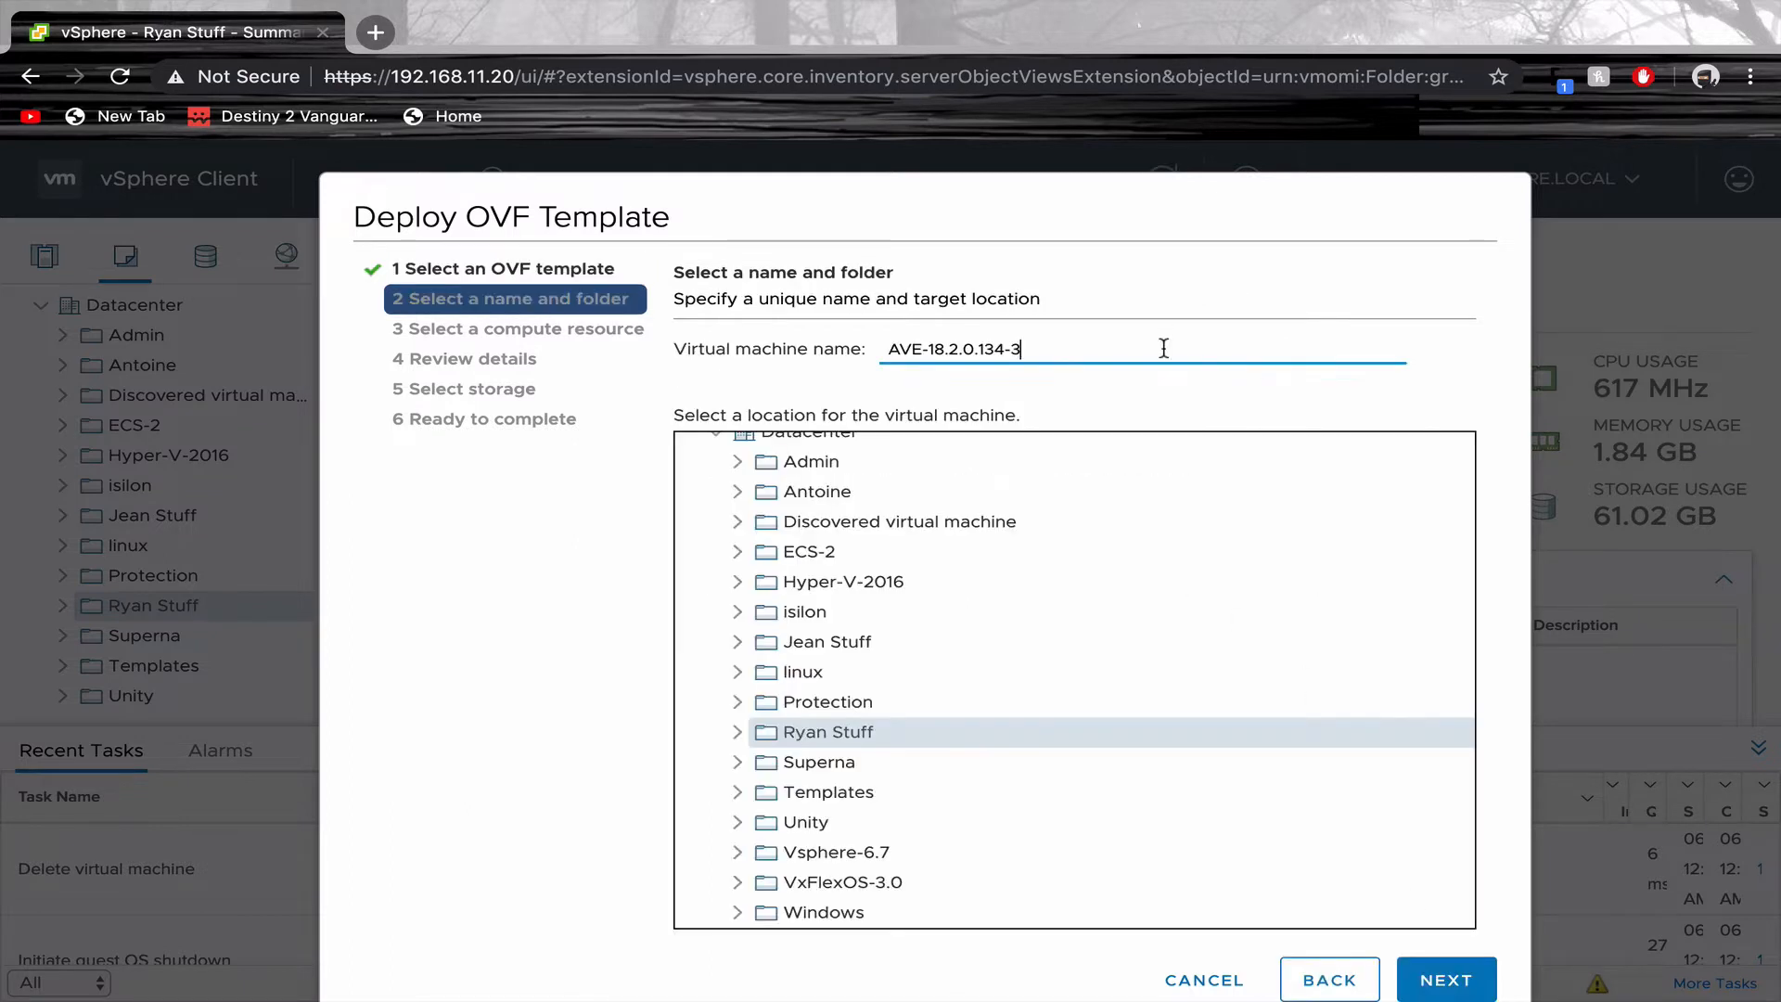
type("avamar18")
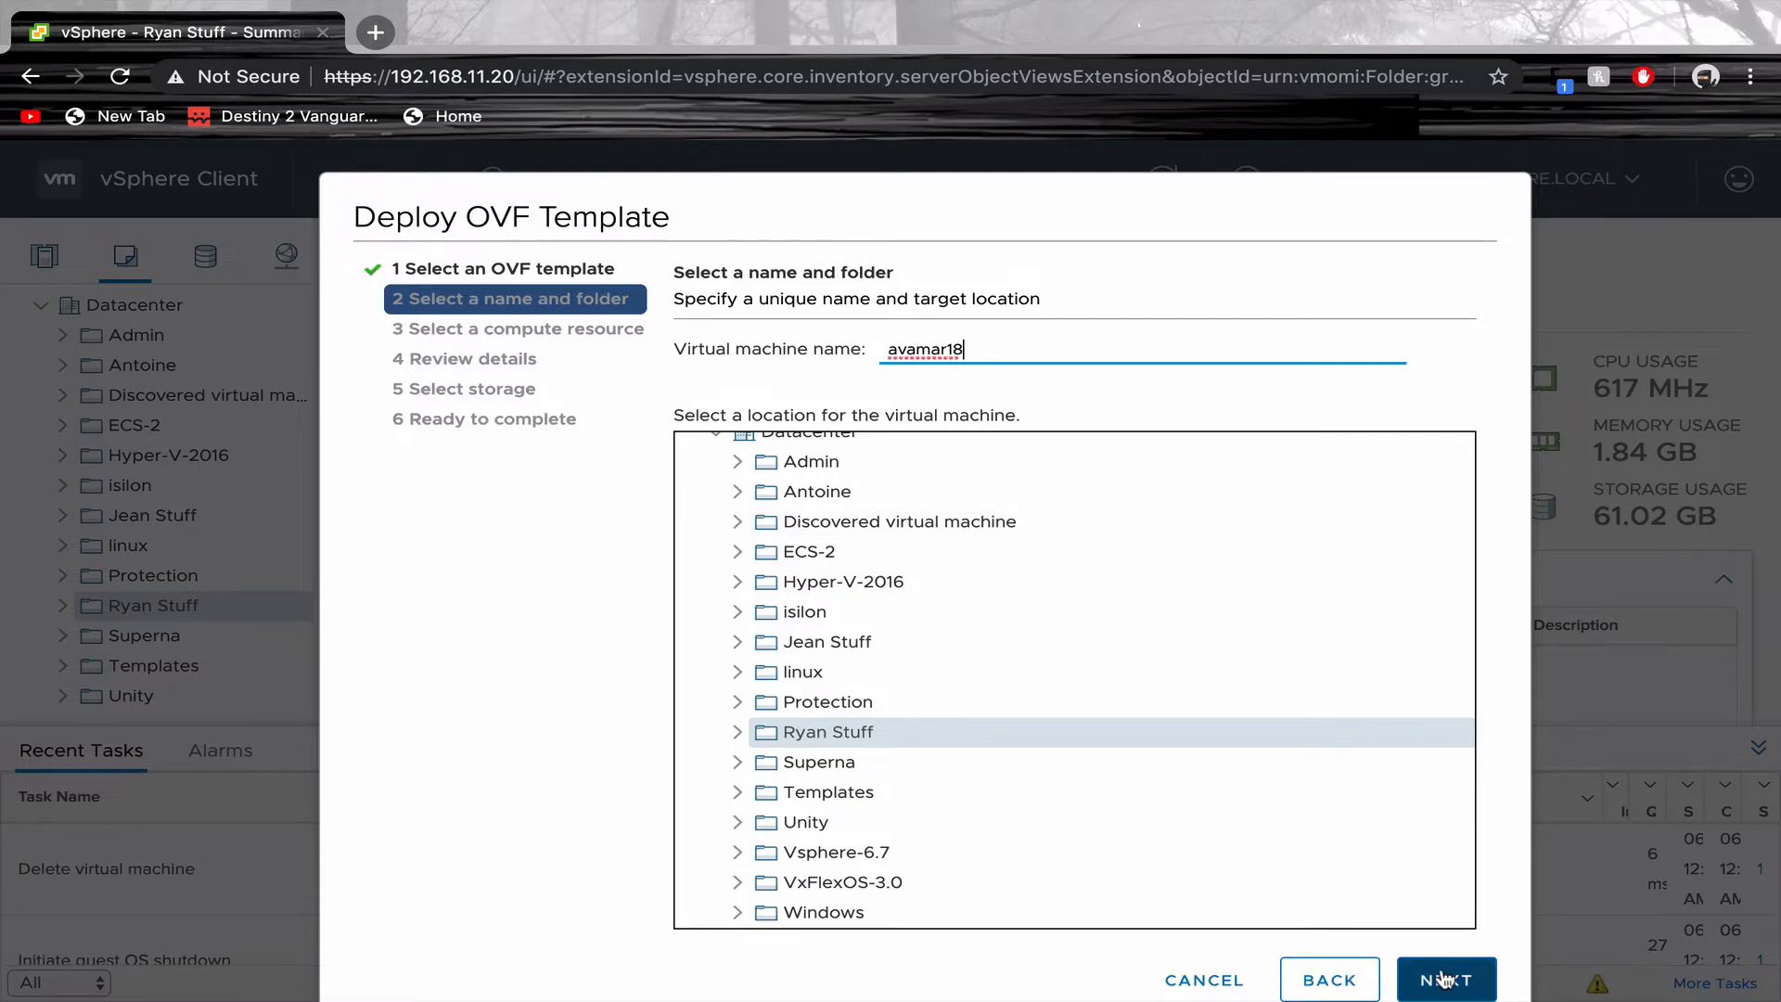
left_click(1445, 980)
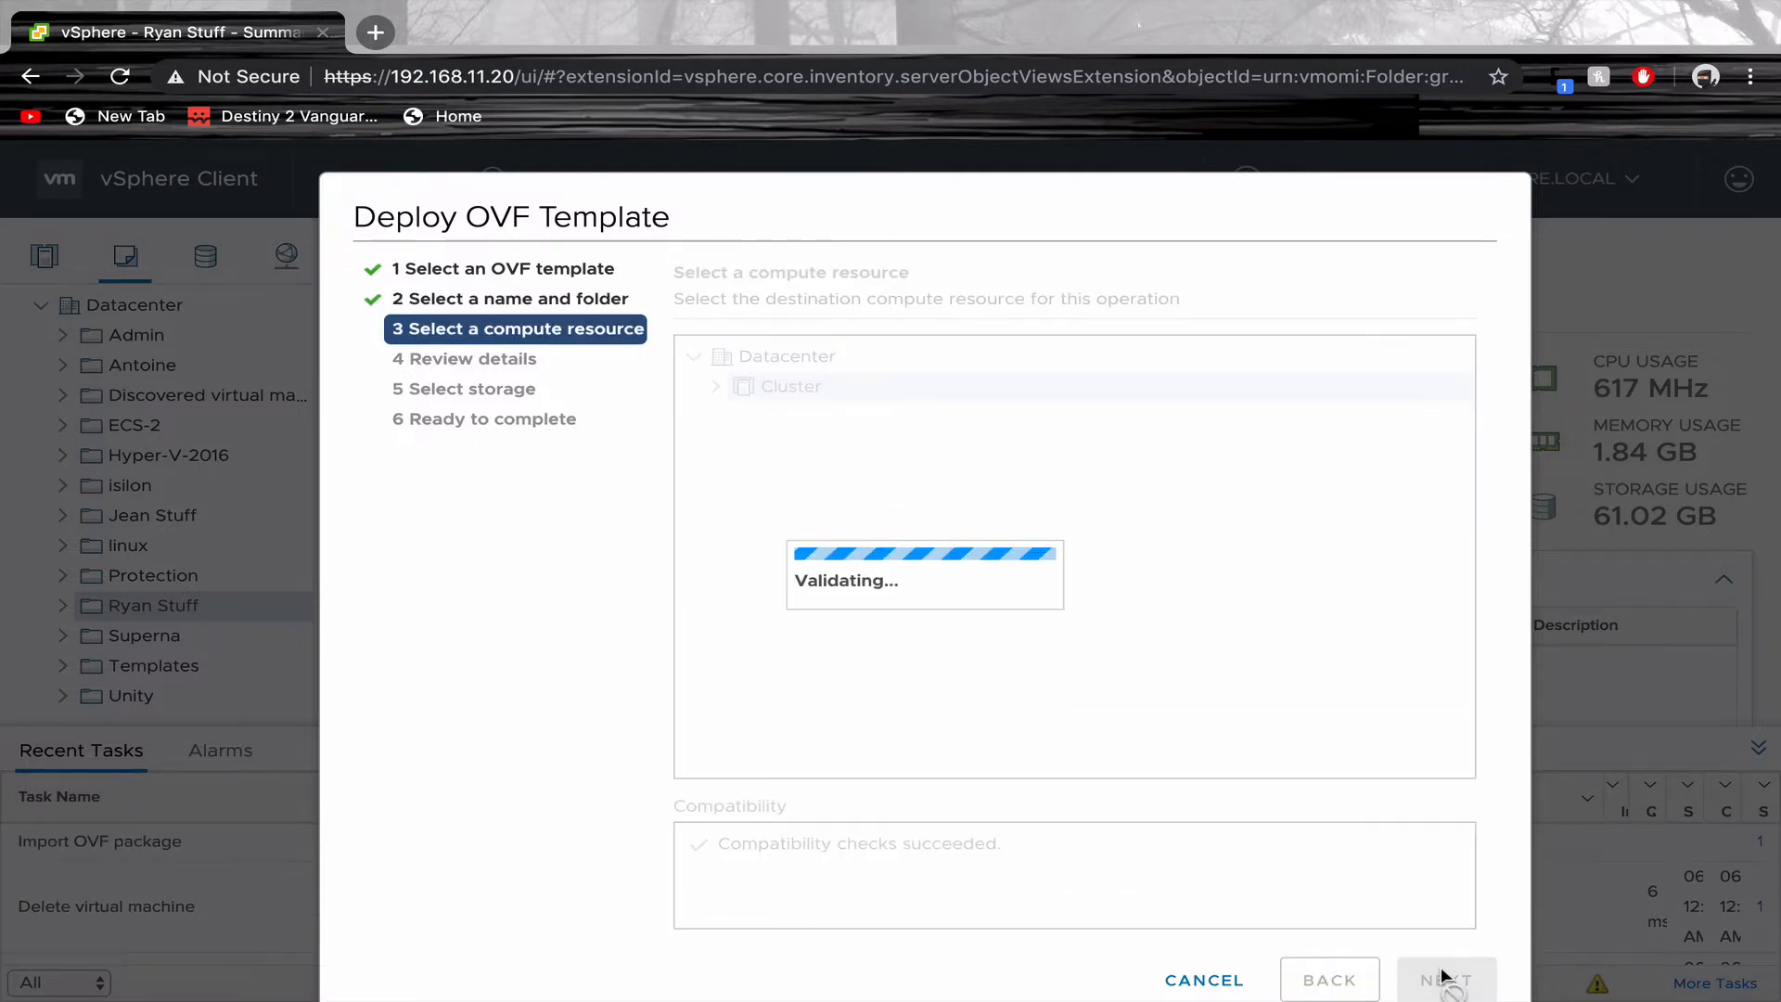
- Accept compute resource, review, license, storage and network defaults to reach template customization
left_click(1445, 980)
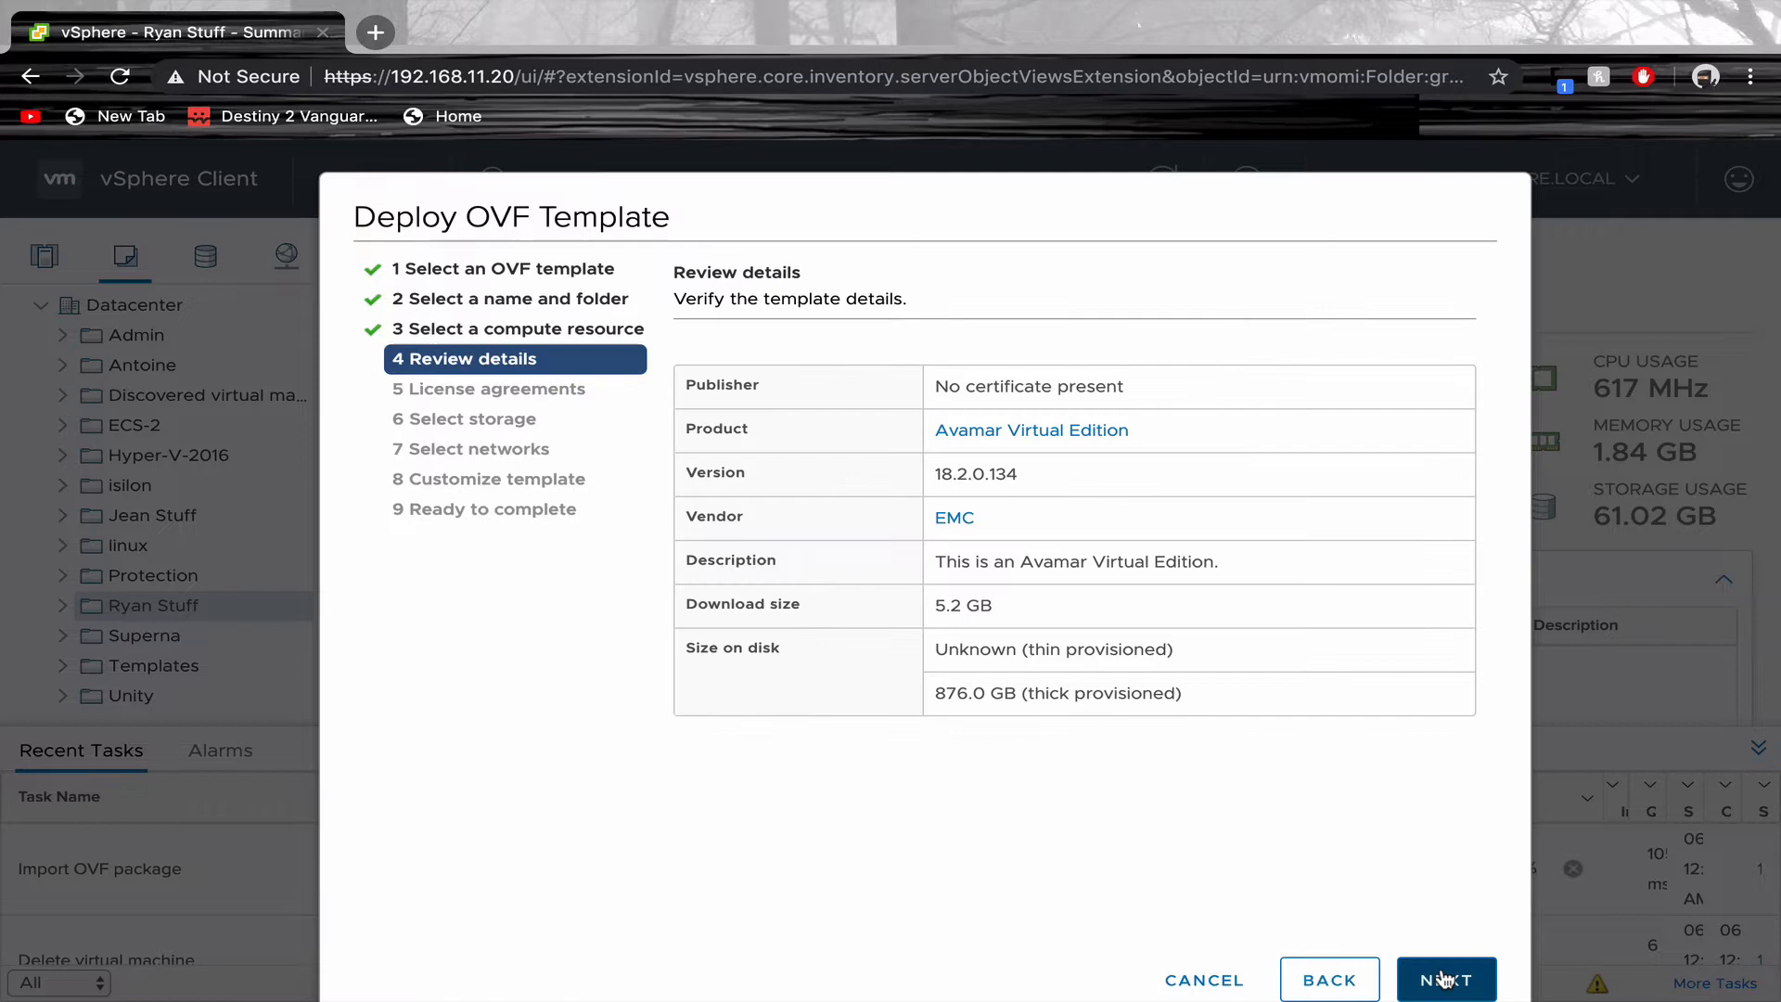
left_click(1446, 980)
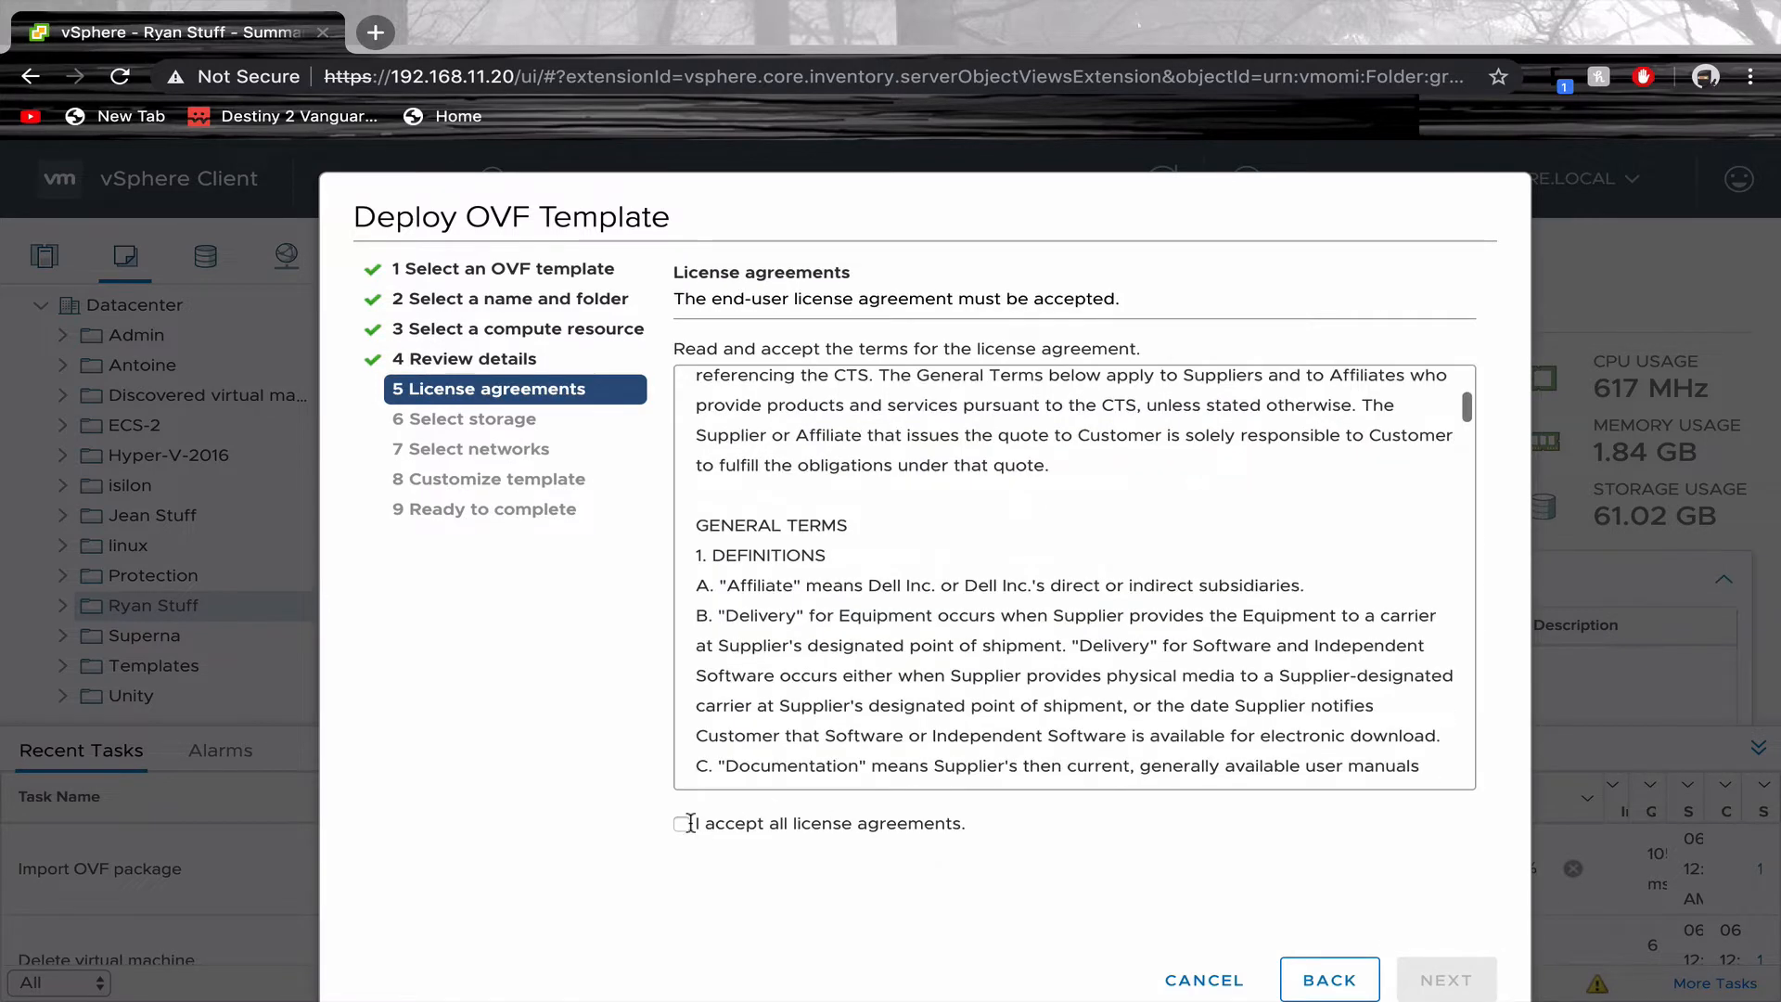
left_click(1445, 979)
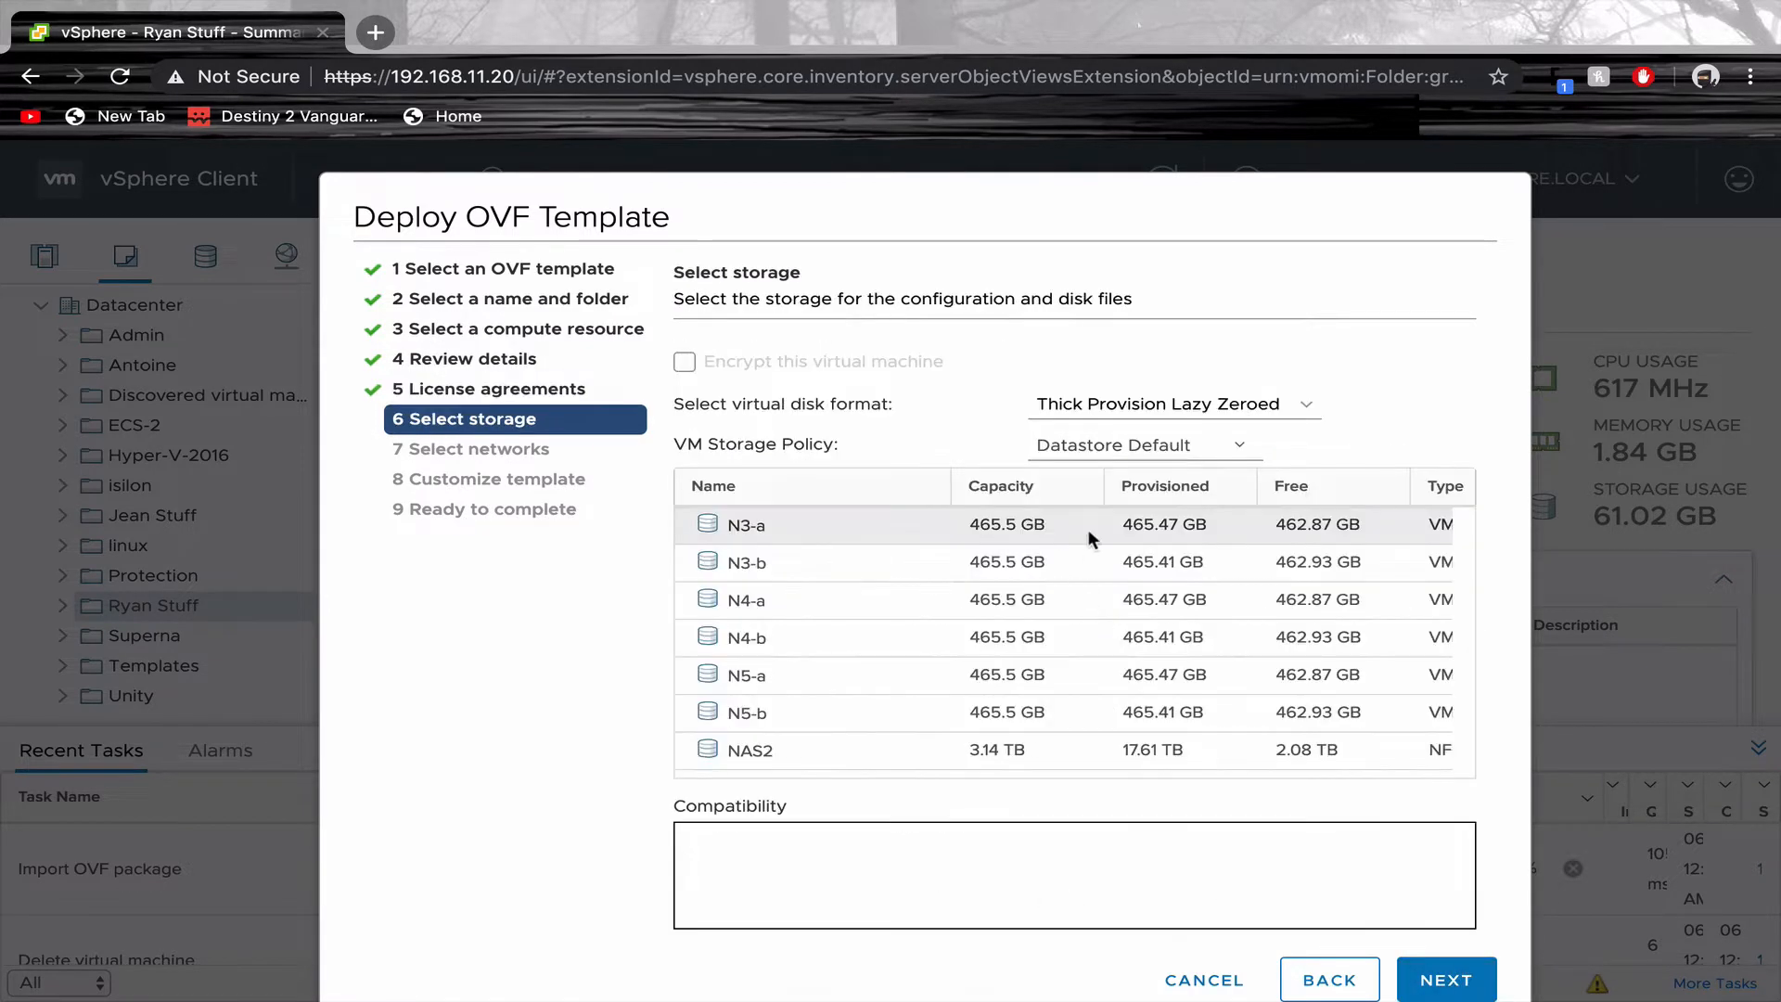
left_click(1443, 980)
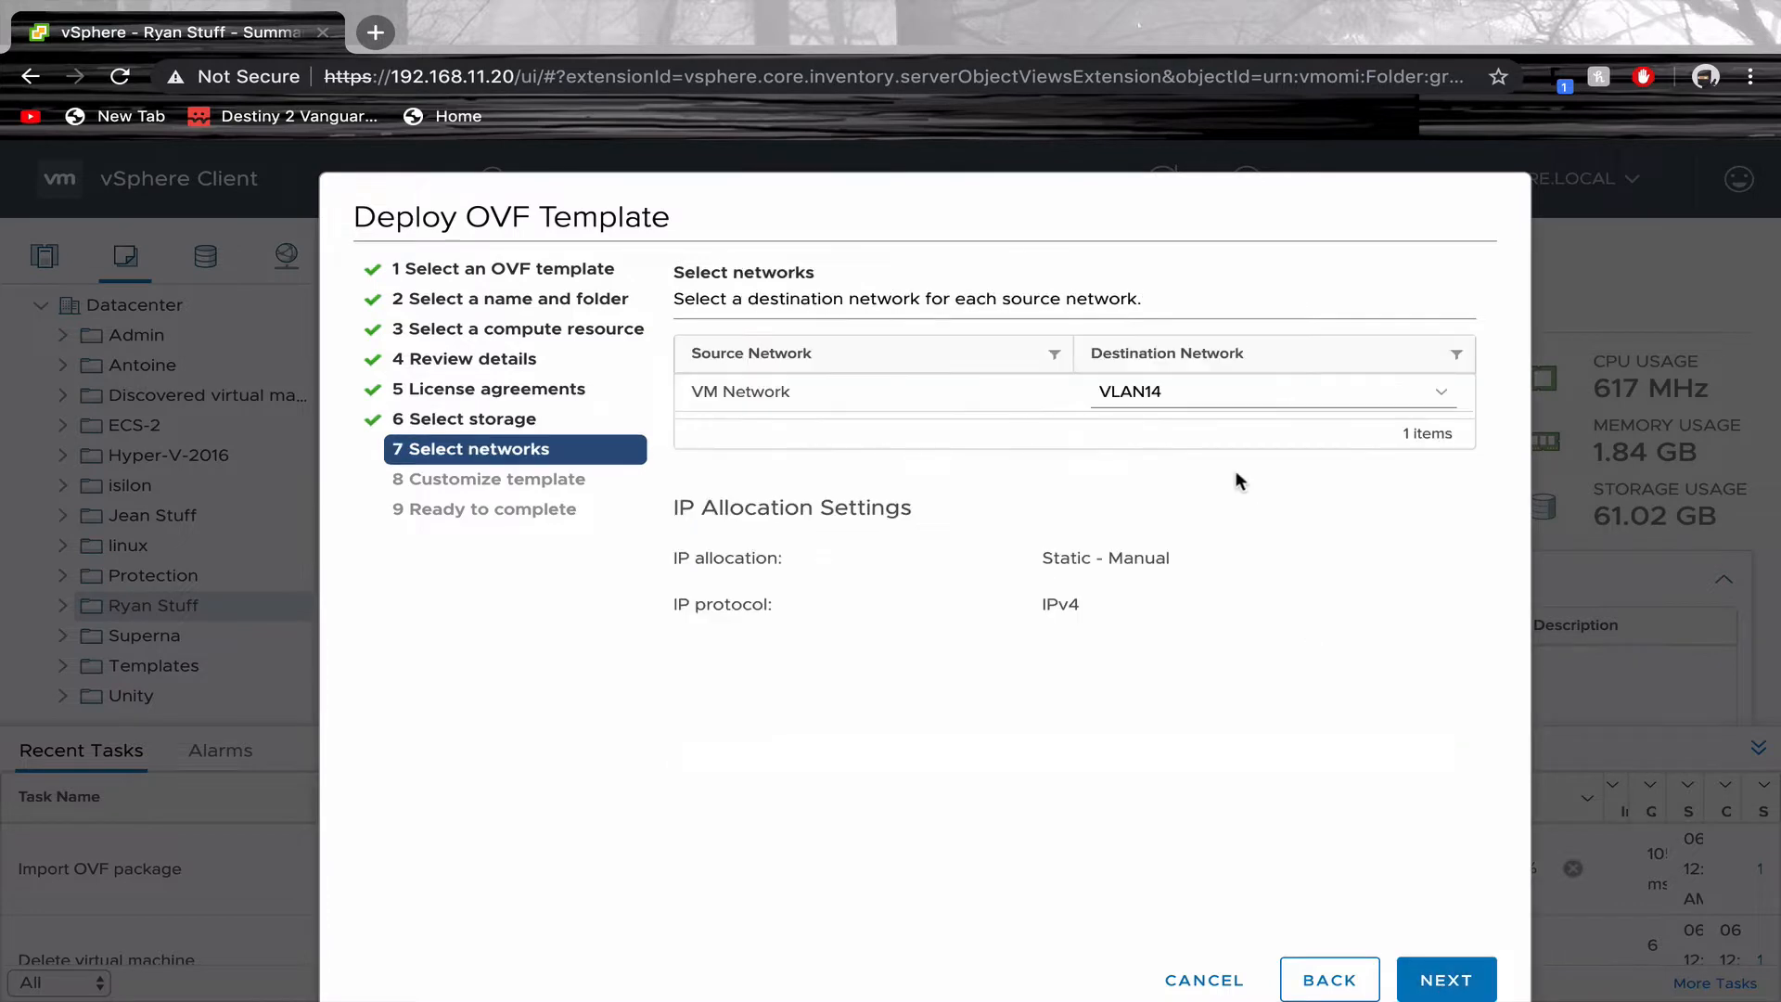
left_click(1445, 980)
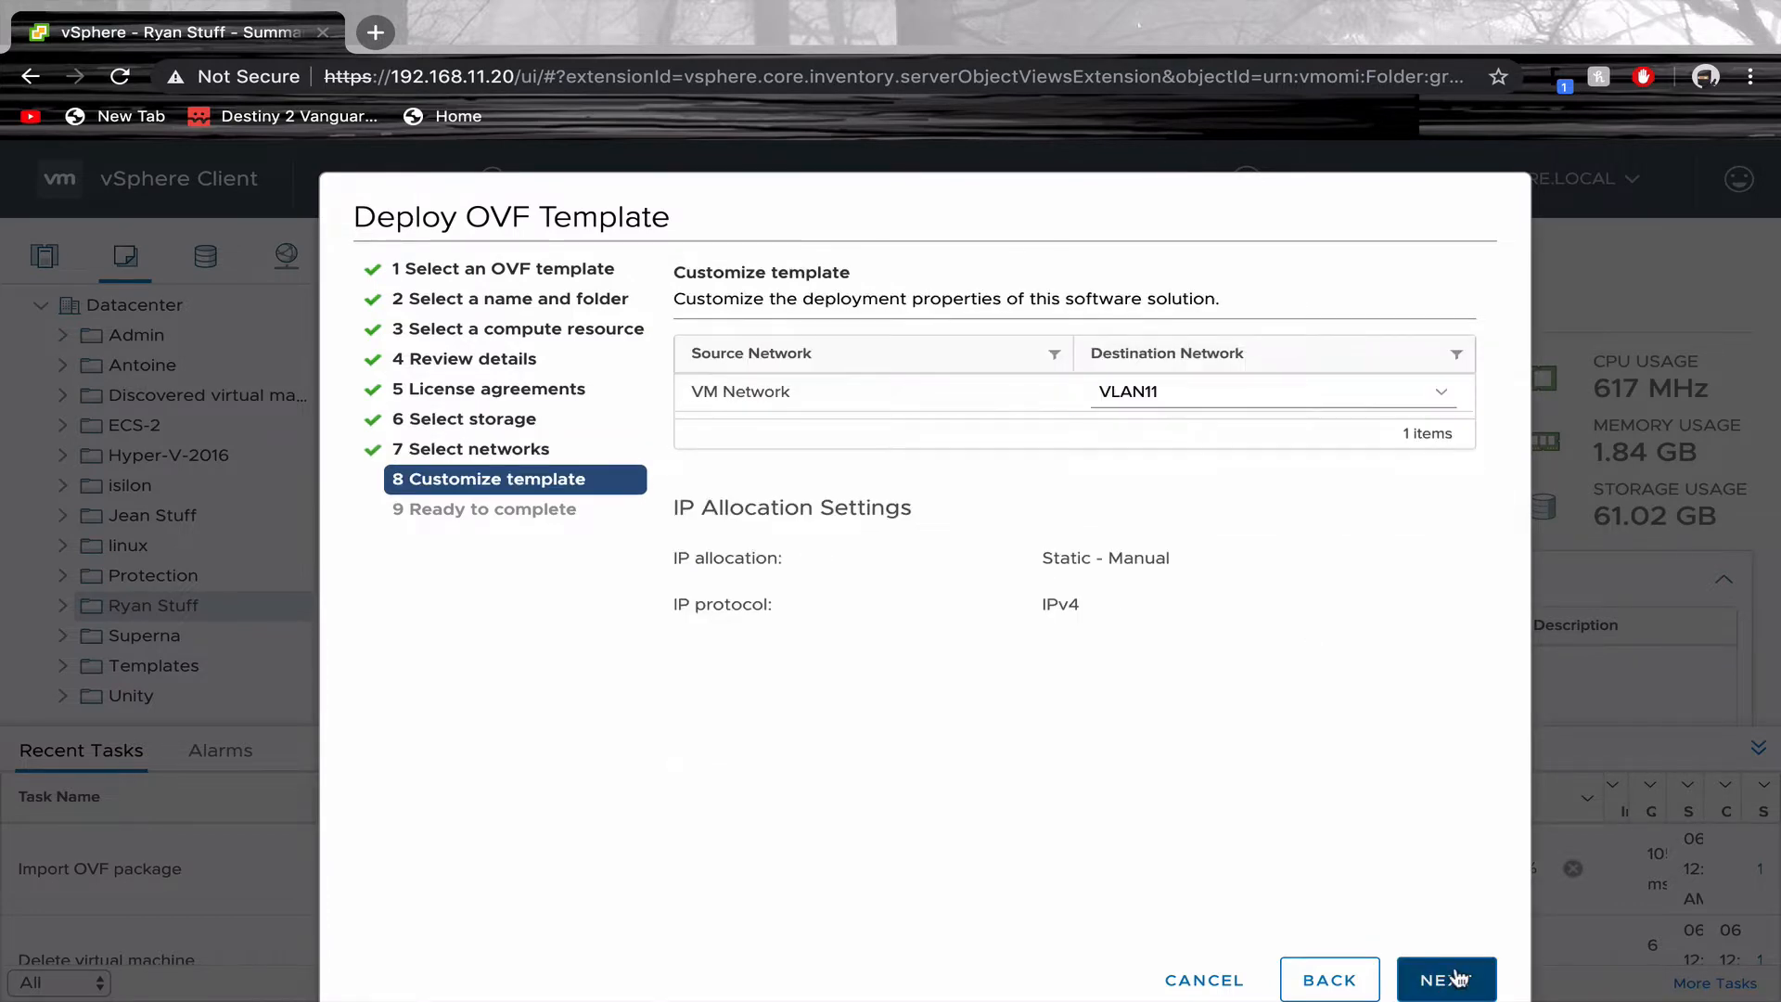
- Enter IPv4 192.168.11.163, gateway, DNS 192.168.11.22 and hostname avamar18.gallium for the appliance
type("192.168.11")
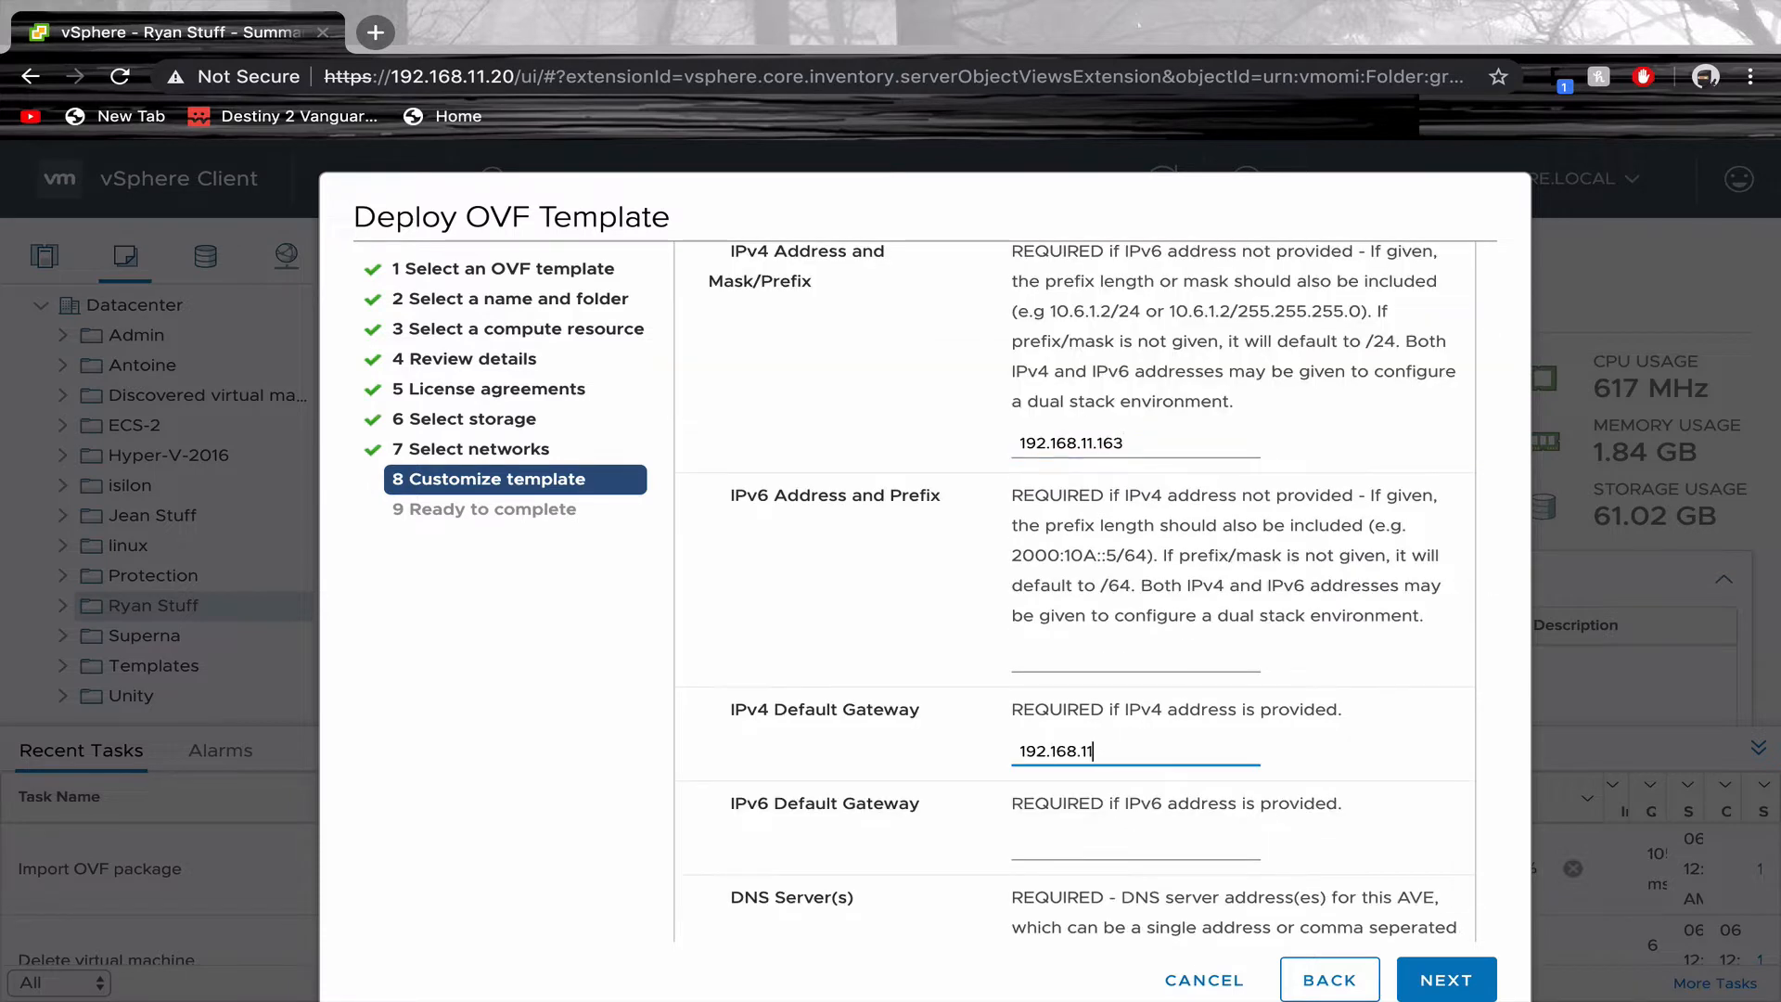
scroll("down", 3)
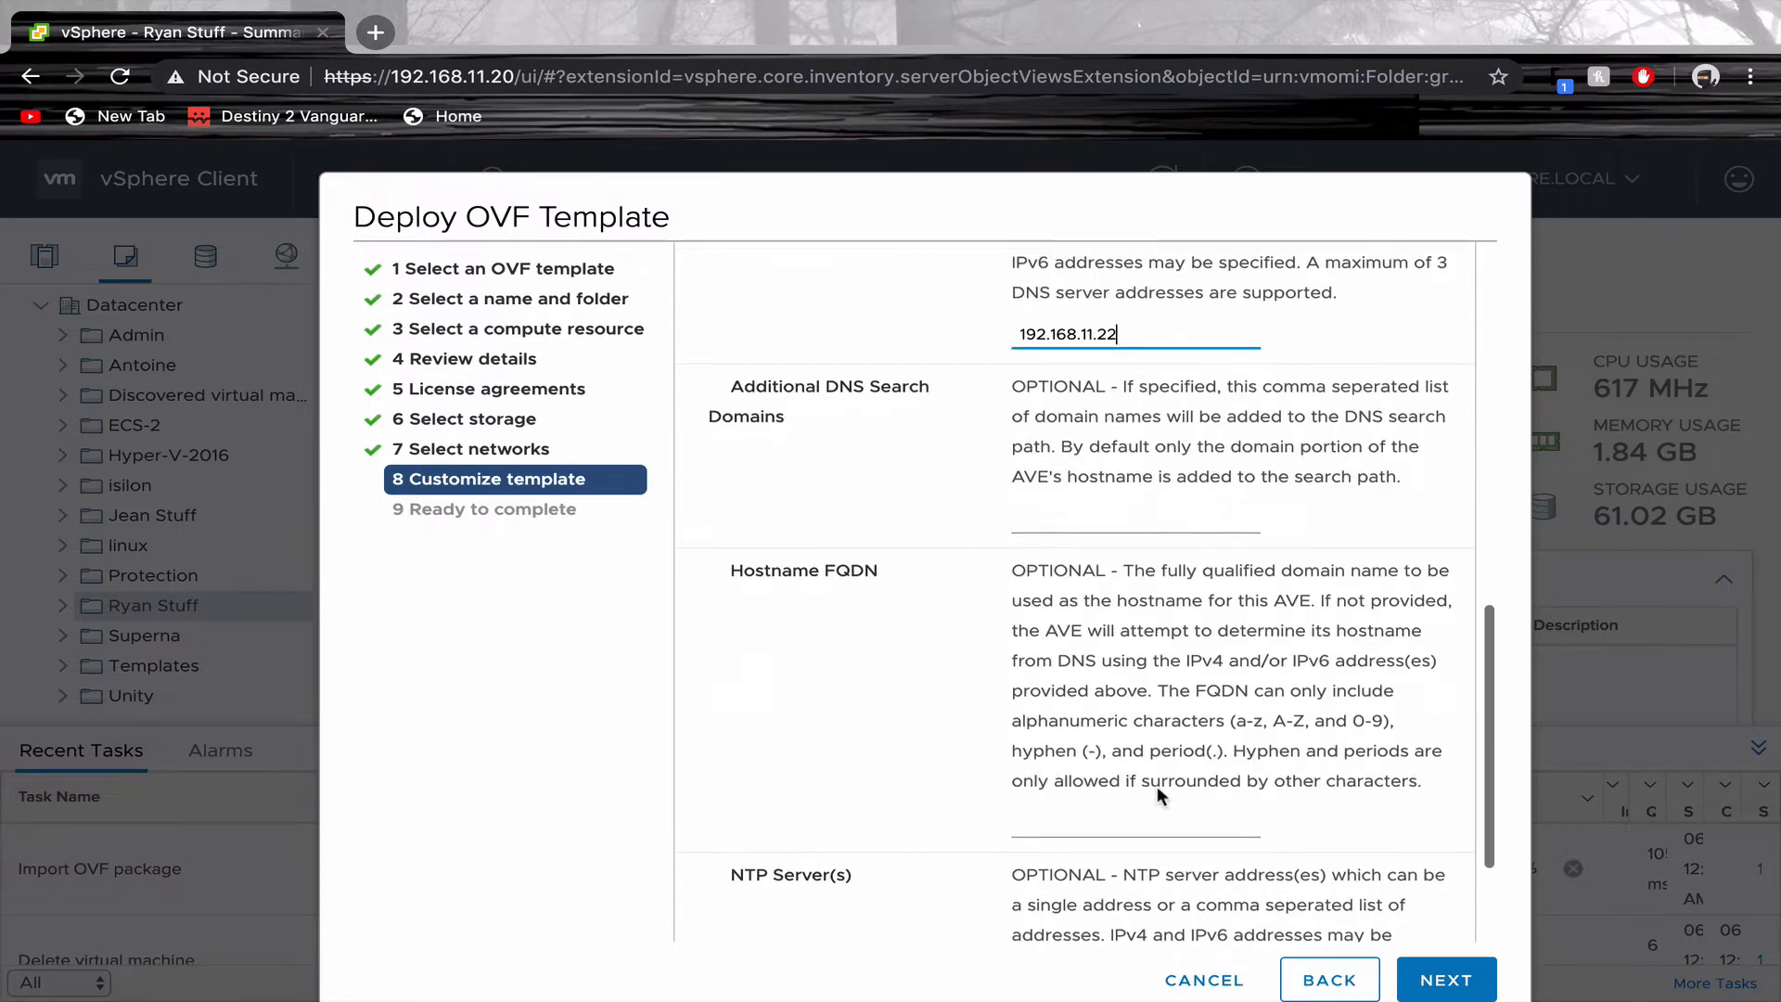
type("avamar18.gallium")
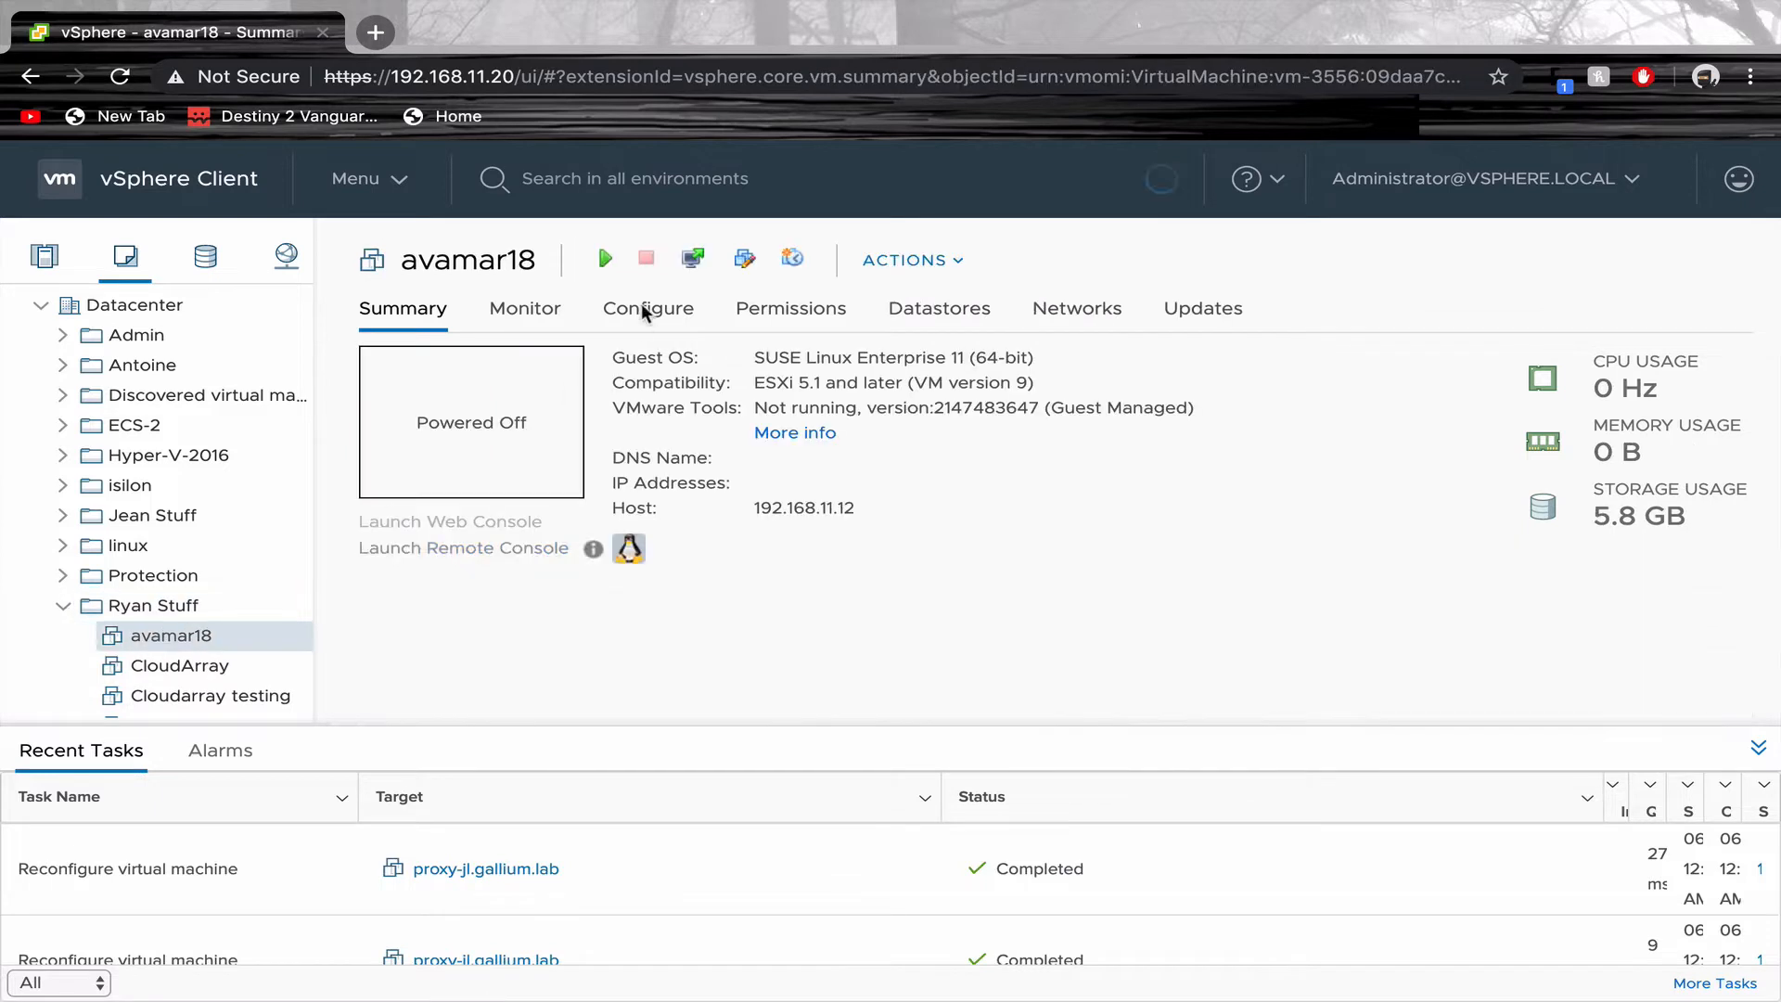
left_click(605, 258)
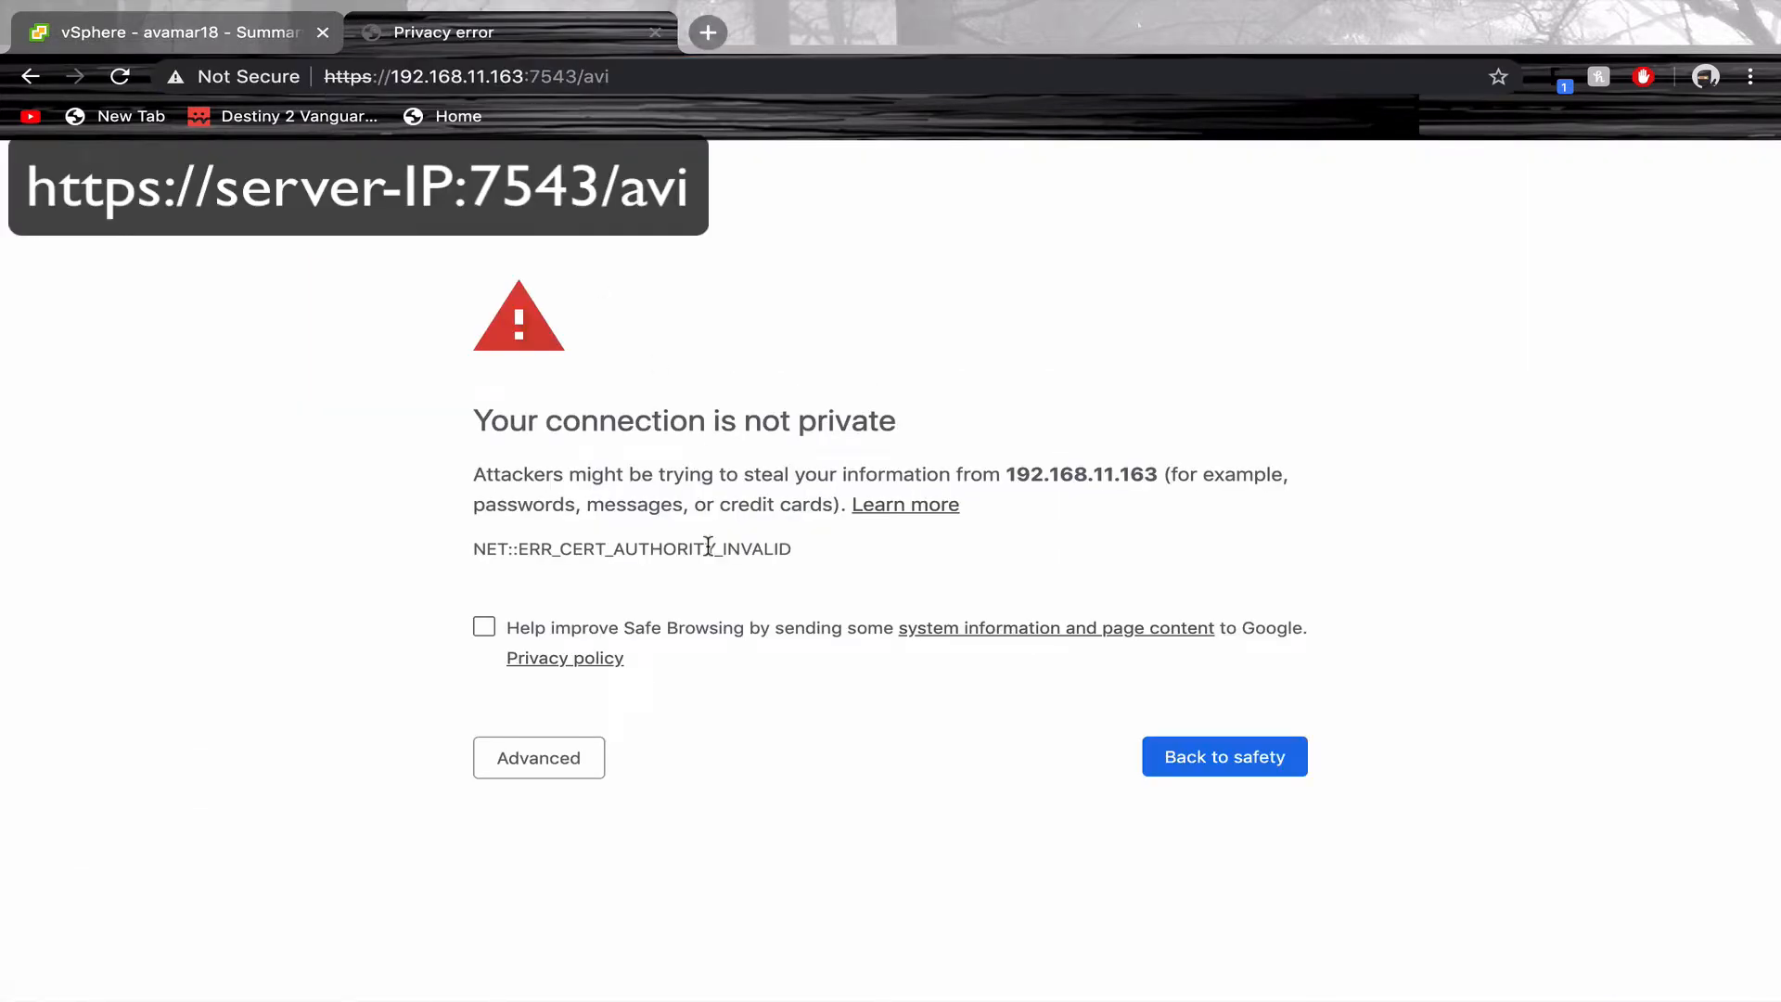
left_click(538, 757)
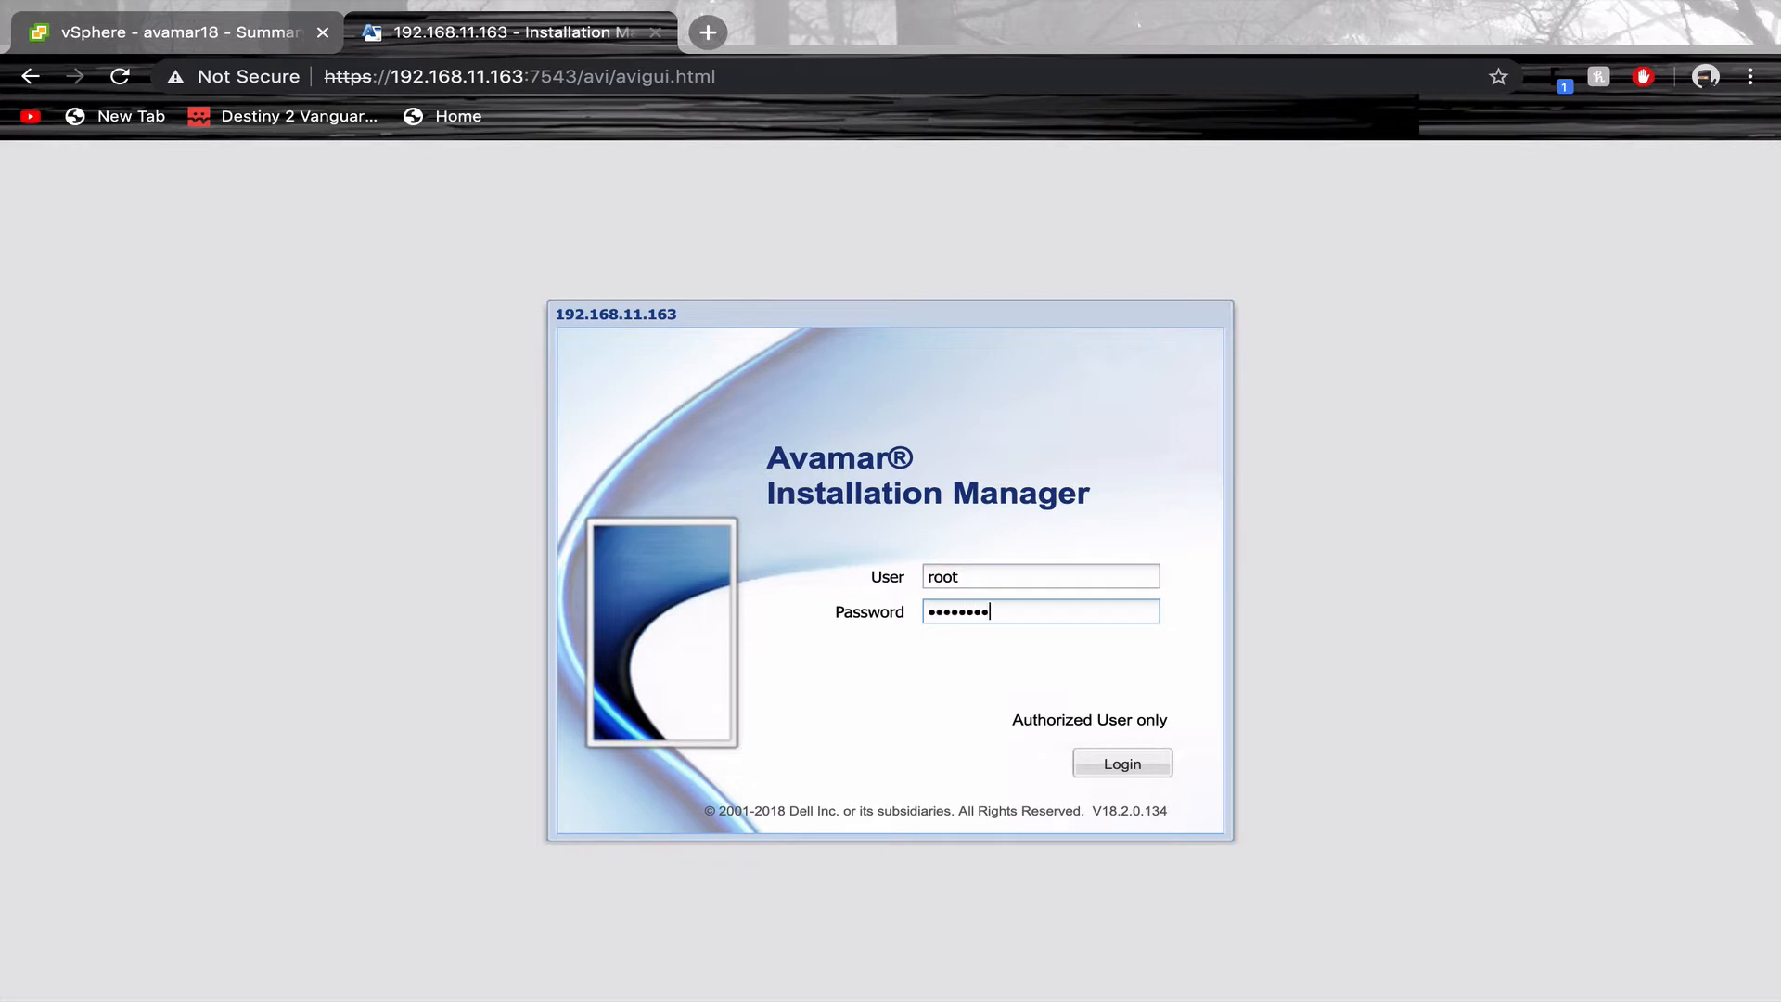
- Sign in to Avamar Installation Manager and start installing the ave-config package
left_click(1121, 762)
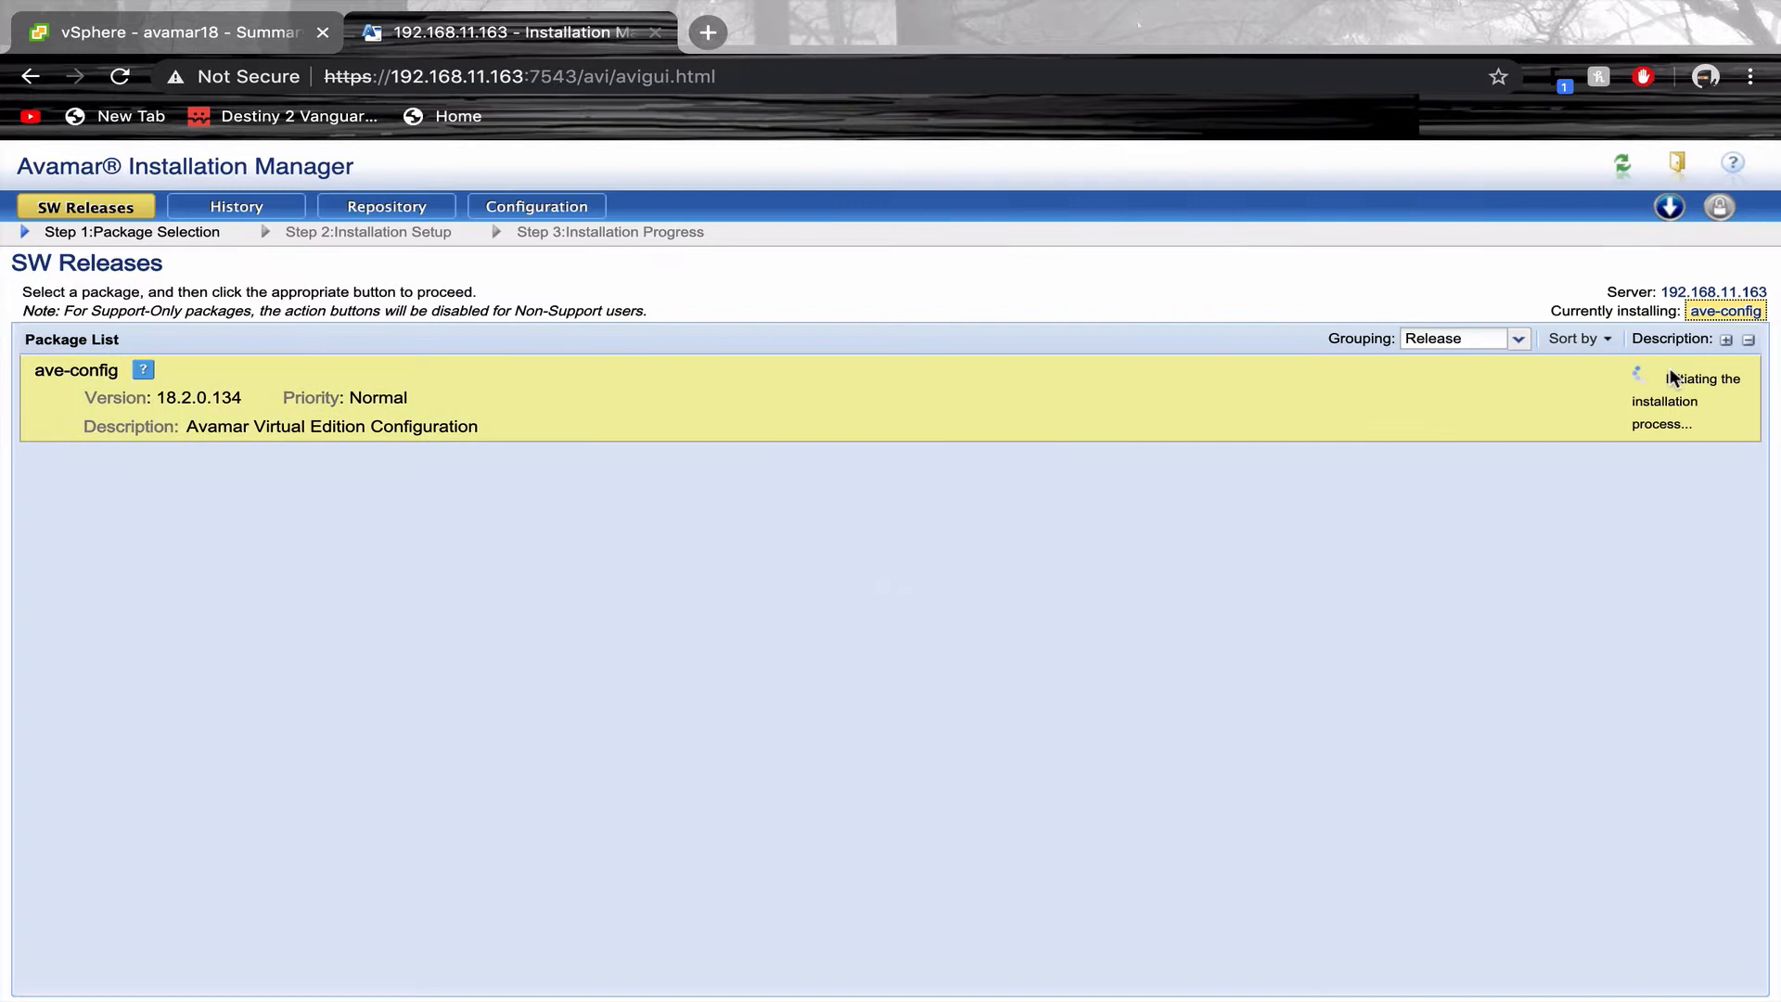
mouse_move(1015, 474)
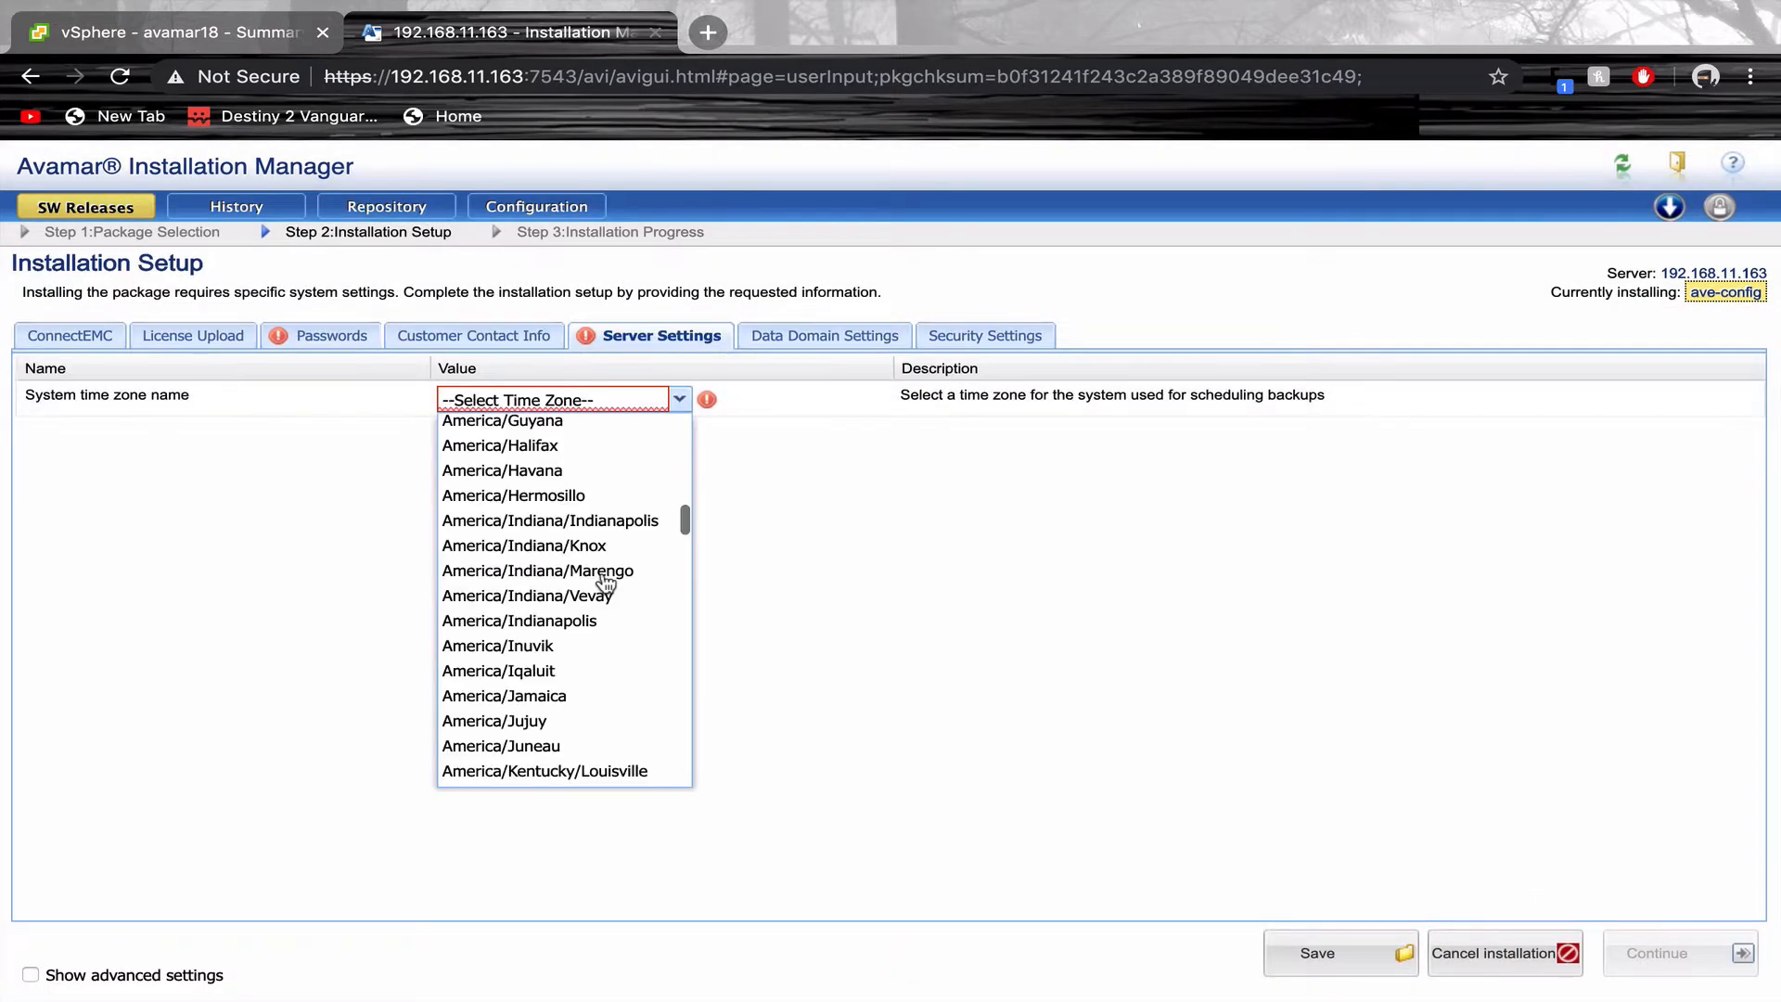
- Set time zone America/Montreal and a common password, save, and run the ave-config installation
scroll("down", 3)
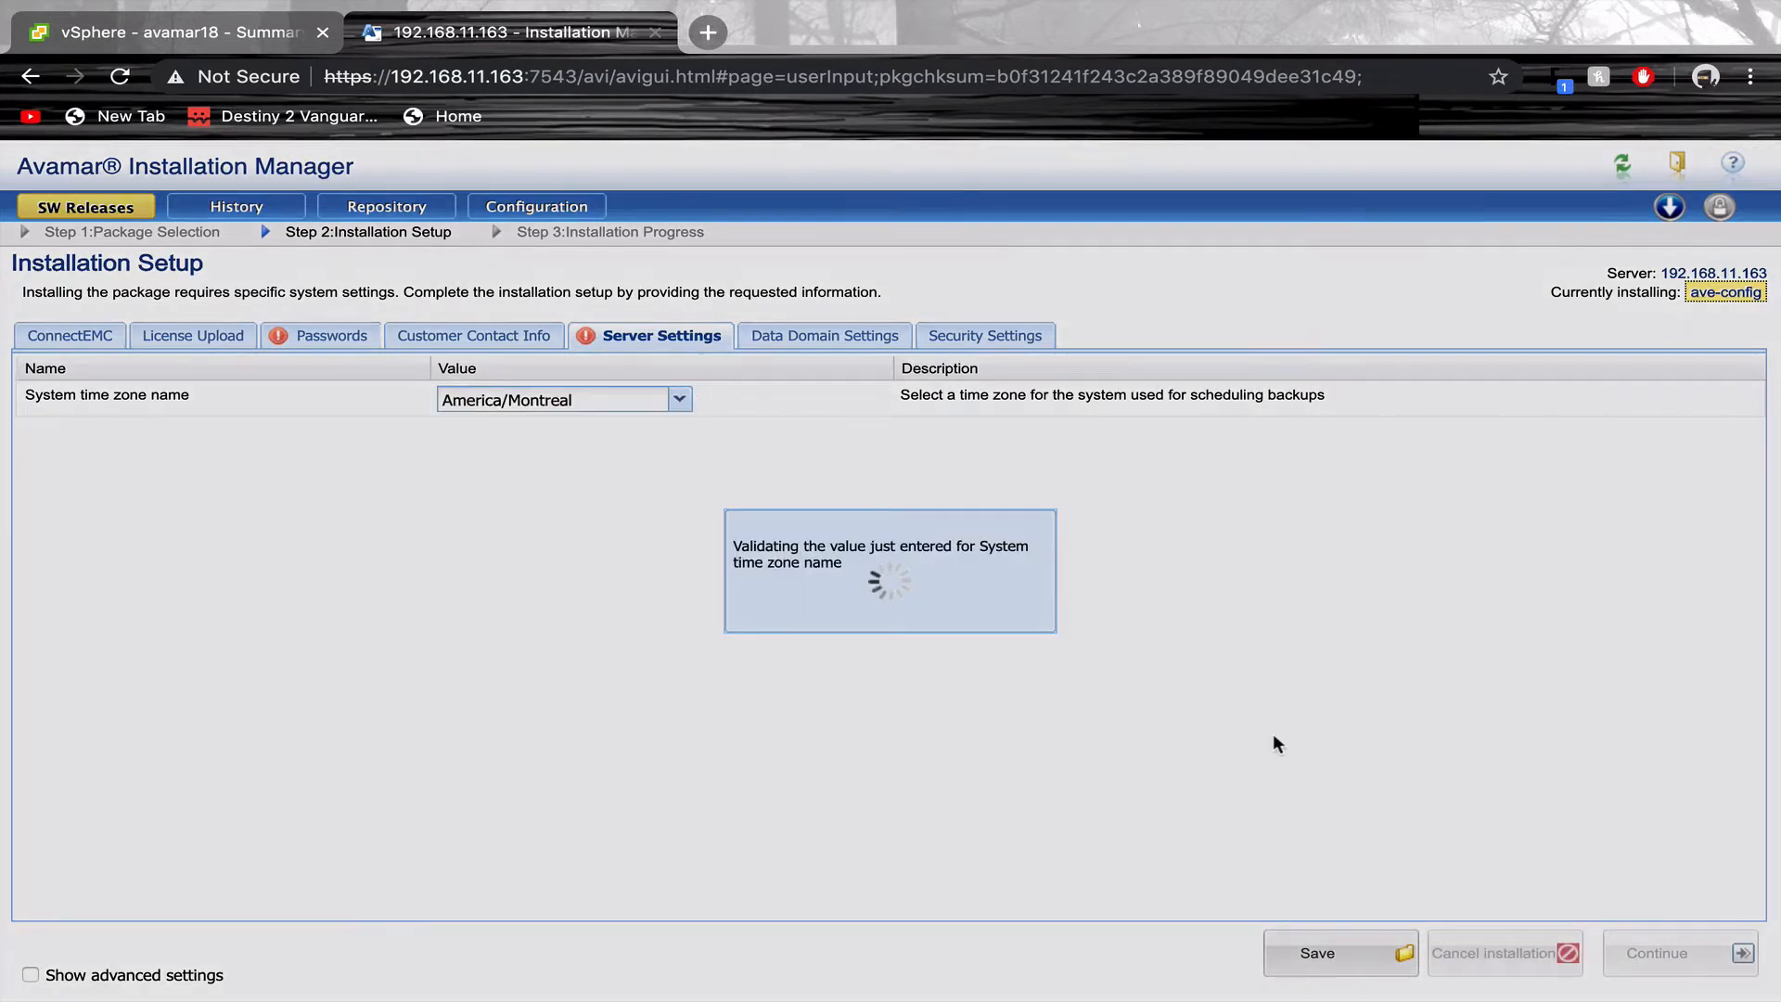
left_click(336, 336)
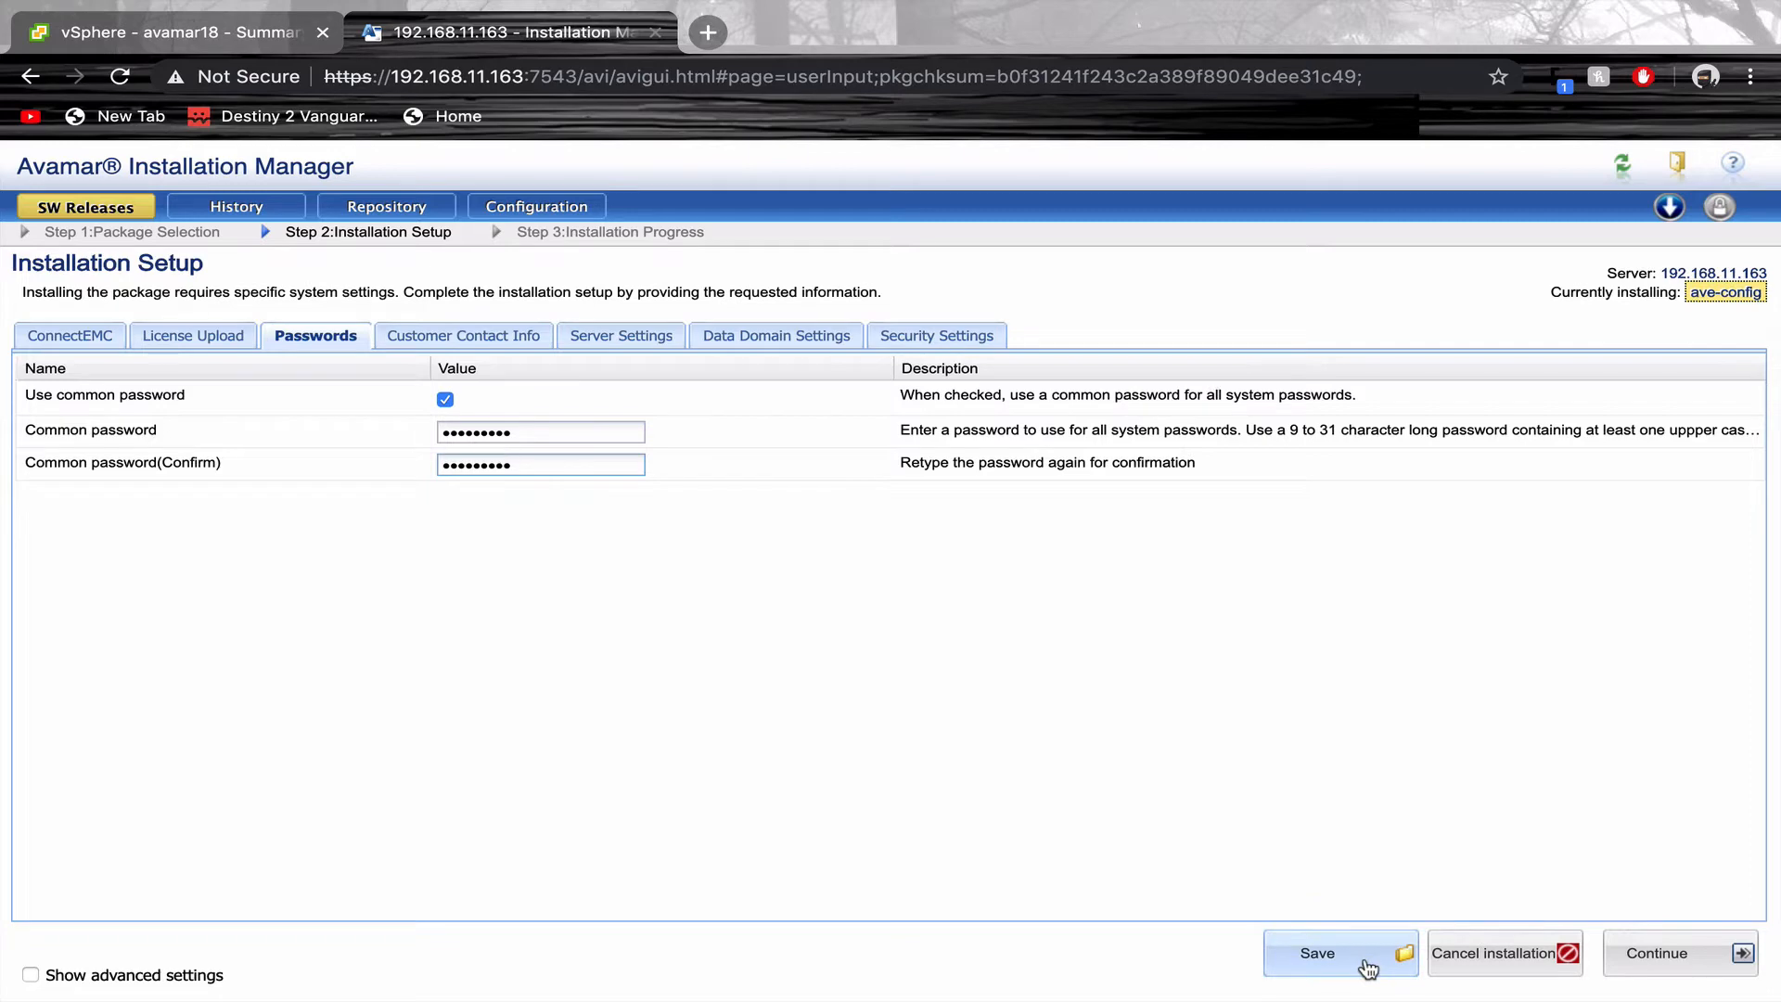
left_click(1318, 952)
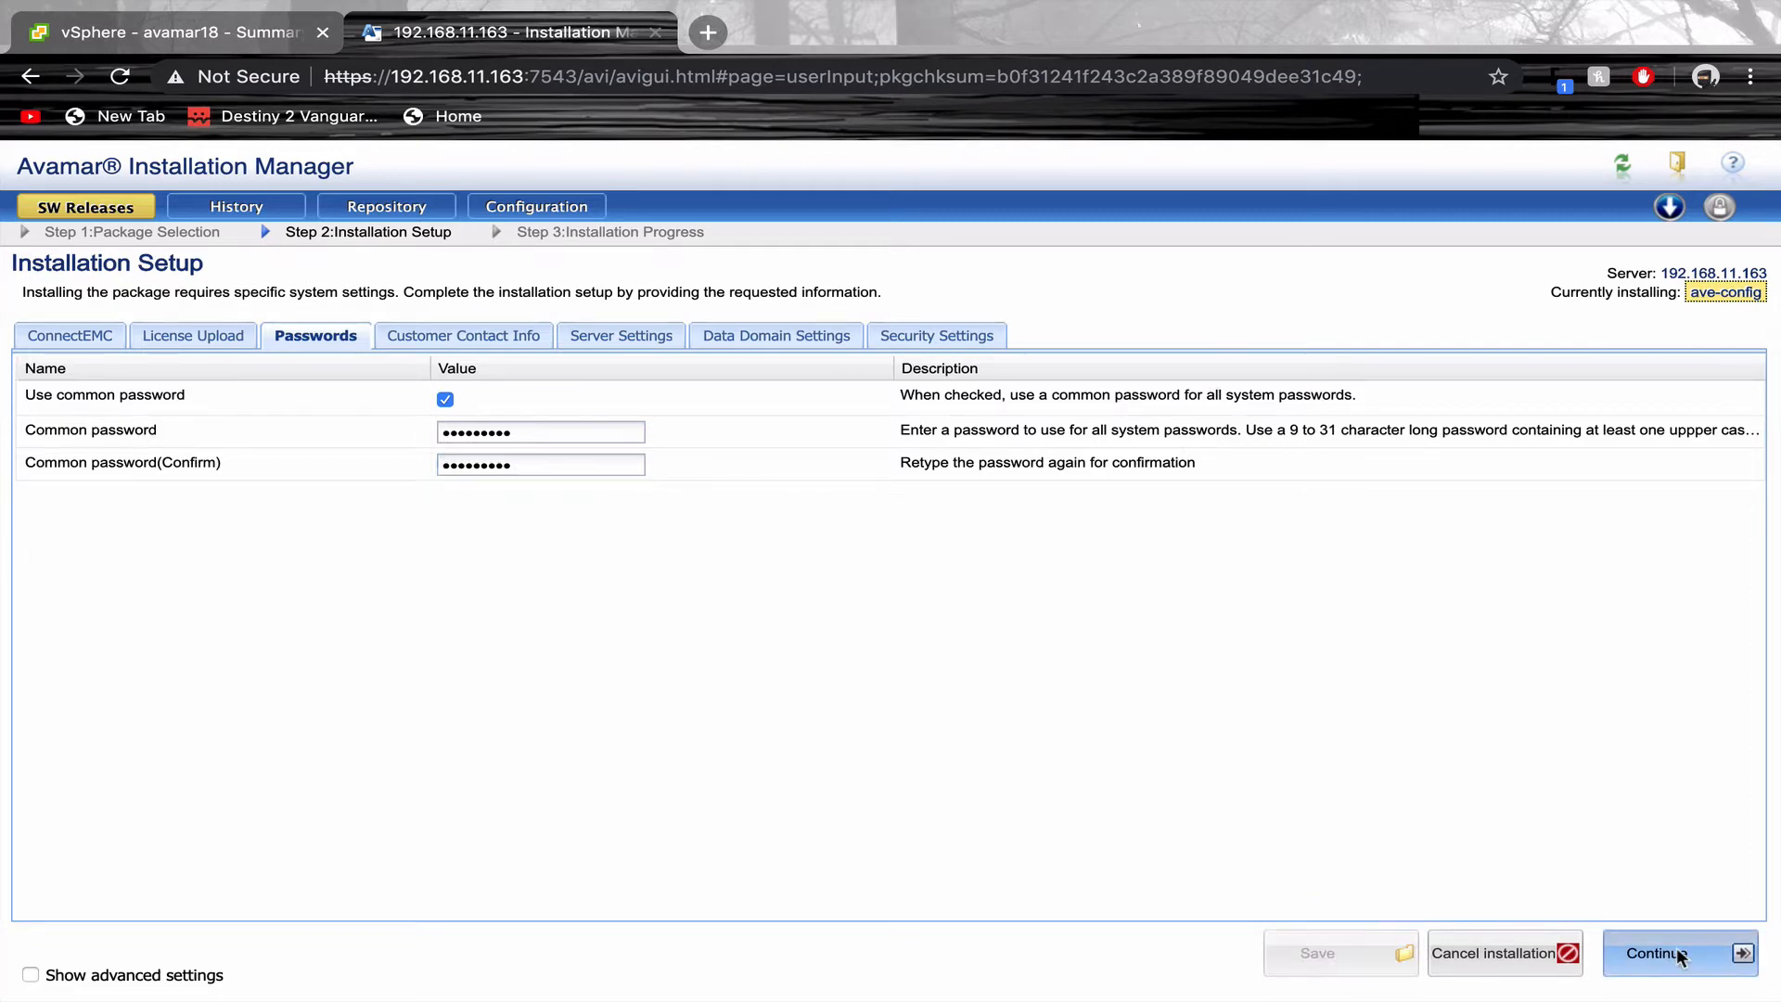
left_click(1679, 954)
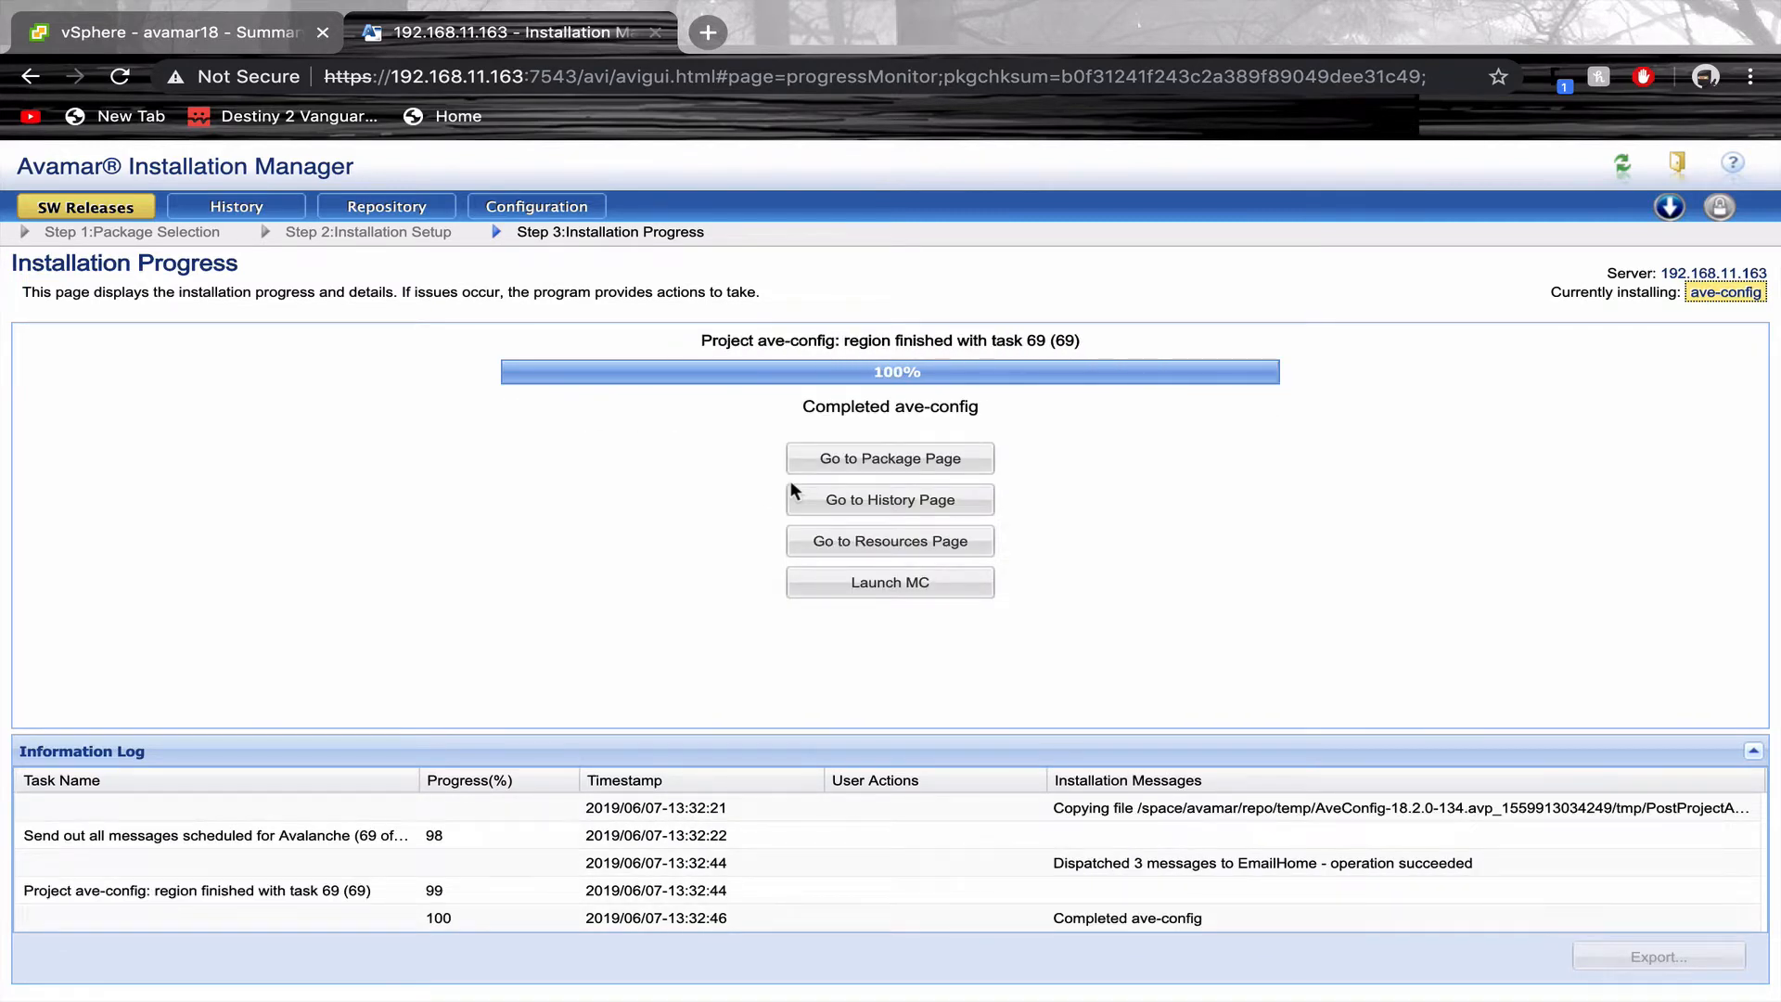
left_click(1040, 32)
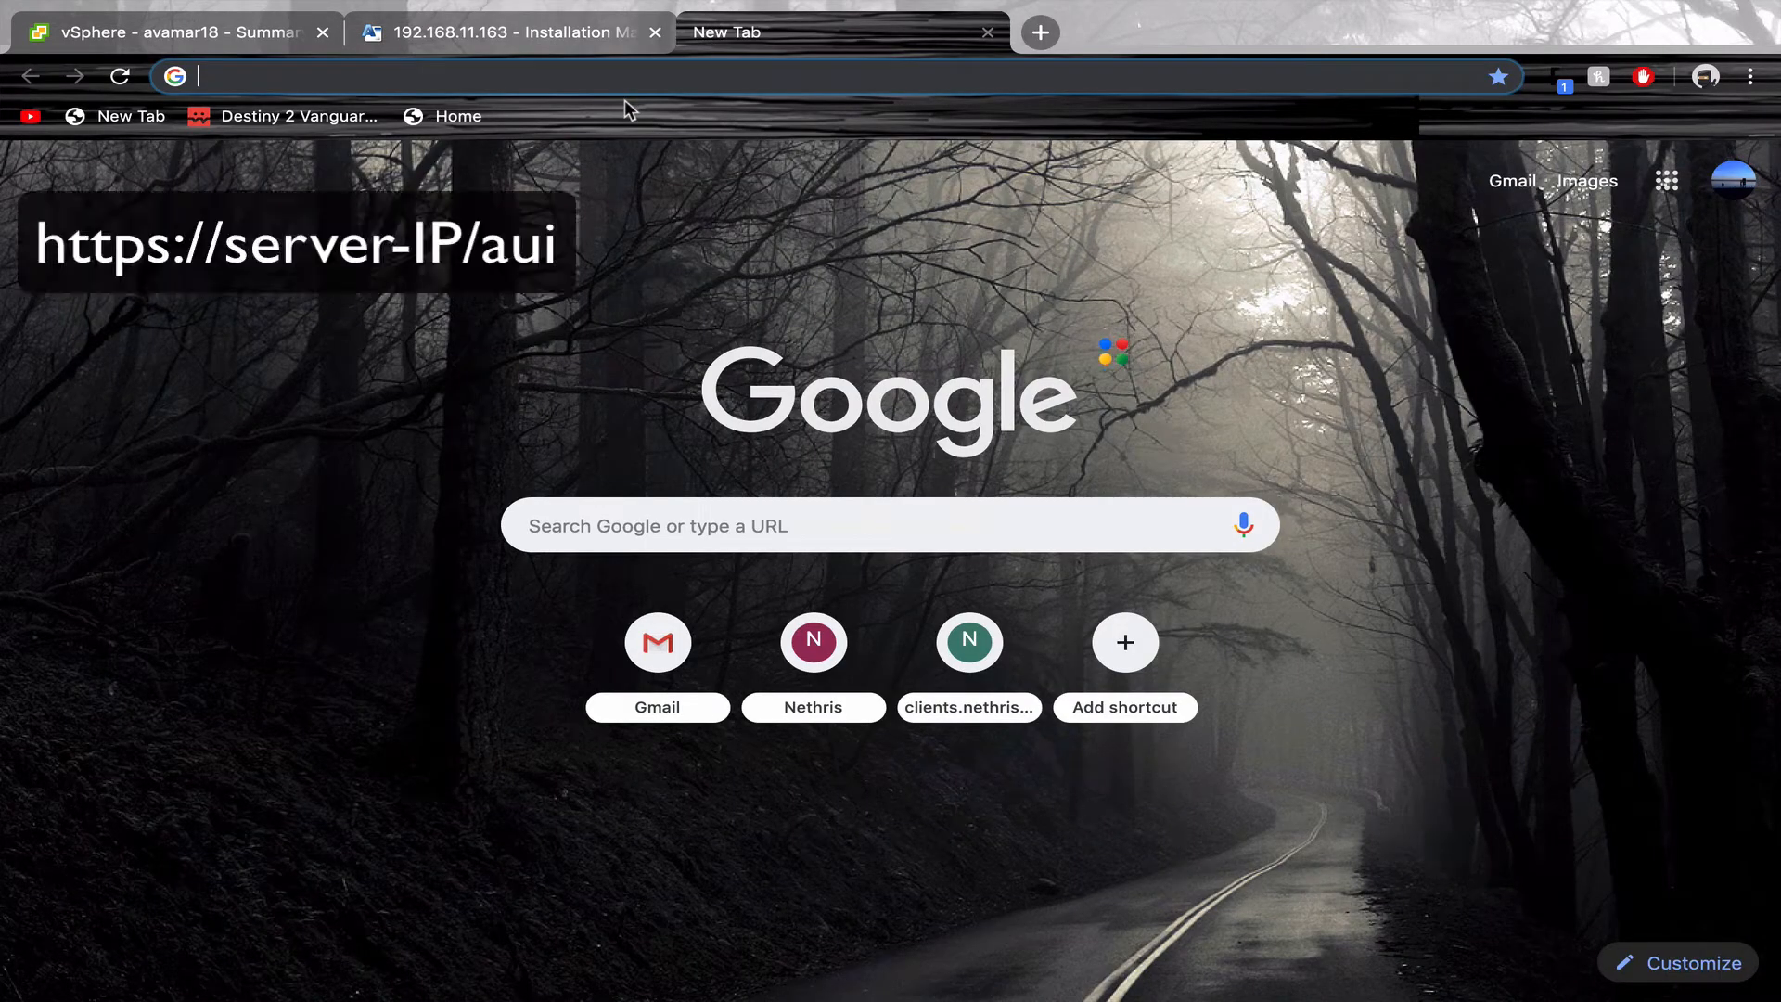
type("https://192.168.11.163/aui/#/home")
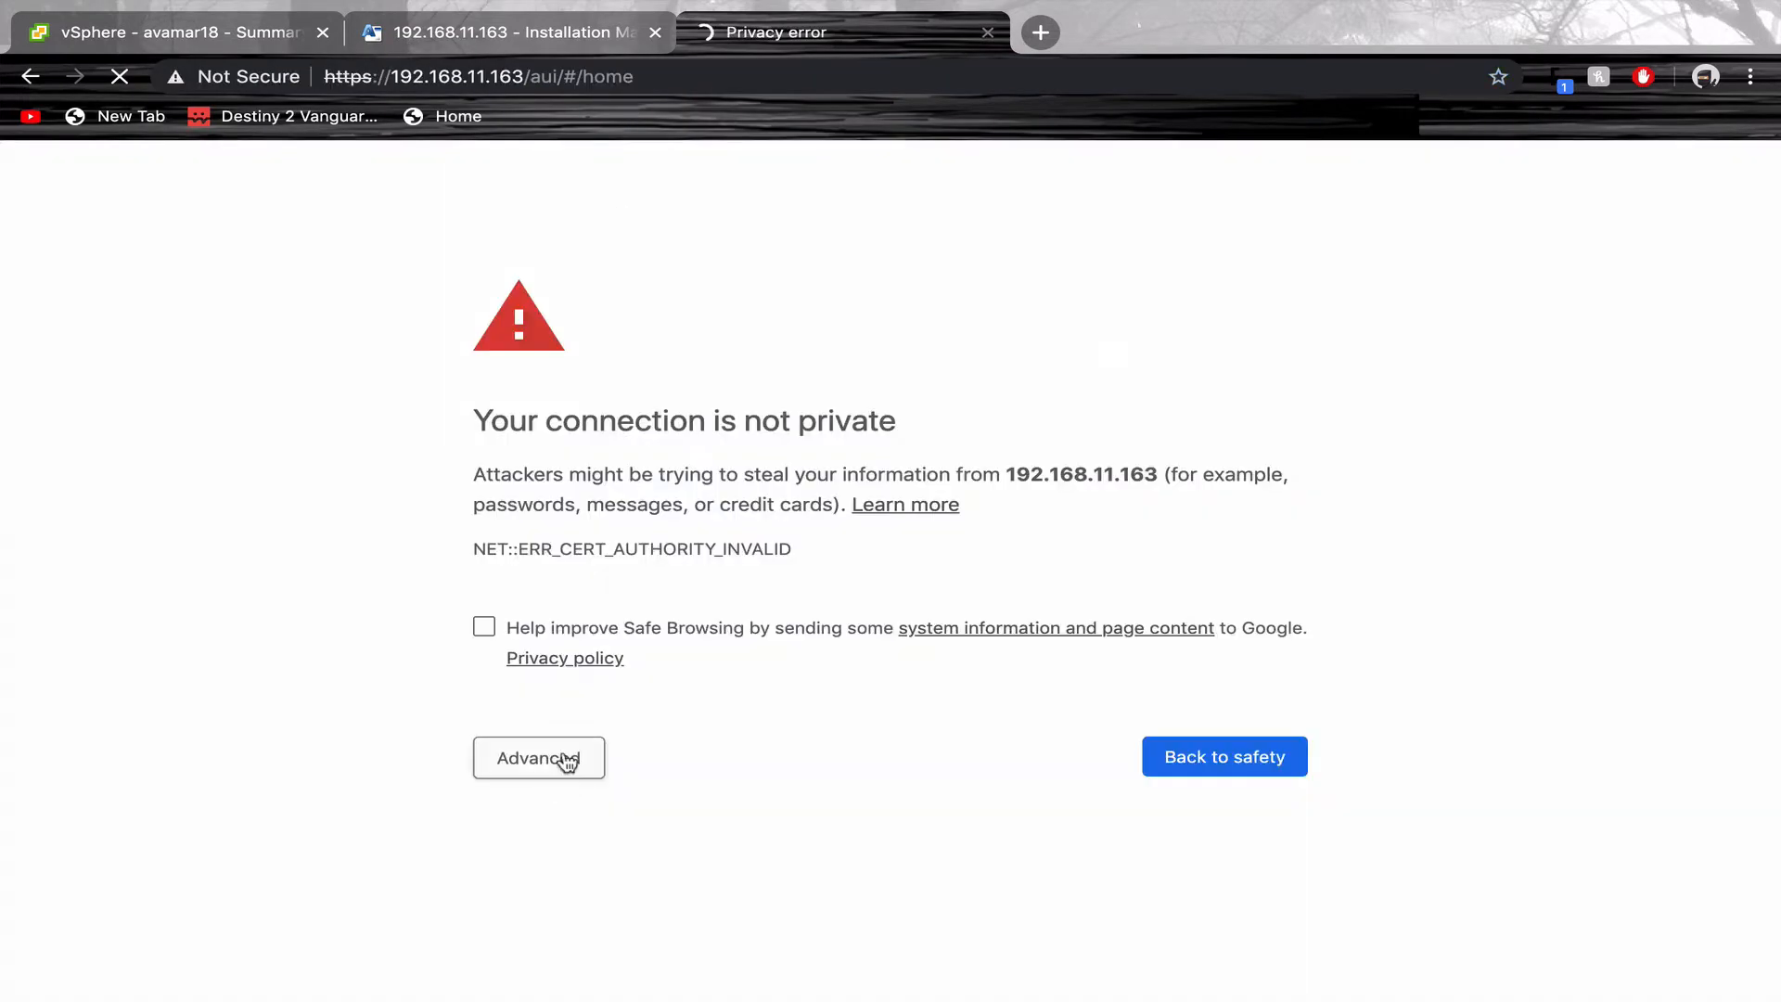
left_click(538, 757)
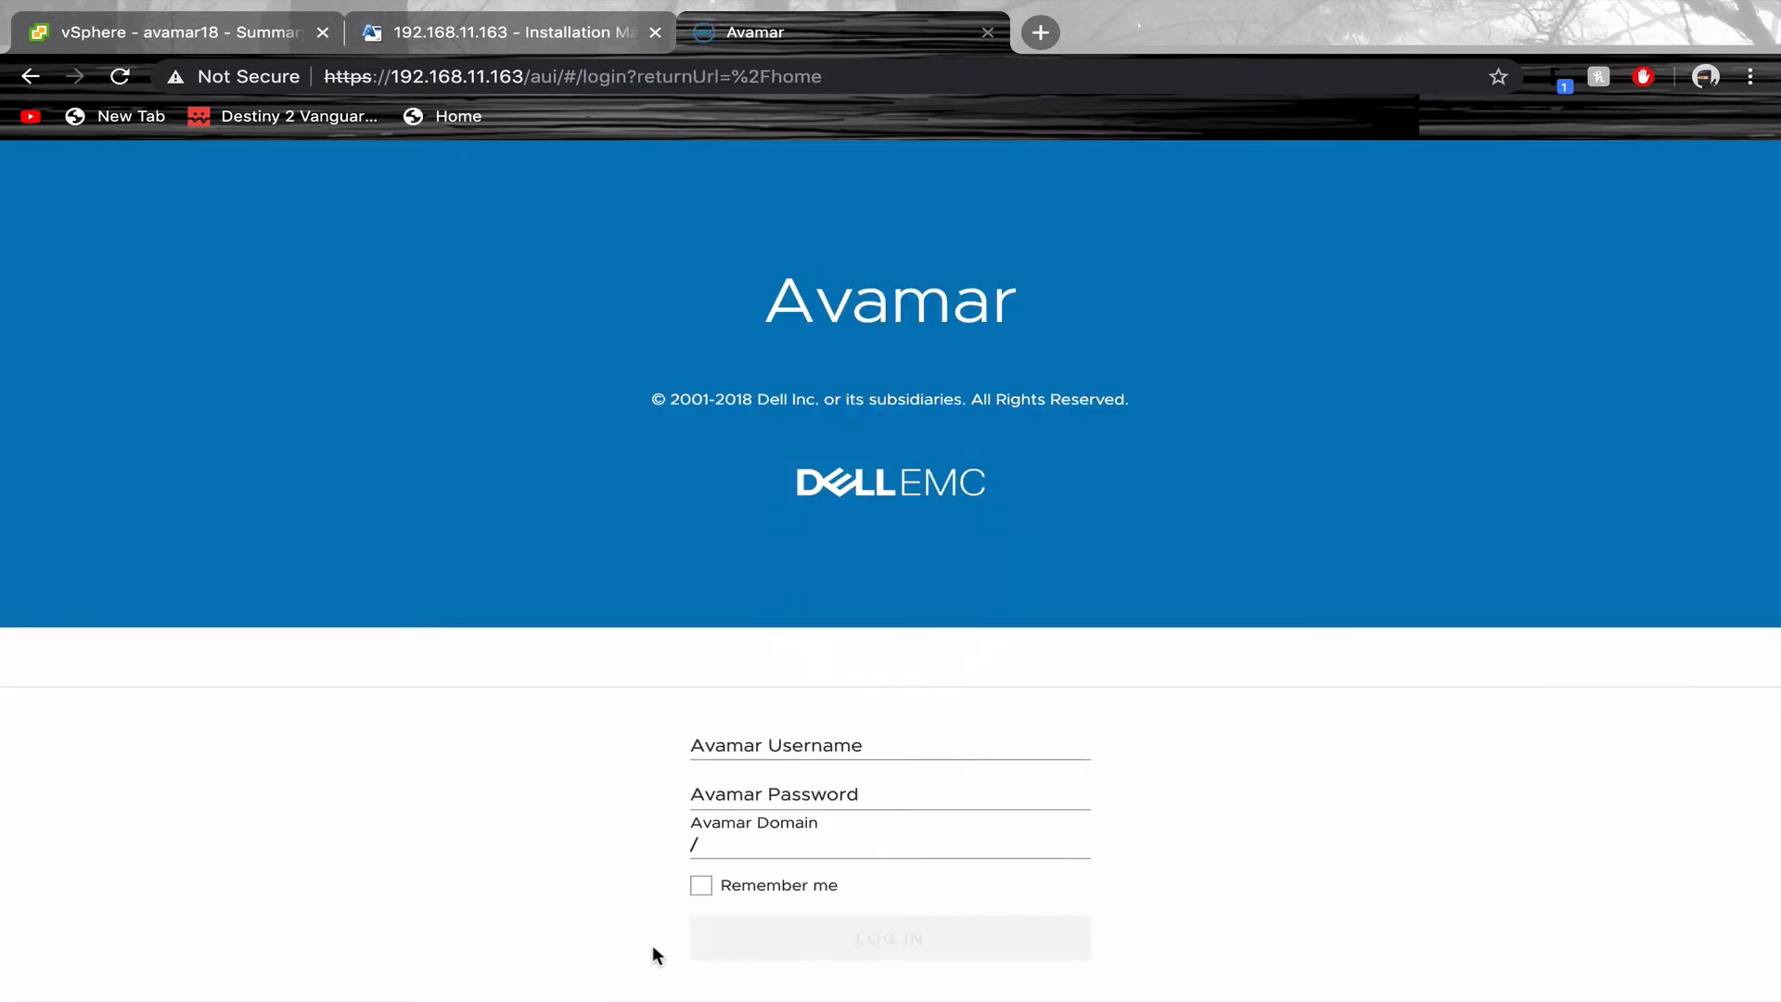
- Sign in to the Avamar web UI as MCUser and expand the navigation menu
left_click(775, 746)
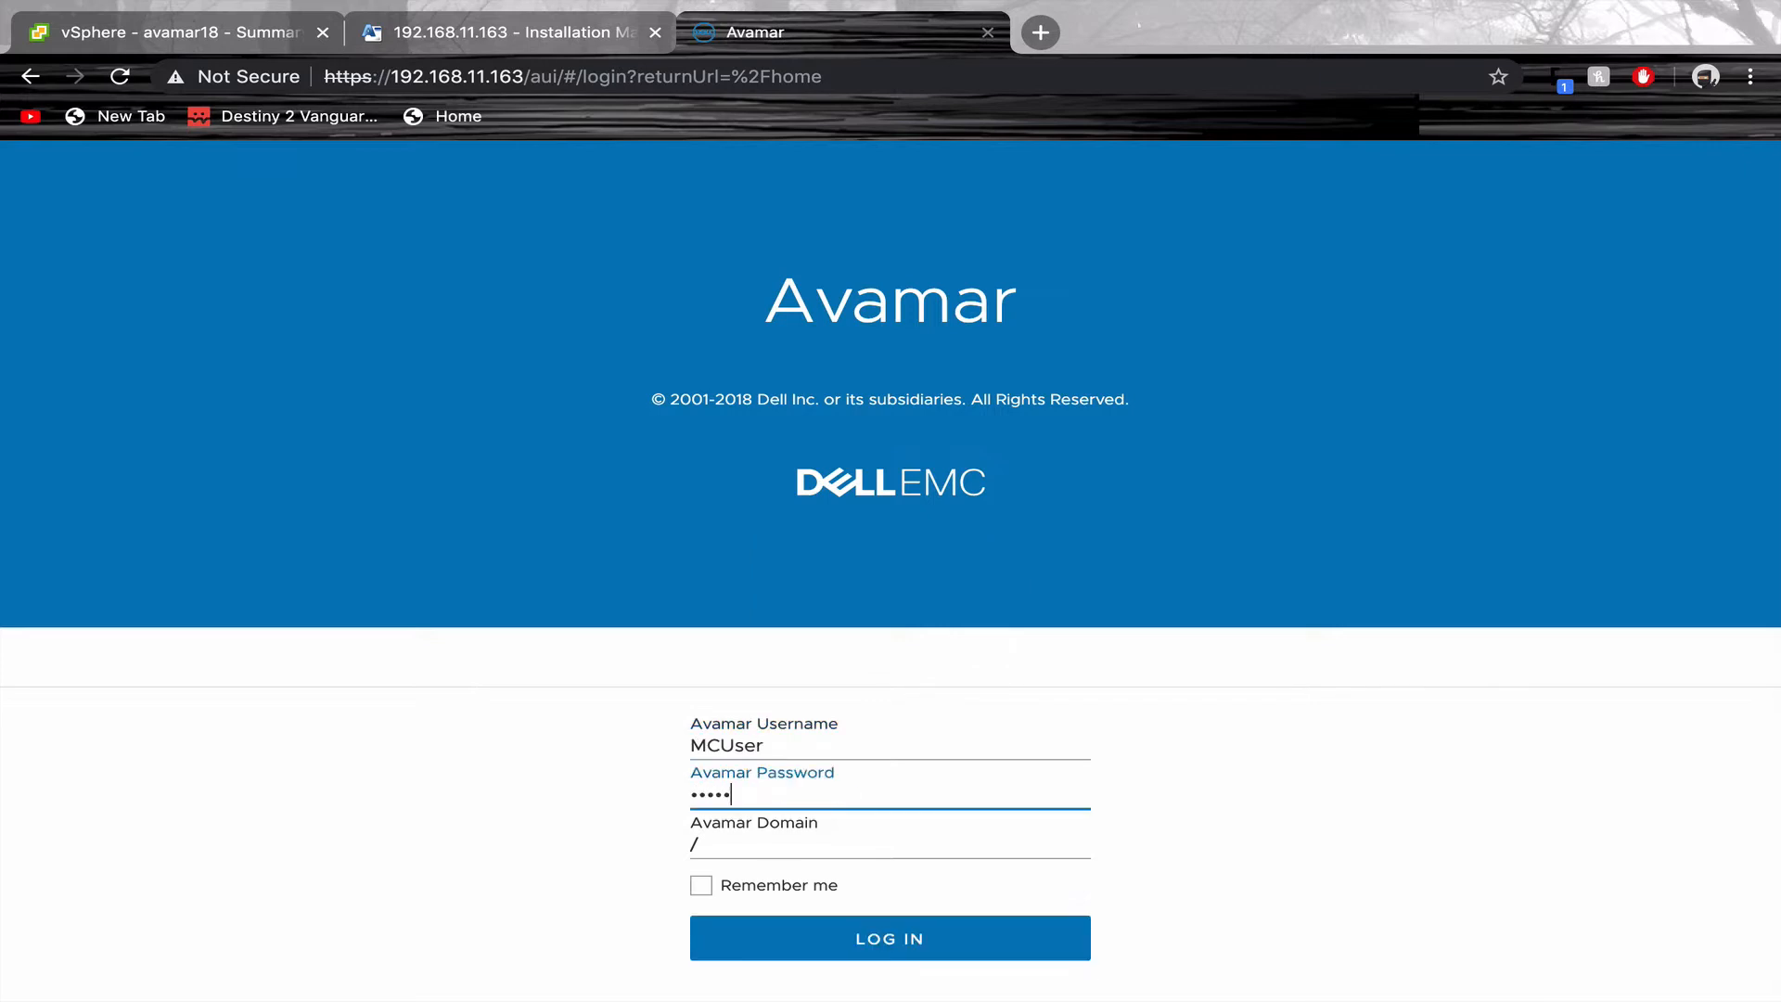
left_click(889, 939)
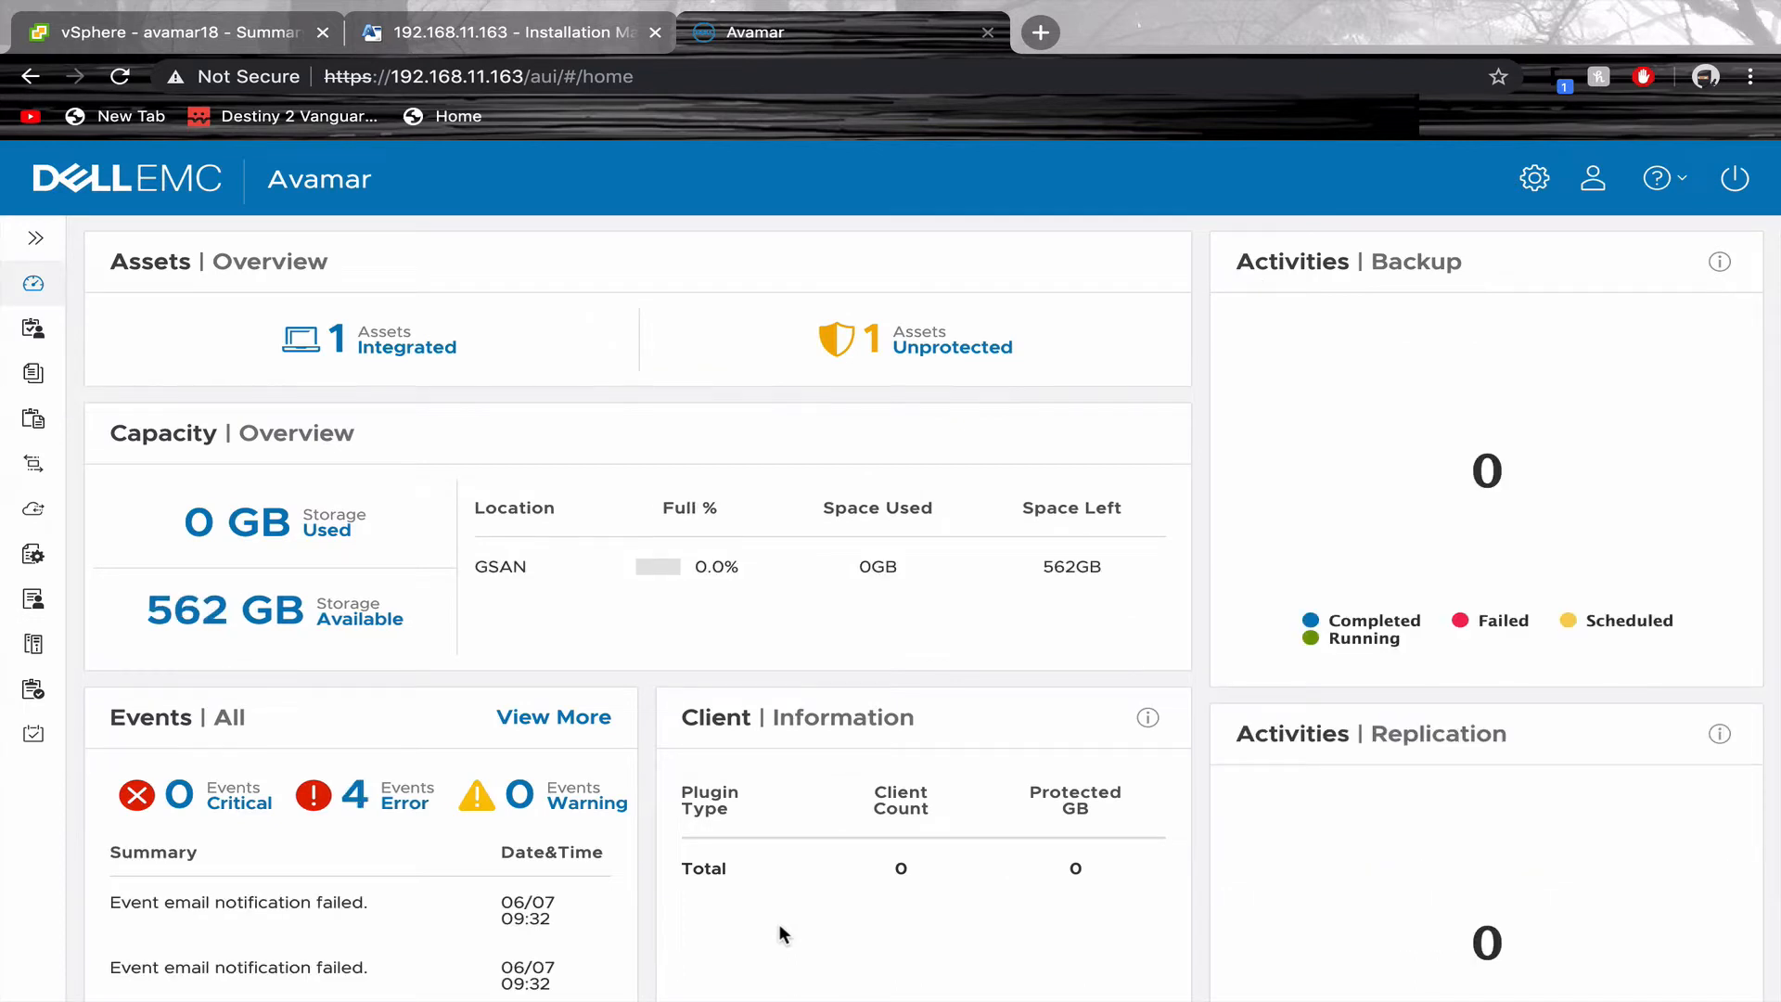
mouse_move(35, 238)
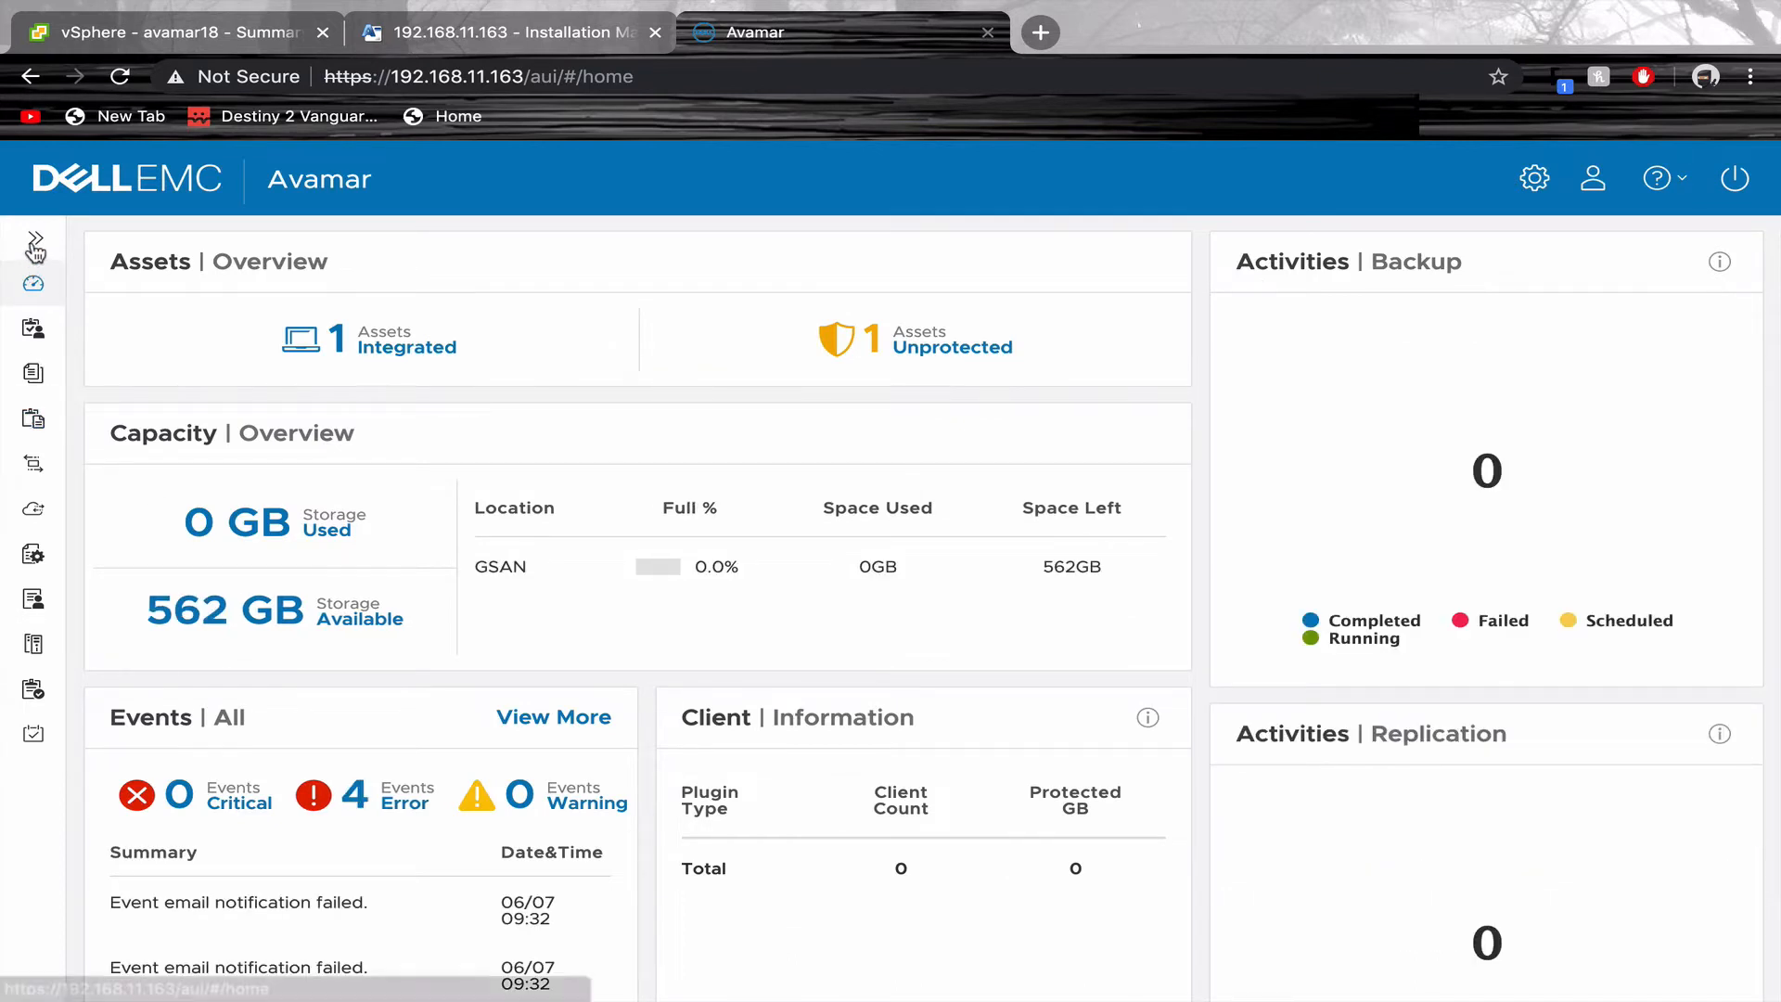
left_click(36, 241)
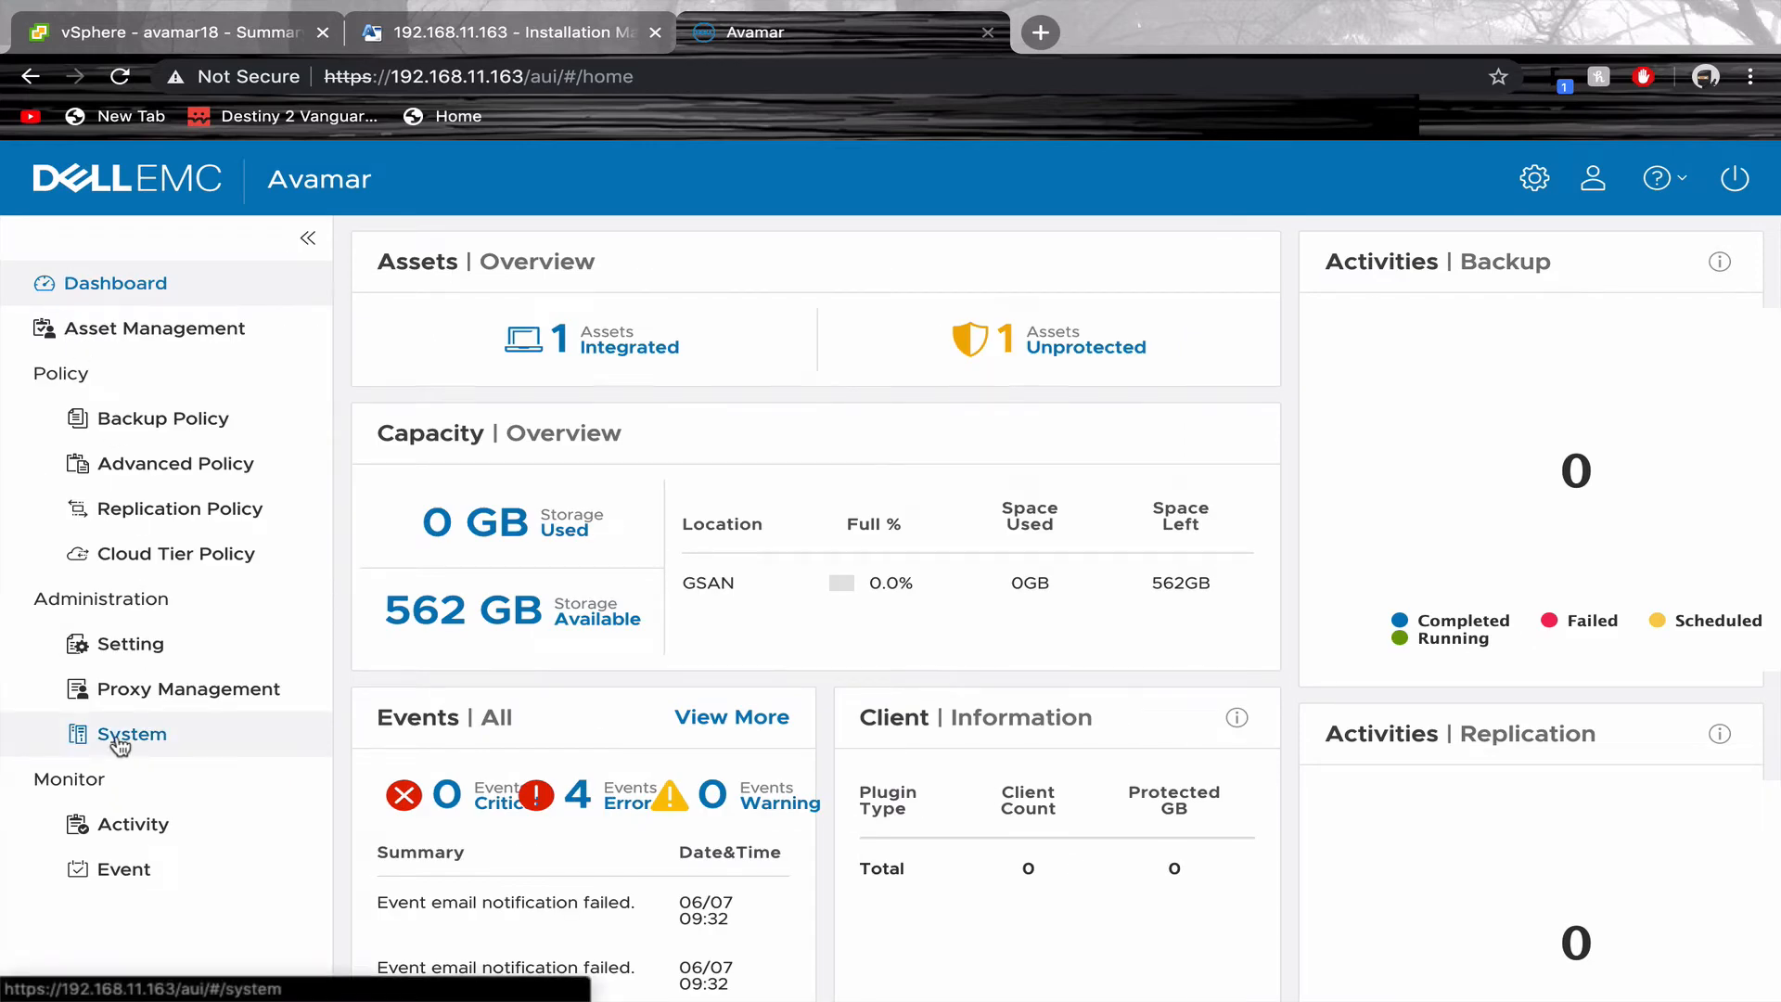
- From the System page download the vCenter trusted root CA certificates and go to certificate settings
left_click(130, 735)
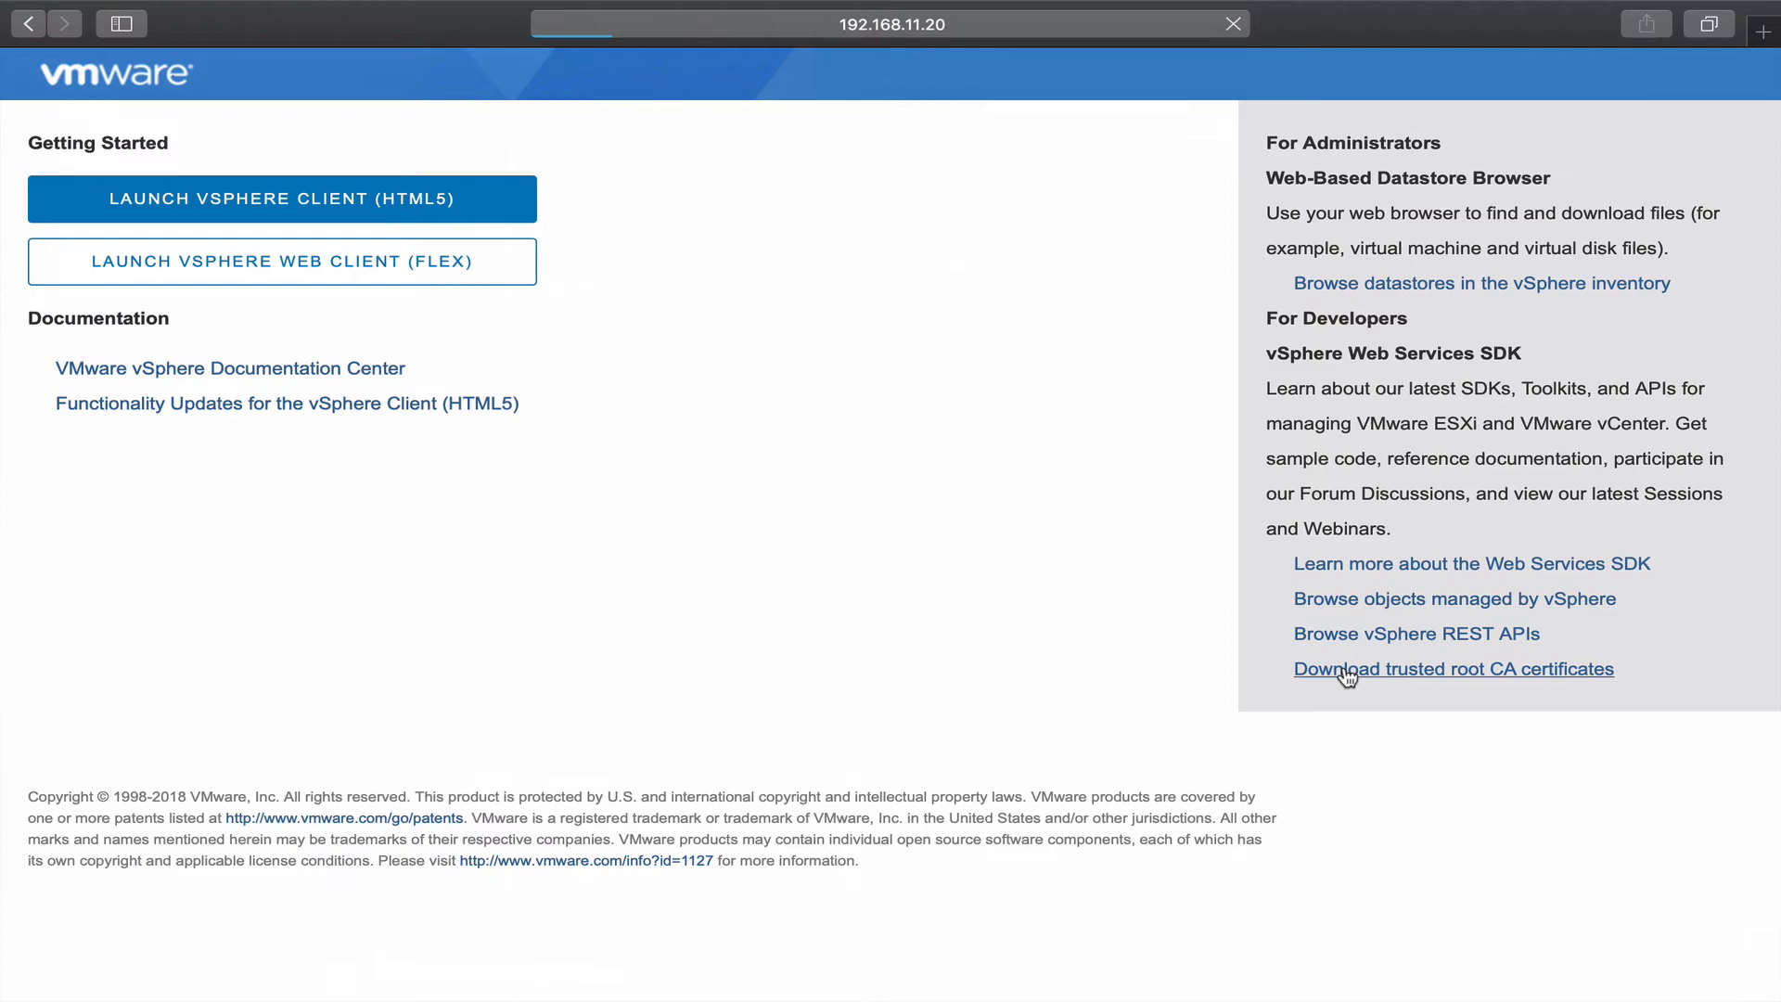
left_click(1453, 668)
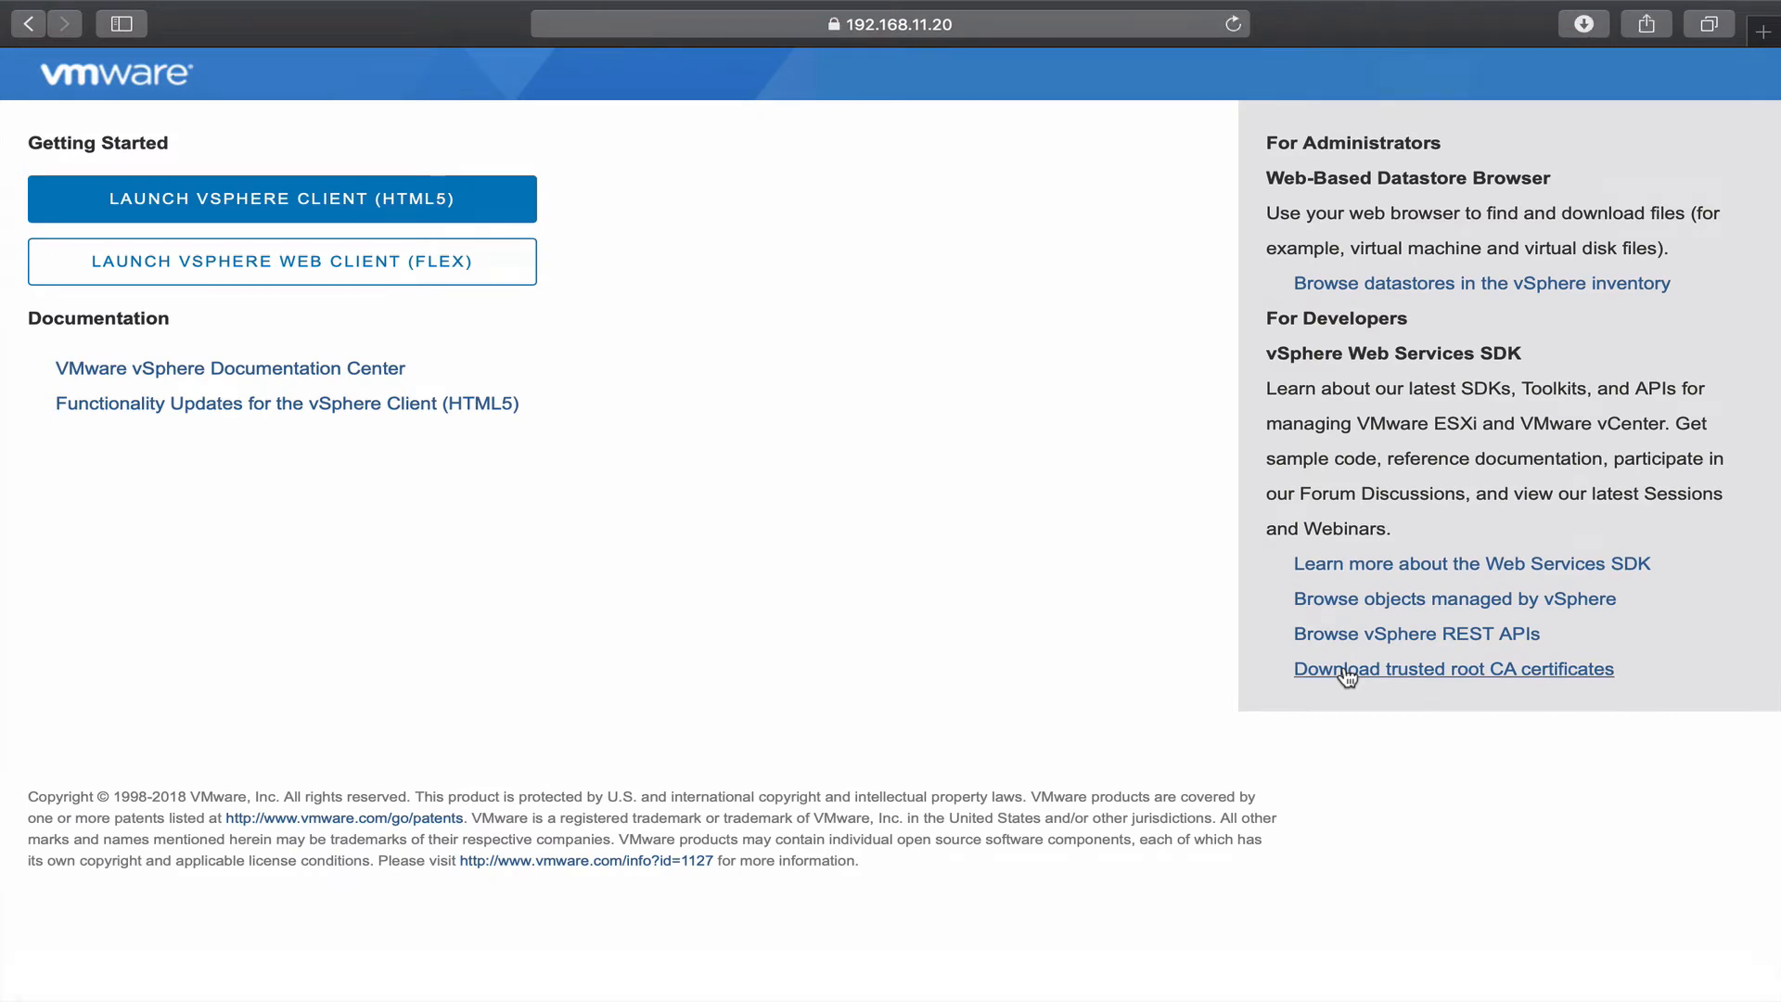
left_click(839, 32)
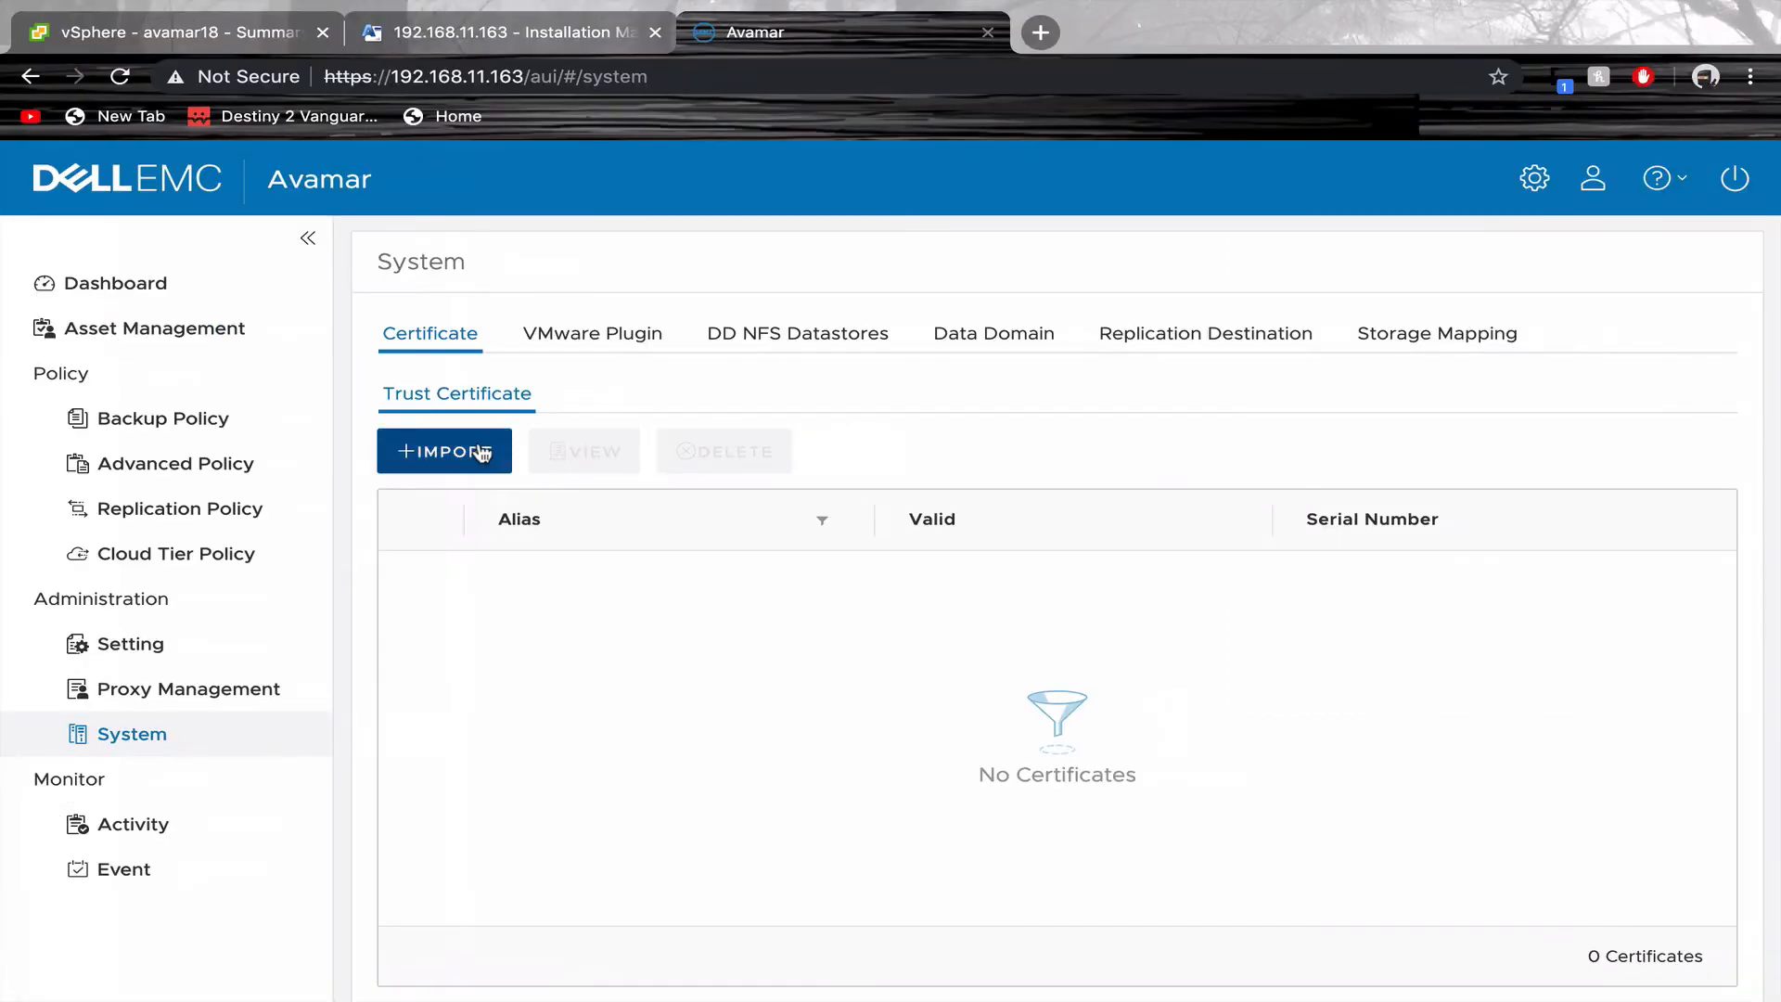
- Import a trusted certificate with alias vcenter from certs/win/e65bea3e.0.crt
left_click(443, 451)
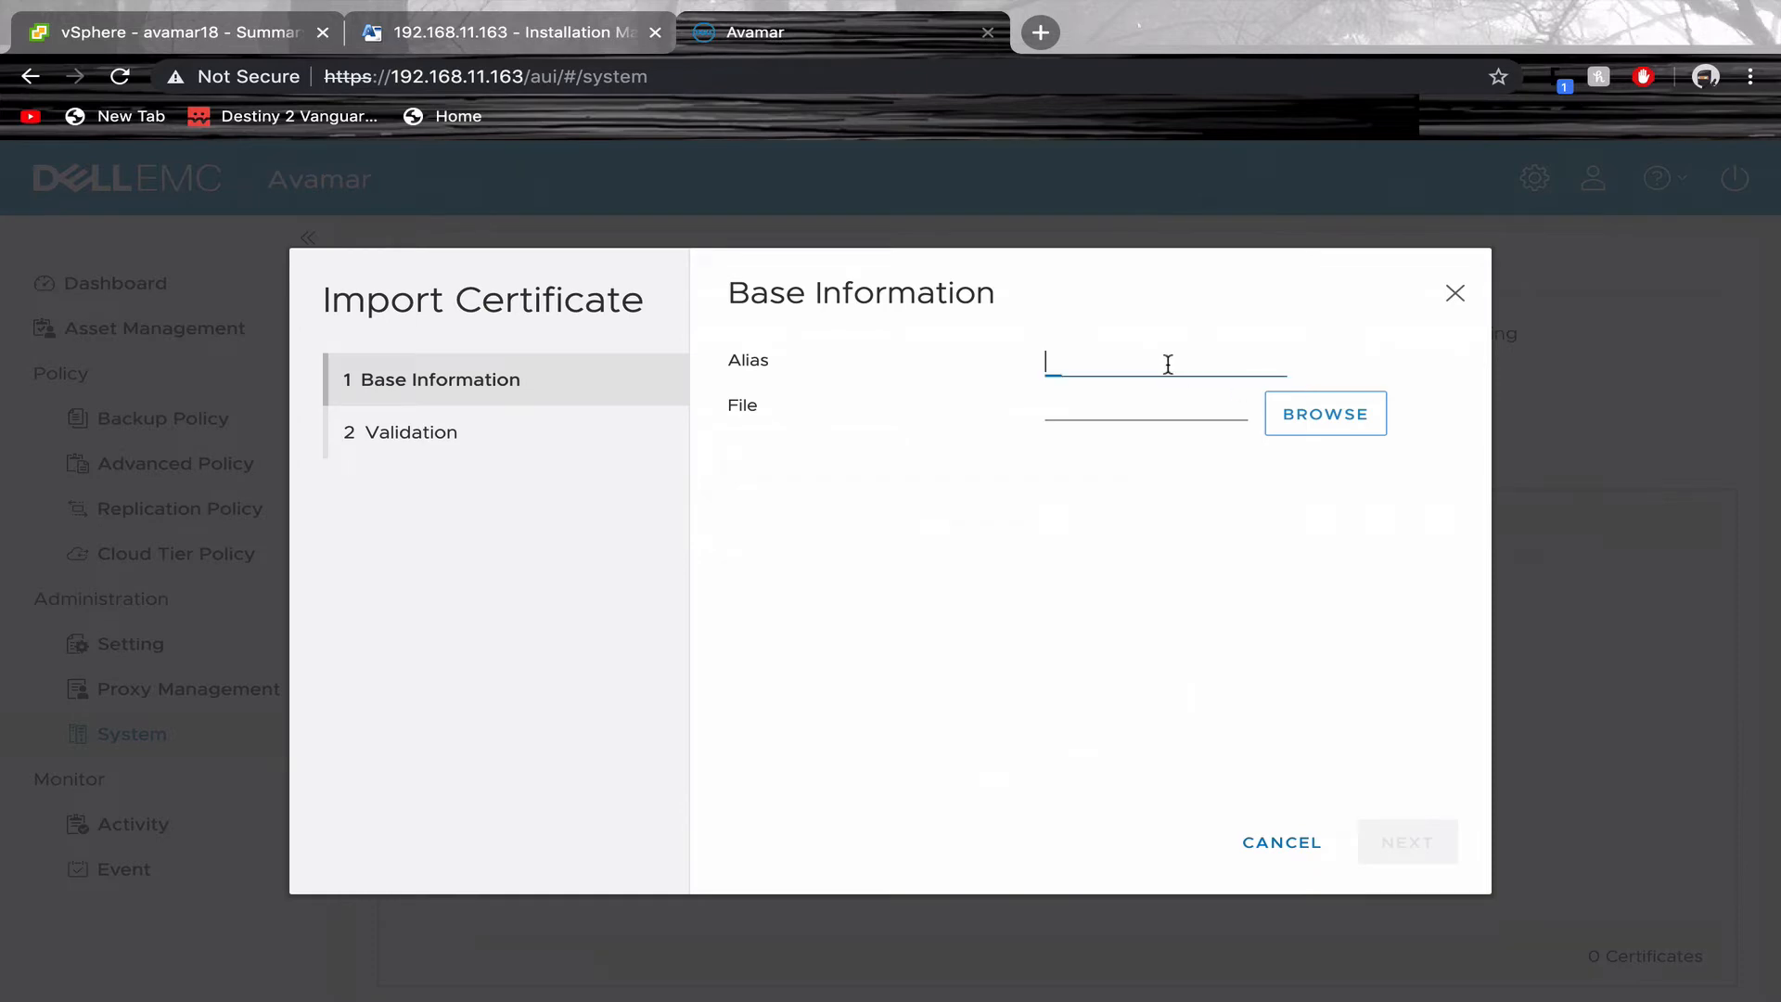
type("vcenter")
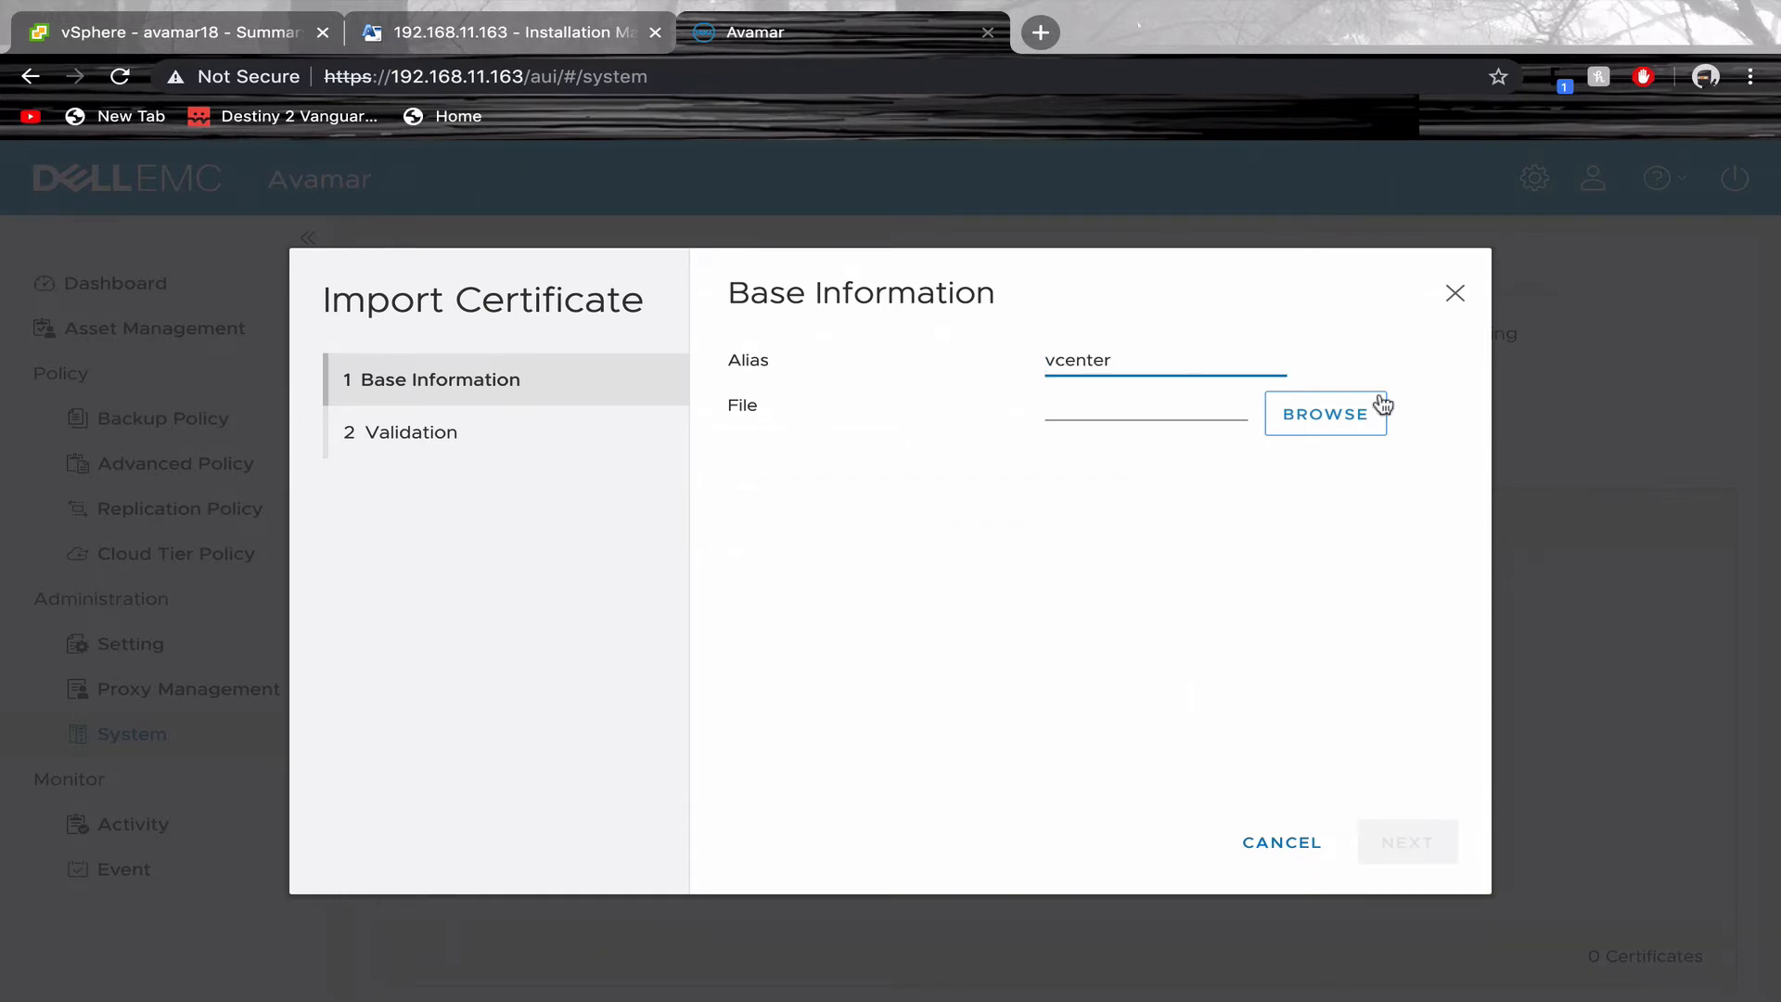
left_click(1324, 414)
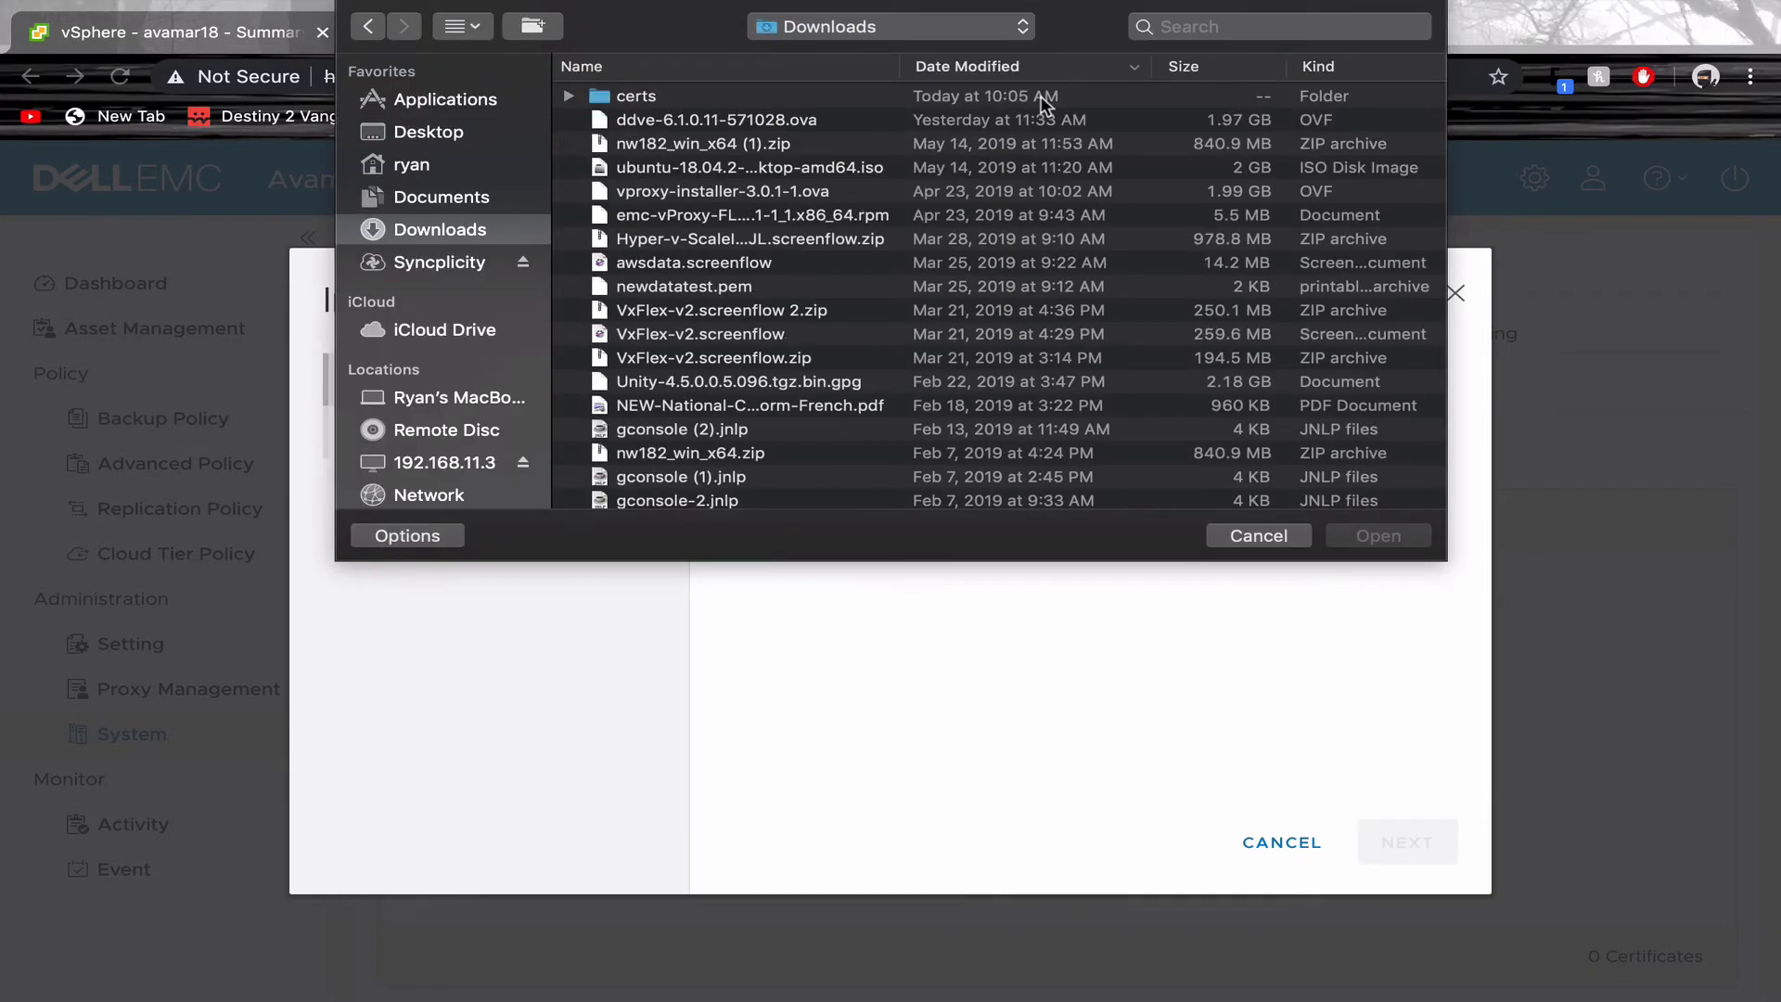
double_click(637, 95)
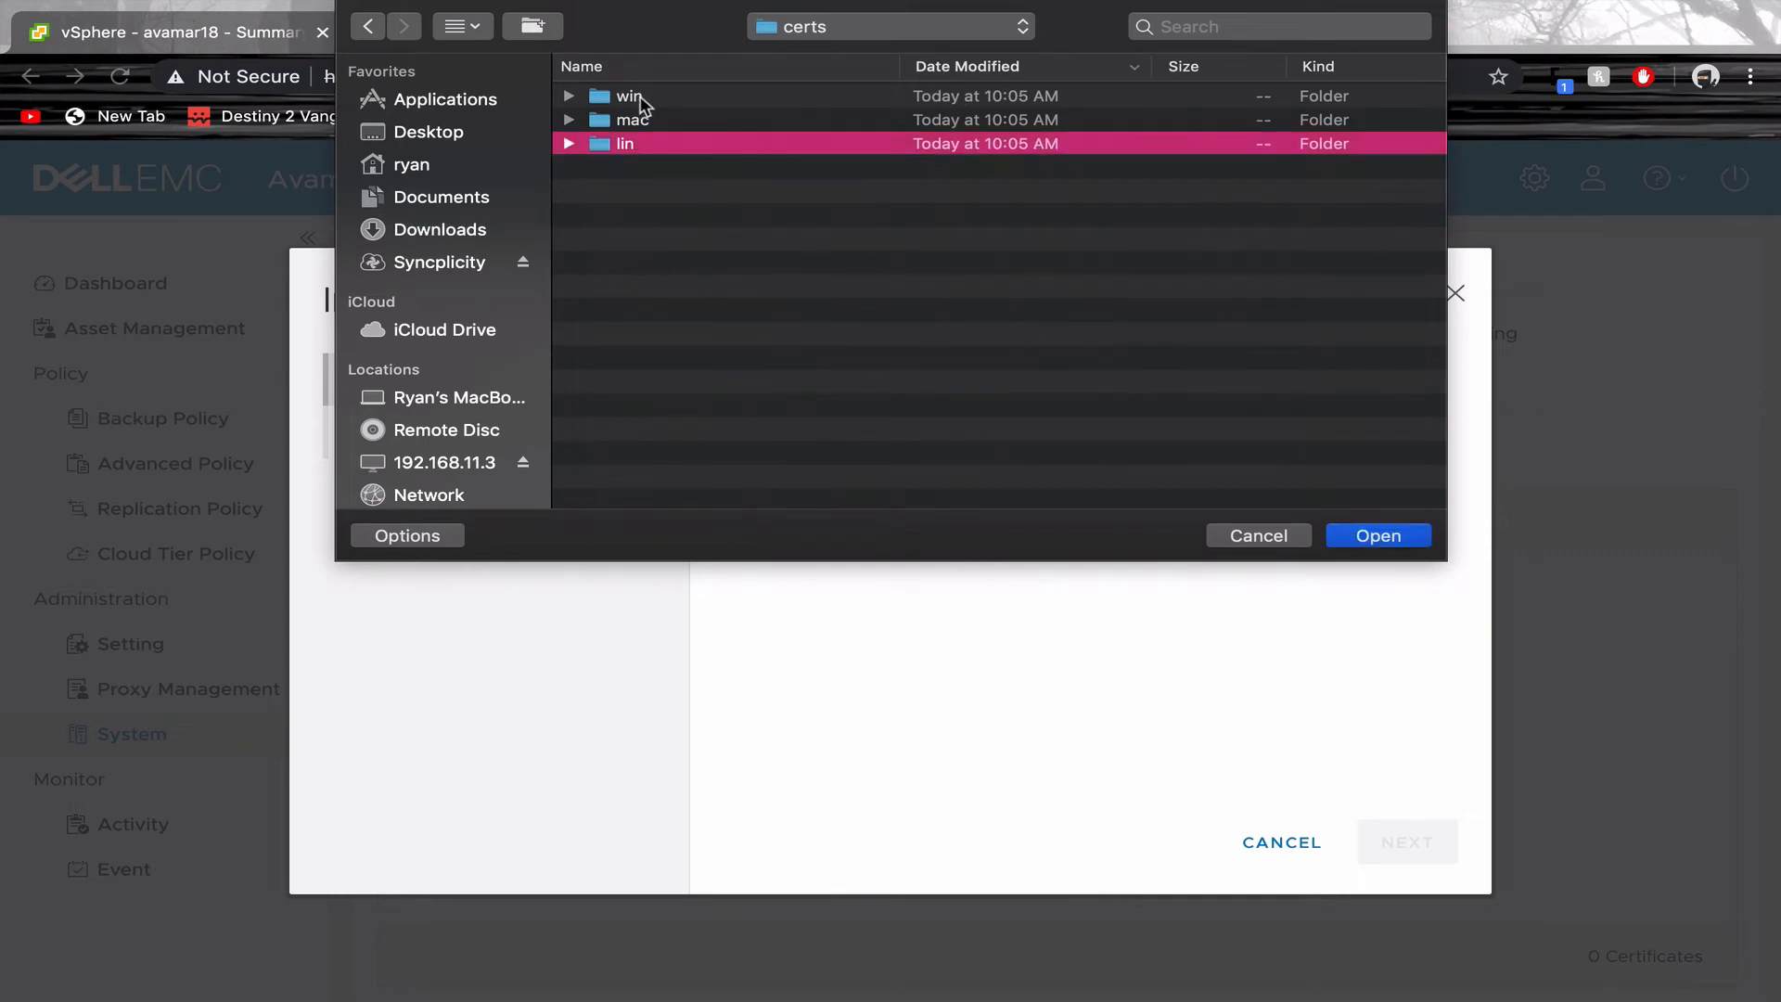
double_click(626, 94)
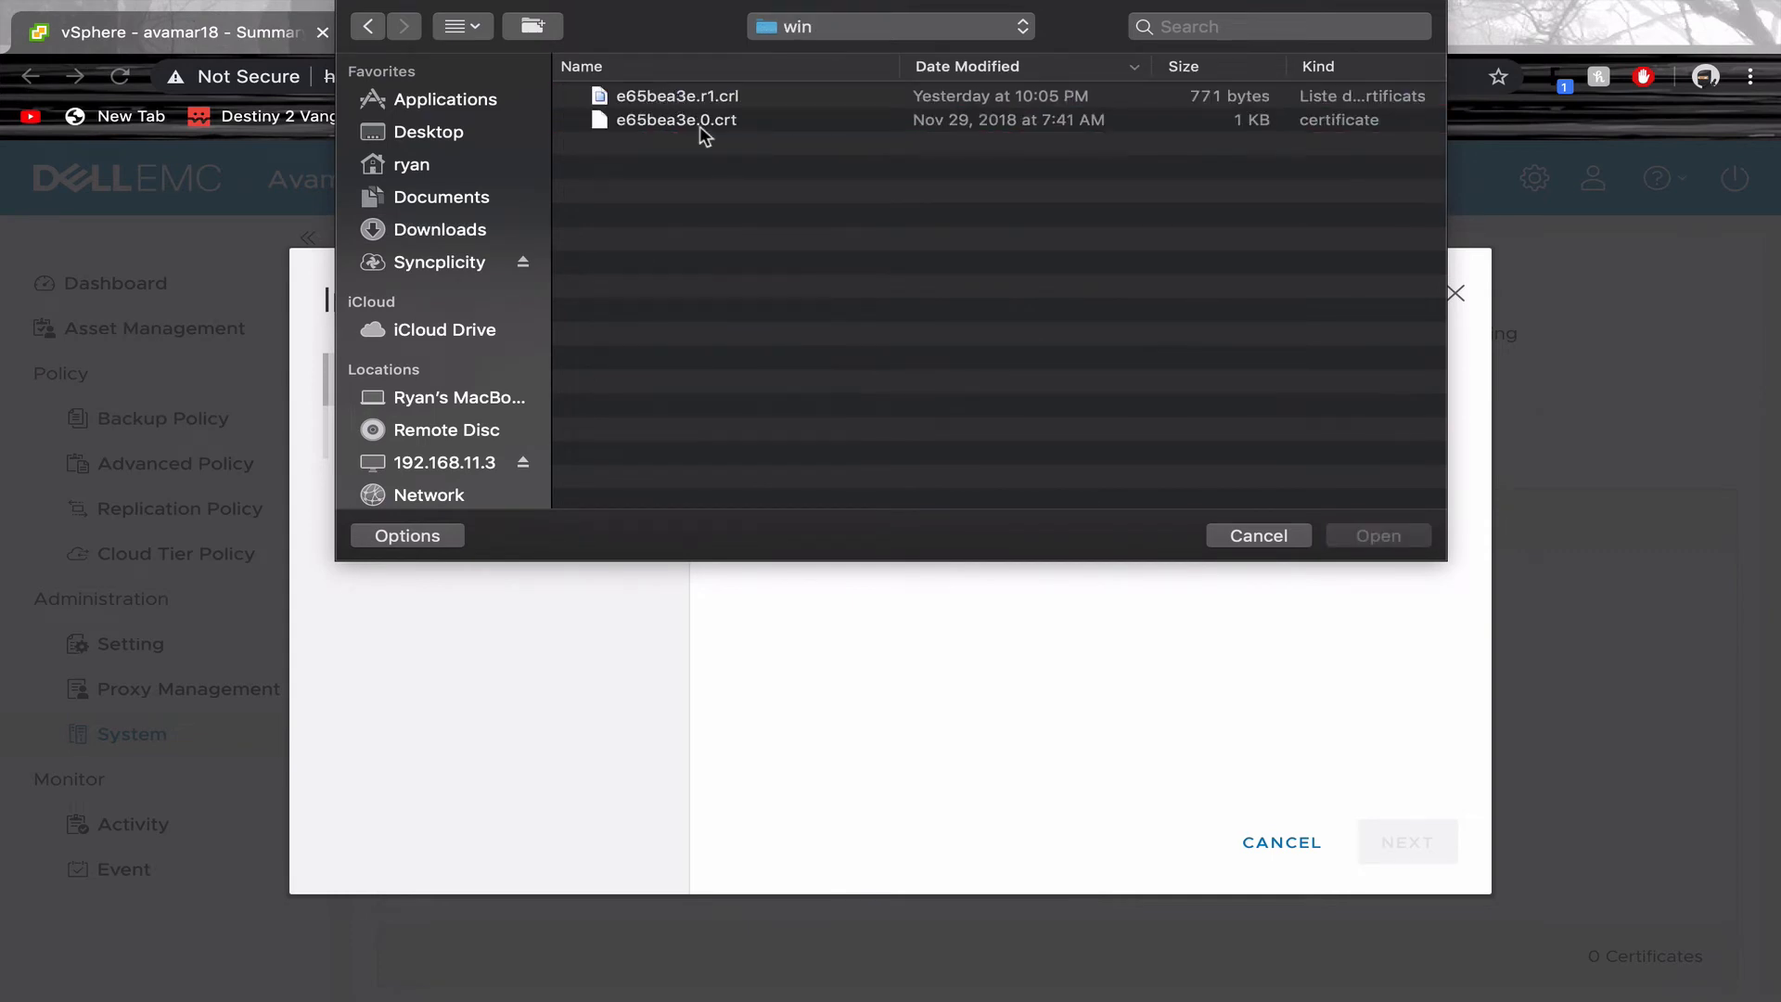
left_click(676, 119)
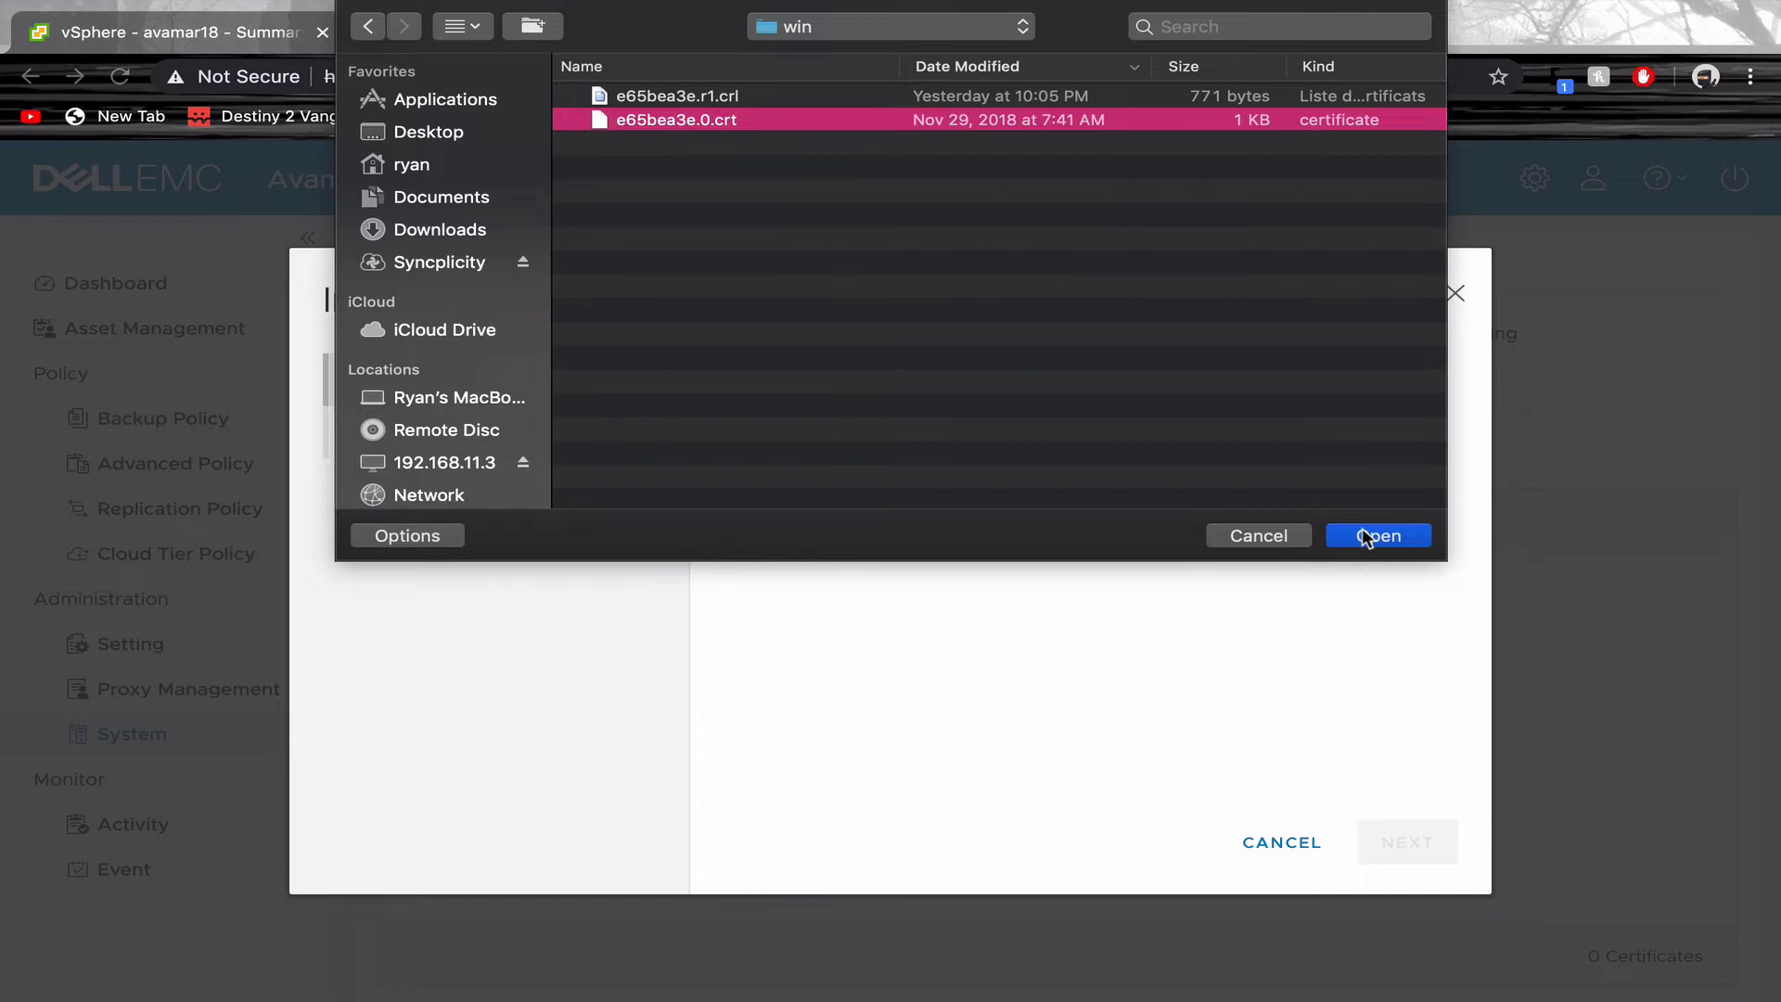
left_click(1379, 534)
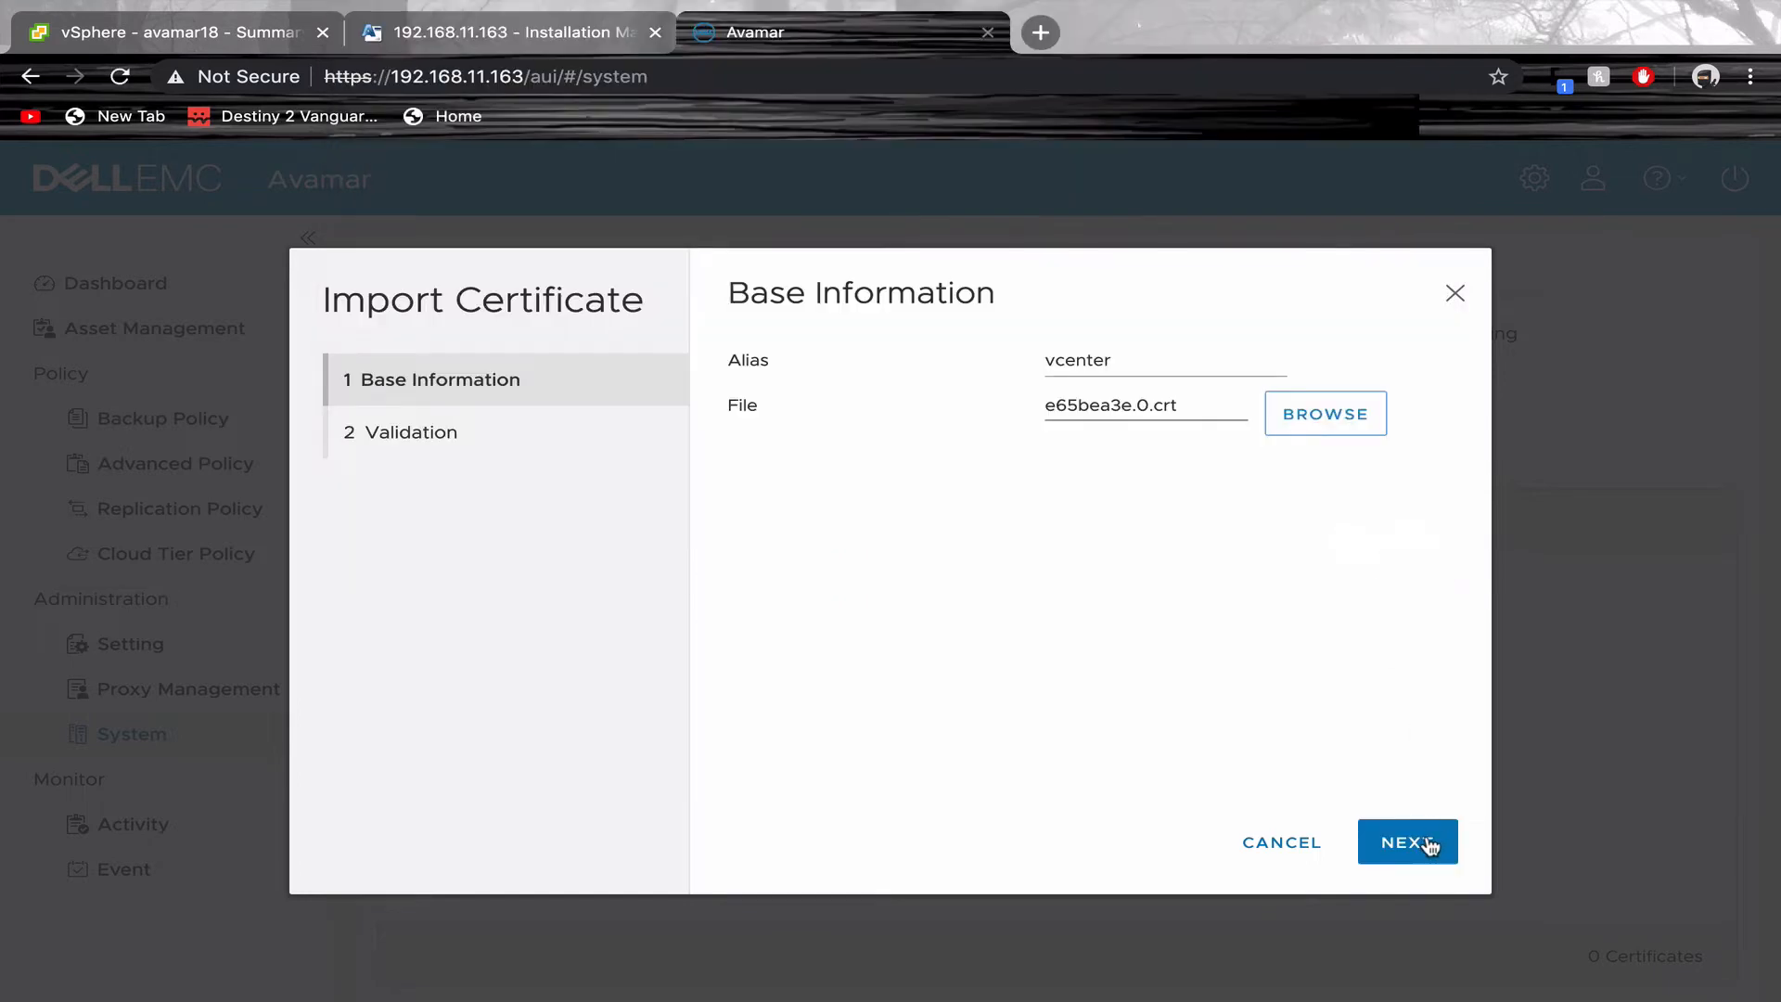
- Validate the certificate against vCenter 192.168.11.20, finish the import and go to Asset Management
left_click(1406, 842)
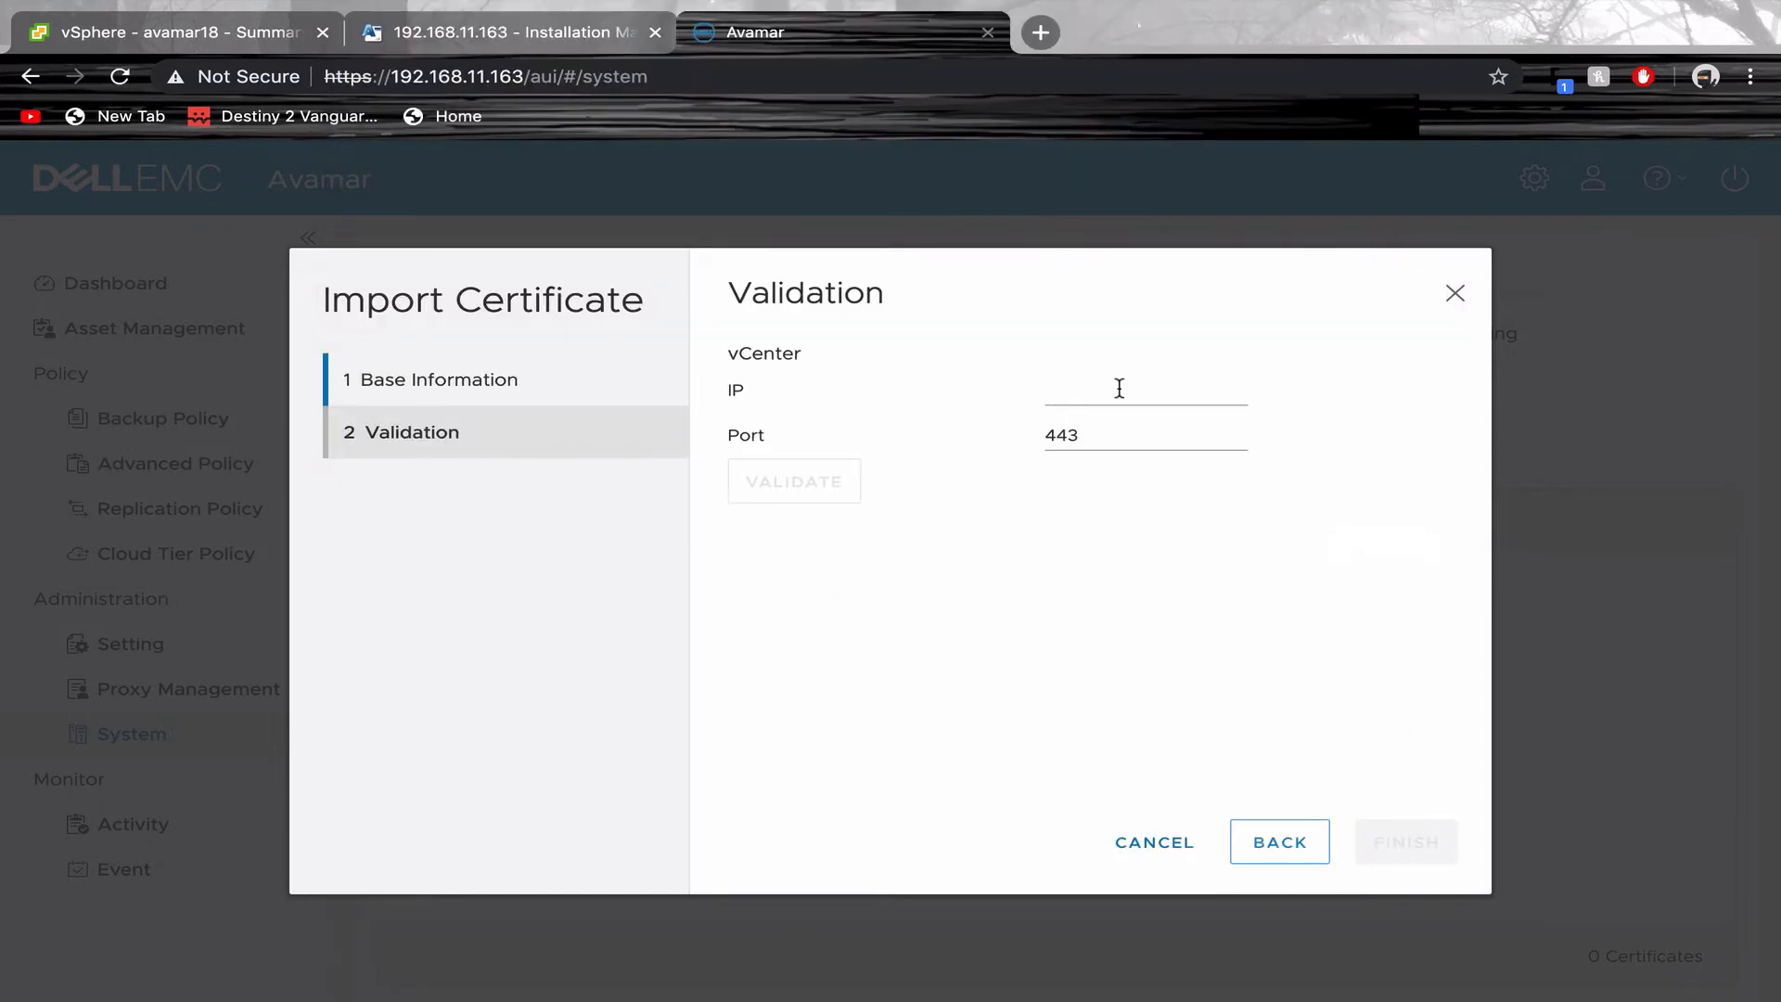
type("192.168.11.20")
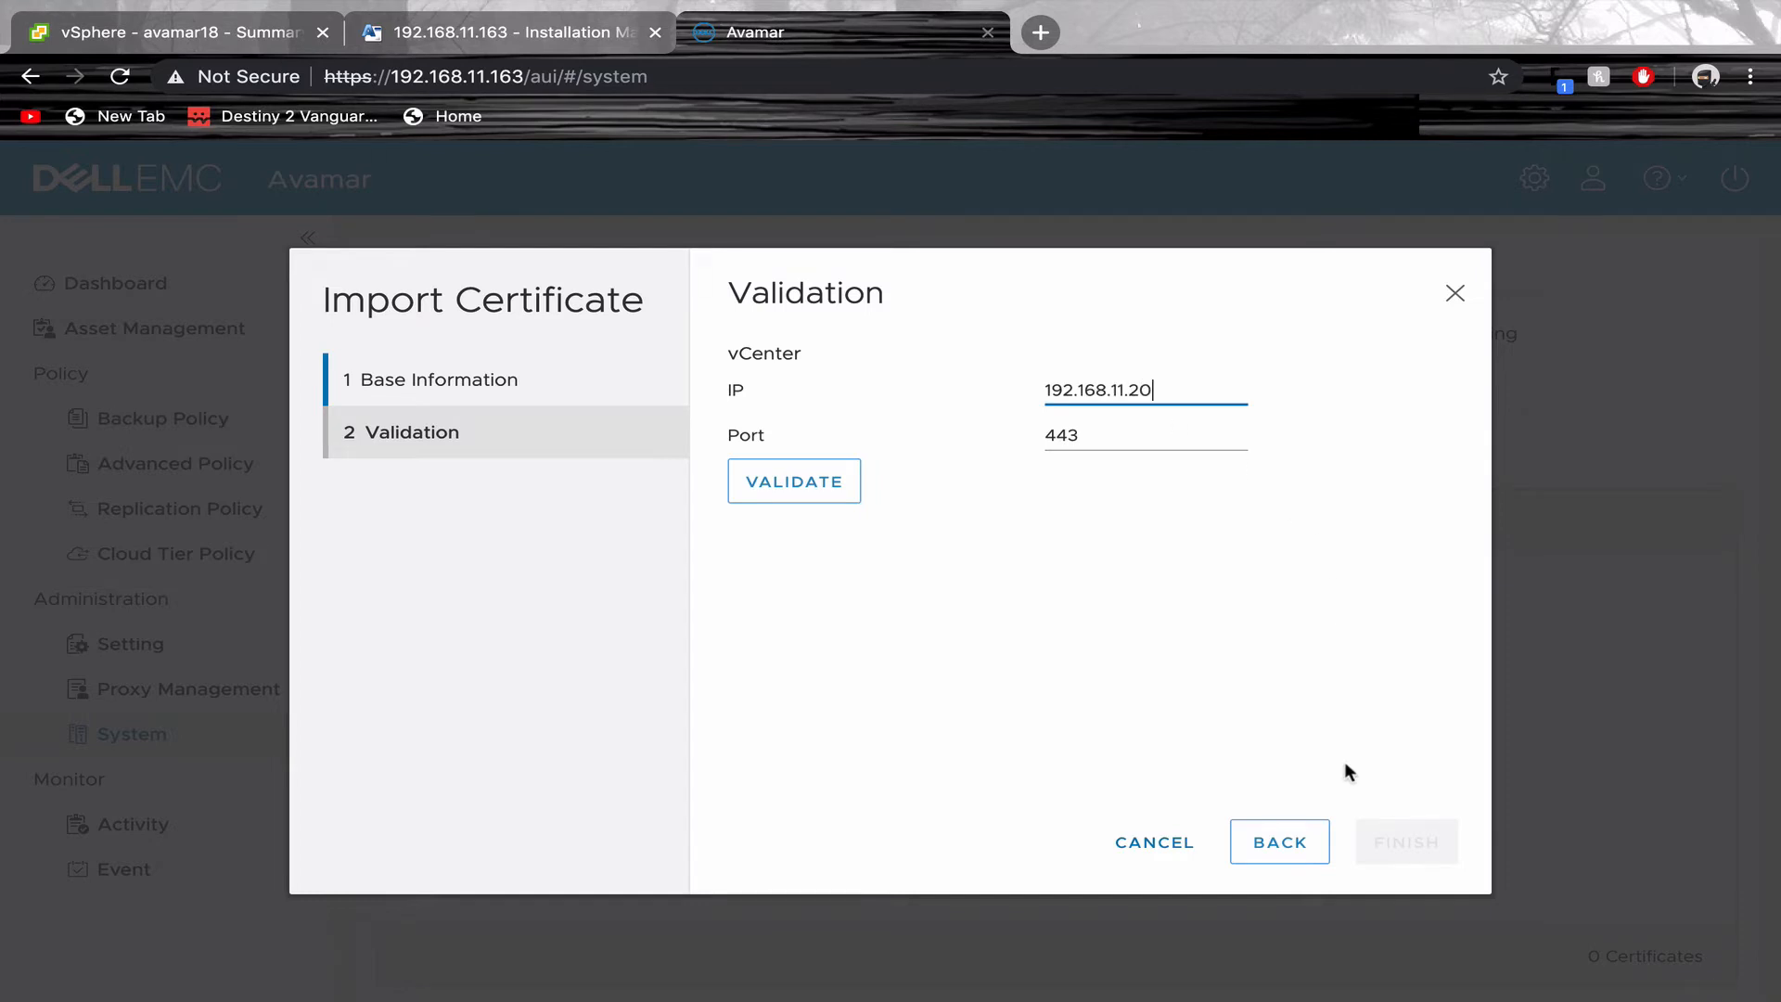
left_click(794, 481)
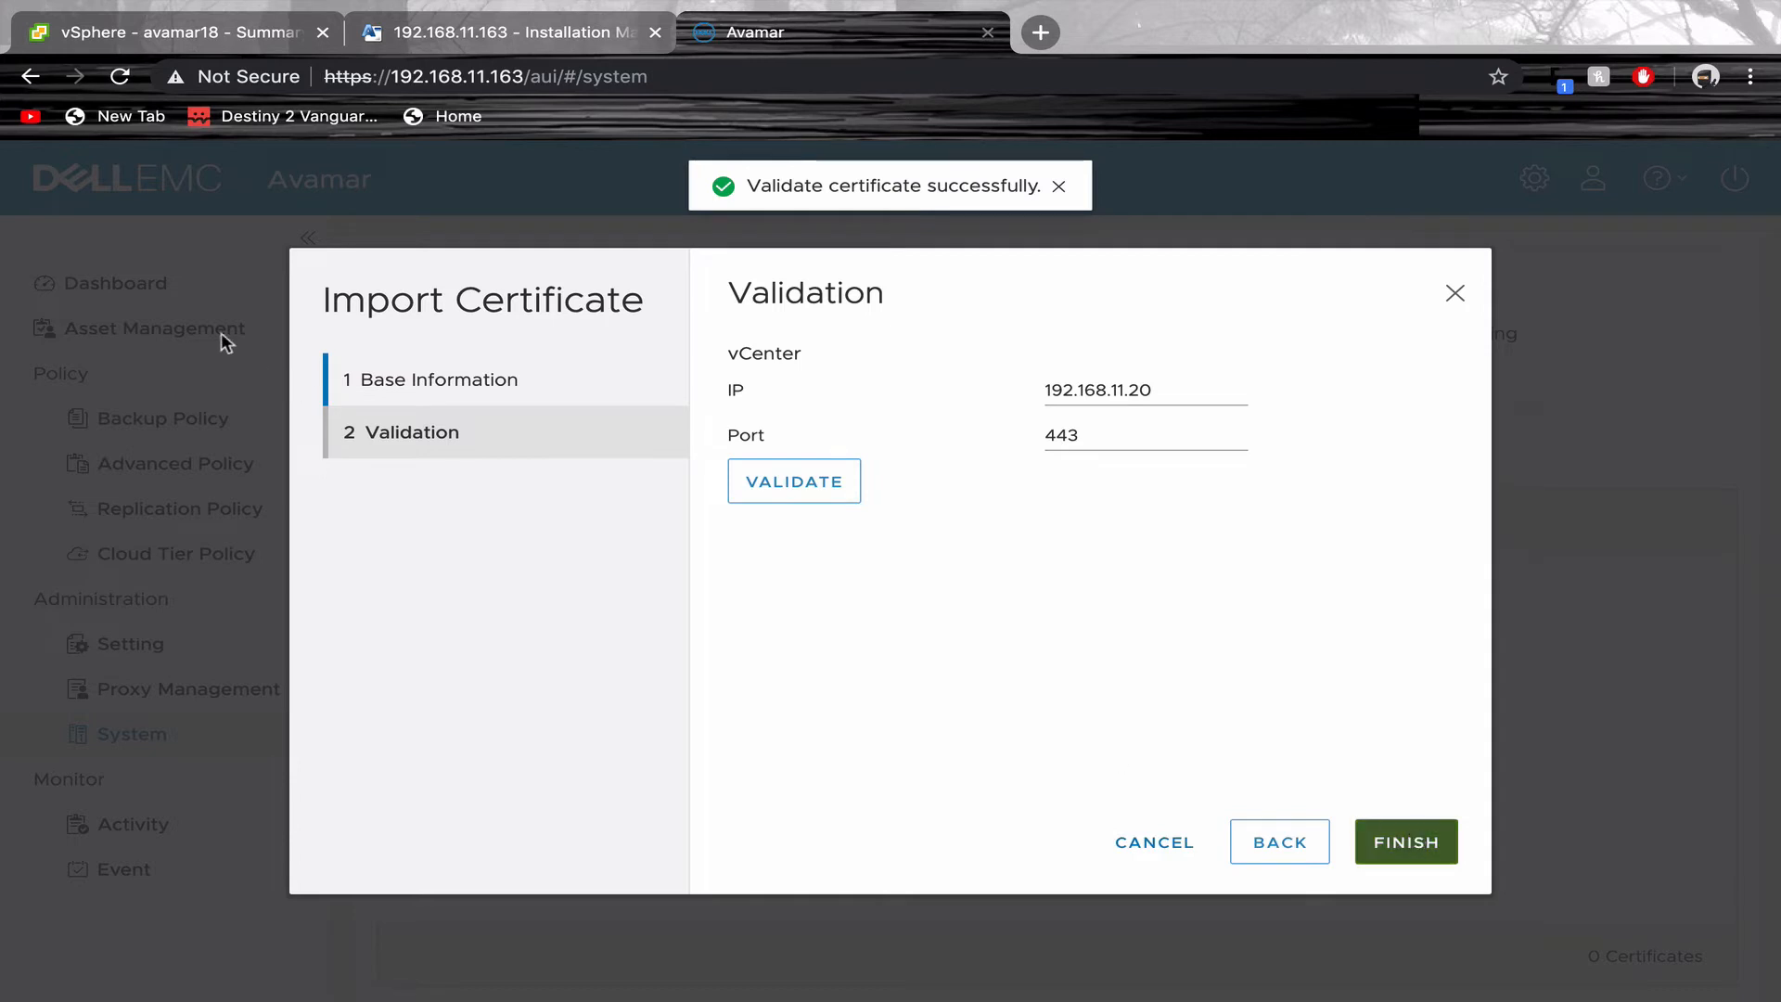
left_click(1404, 843)
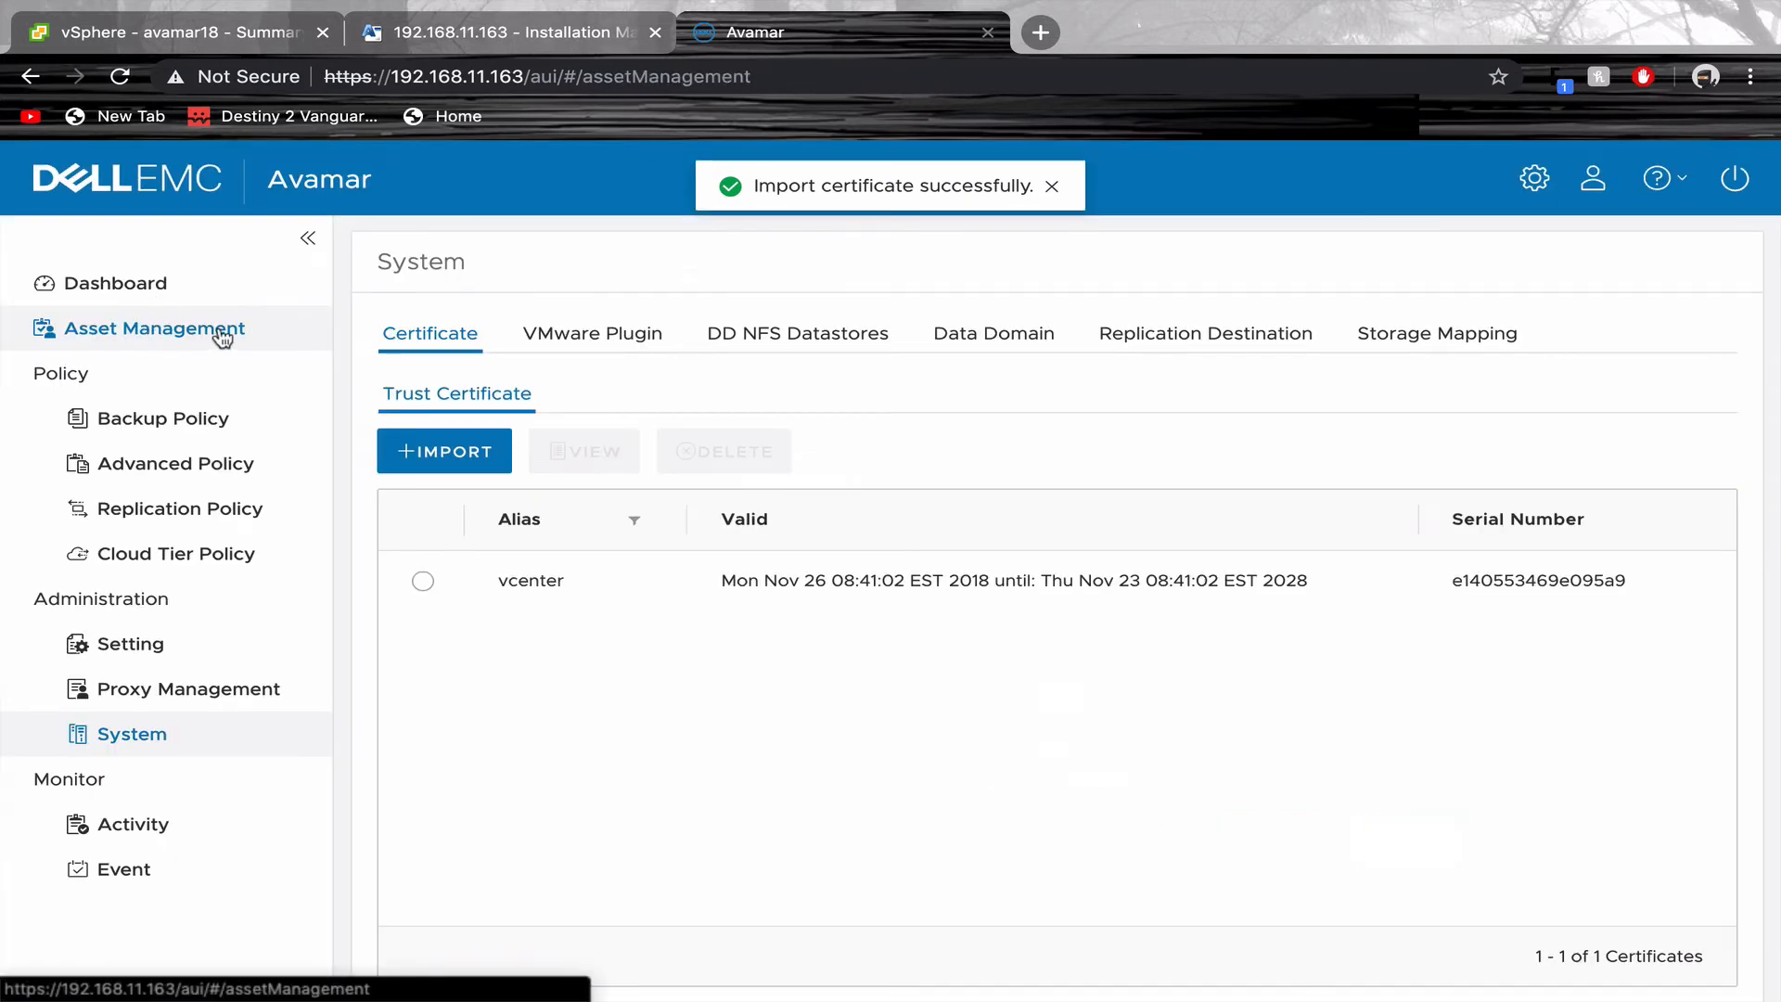
left_click(153, 328)
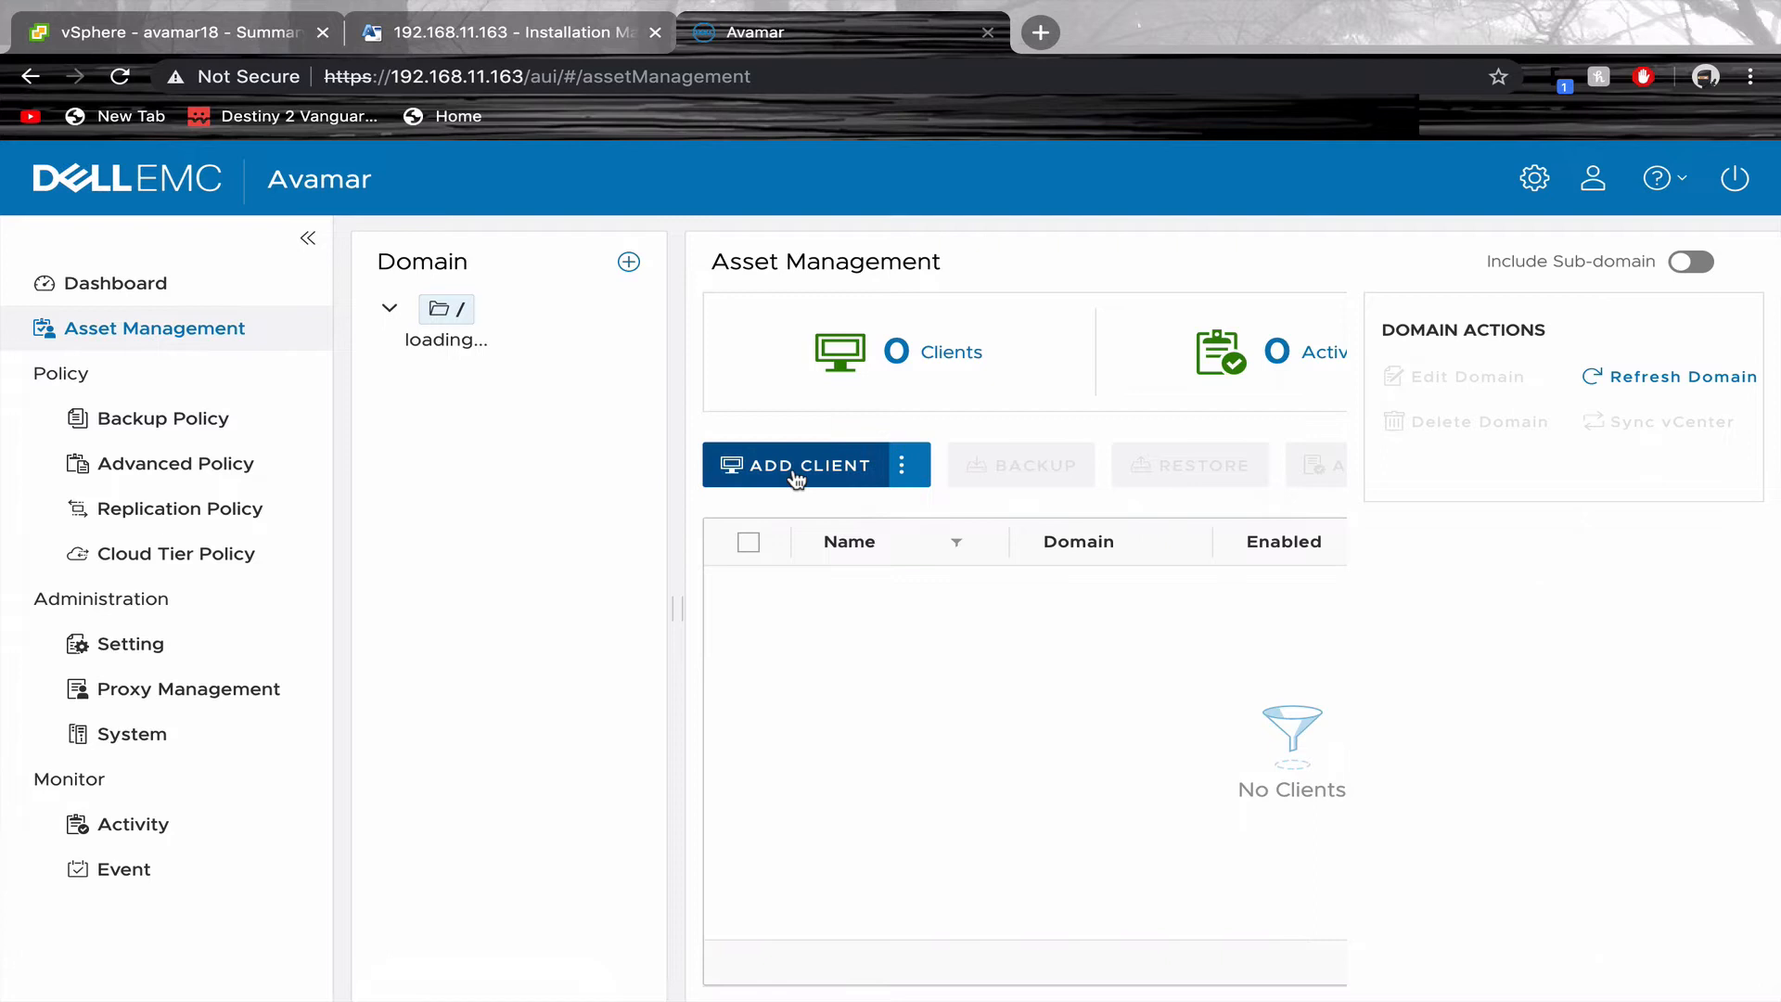
- Add a new VMware vCenter client named vcenter.gallium.lab
left_click(798, 464)
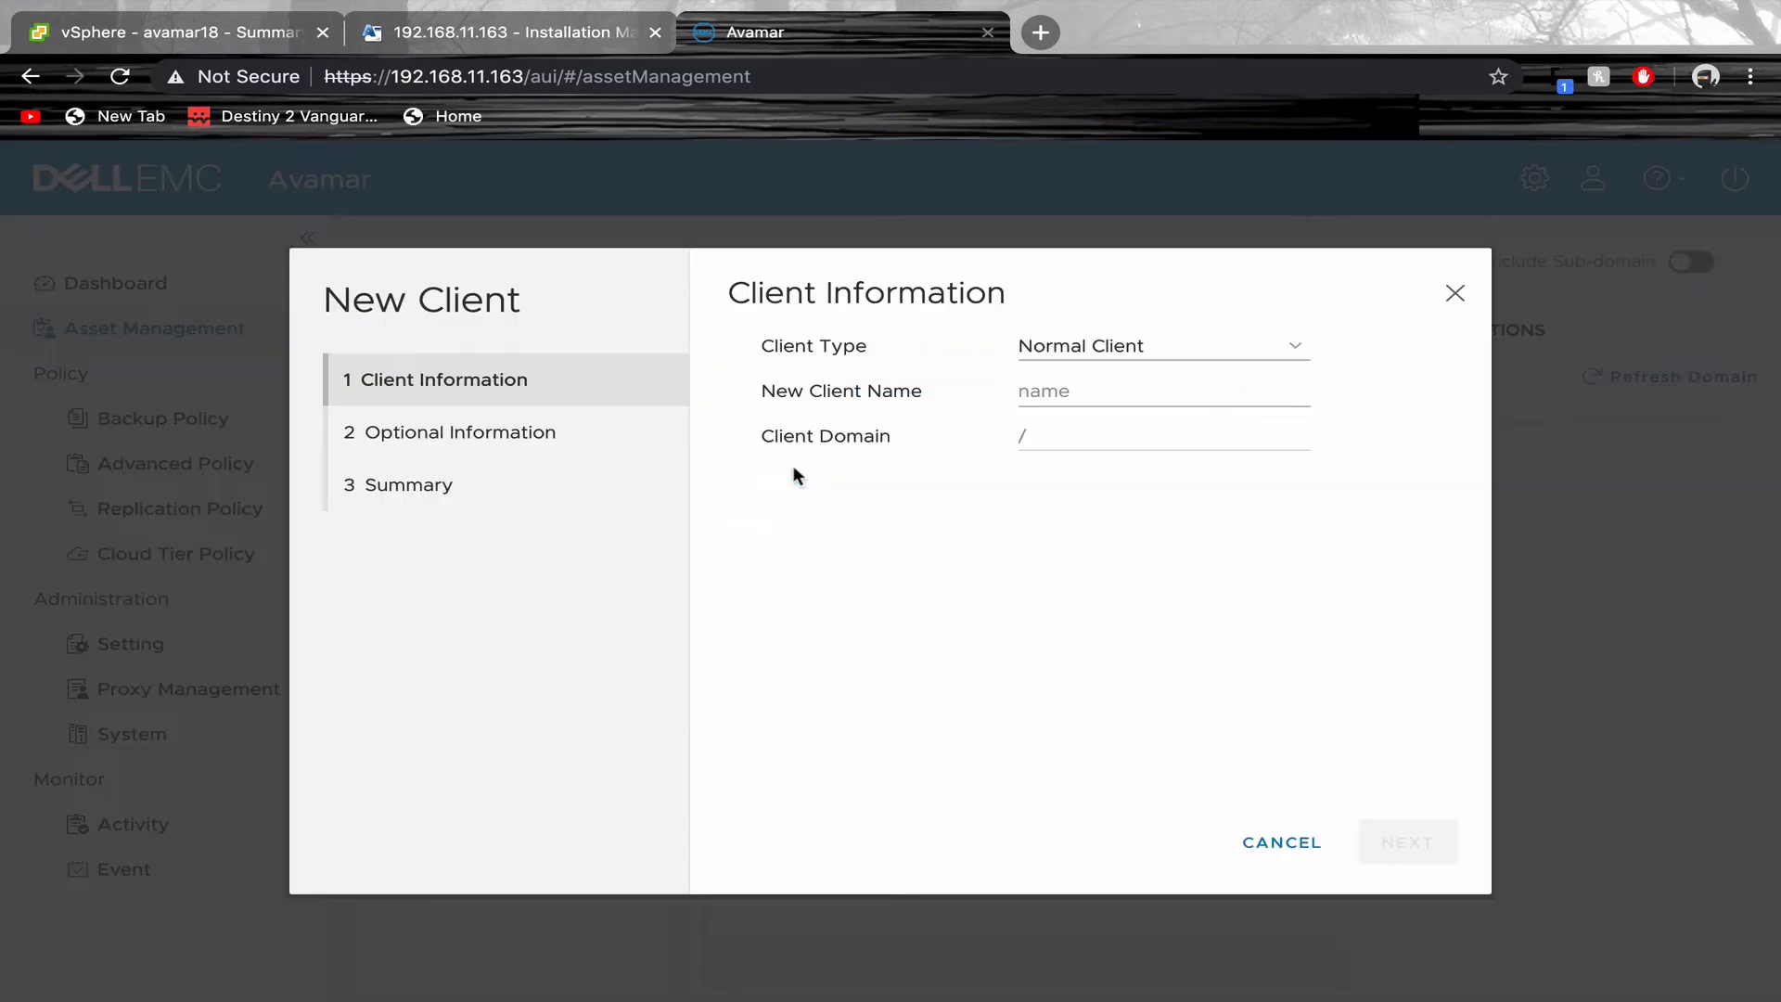
left_click(1162, 345)
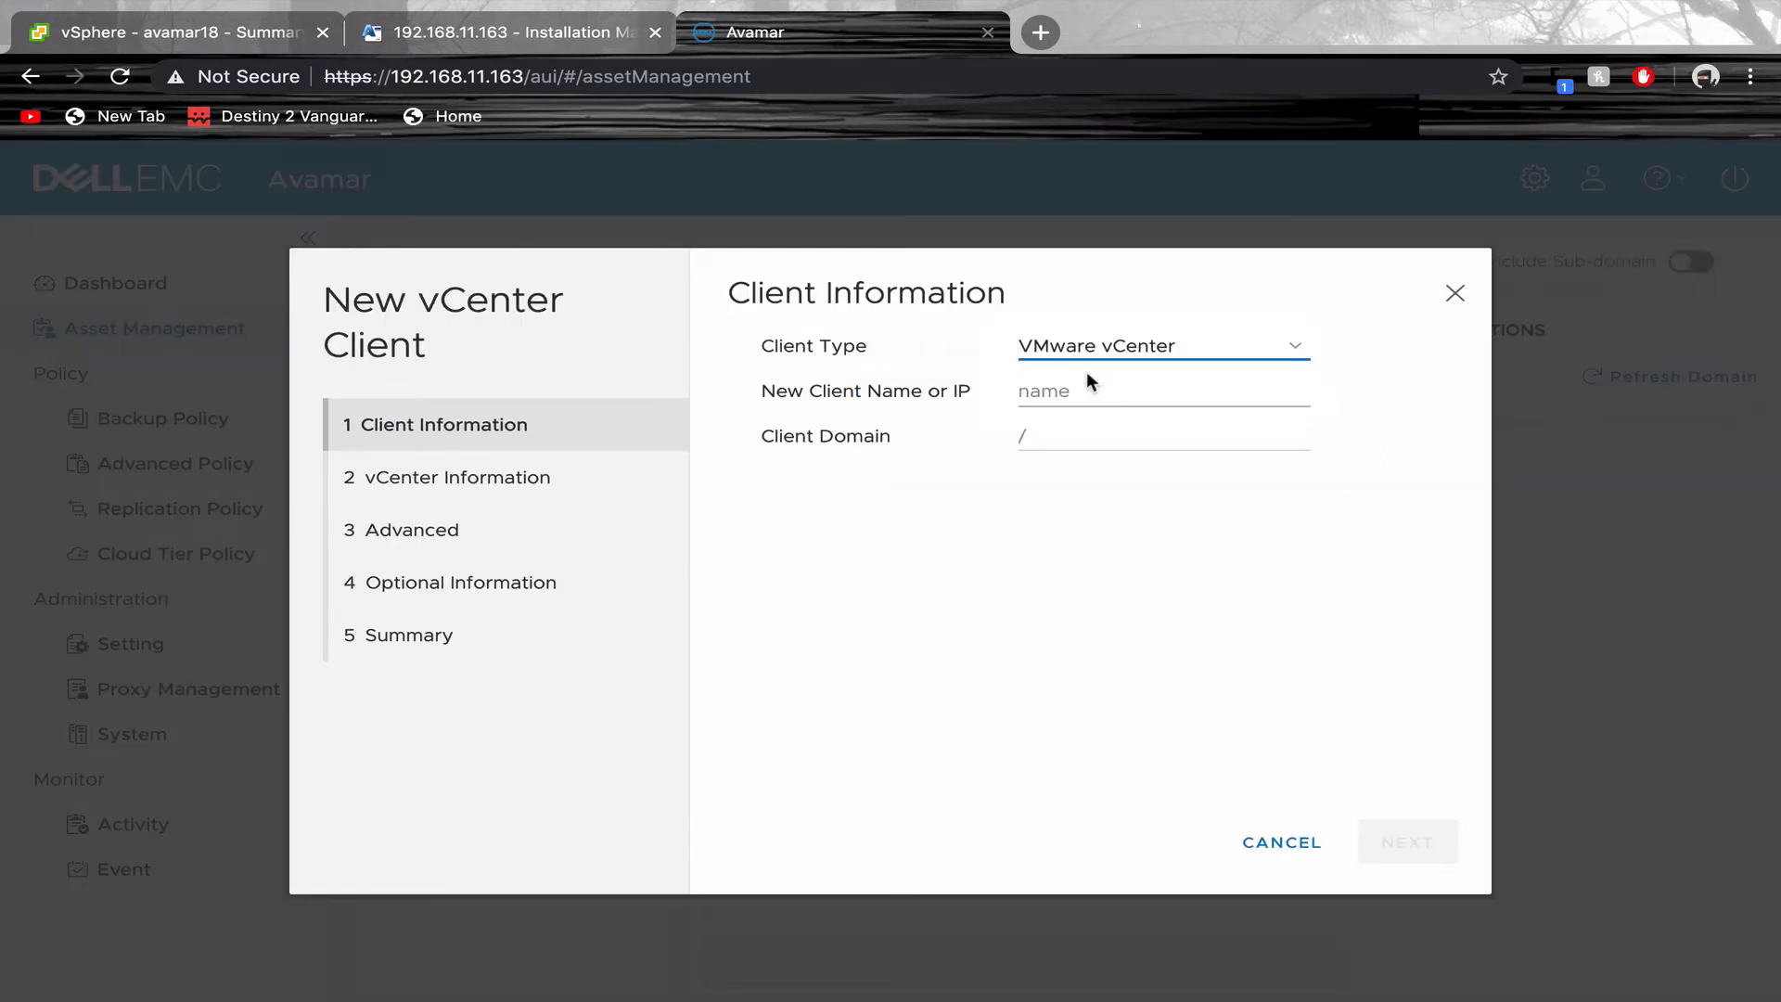
left_click(1162, 389)
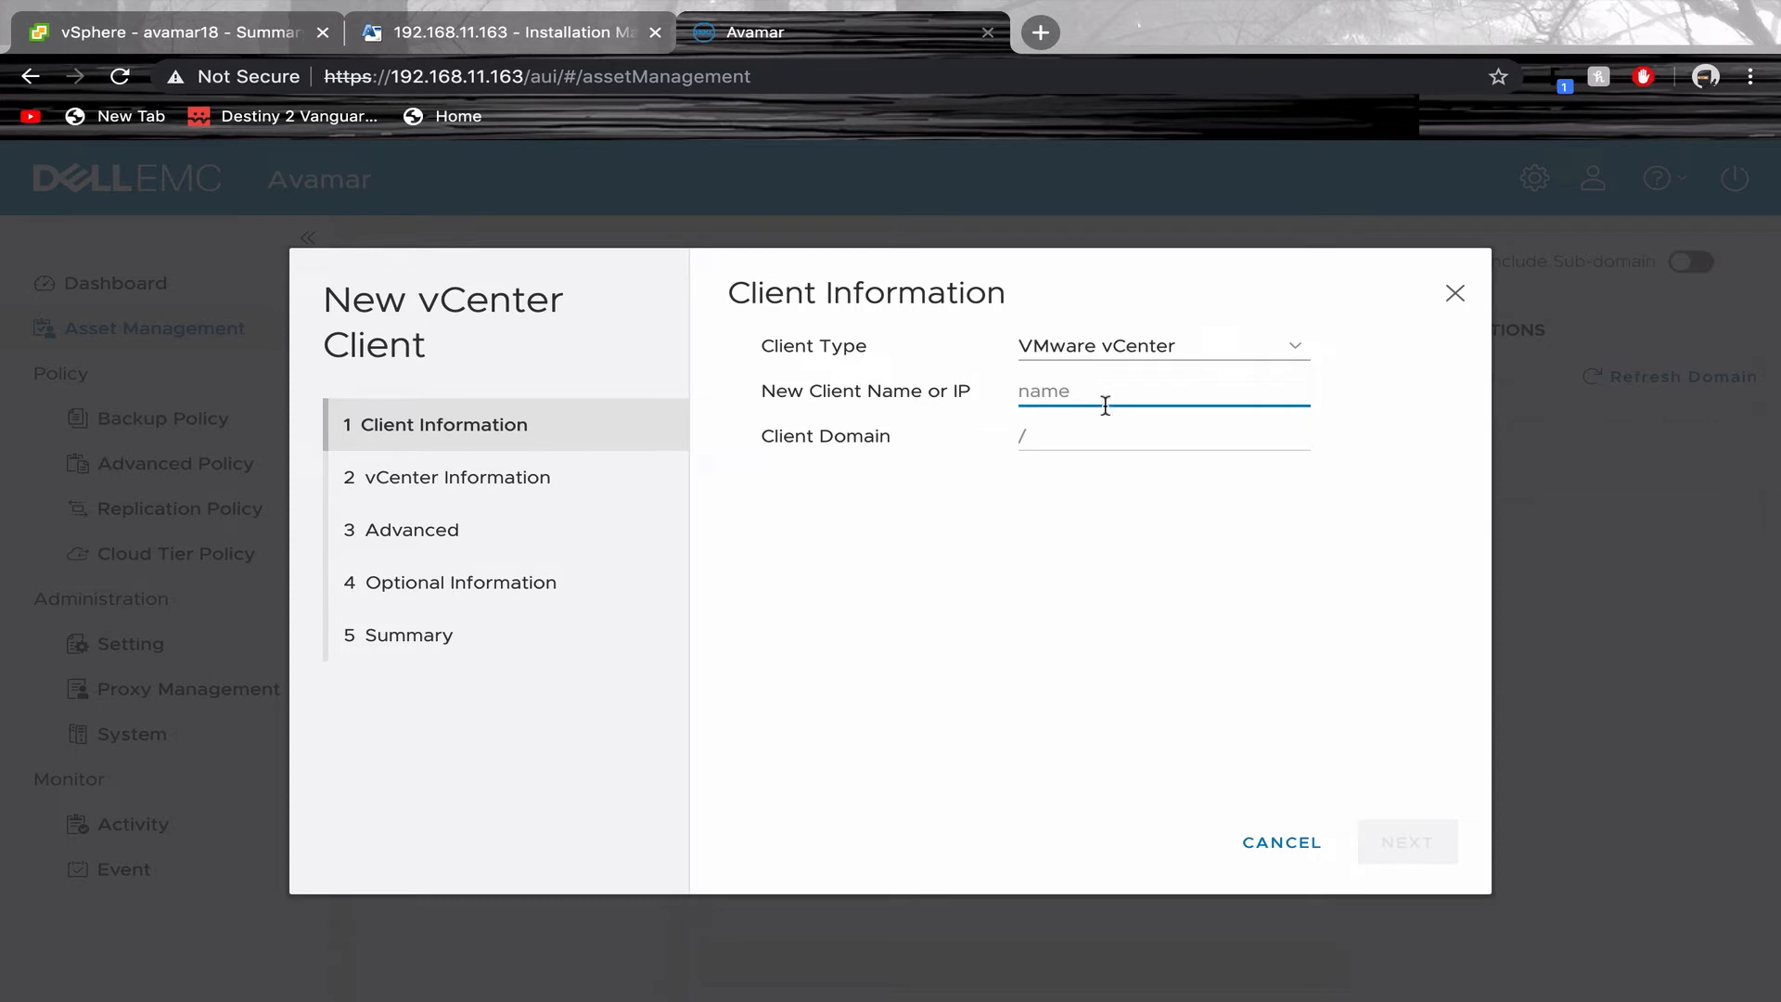
type("vcenter.gallium")
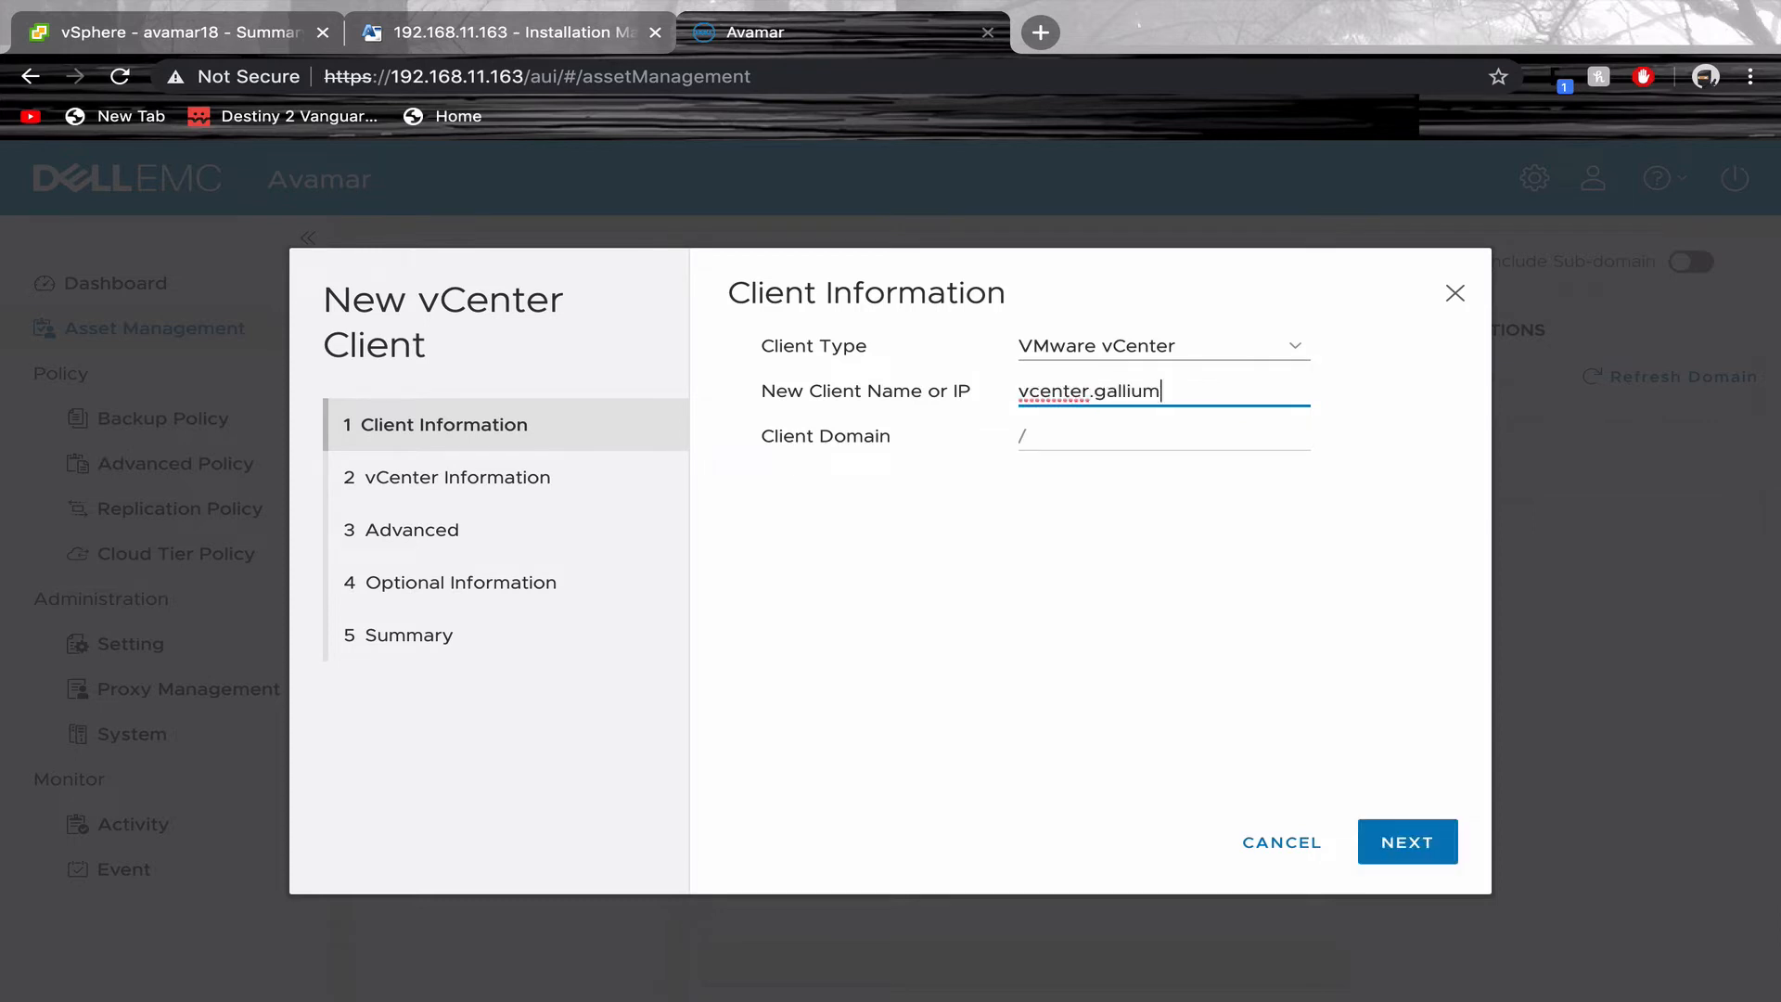
left_click(1407, 843)
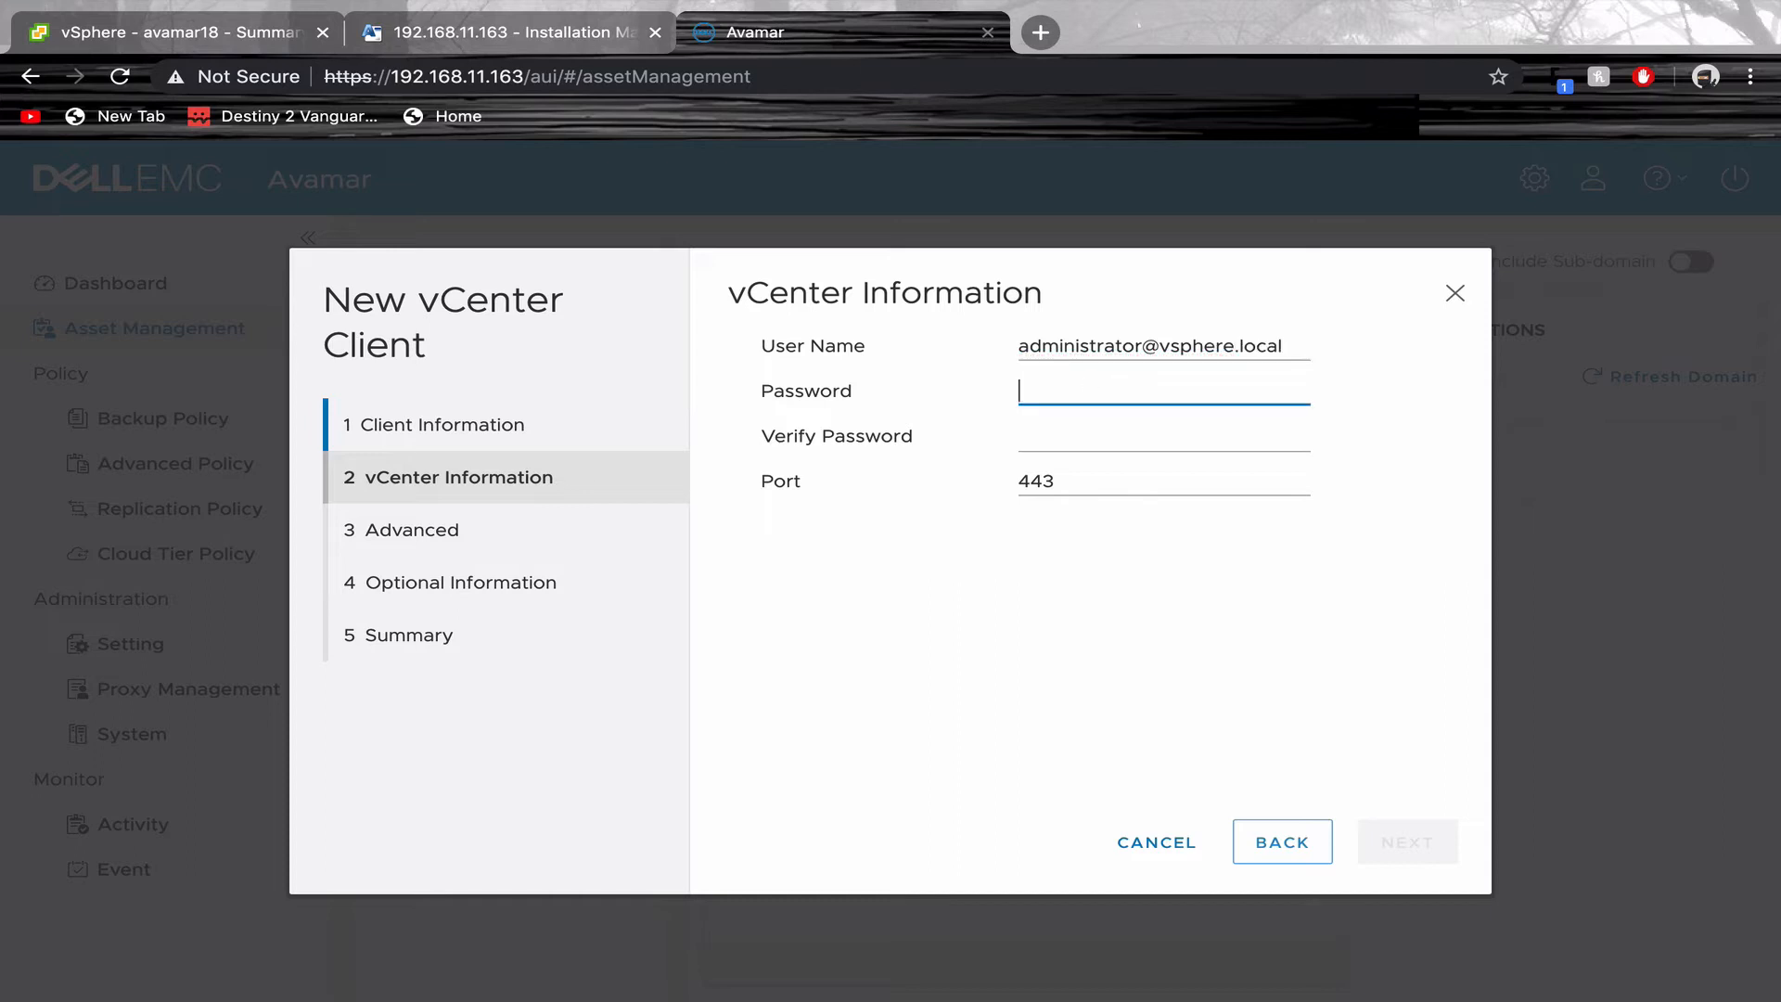
left_click(1407, 842)
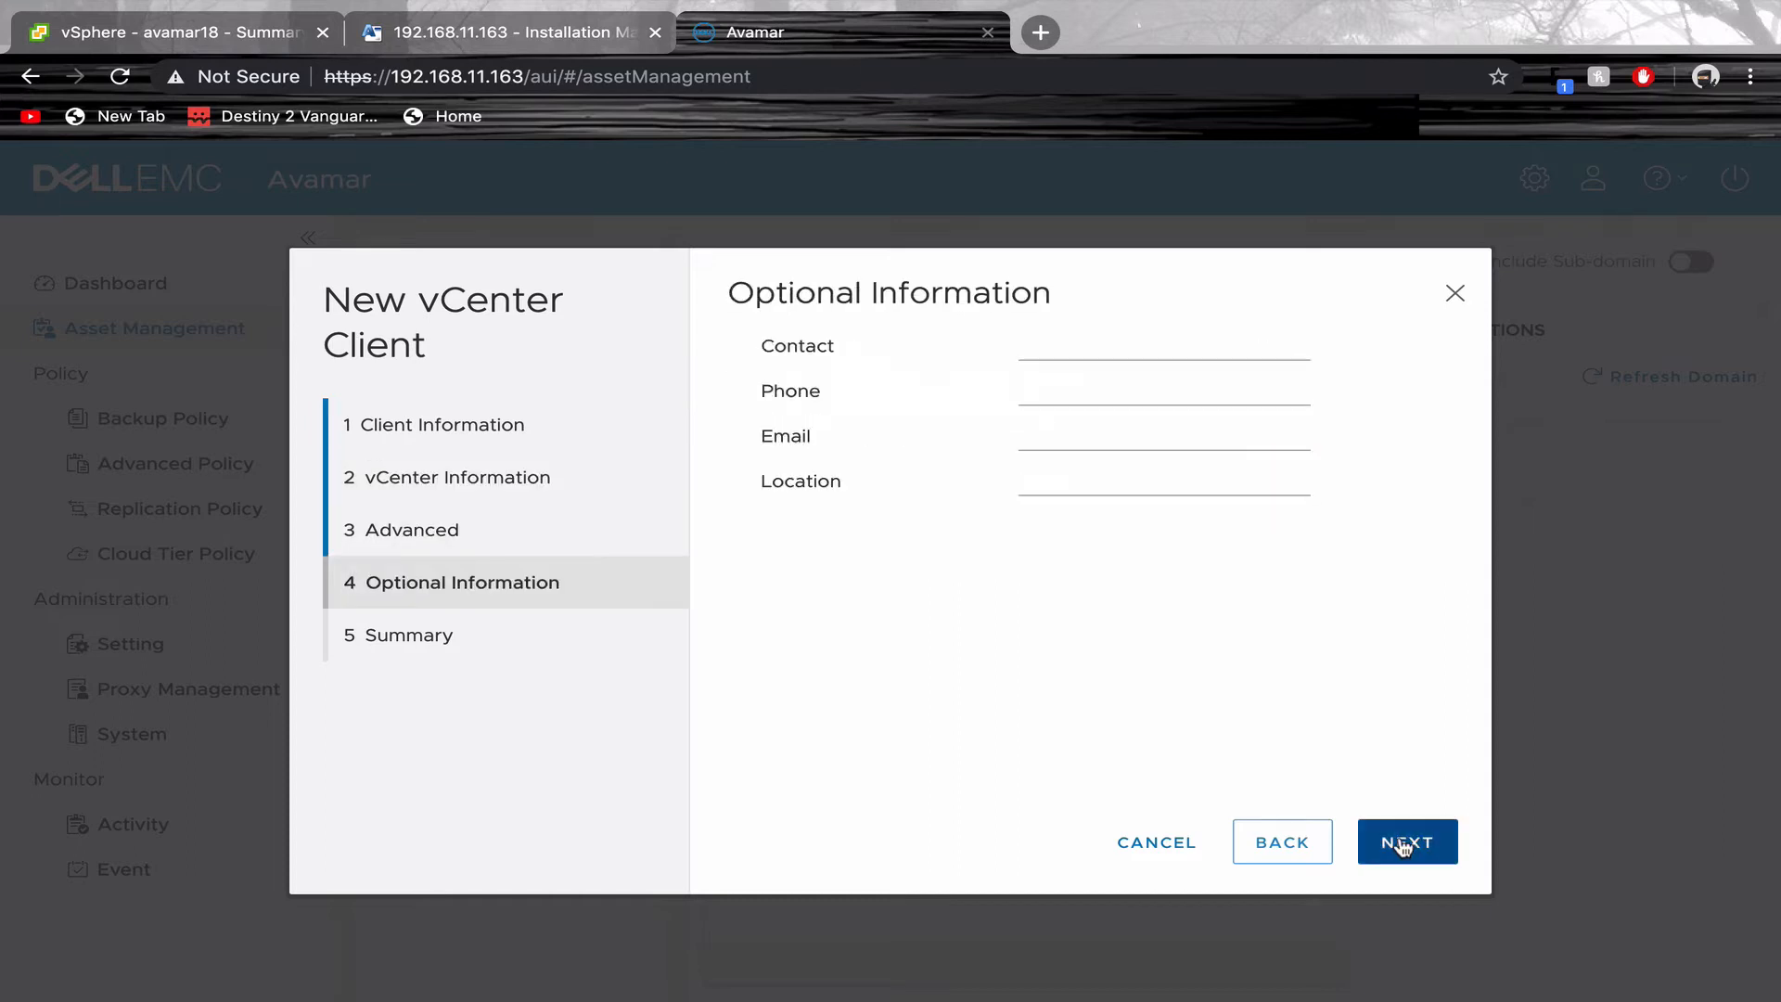
left_click(1407, 842)
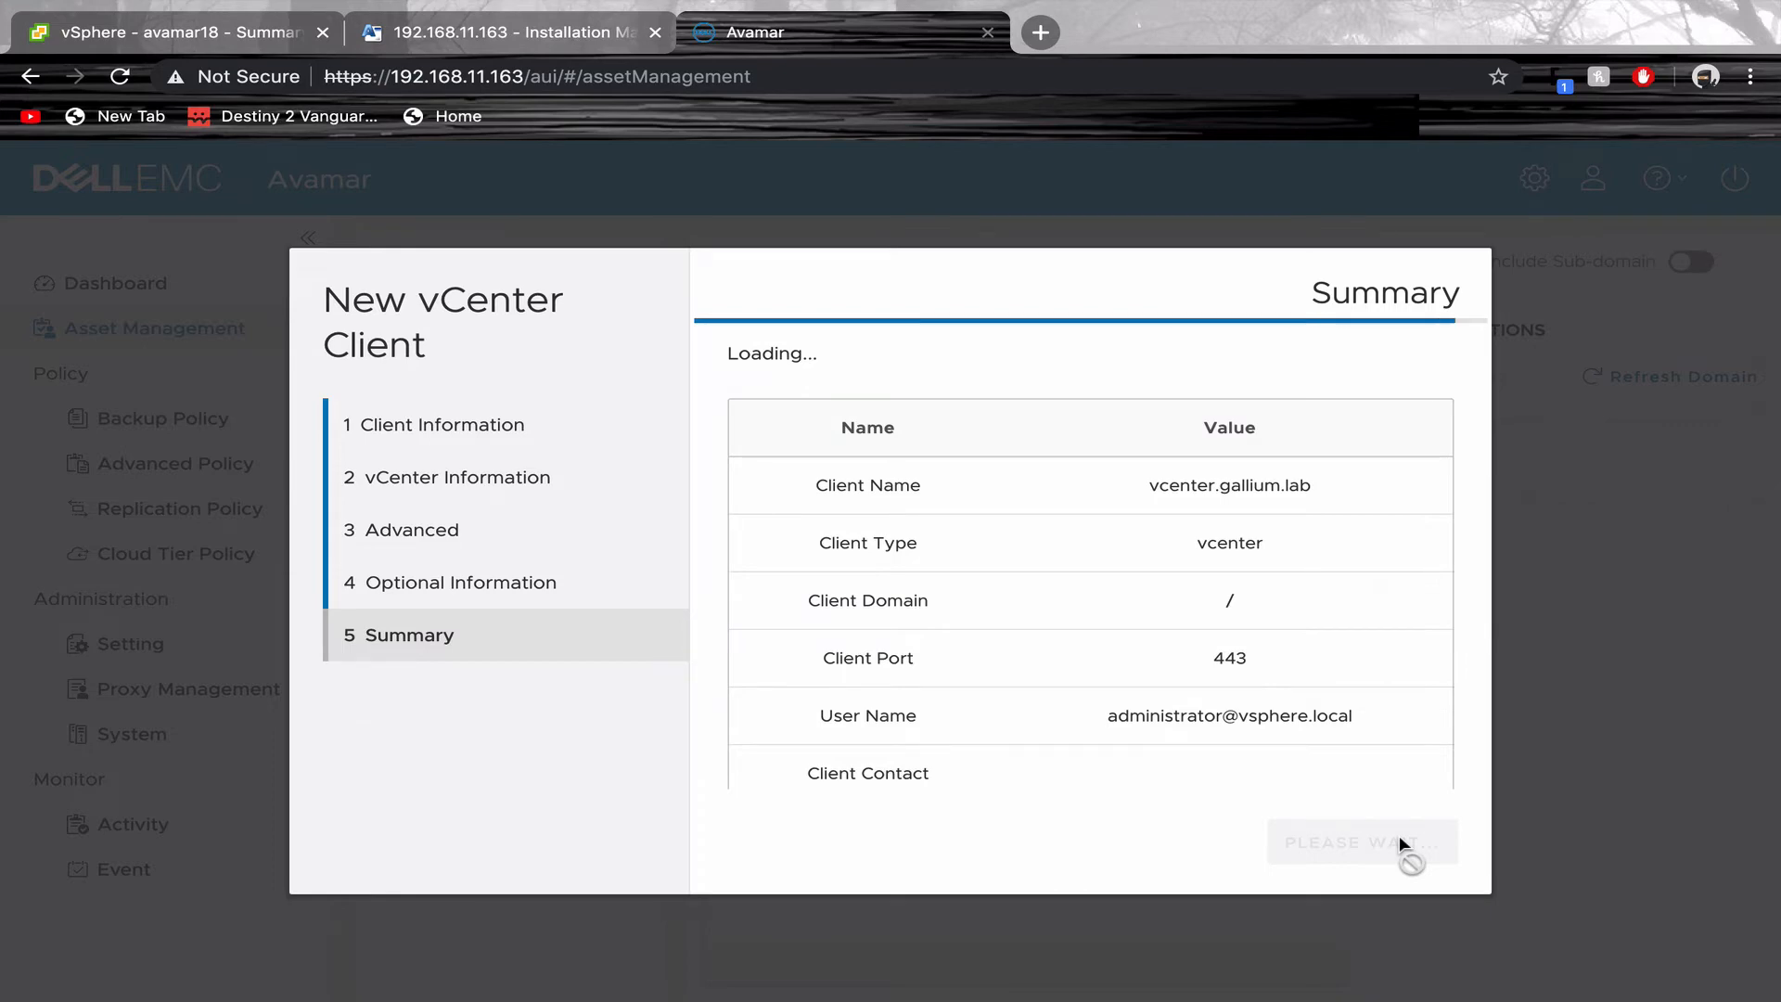
- Create proxy ryanproxy at 192.168.11.23 on NAS2/VLAN11 with DNS, gateway, netmask, NTP and deploy it
left_click(1360, 843)
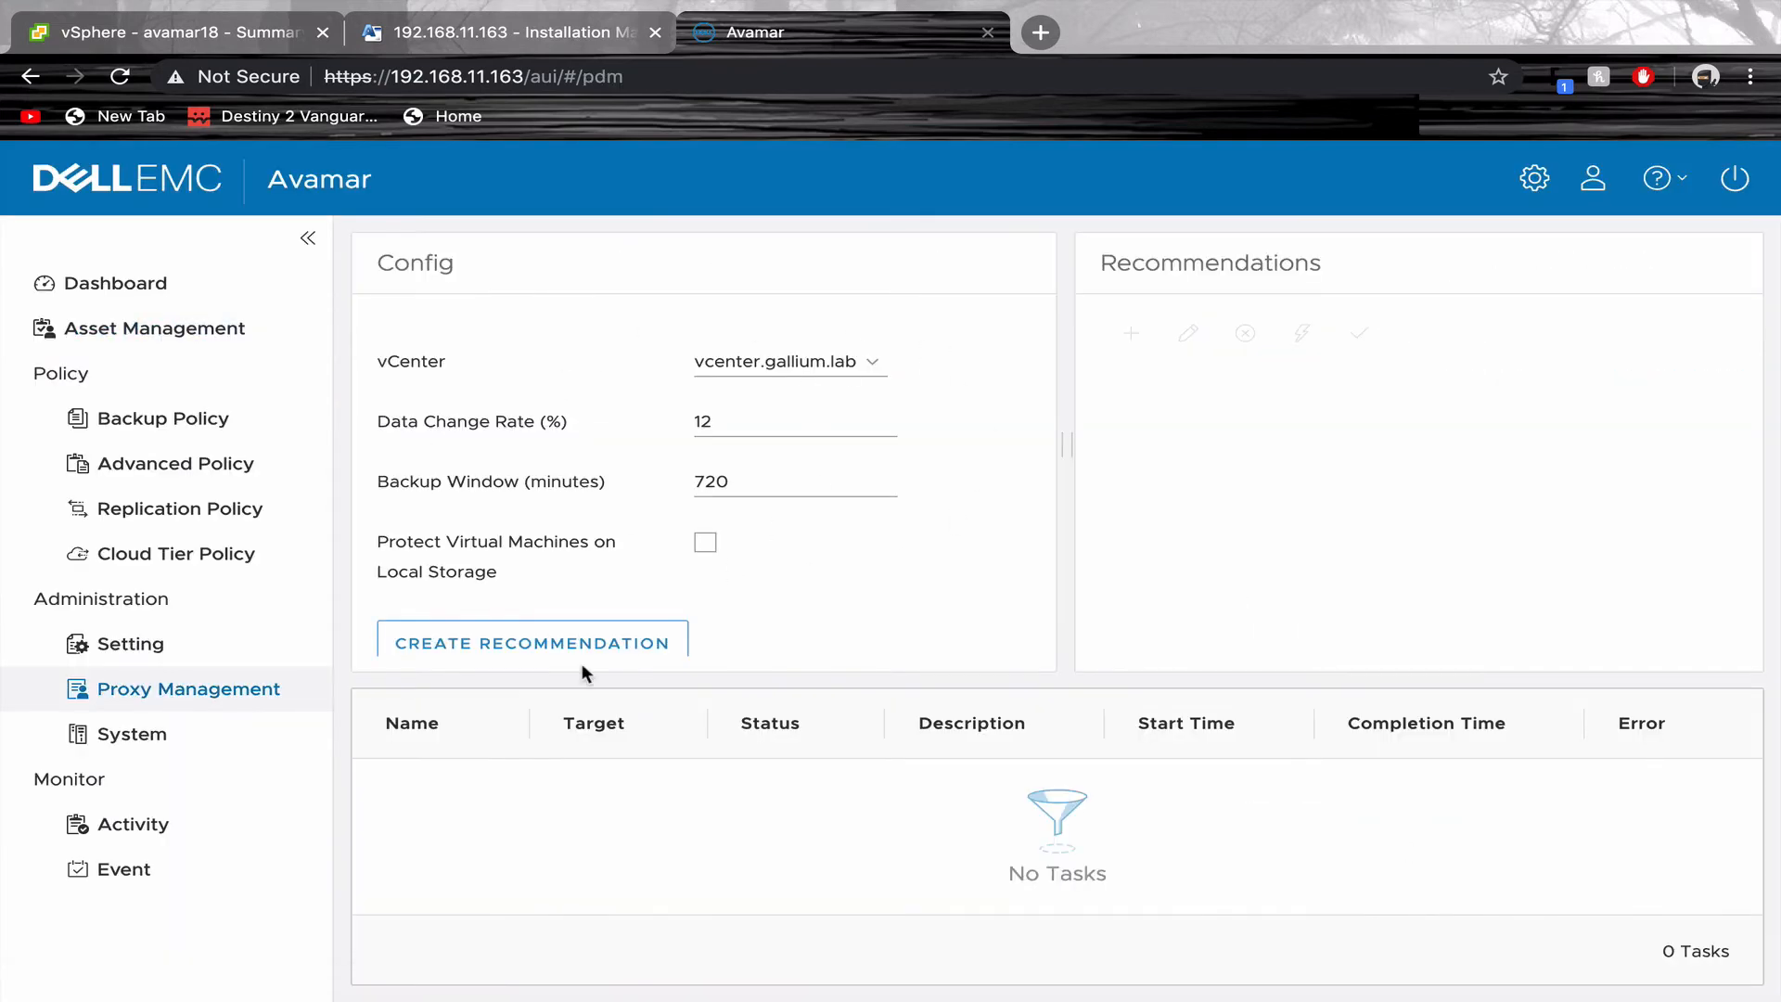
left_click(533, 644)
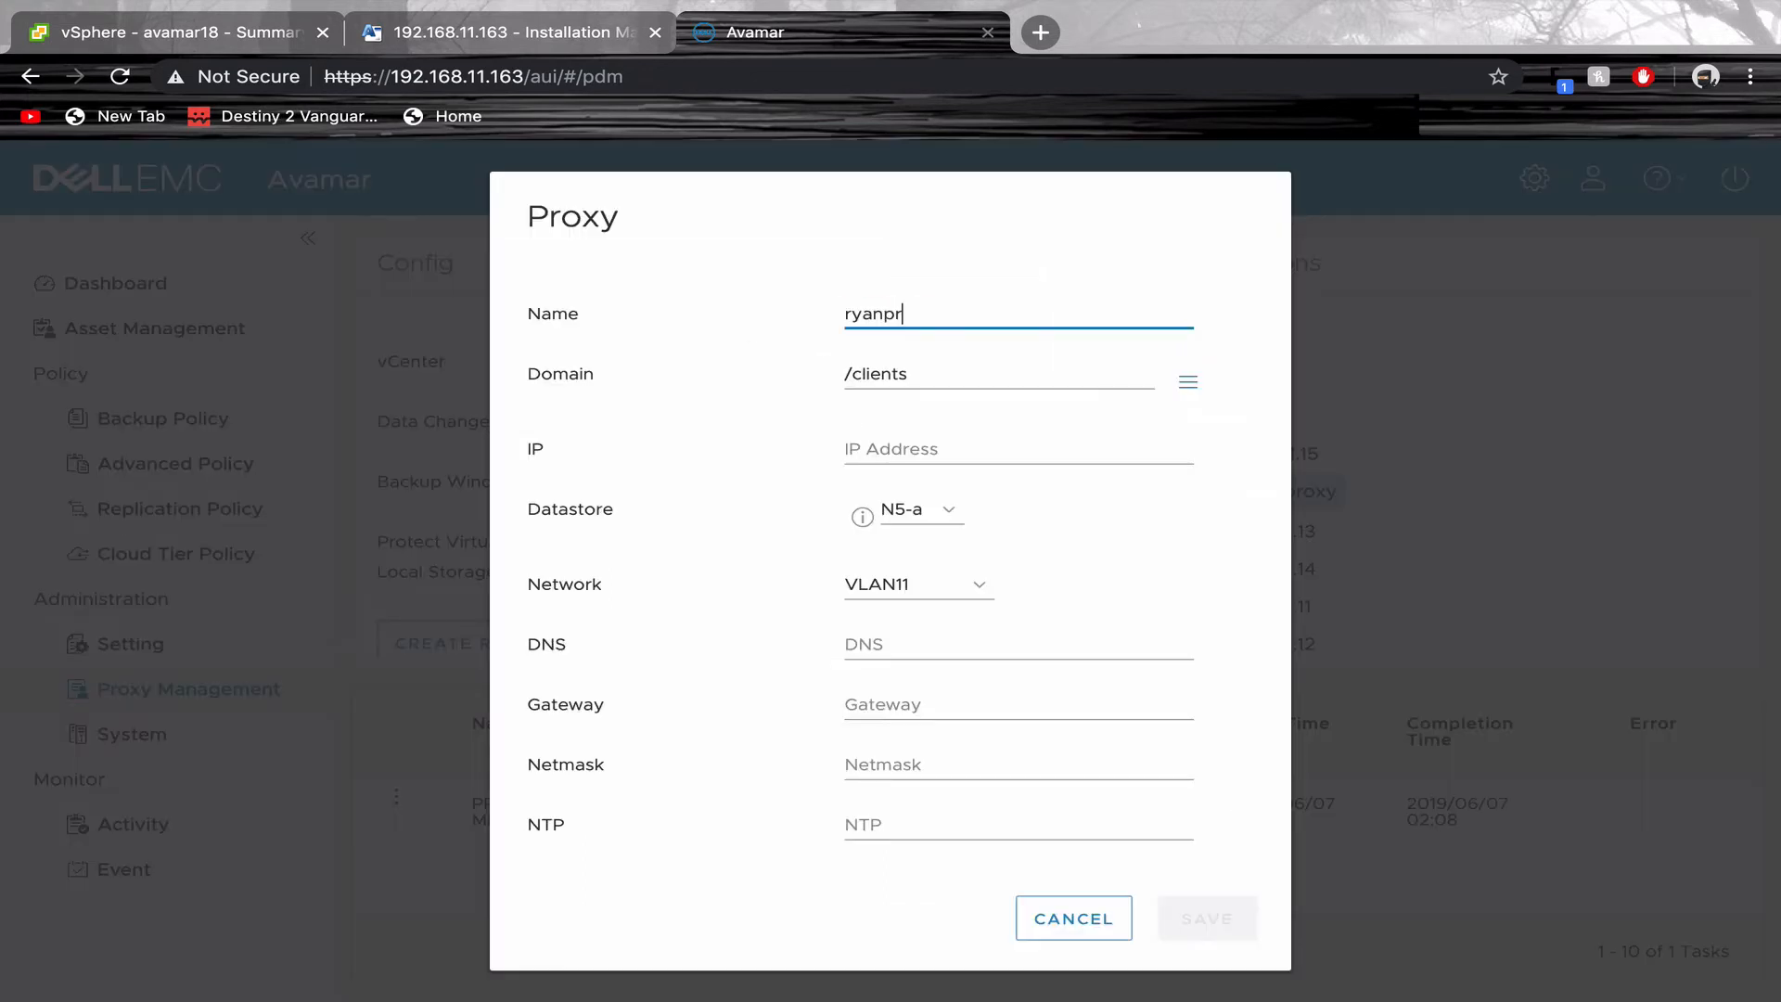
type("192.")
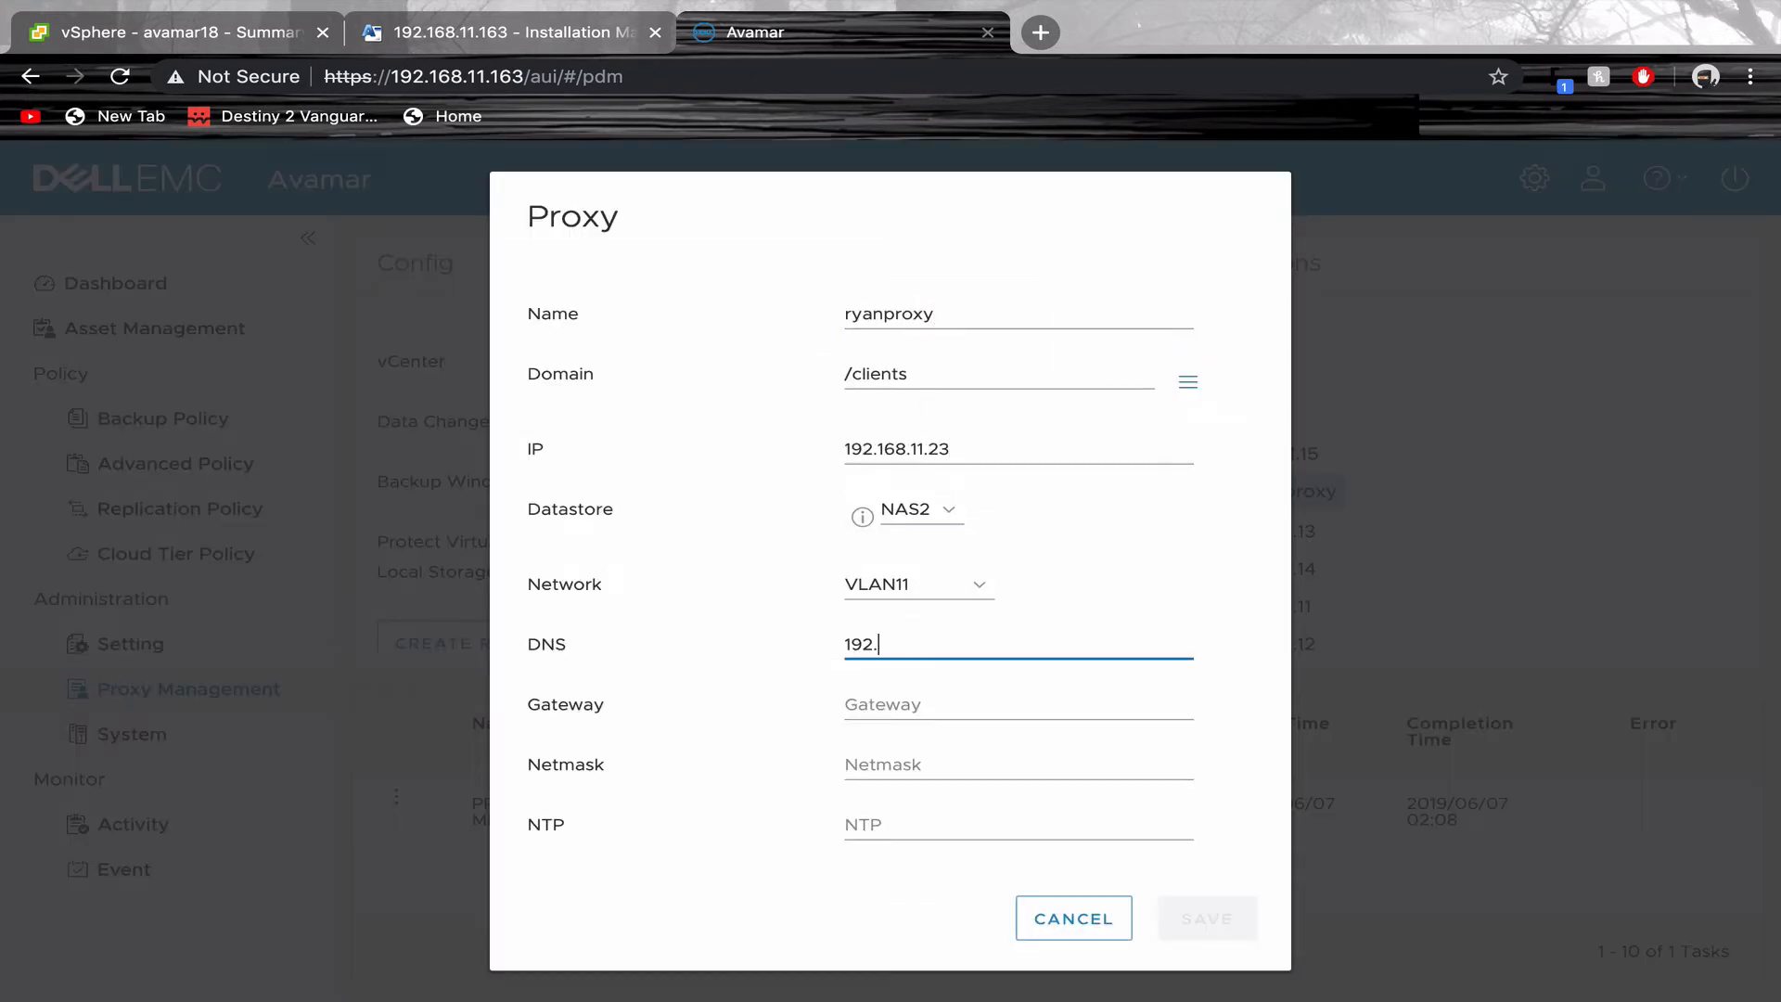
type("192.168.11")
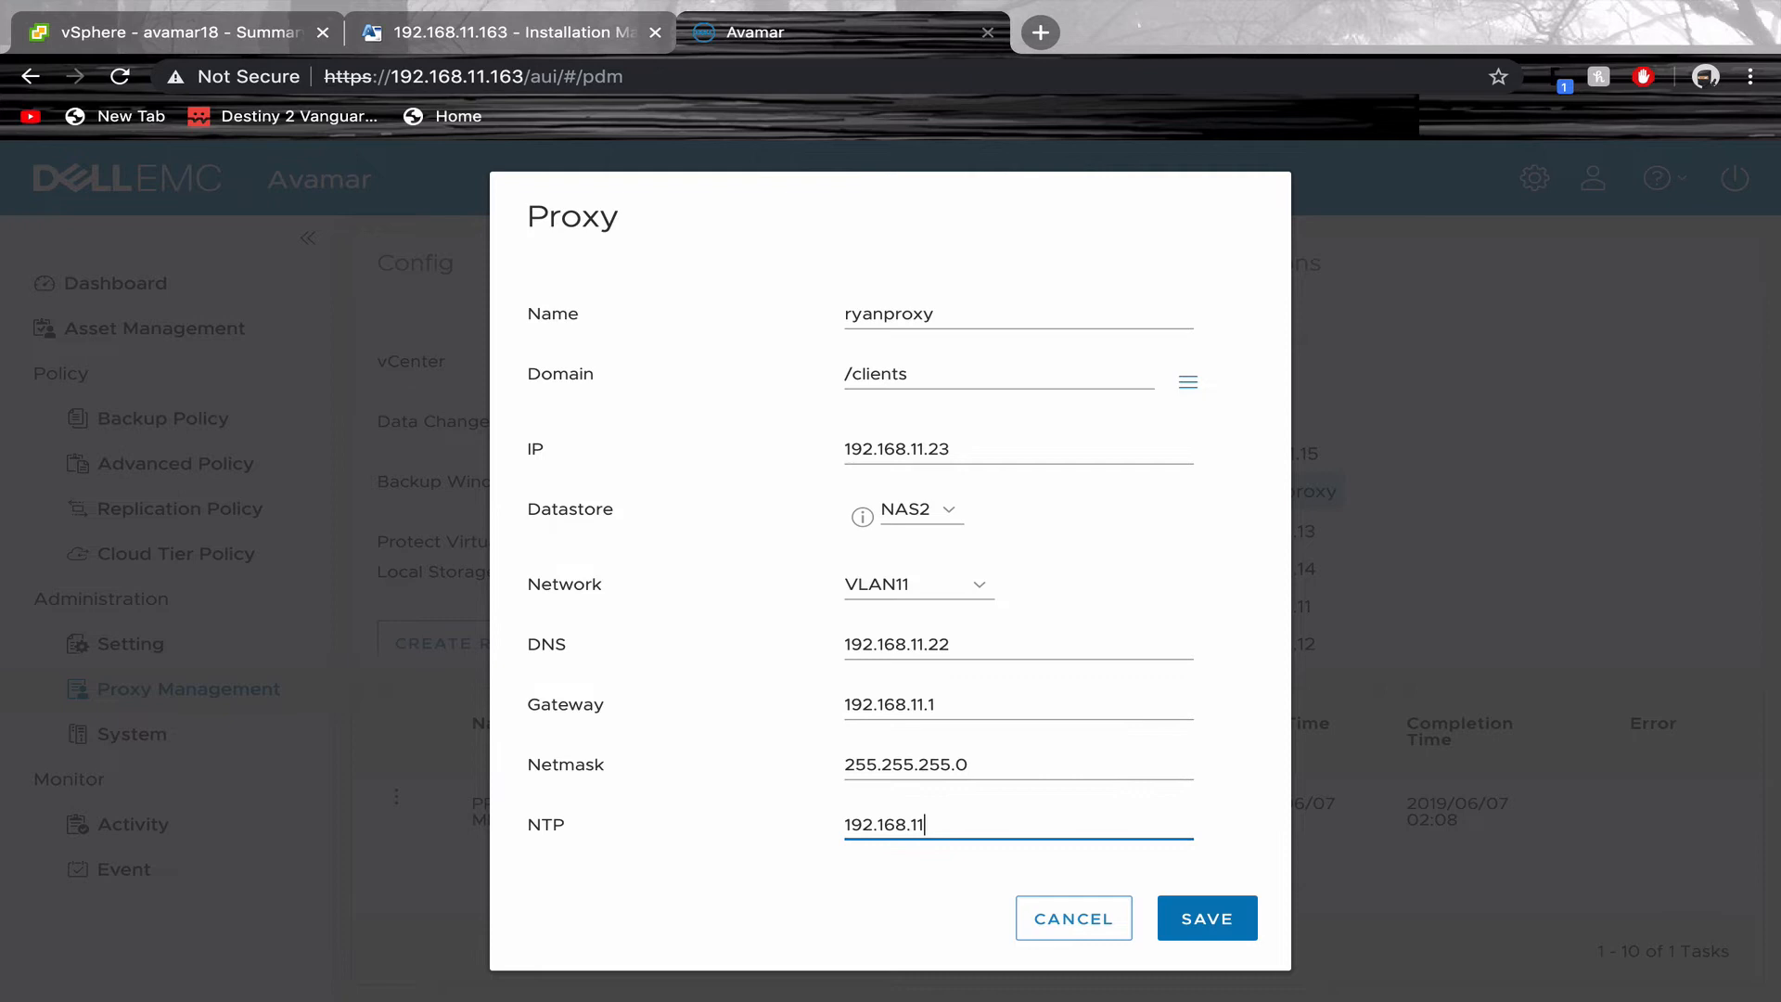
left_click(1206, 918)
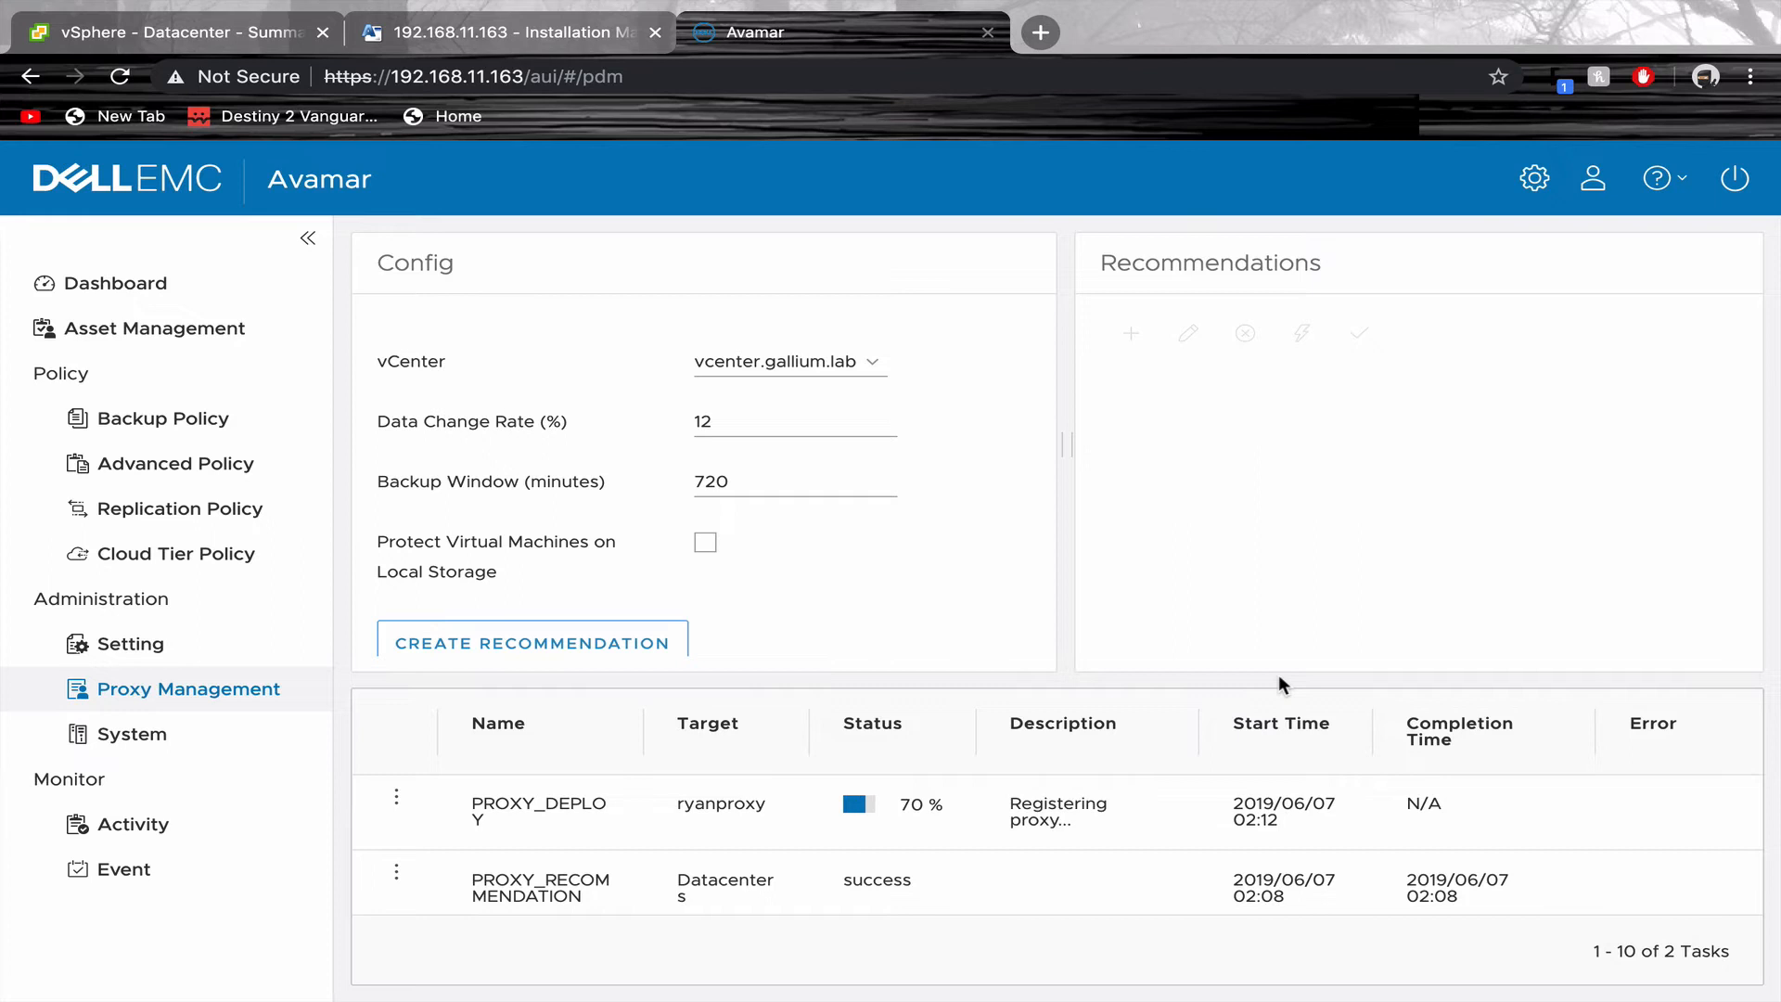
- In Asset Management, select the vCenter's VirtualMachines domain and start adding VM clients
left_click(156, 329)
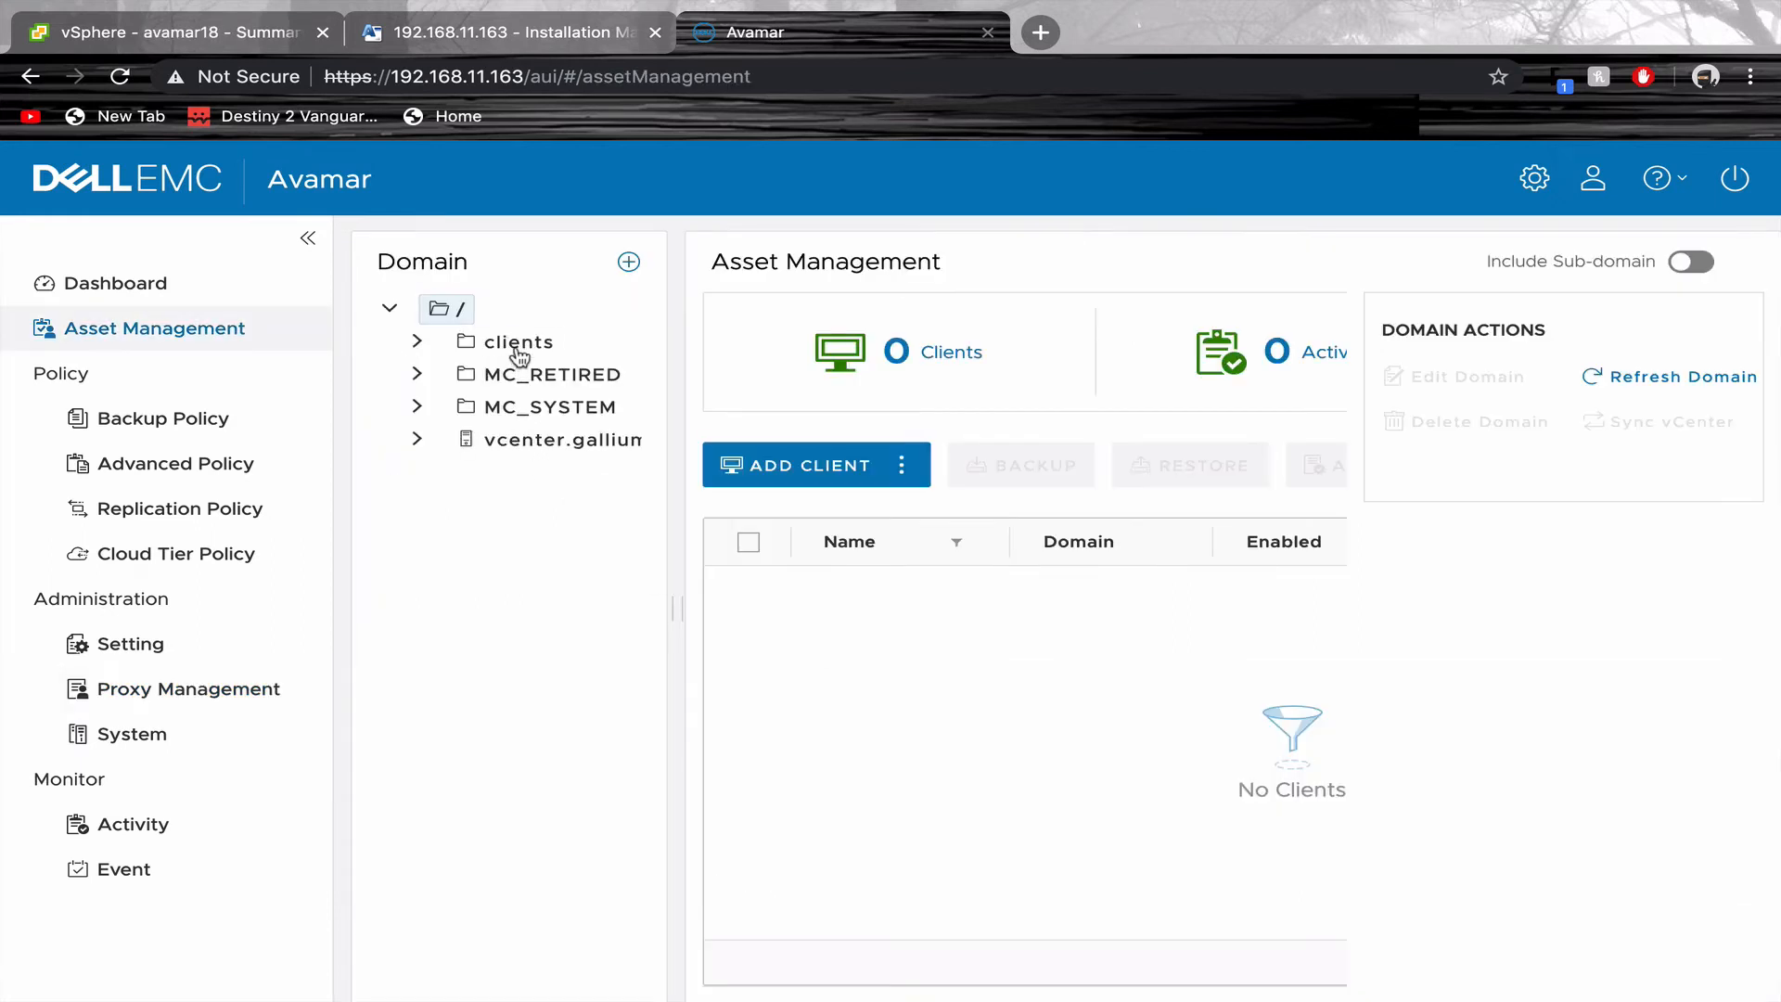
left_click(418, 440)
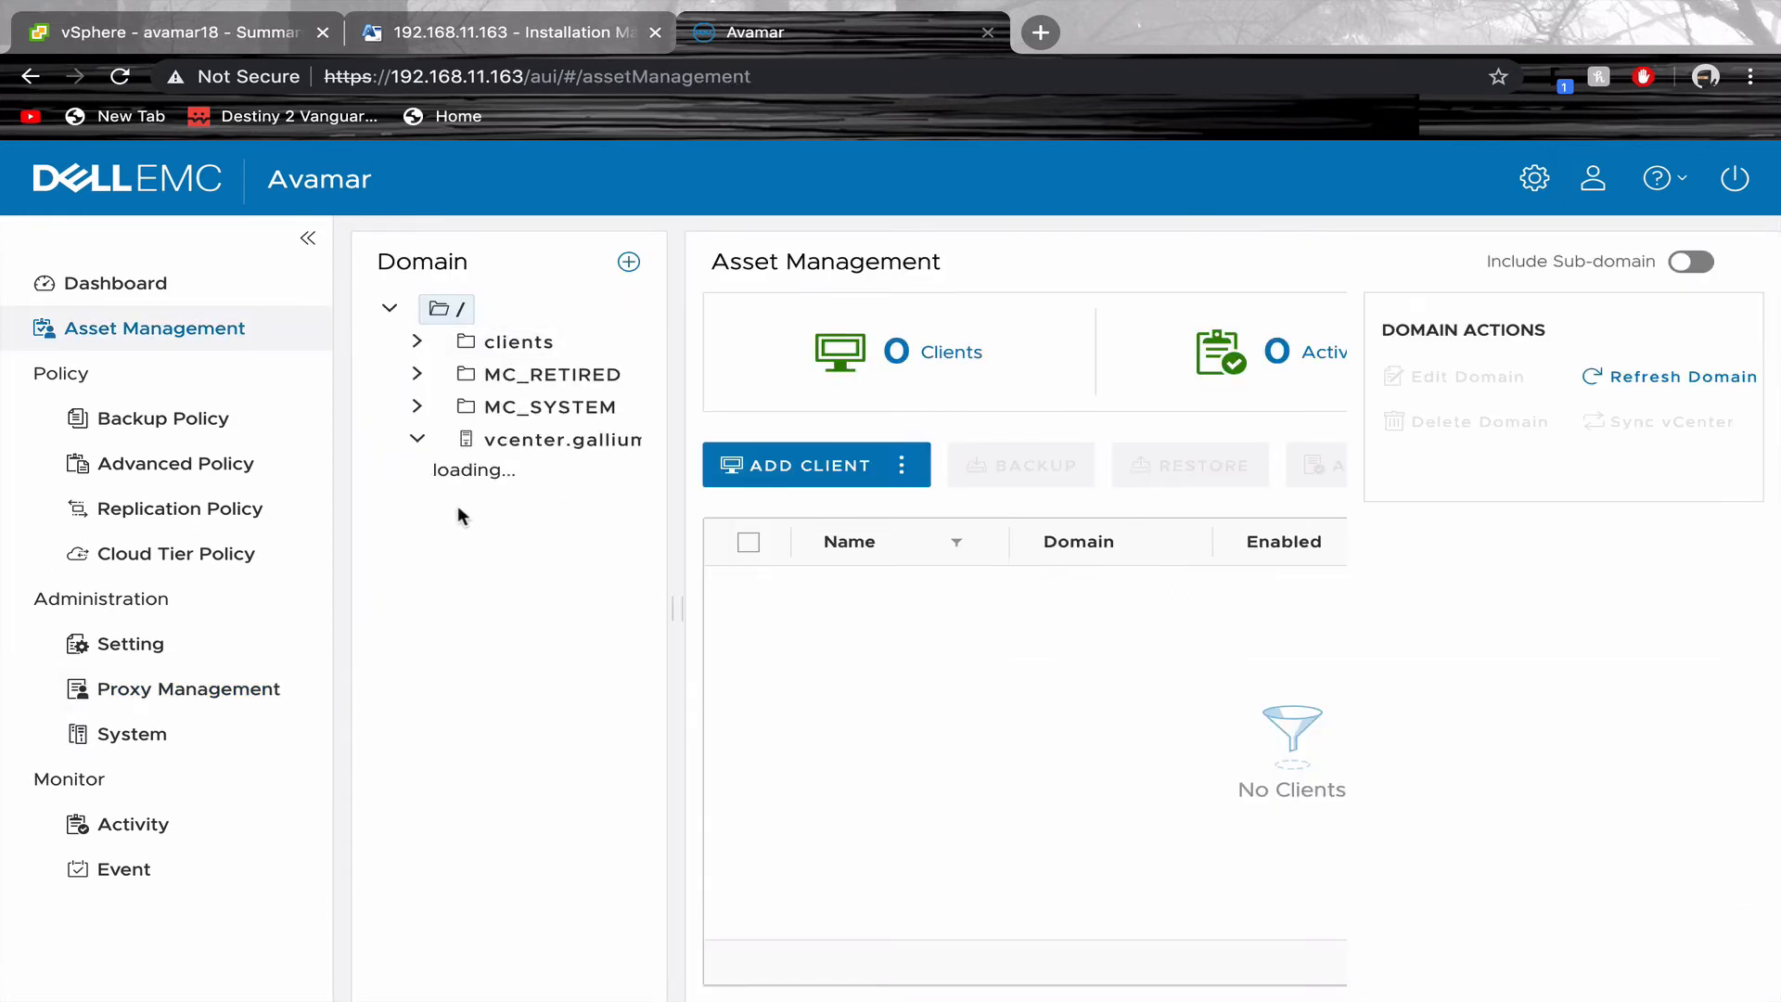
left_click(418, 438)
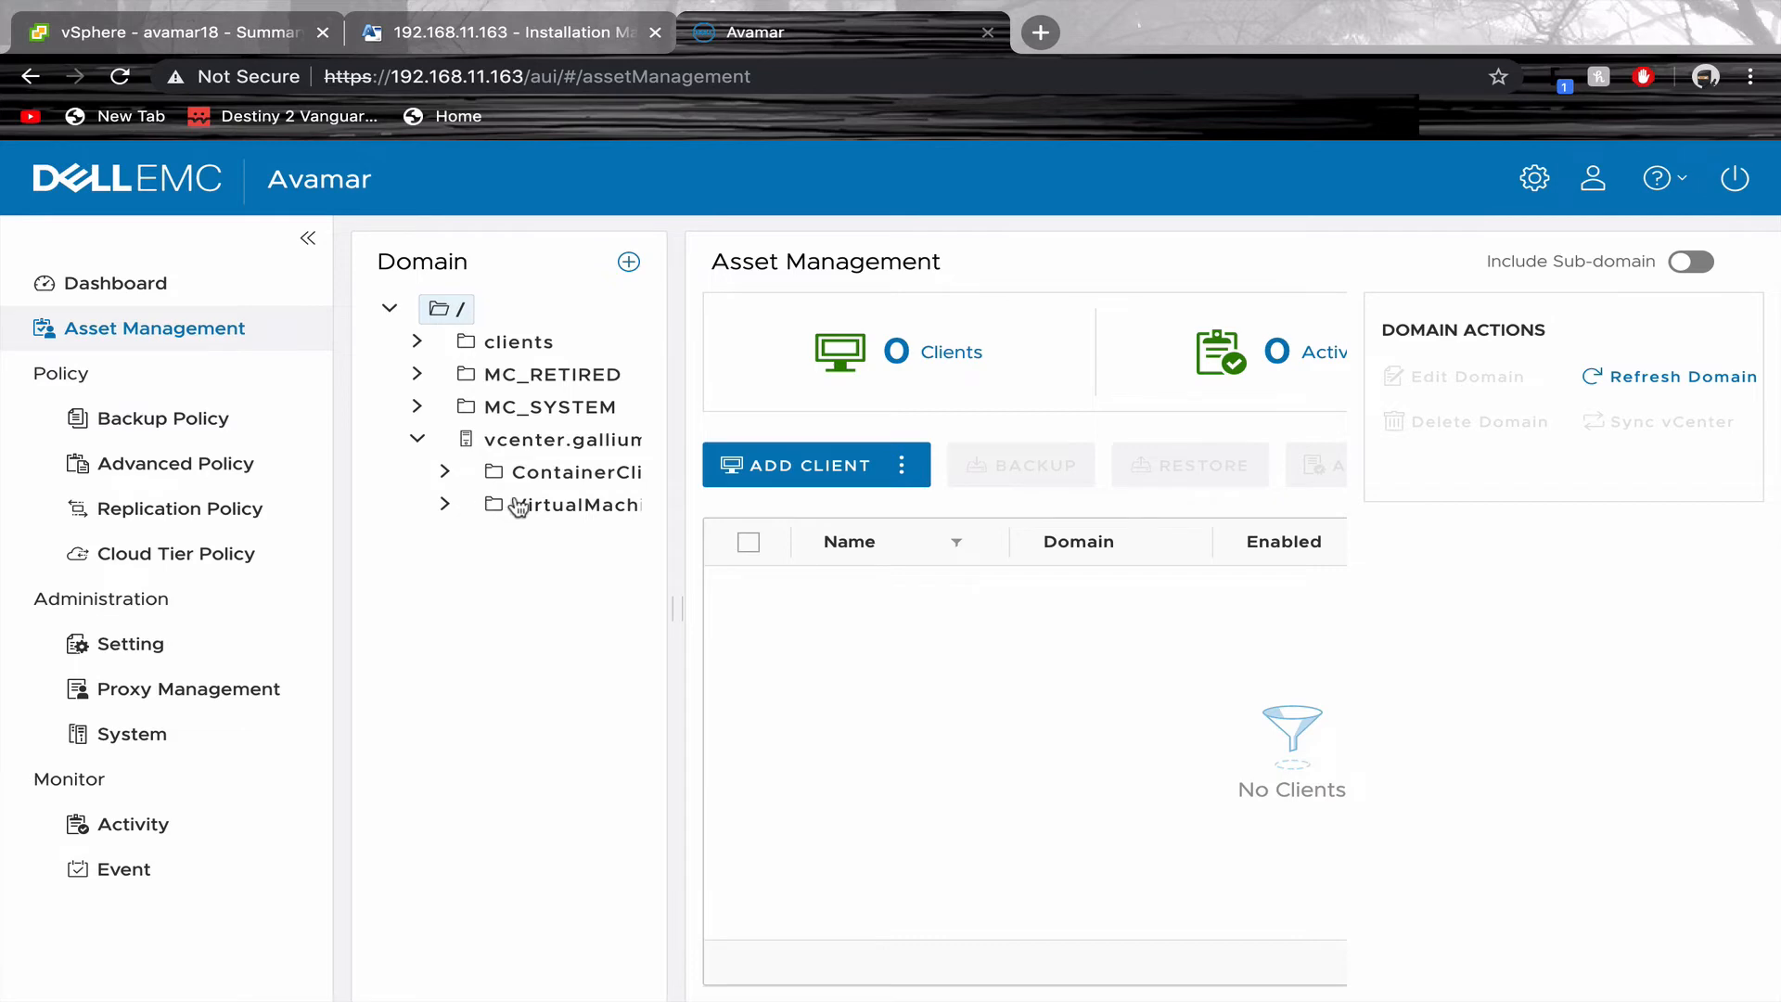
left_click(564, 505)
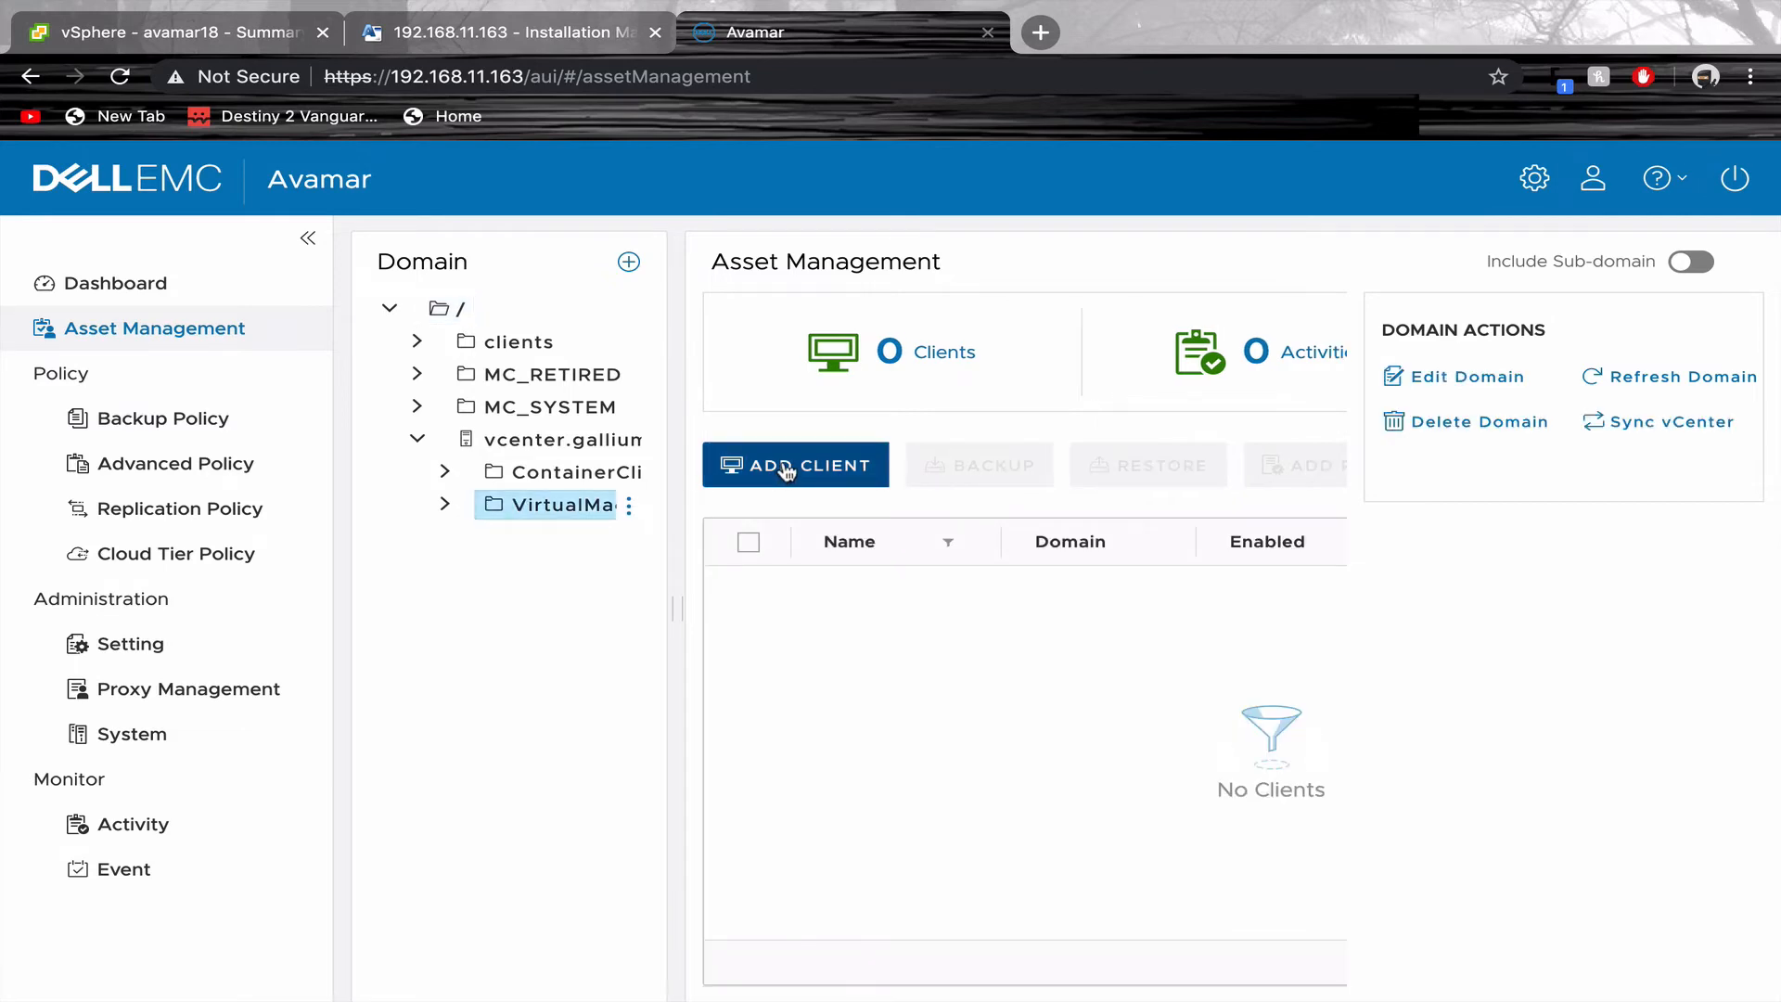
left_click(796, 464)
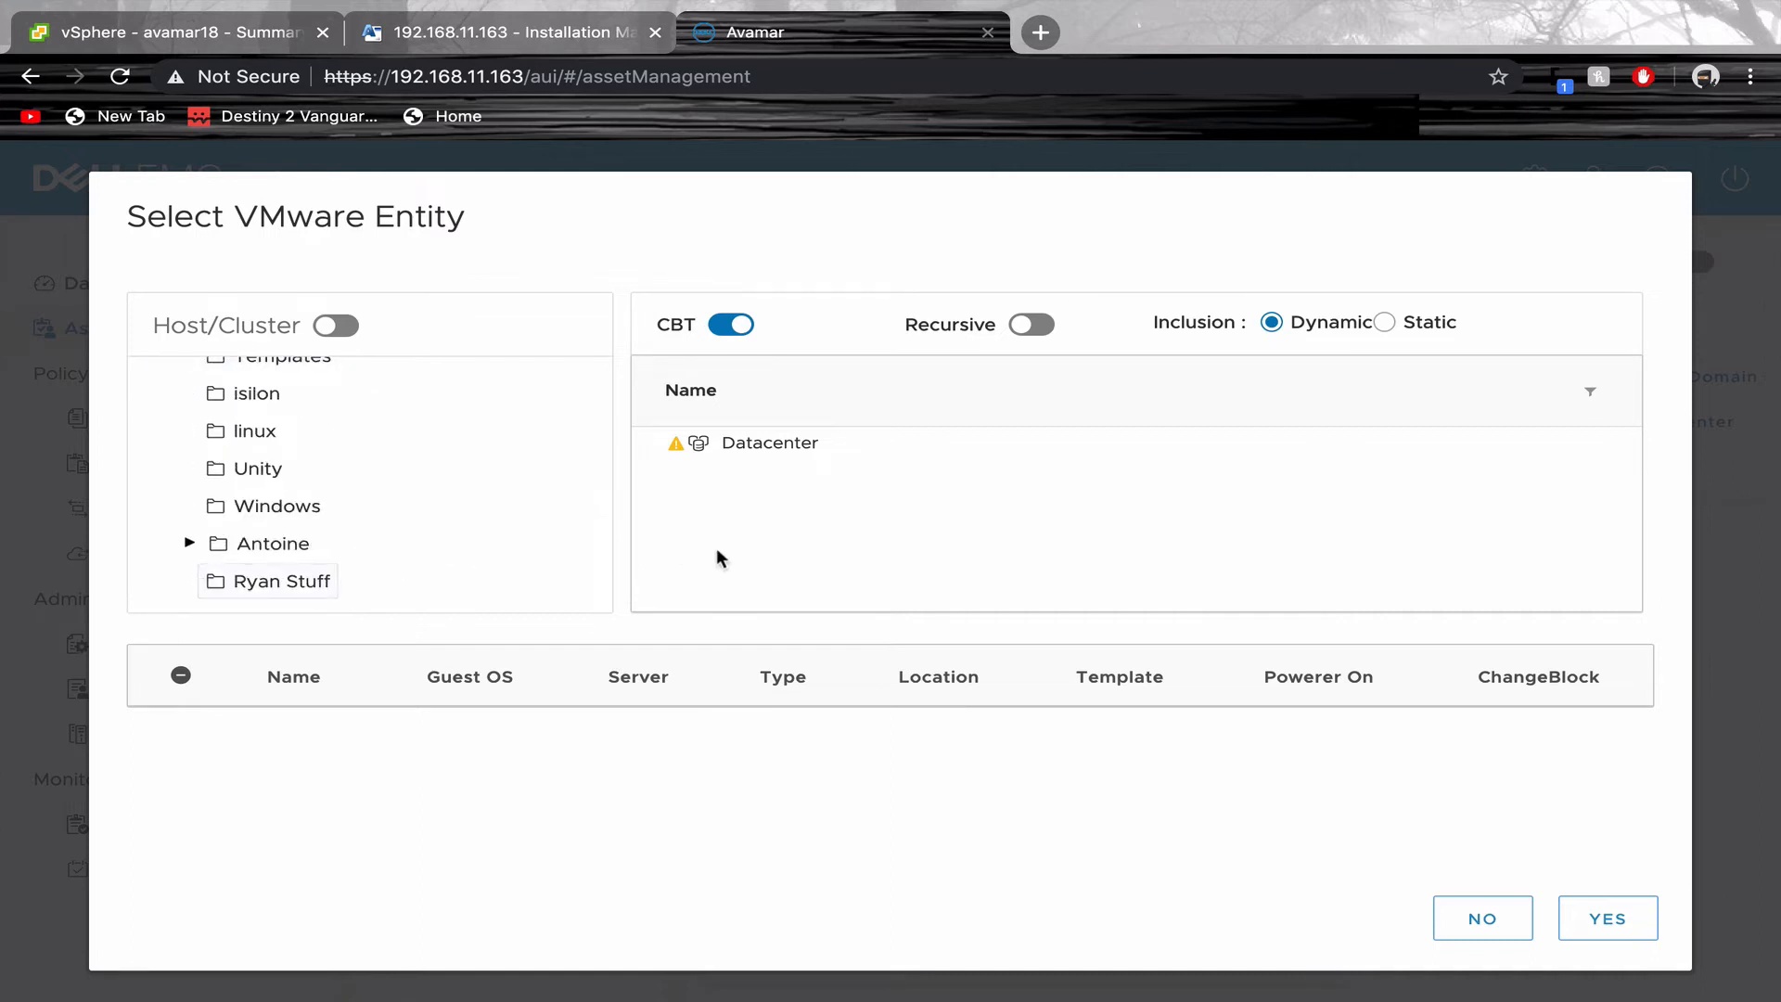
- Add linux1 from the Ryan Stuff folder as a client and confirm the success message
left_click(280, 581)
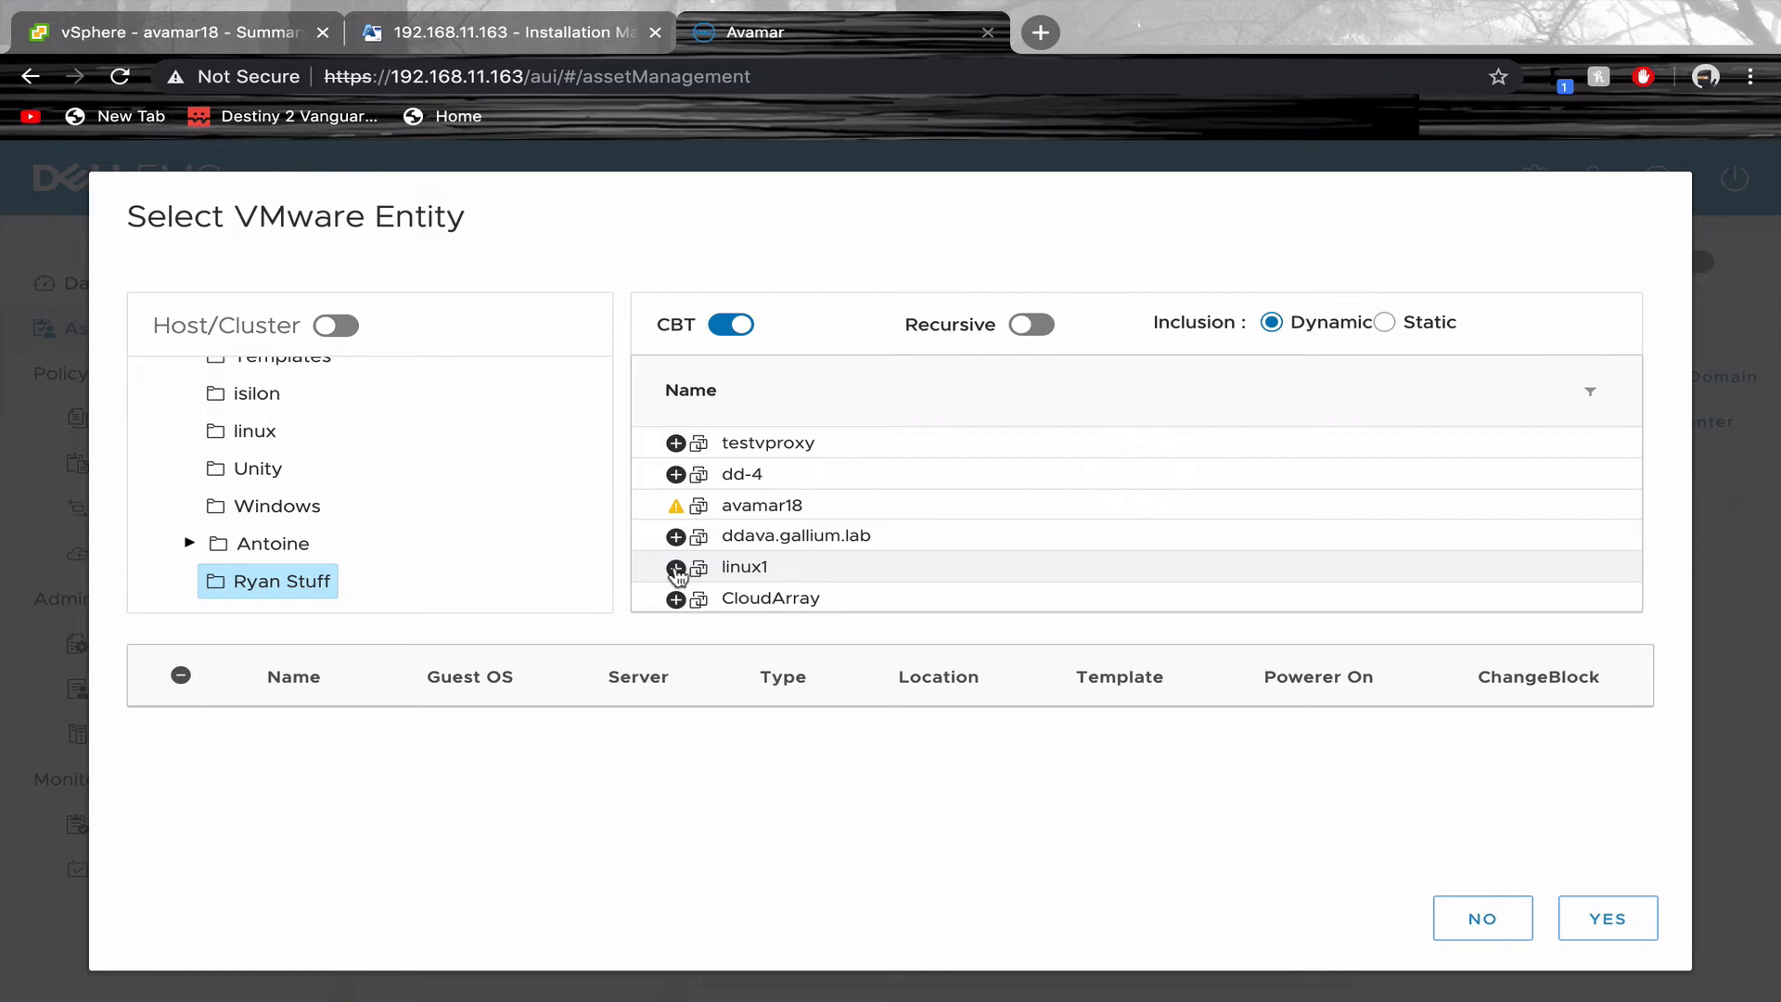
left_click(675, 568)
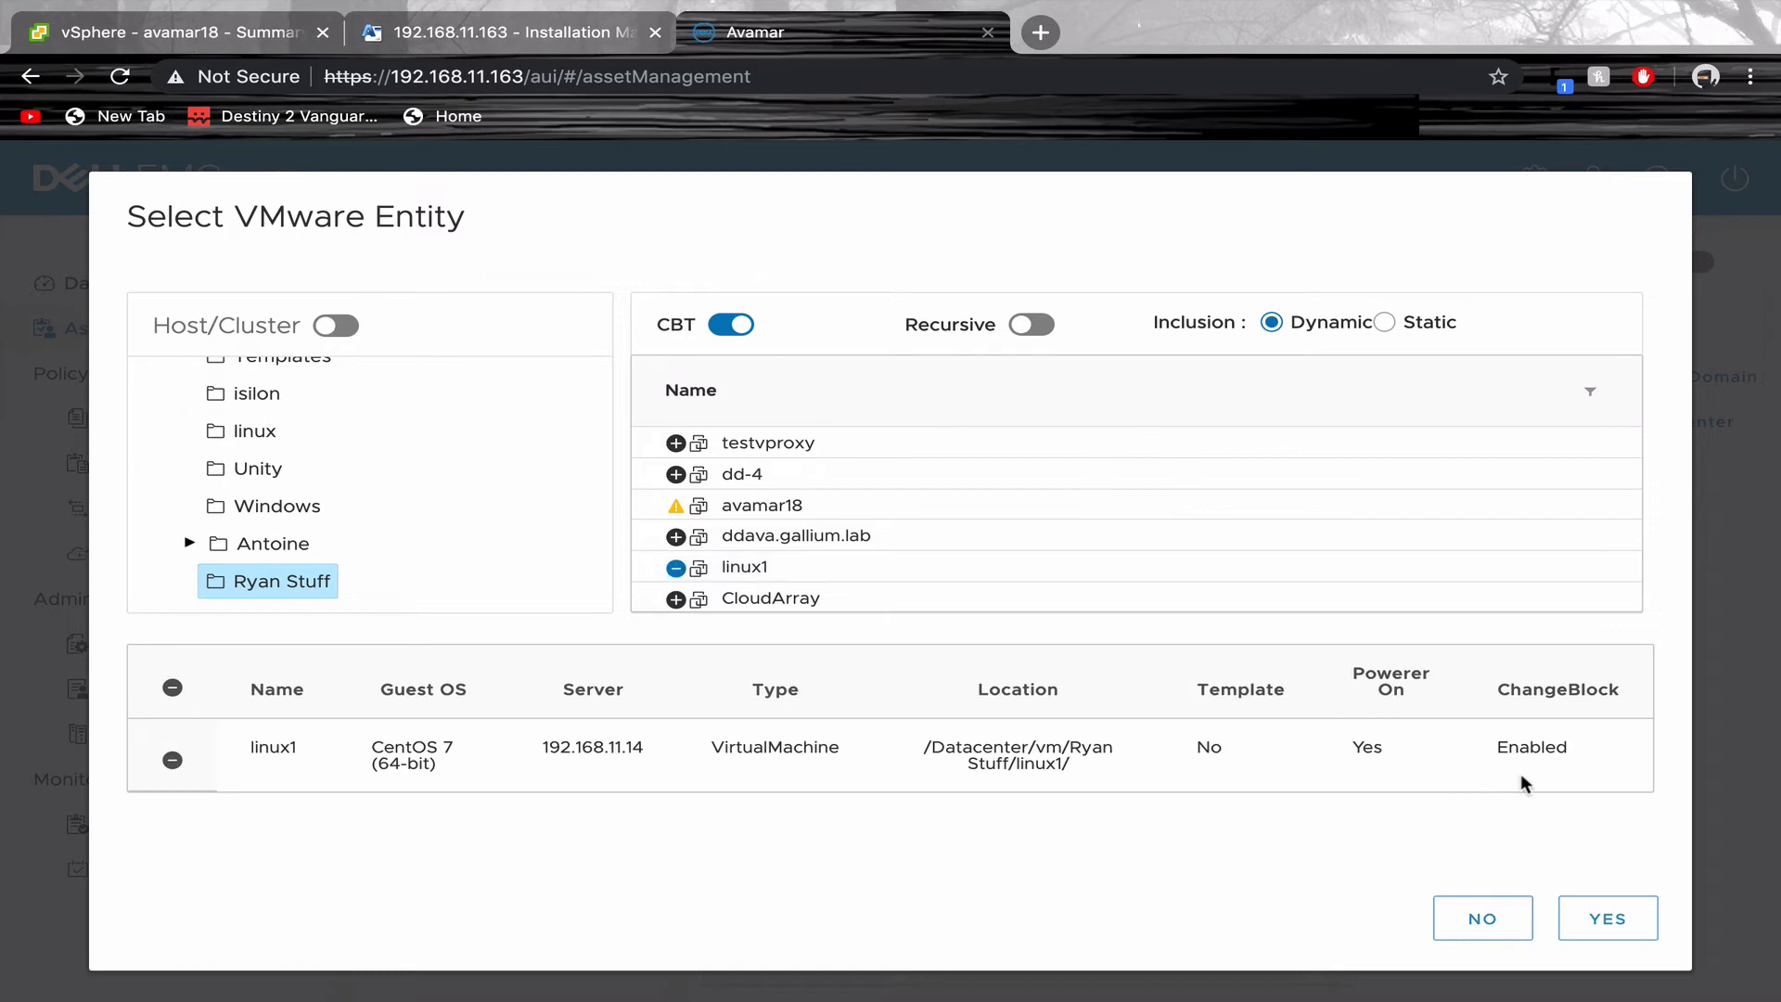
left_click(1607, 919)
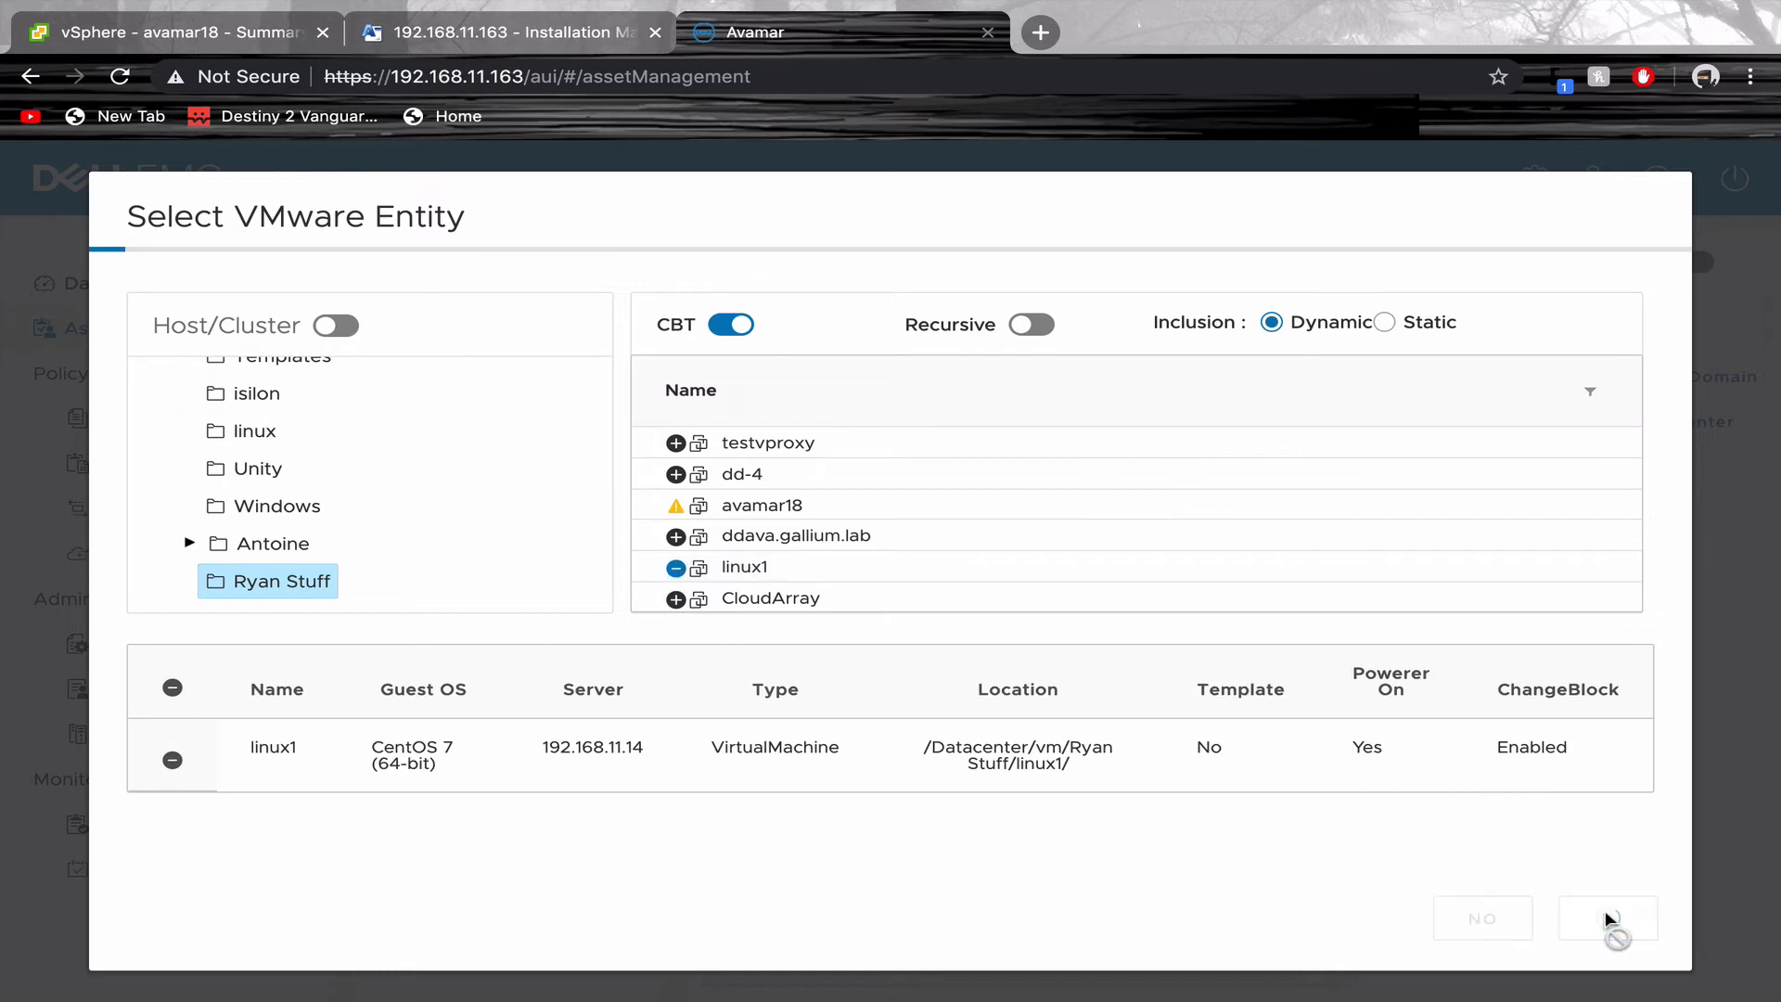
left_click(1607, 919)
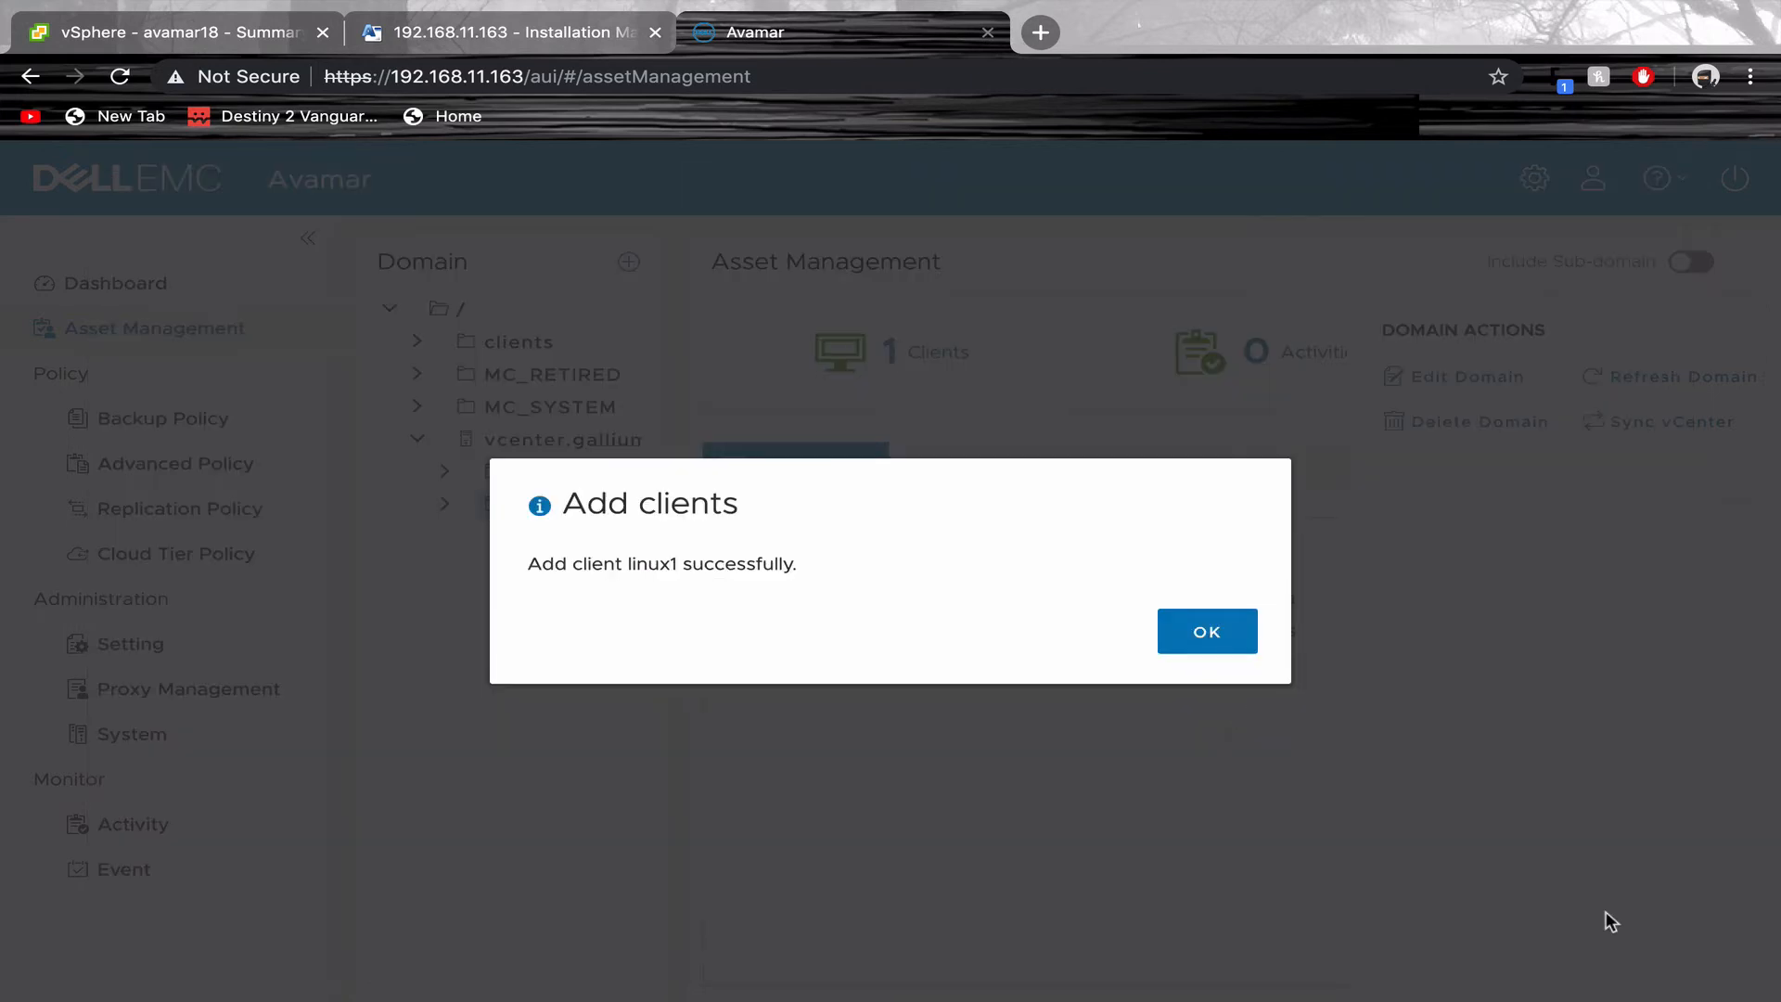
left_click(1206, 631)
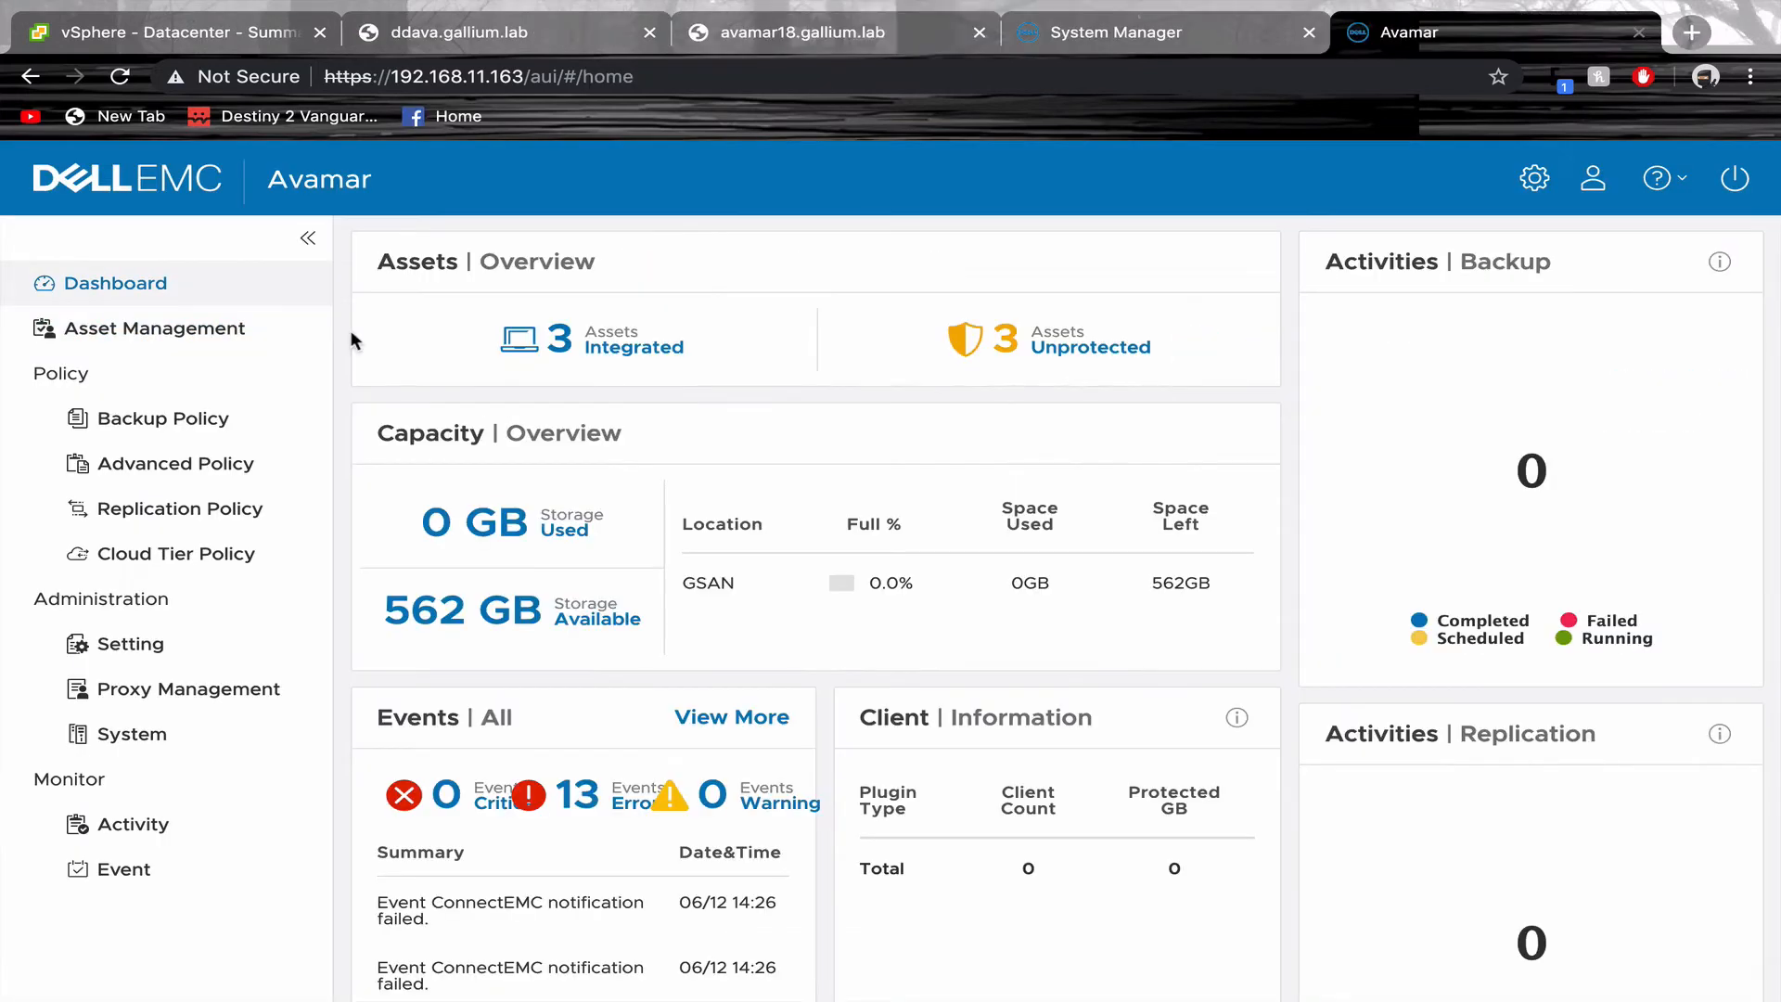
- Add a Data Domain system at 192.168.11.162 with the ddboost account and validate it
left_click(130, 733)
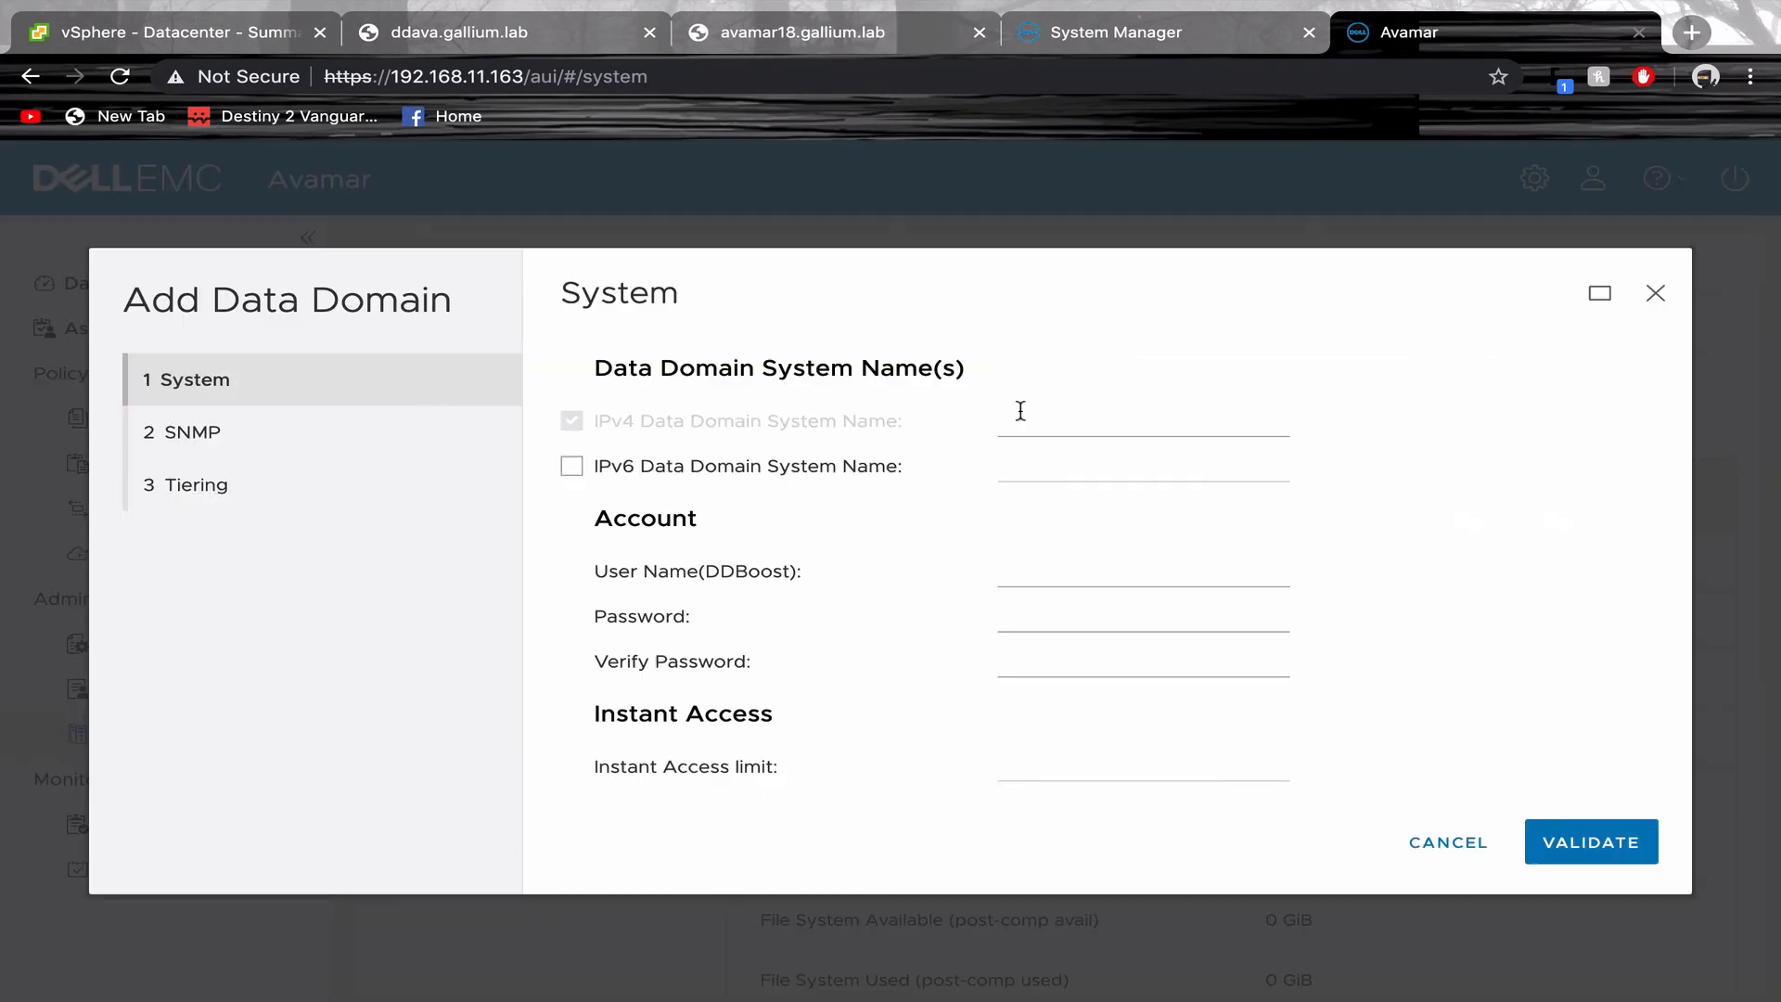
type("192.168.11.")
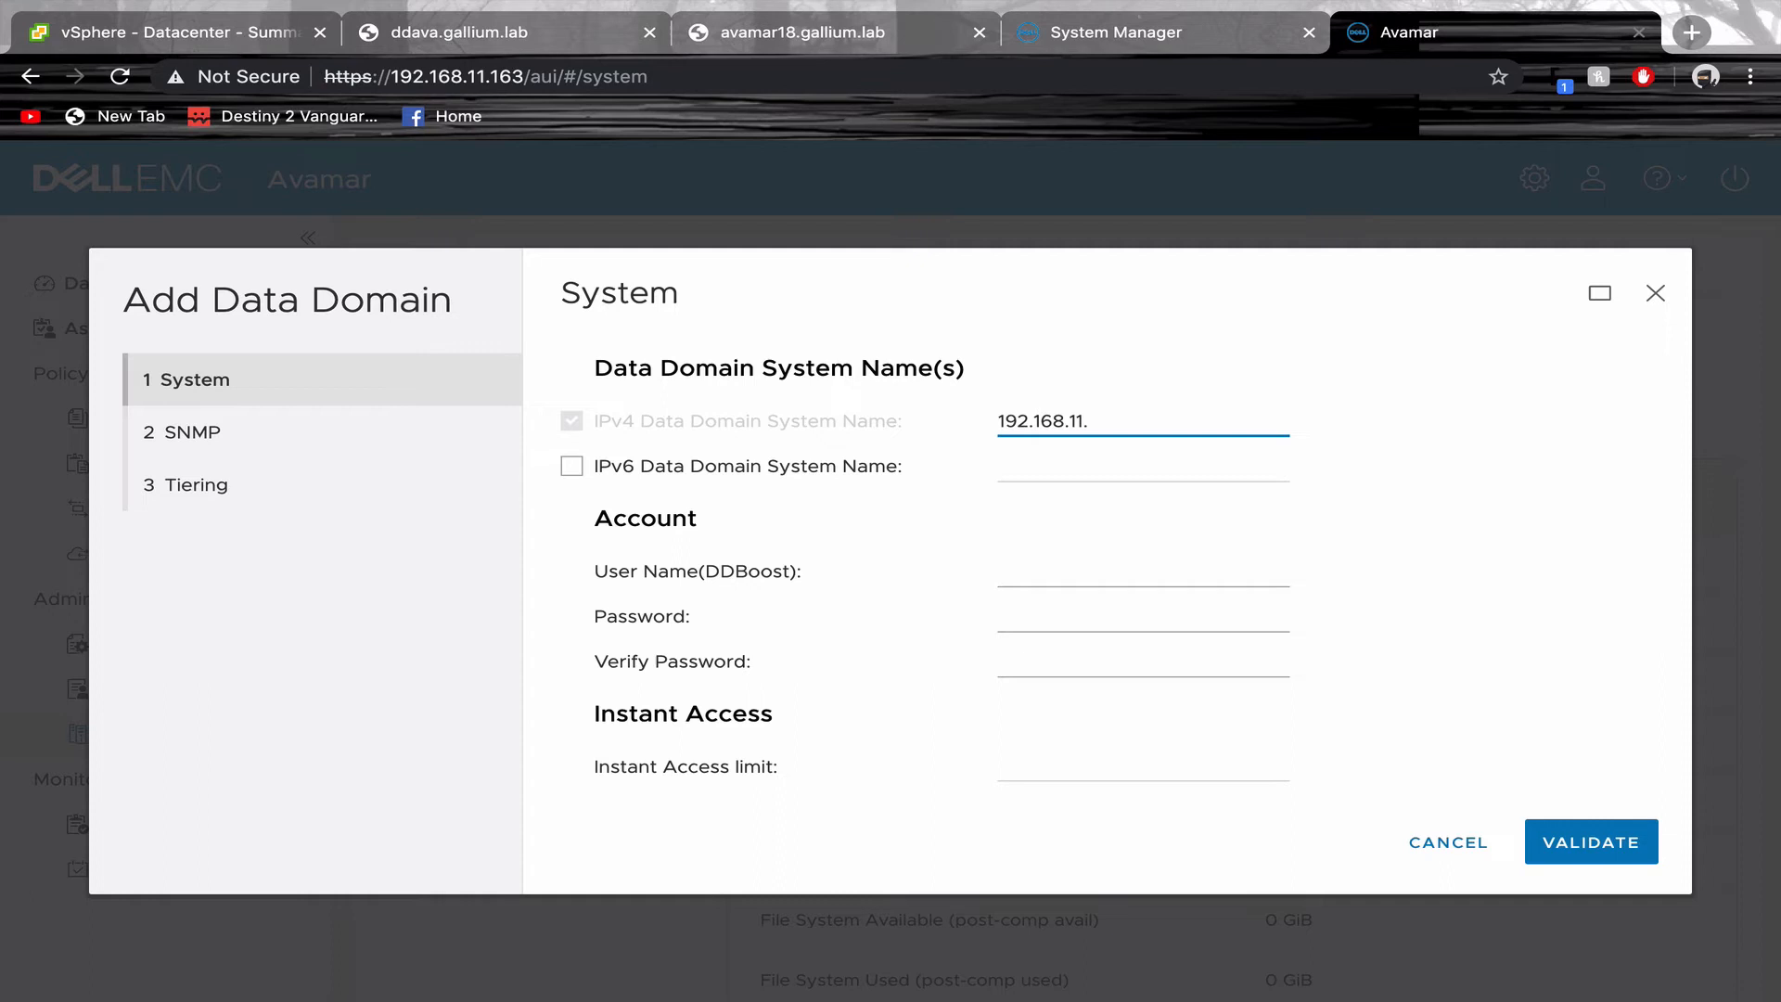
type("162")
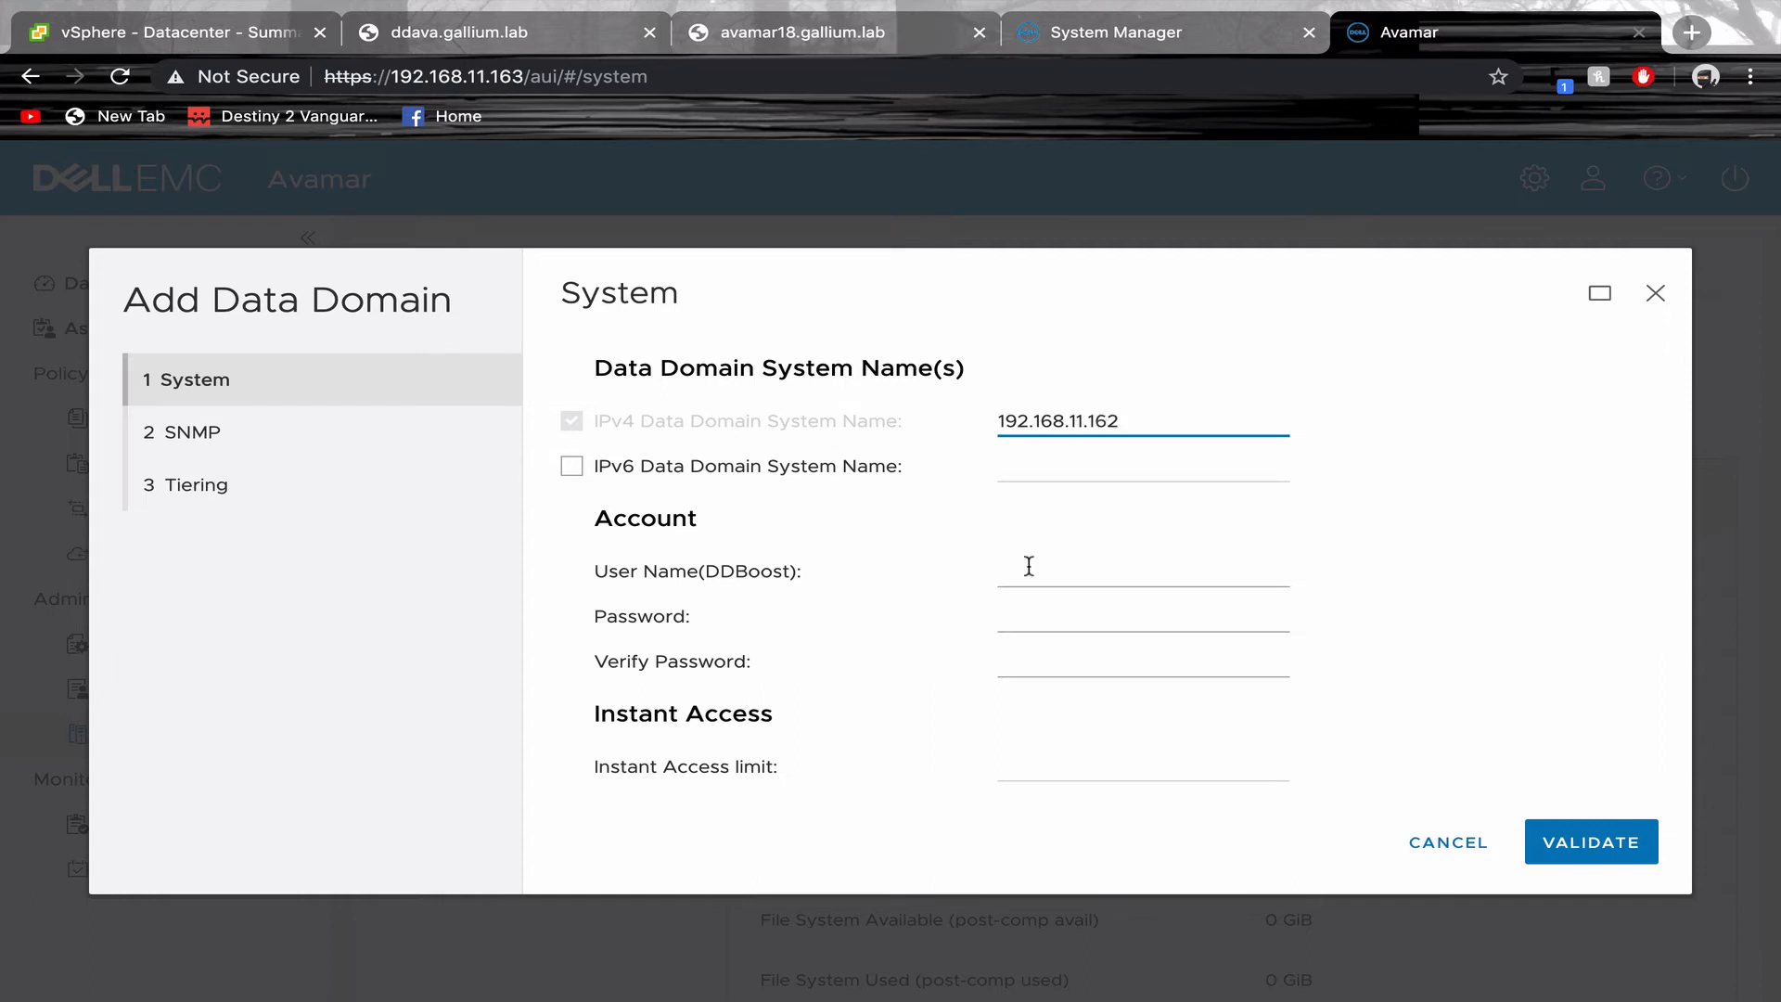
type("ddboost")
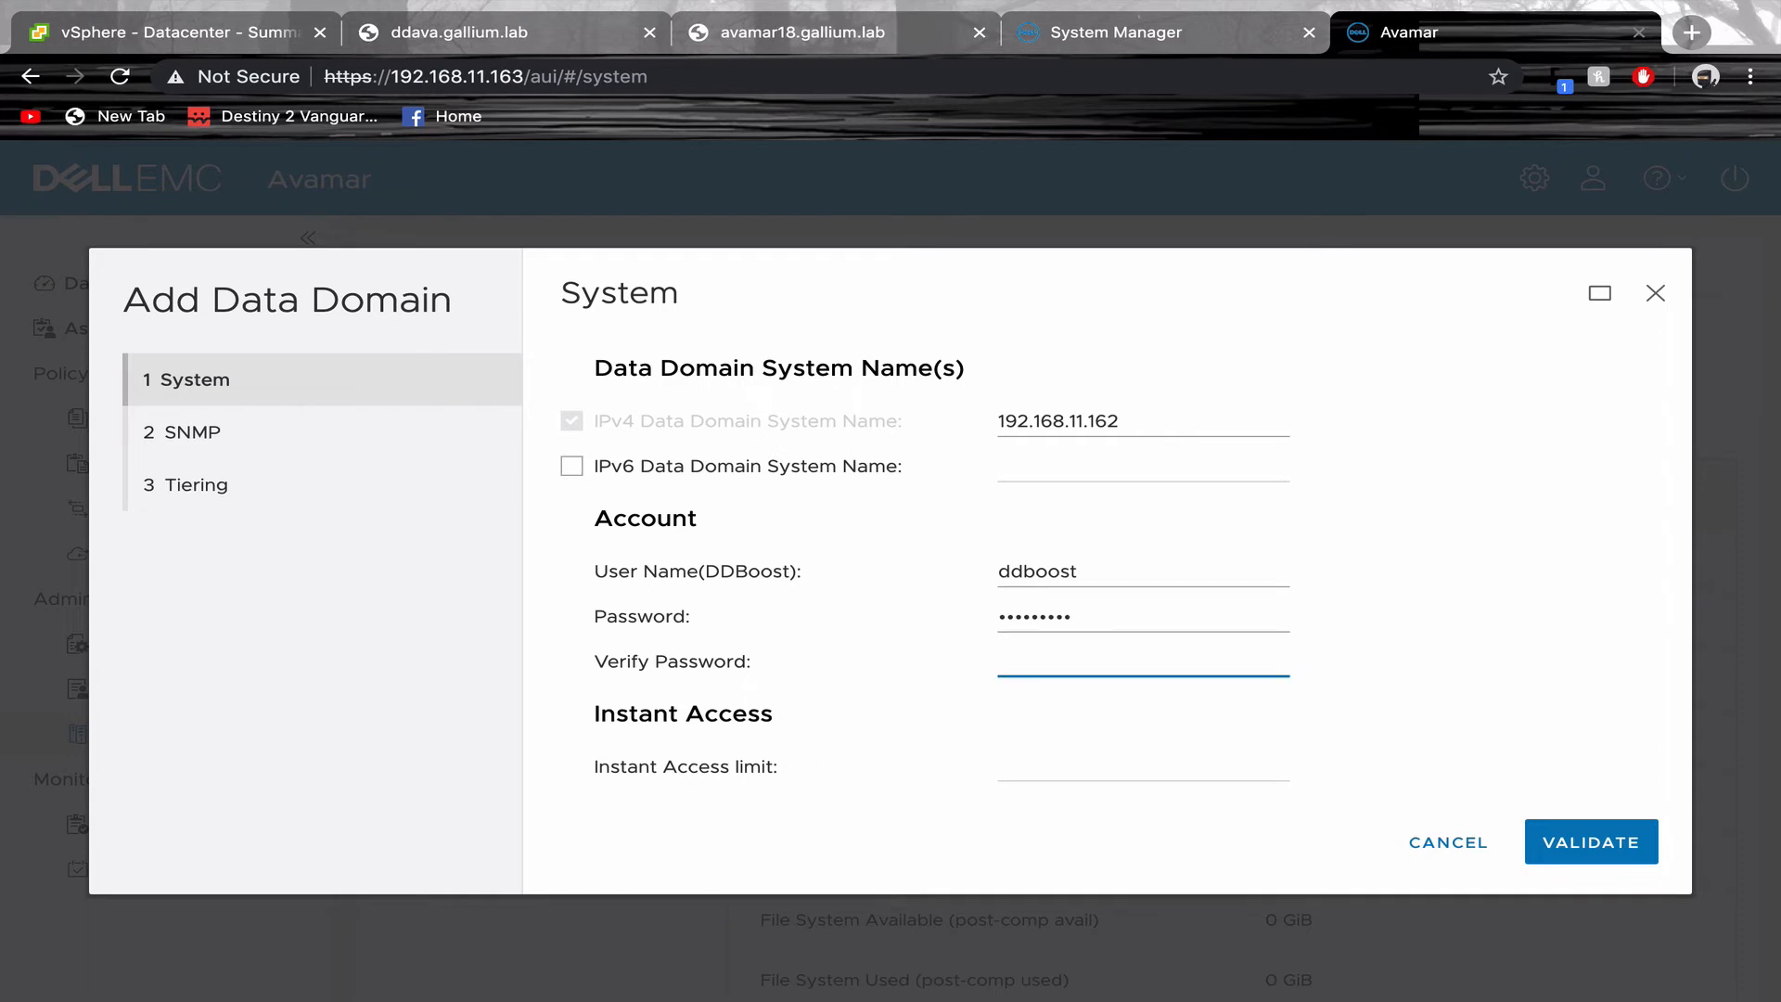
scroll("down", 3)
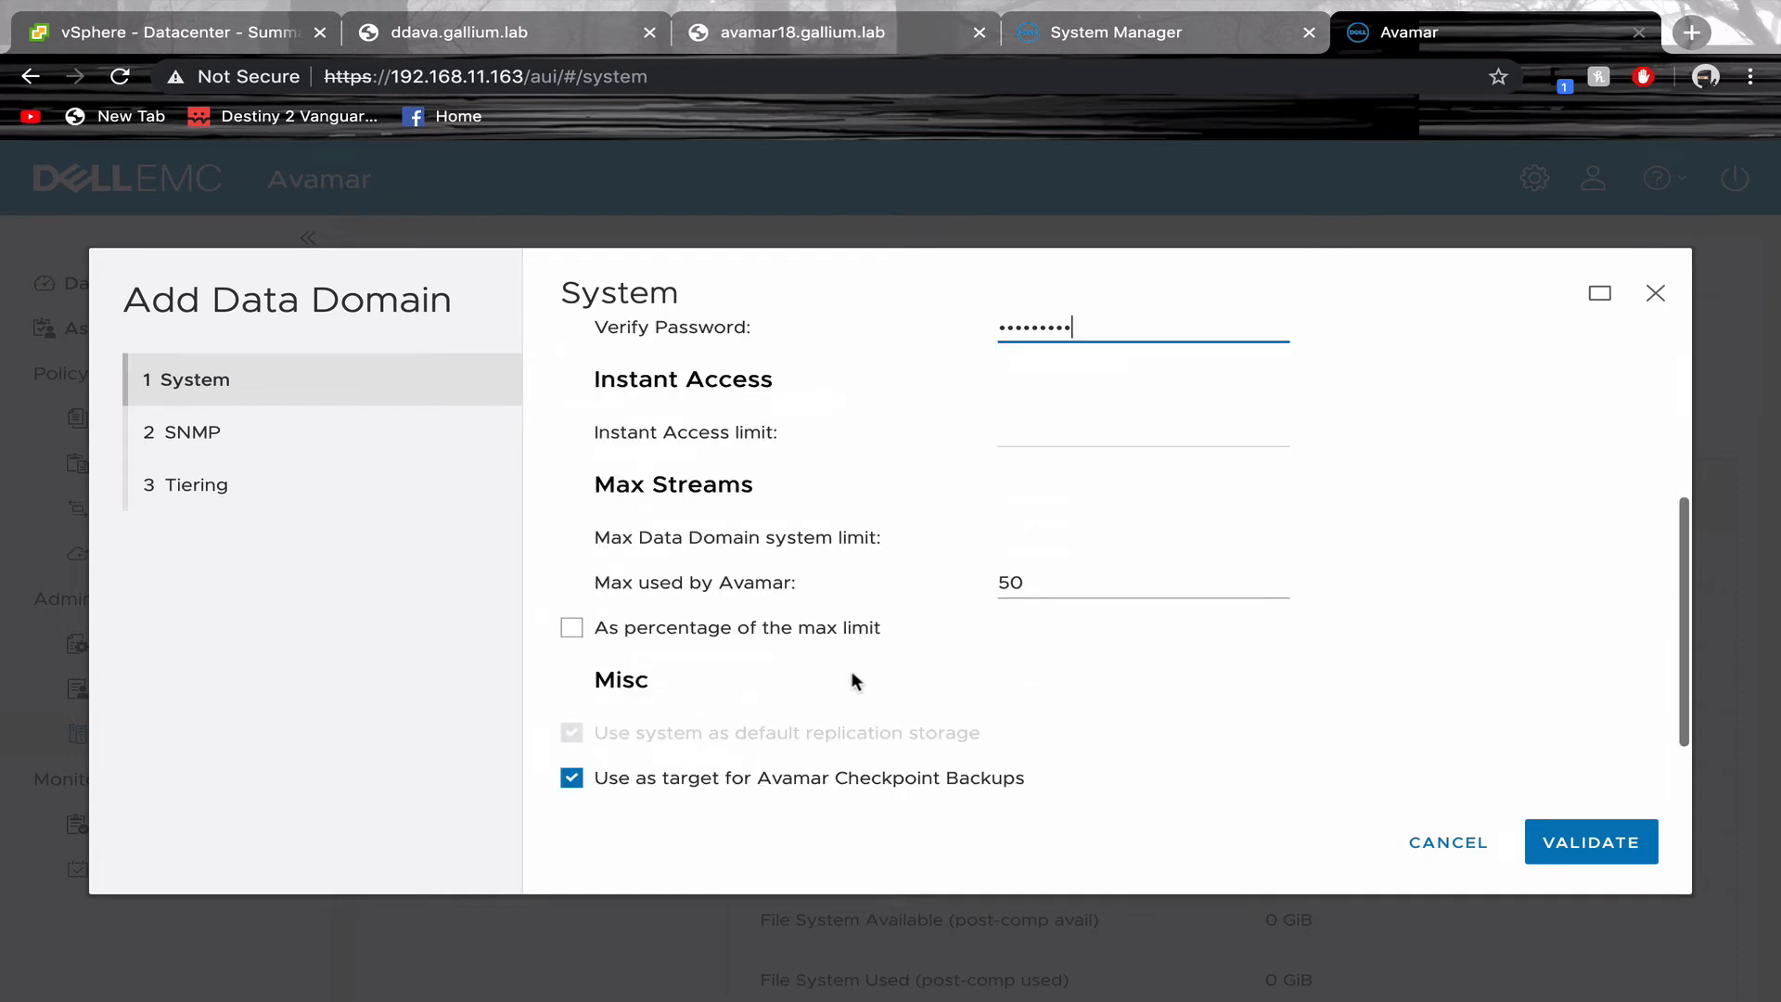
left_click(1590, 843)
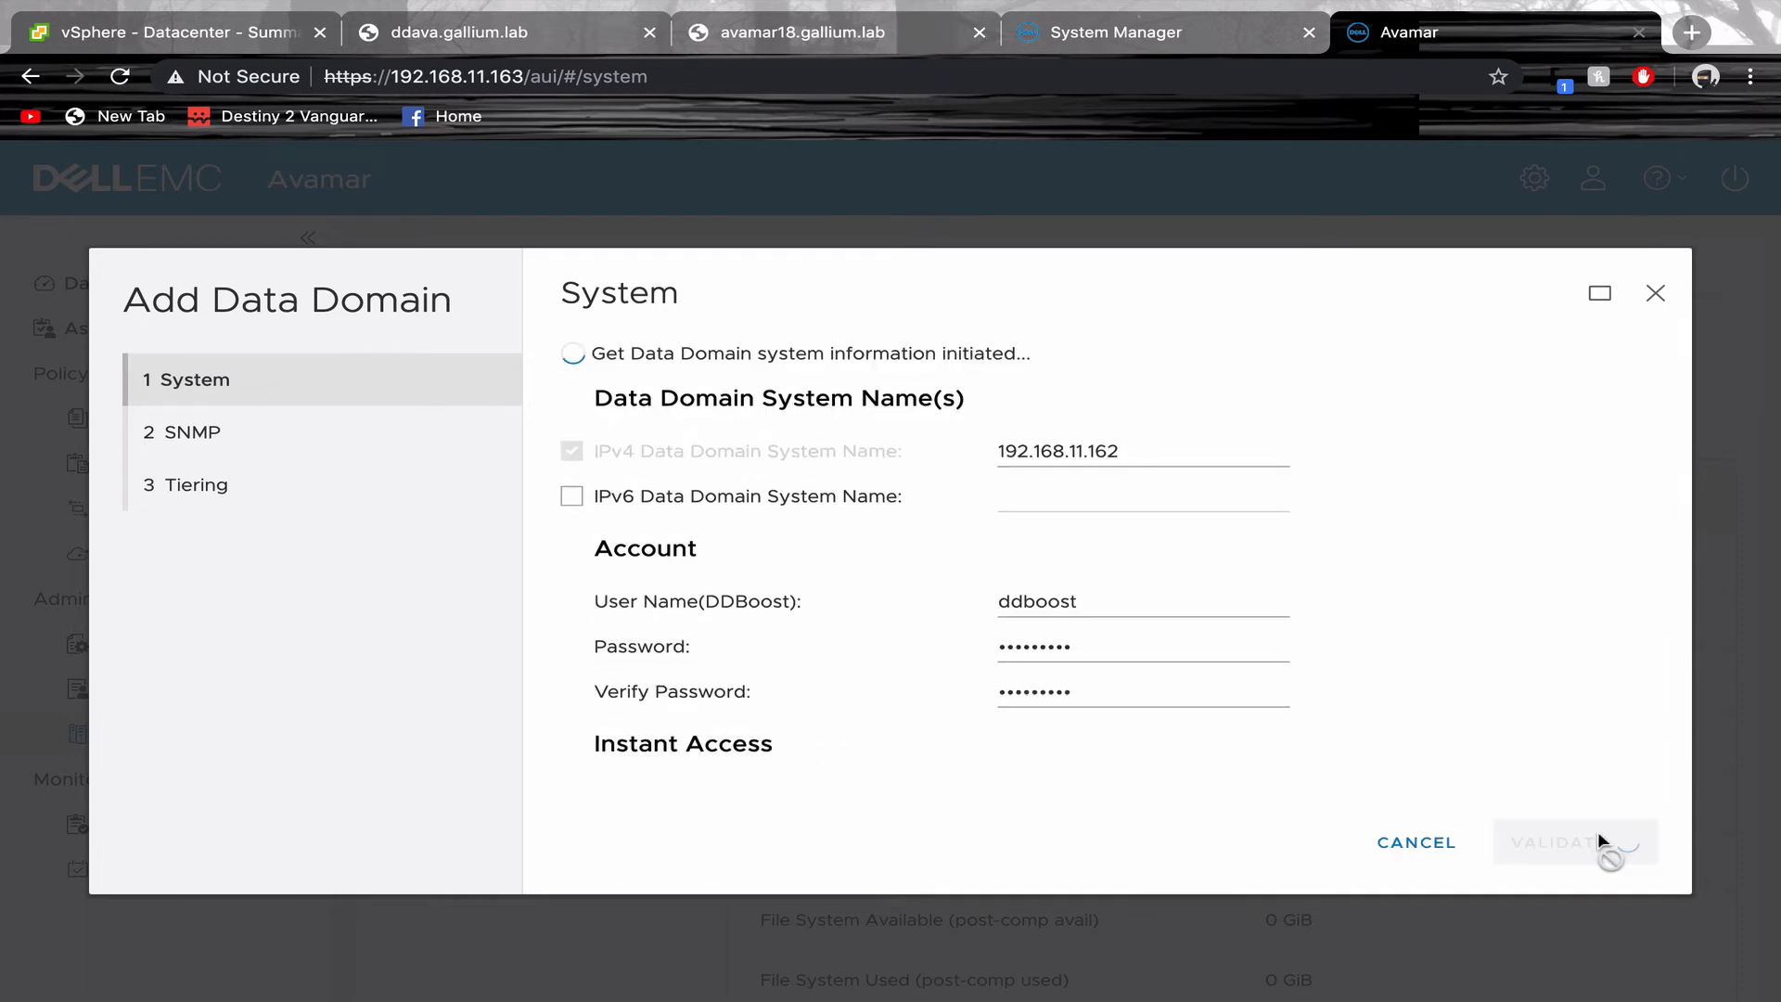
mouse_move(969, 494)
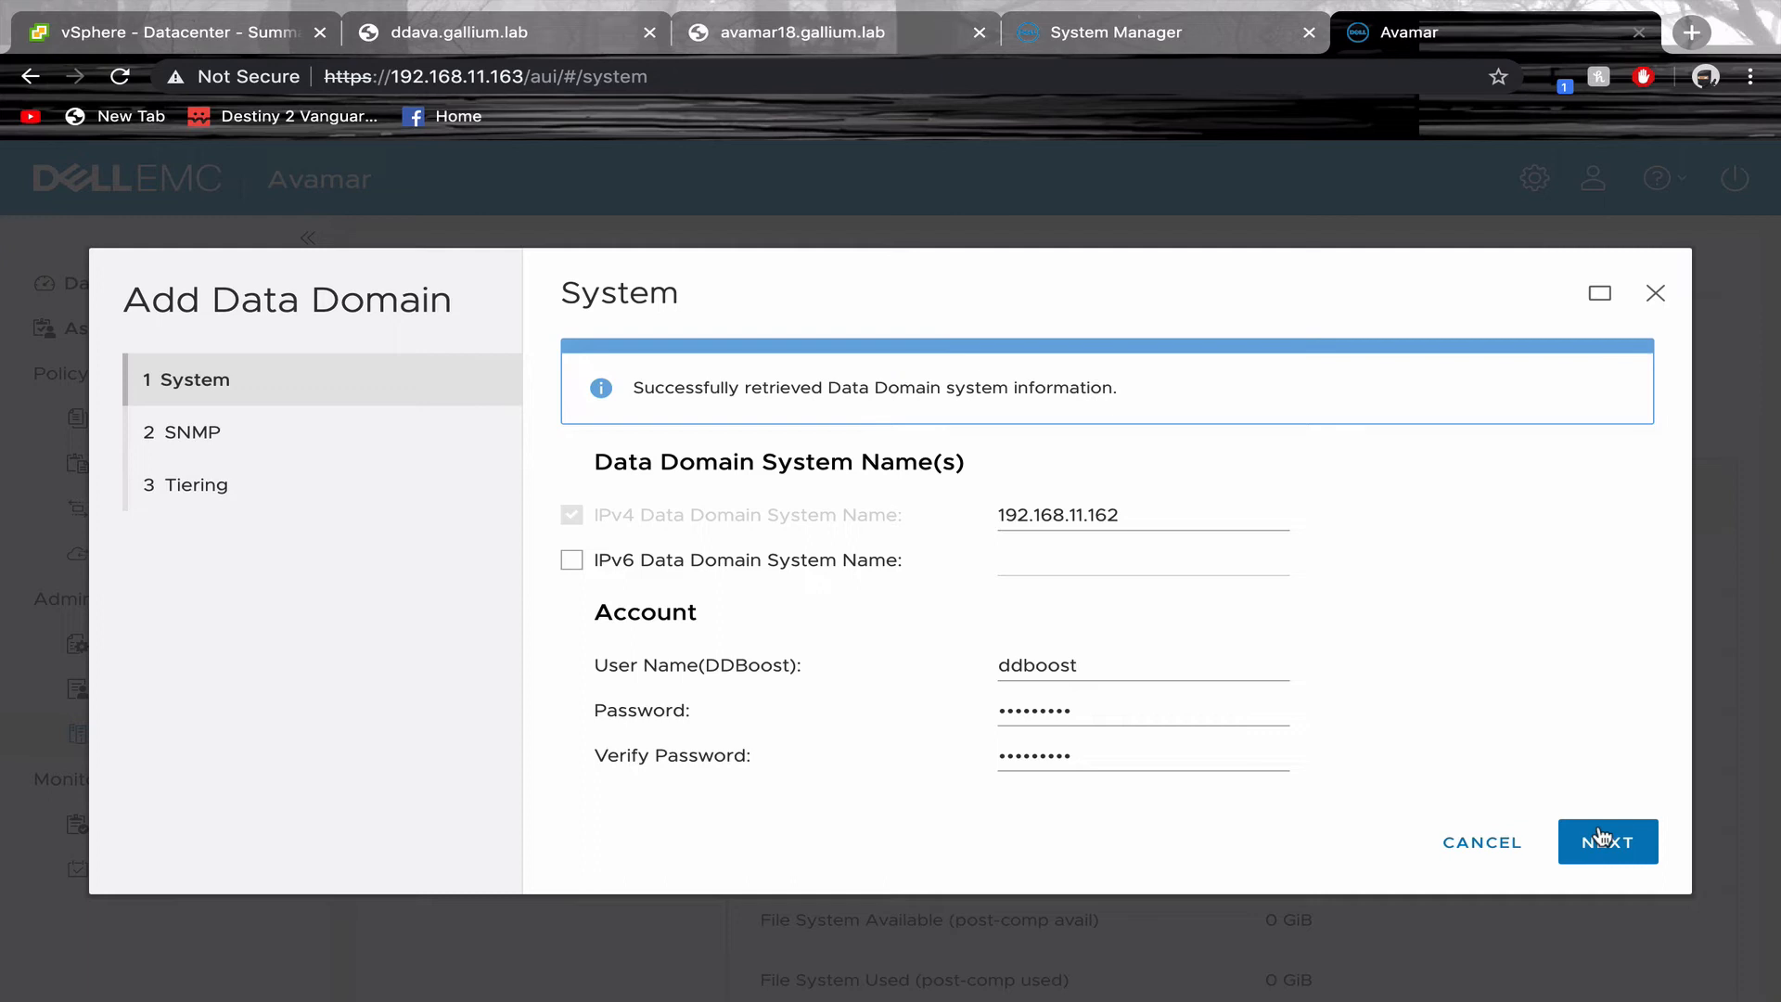
- Continue past the SNMP settings to finish creating the Data Domain system
left_click(1607, 842)
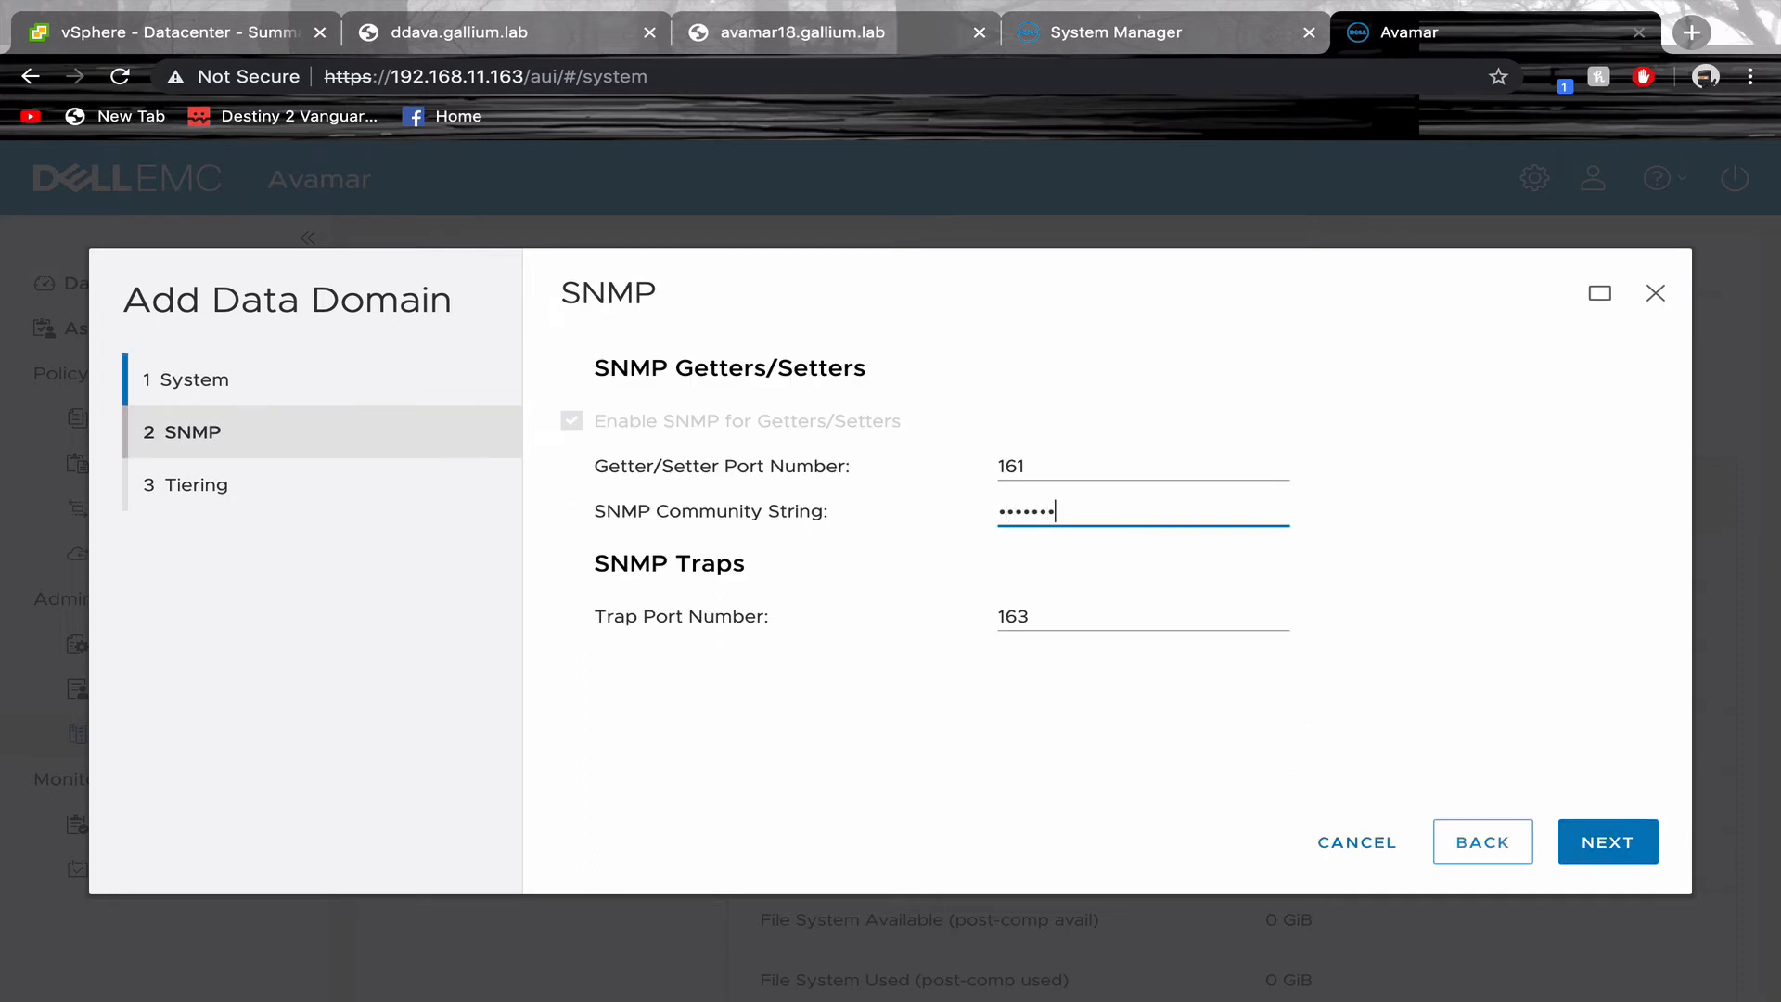
left_click(1607, 843)
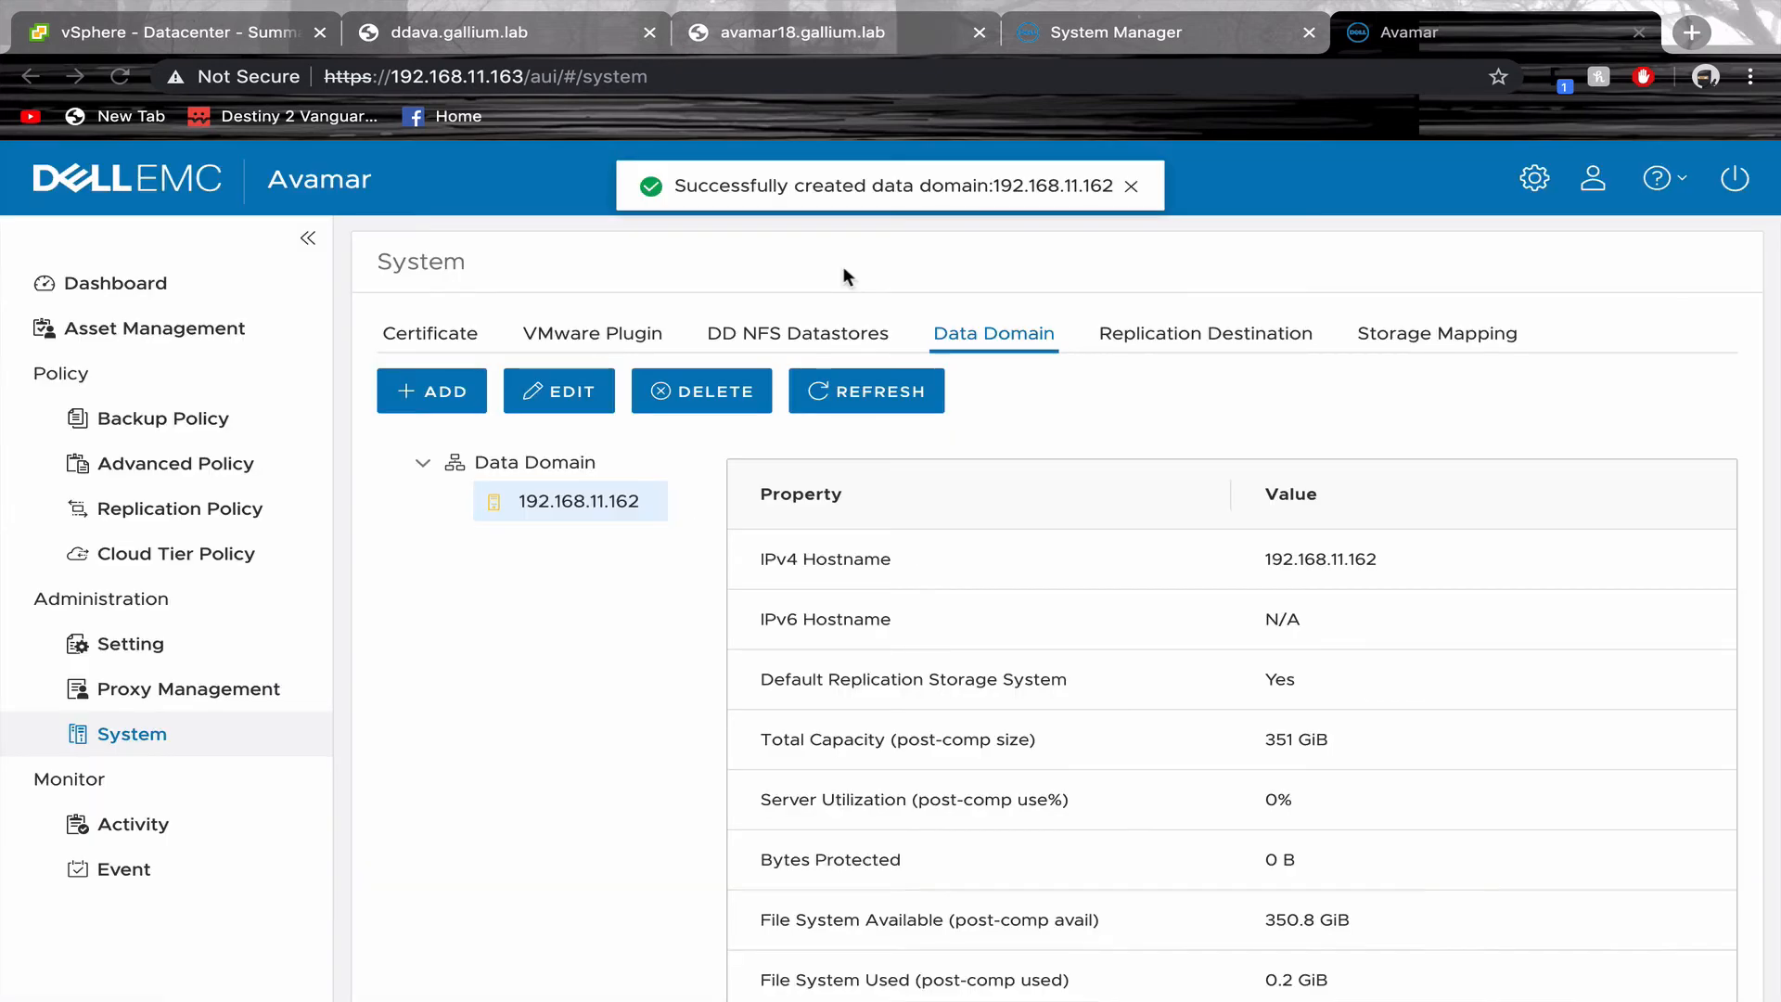
mouse_move(140, 328)
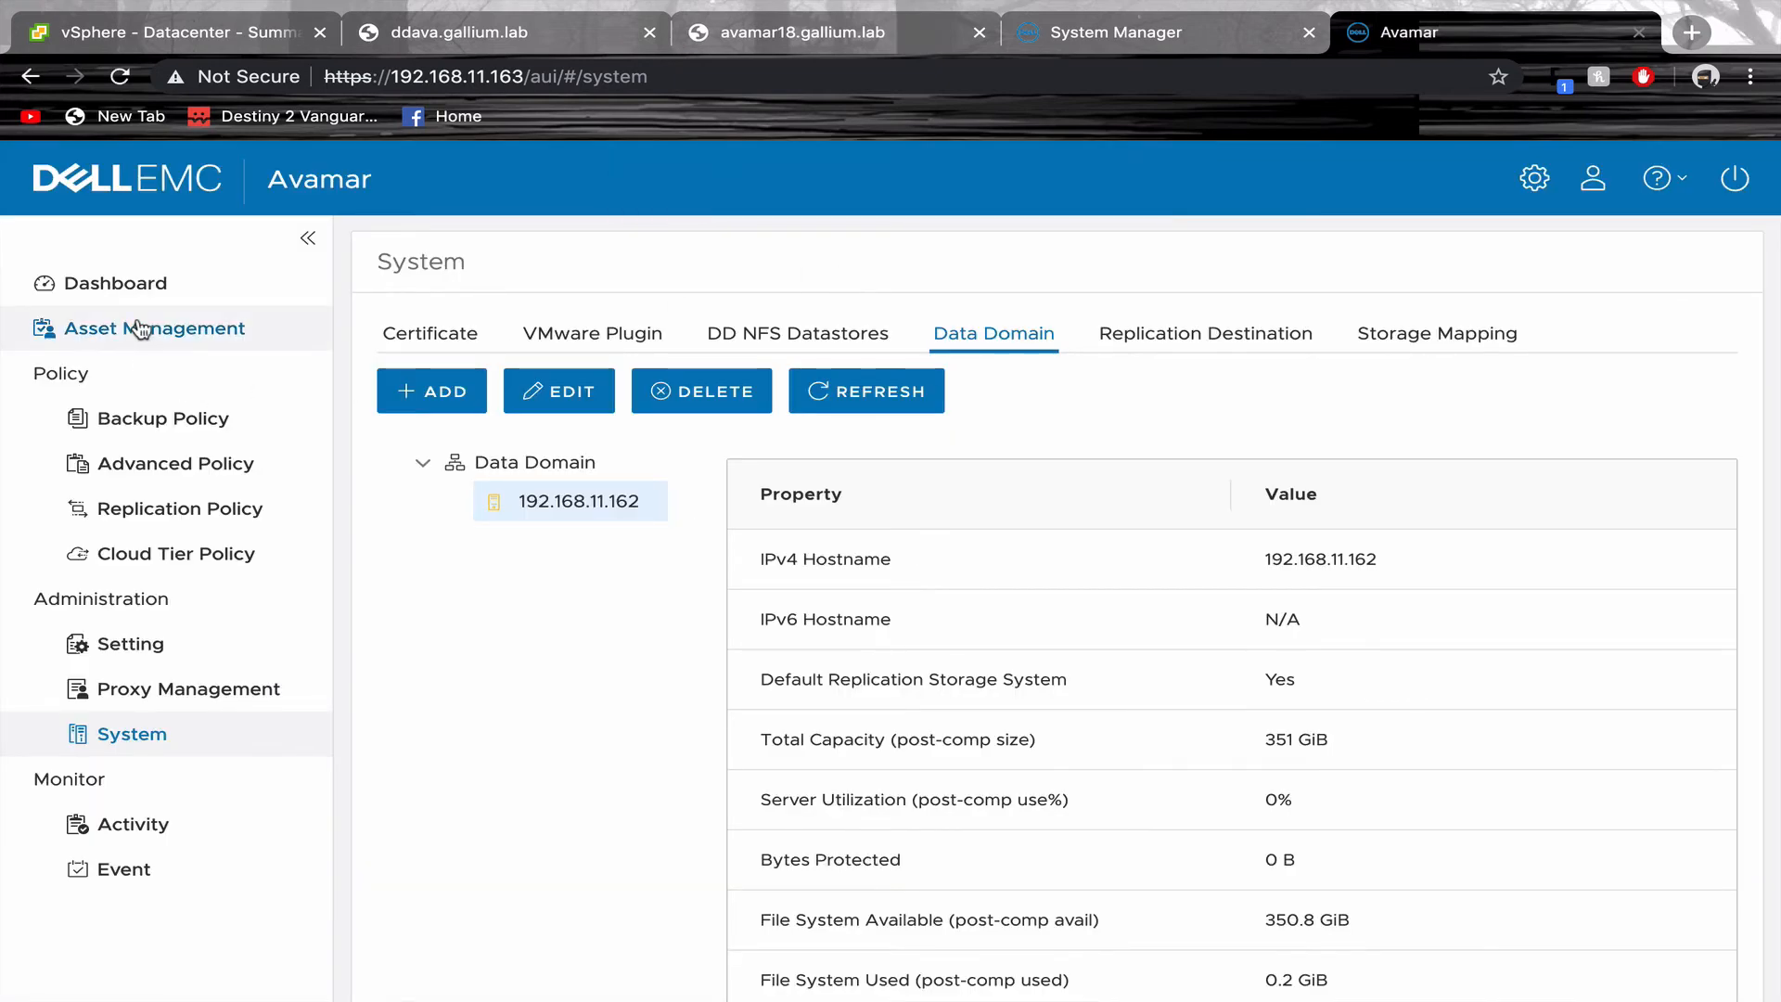
- Select linux1 under VirtualMachines and start a Backup wizard for it
left_click(154, 328)
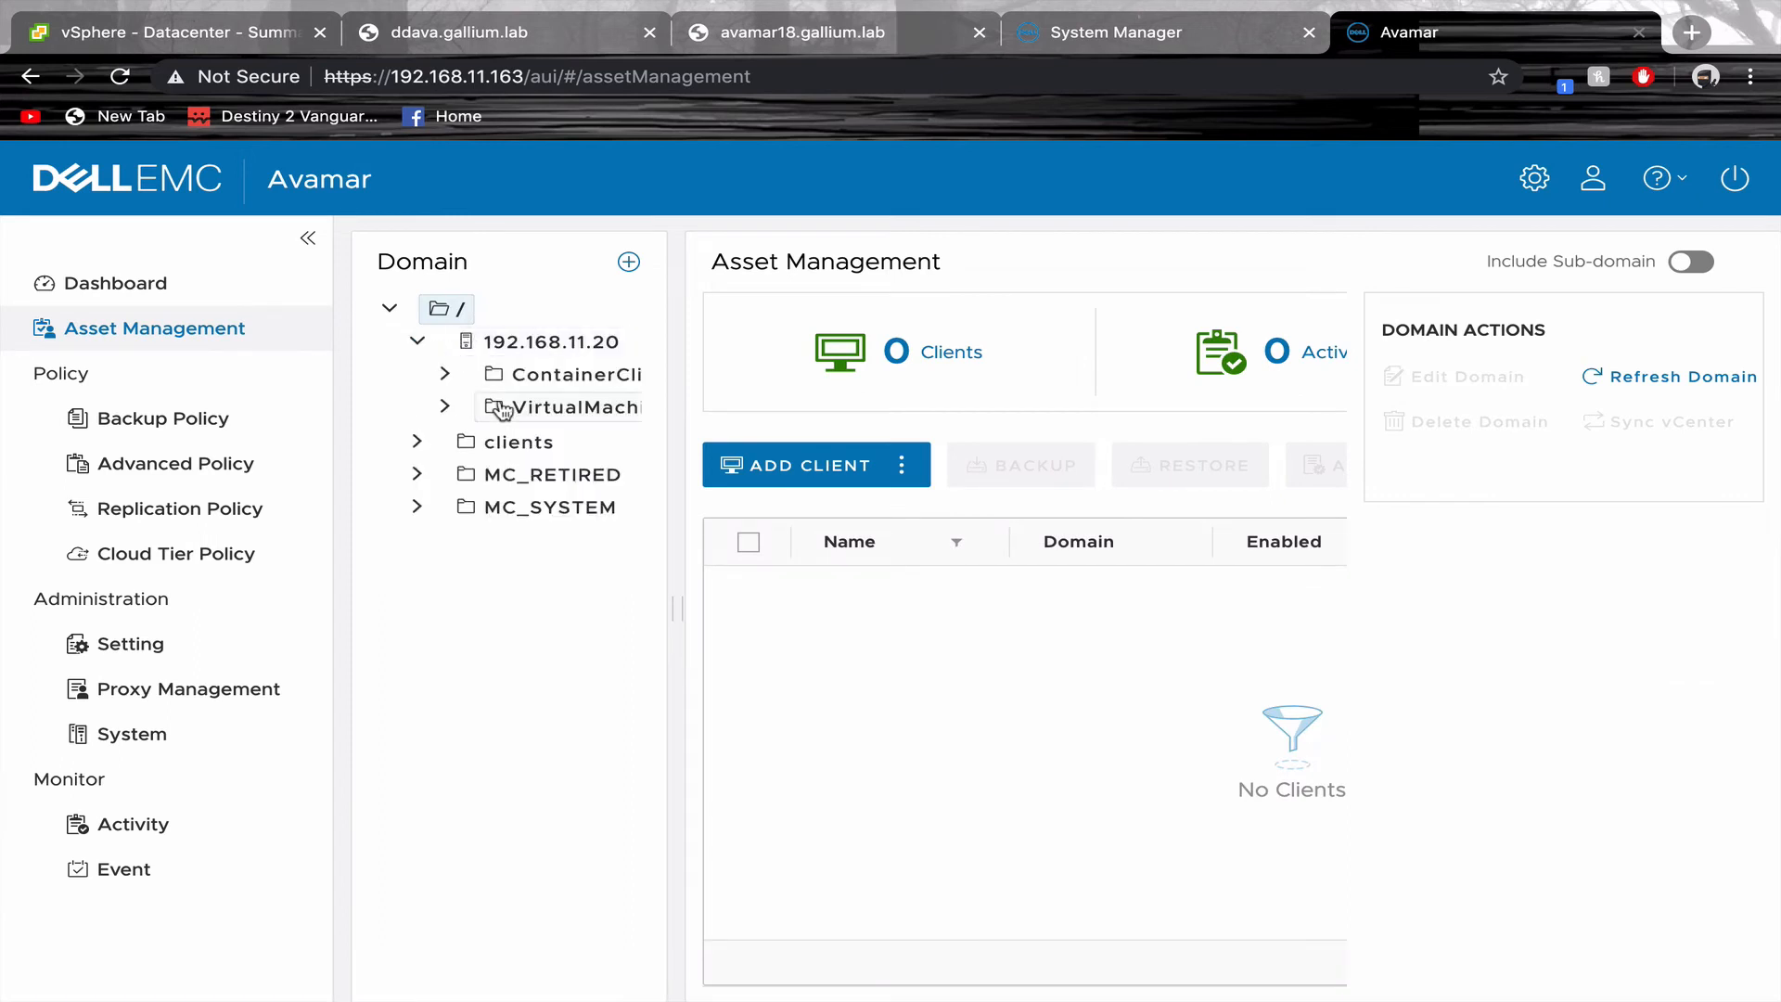
left_click(556, 406)
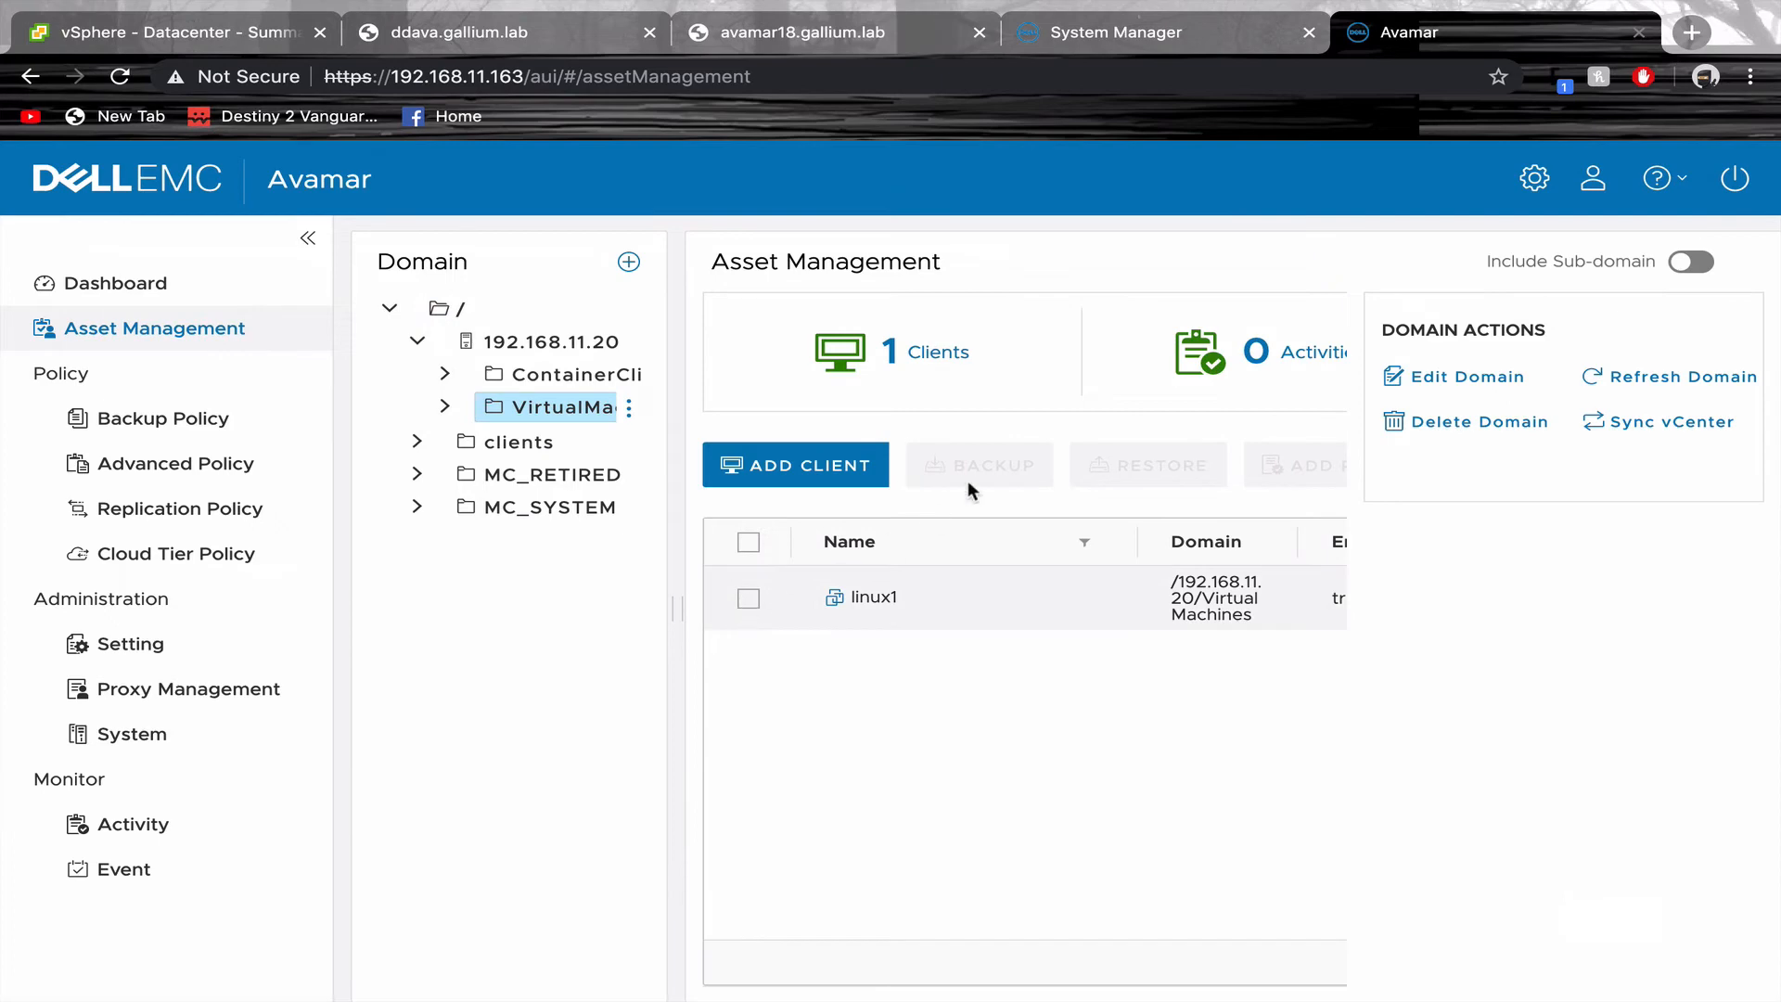
left_click(748, 599)
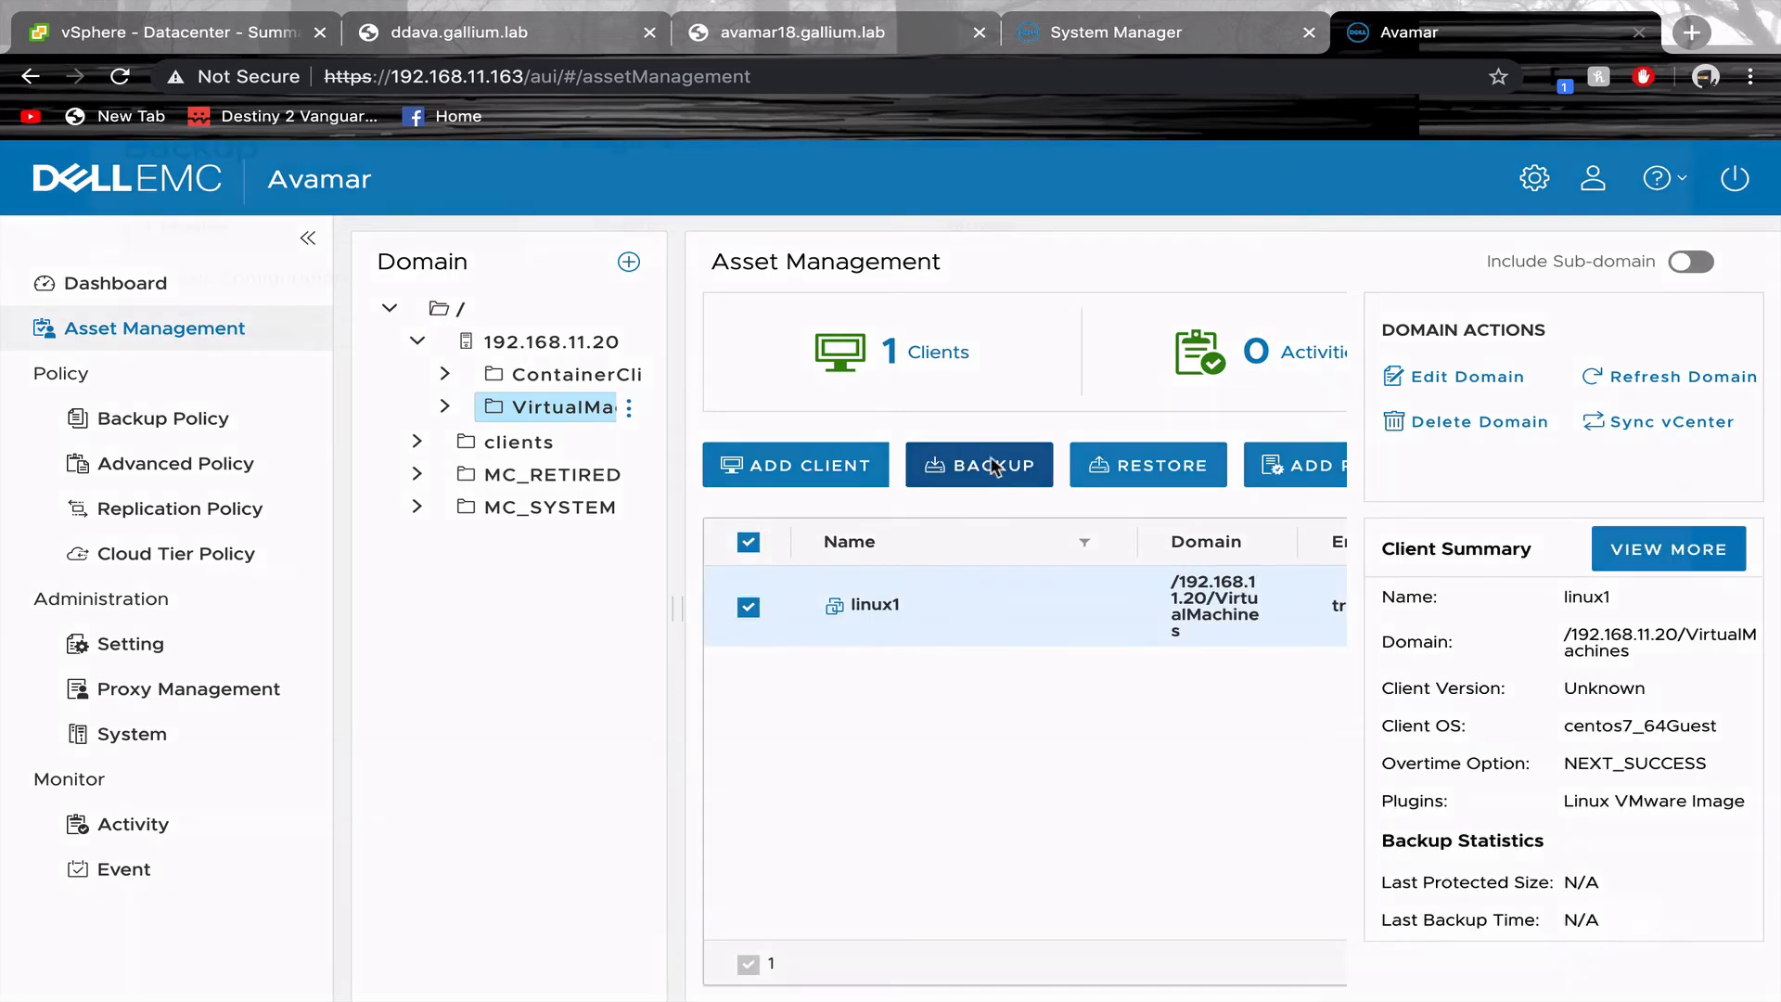
left_click(978, 463)
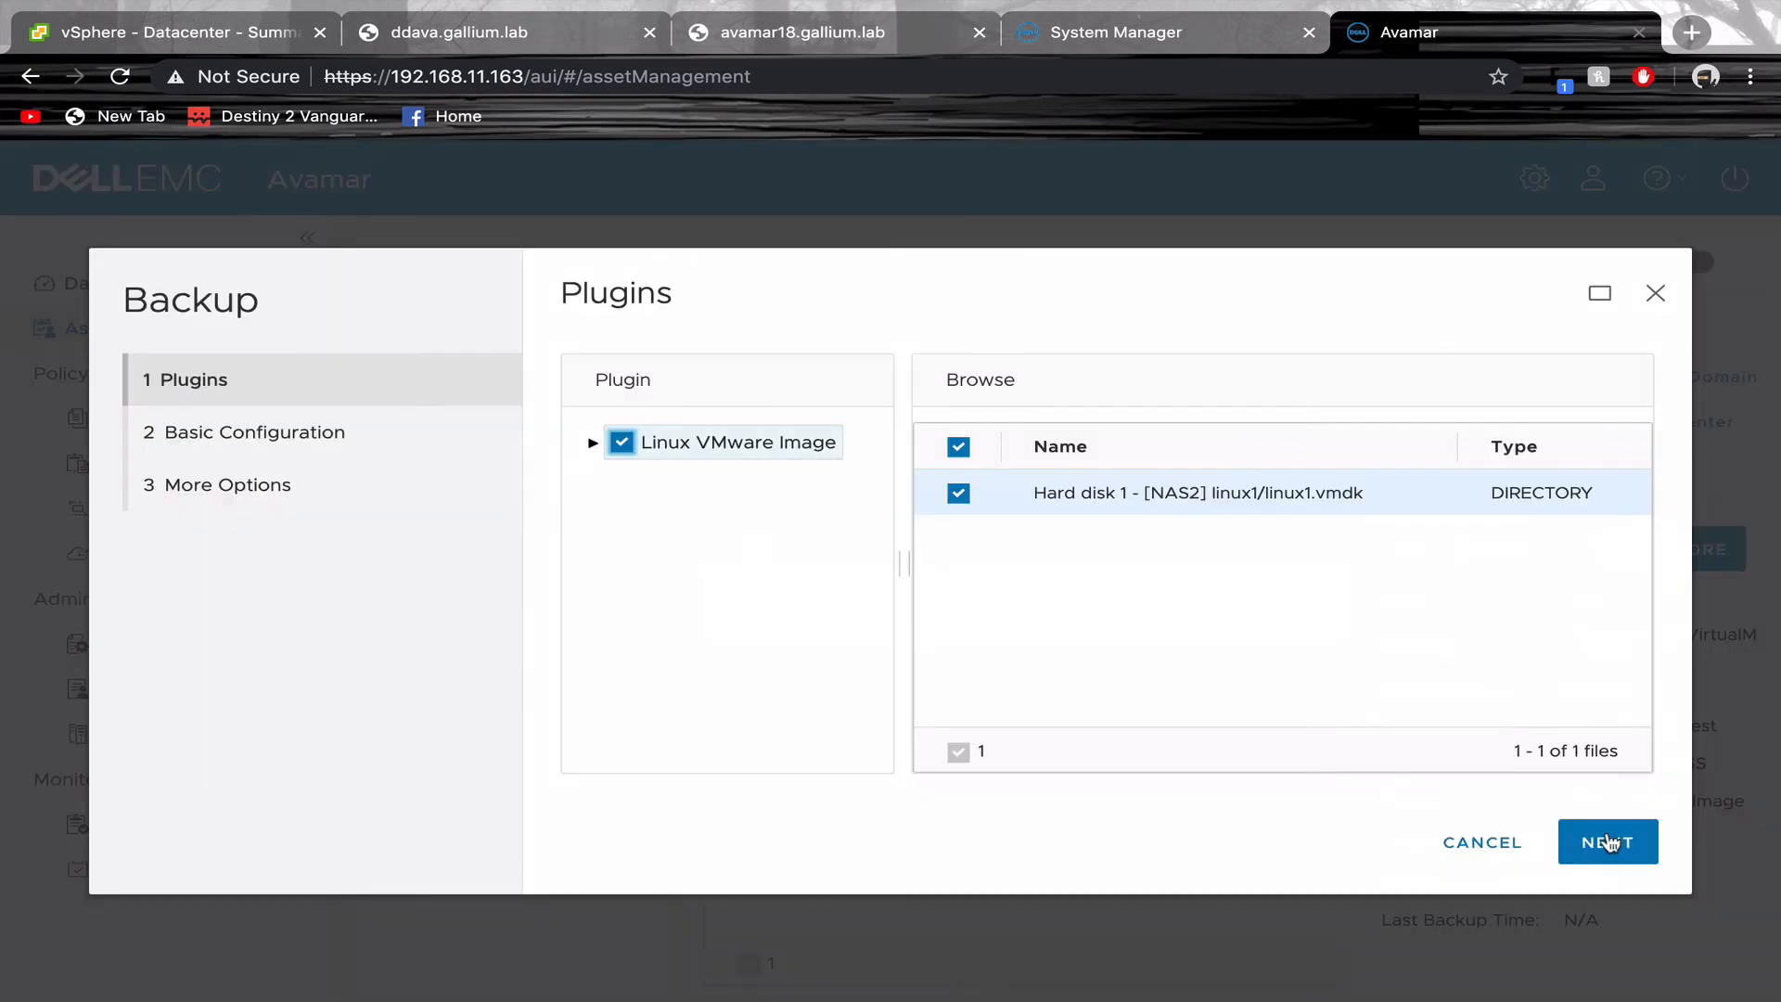
- Submit the linux1 backup with 60-day retention to Data Domain 192.168.11.162
left_click(1607, 843)
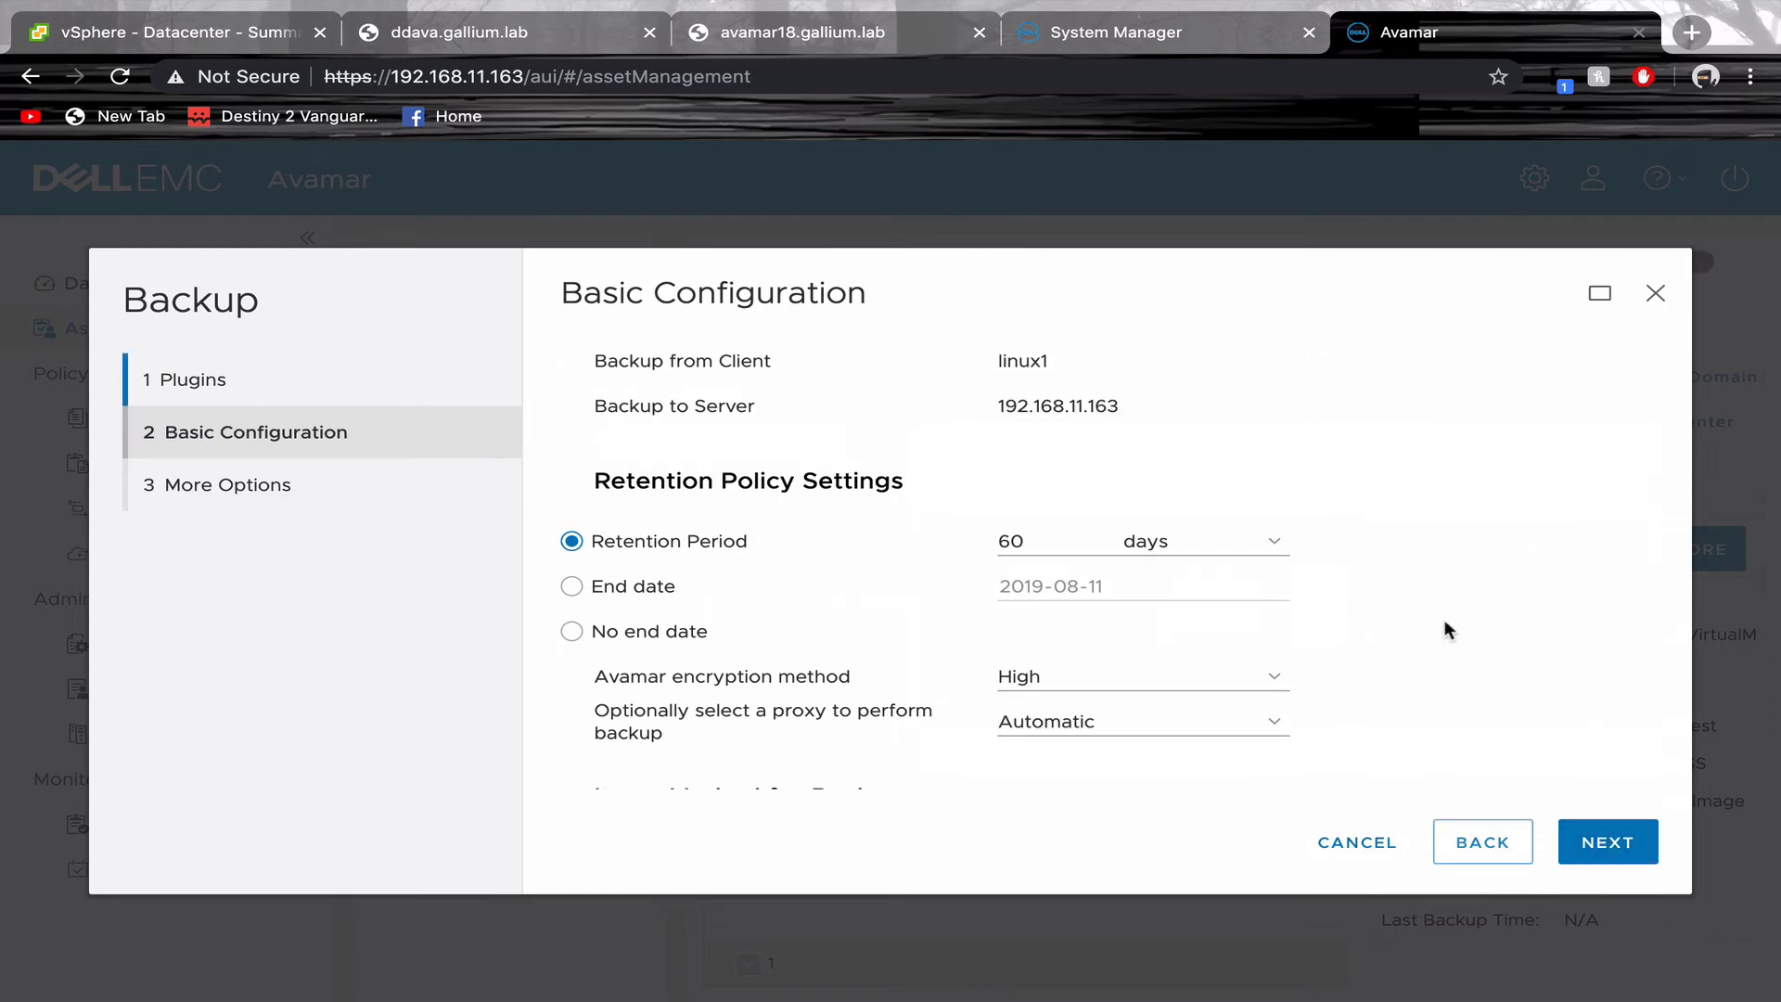
left_click(1607, 843)
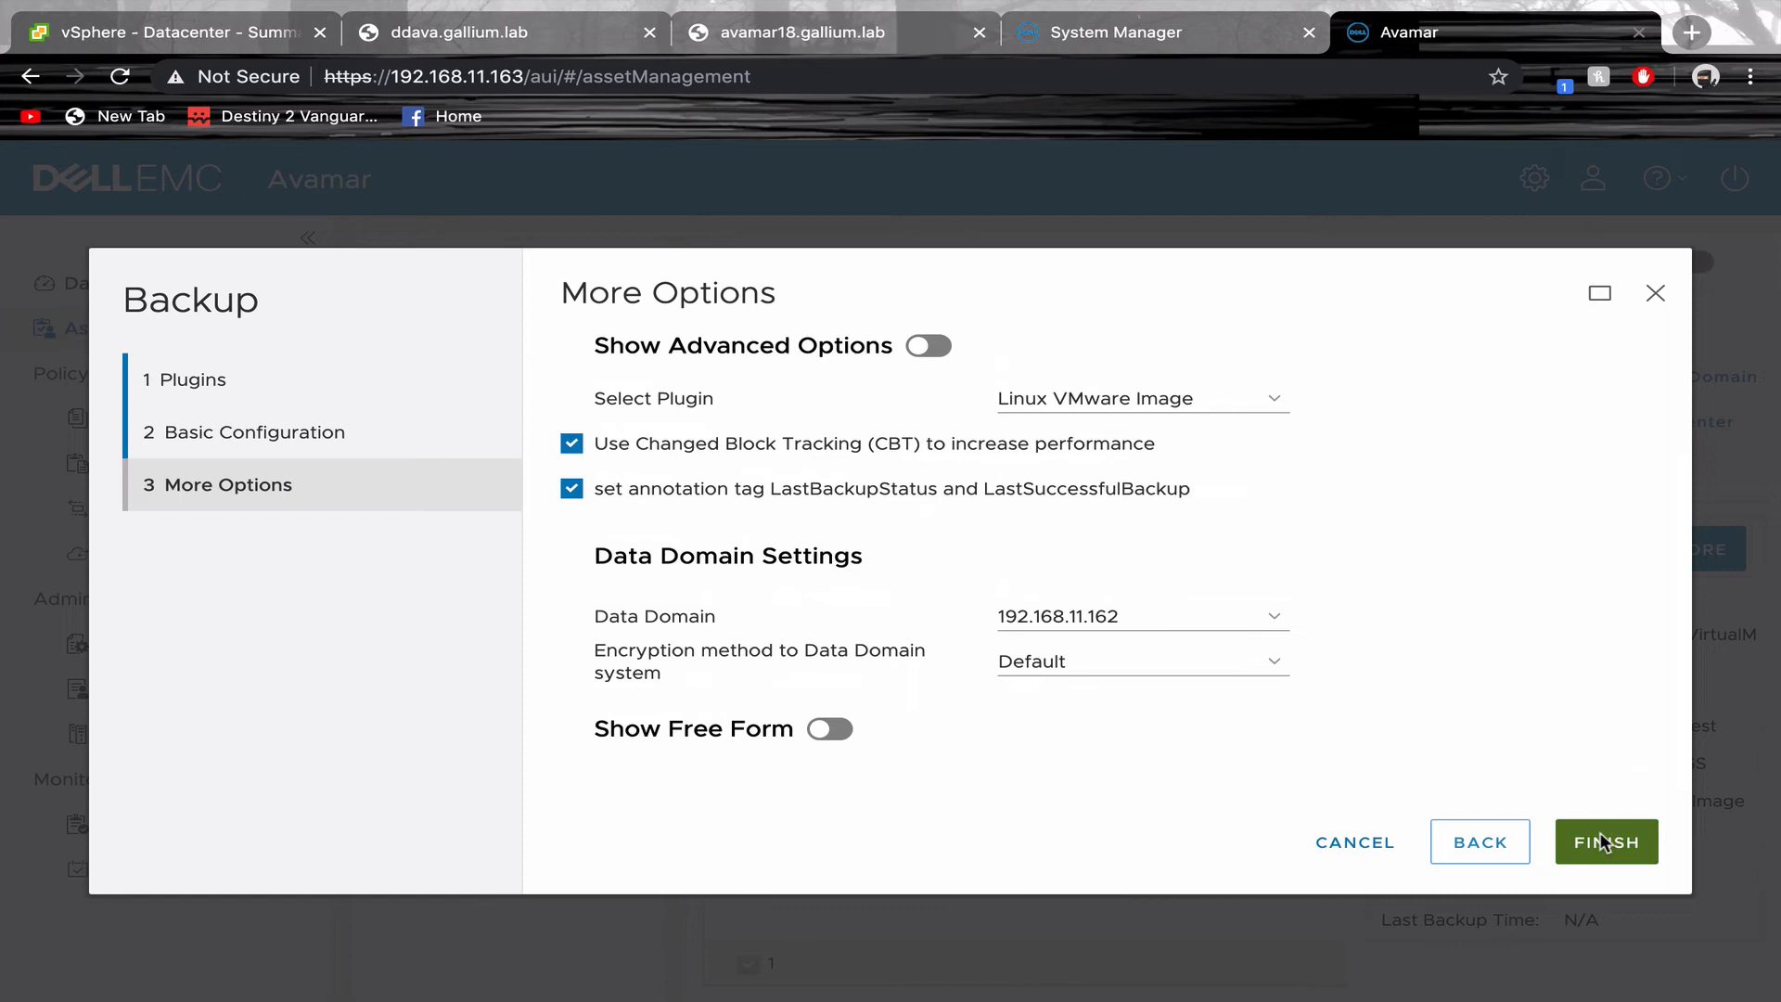
left_click(1607, 842)
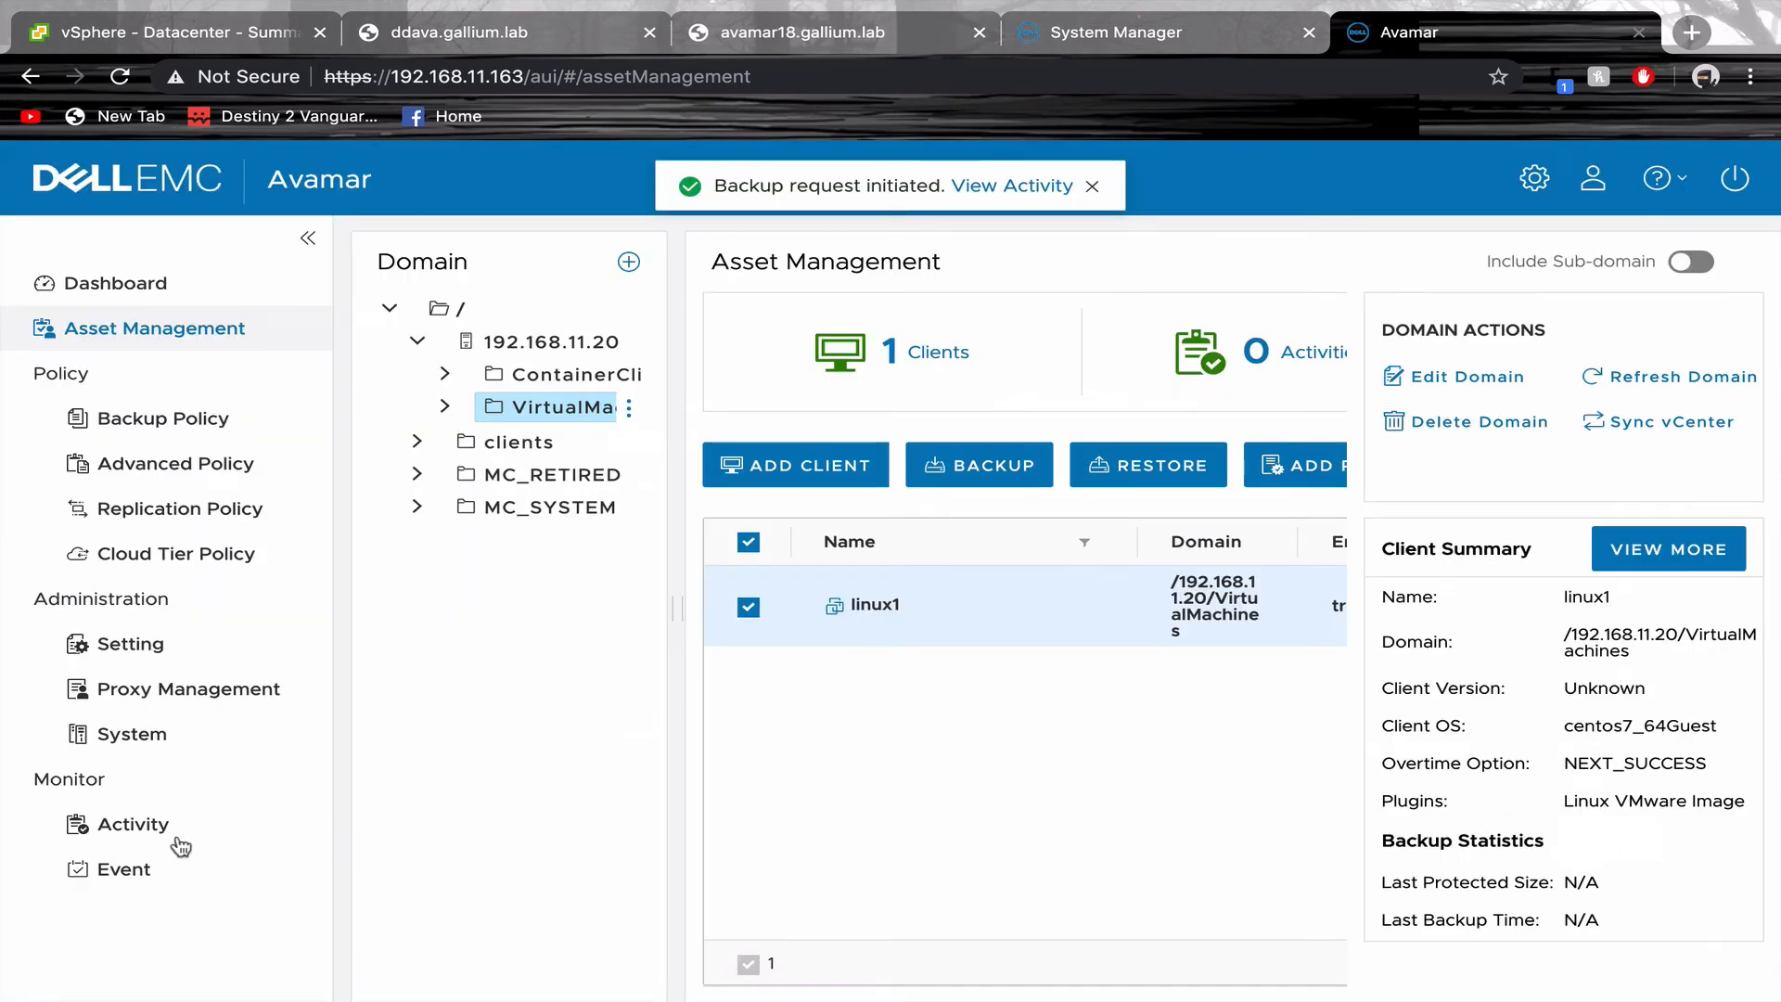
- Check the linux1 backup completed under Monitor > Activity, then return to Asset Management
left_click(133, 824)
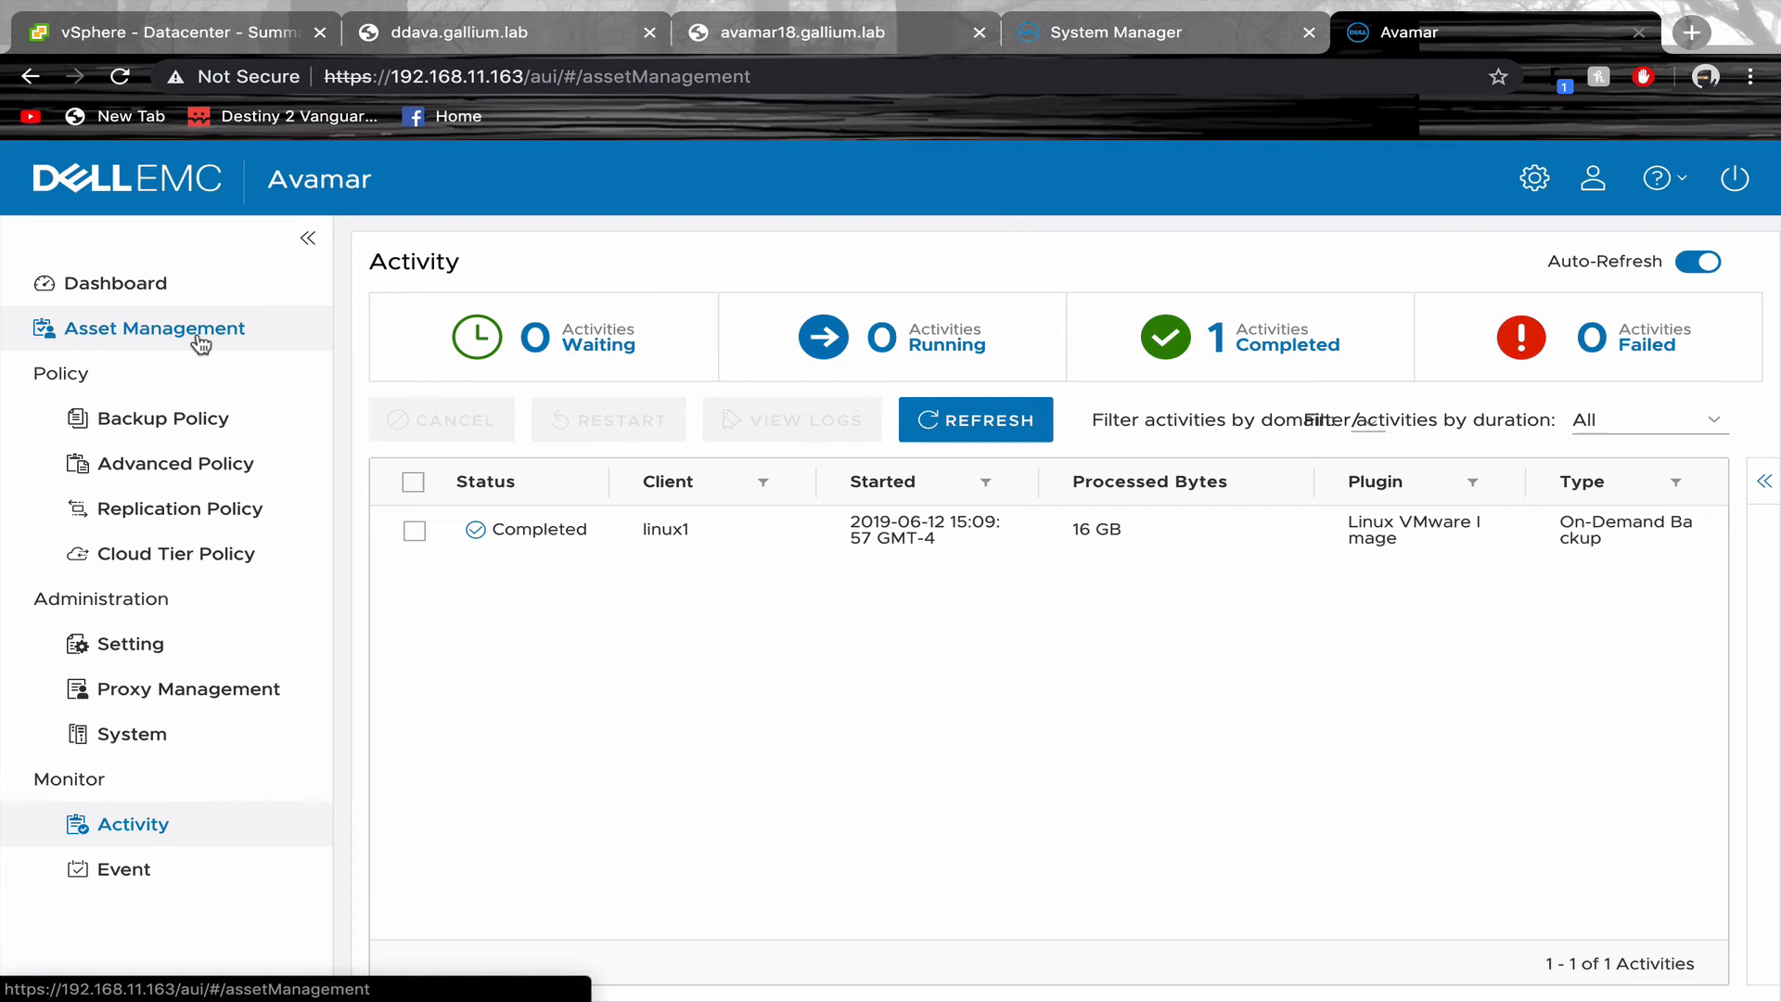
left_click(154, 329)
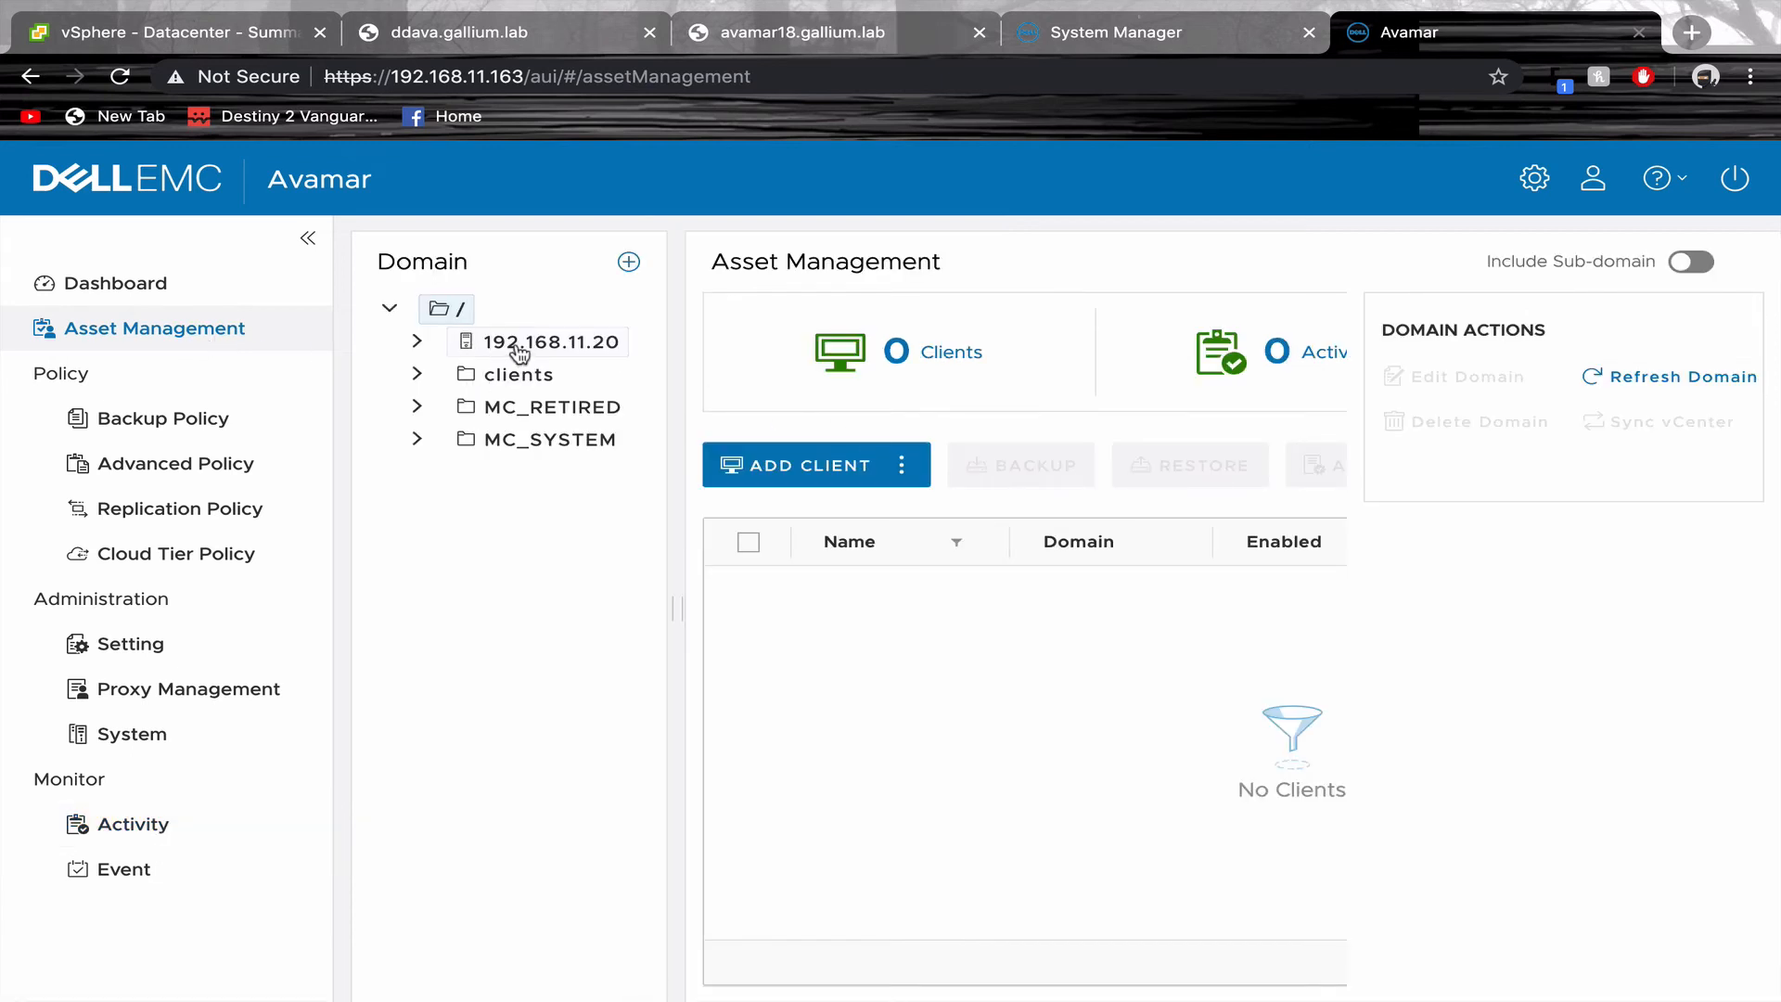
- Start a quick restore of linux1's latest backup with its whole disk selected
left_click(555, 341)
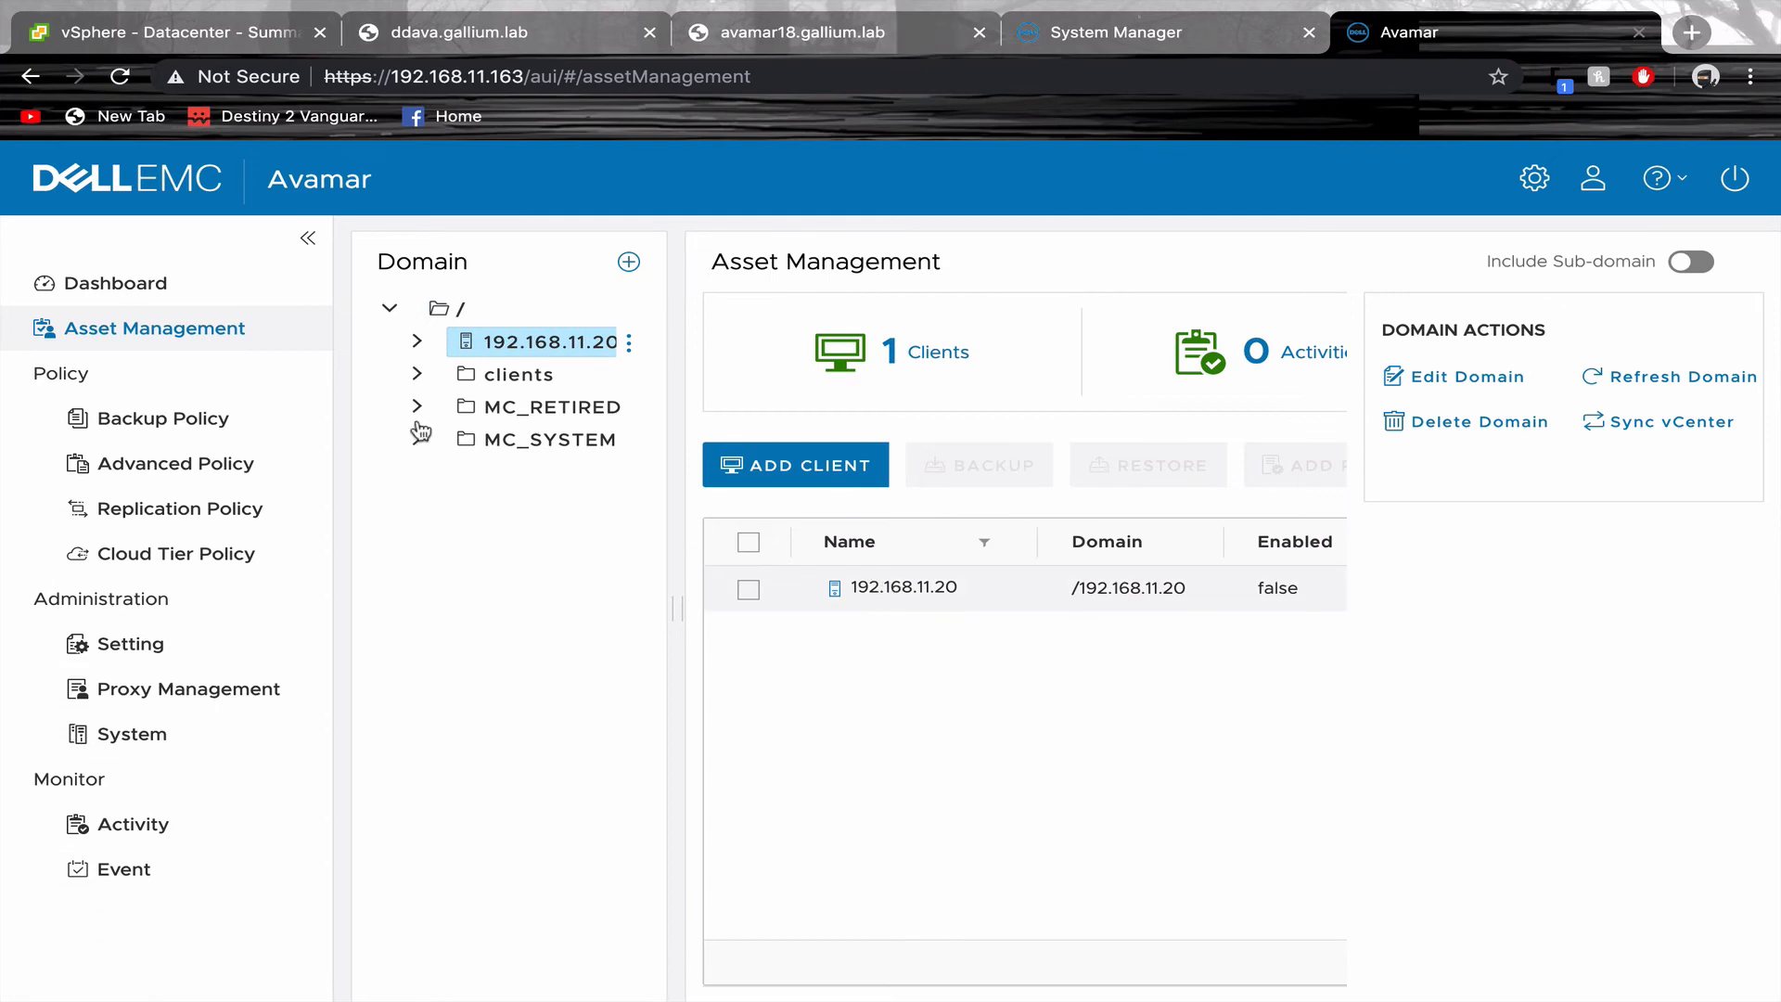
left_click(417, 341)
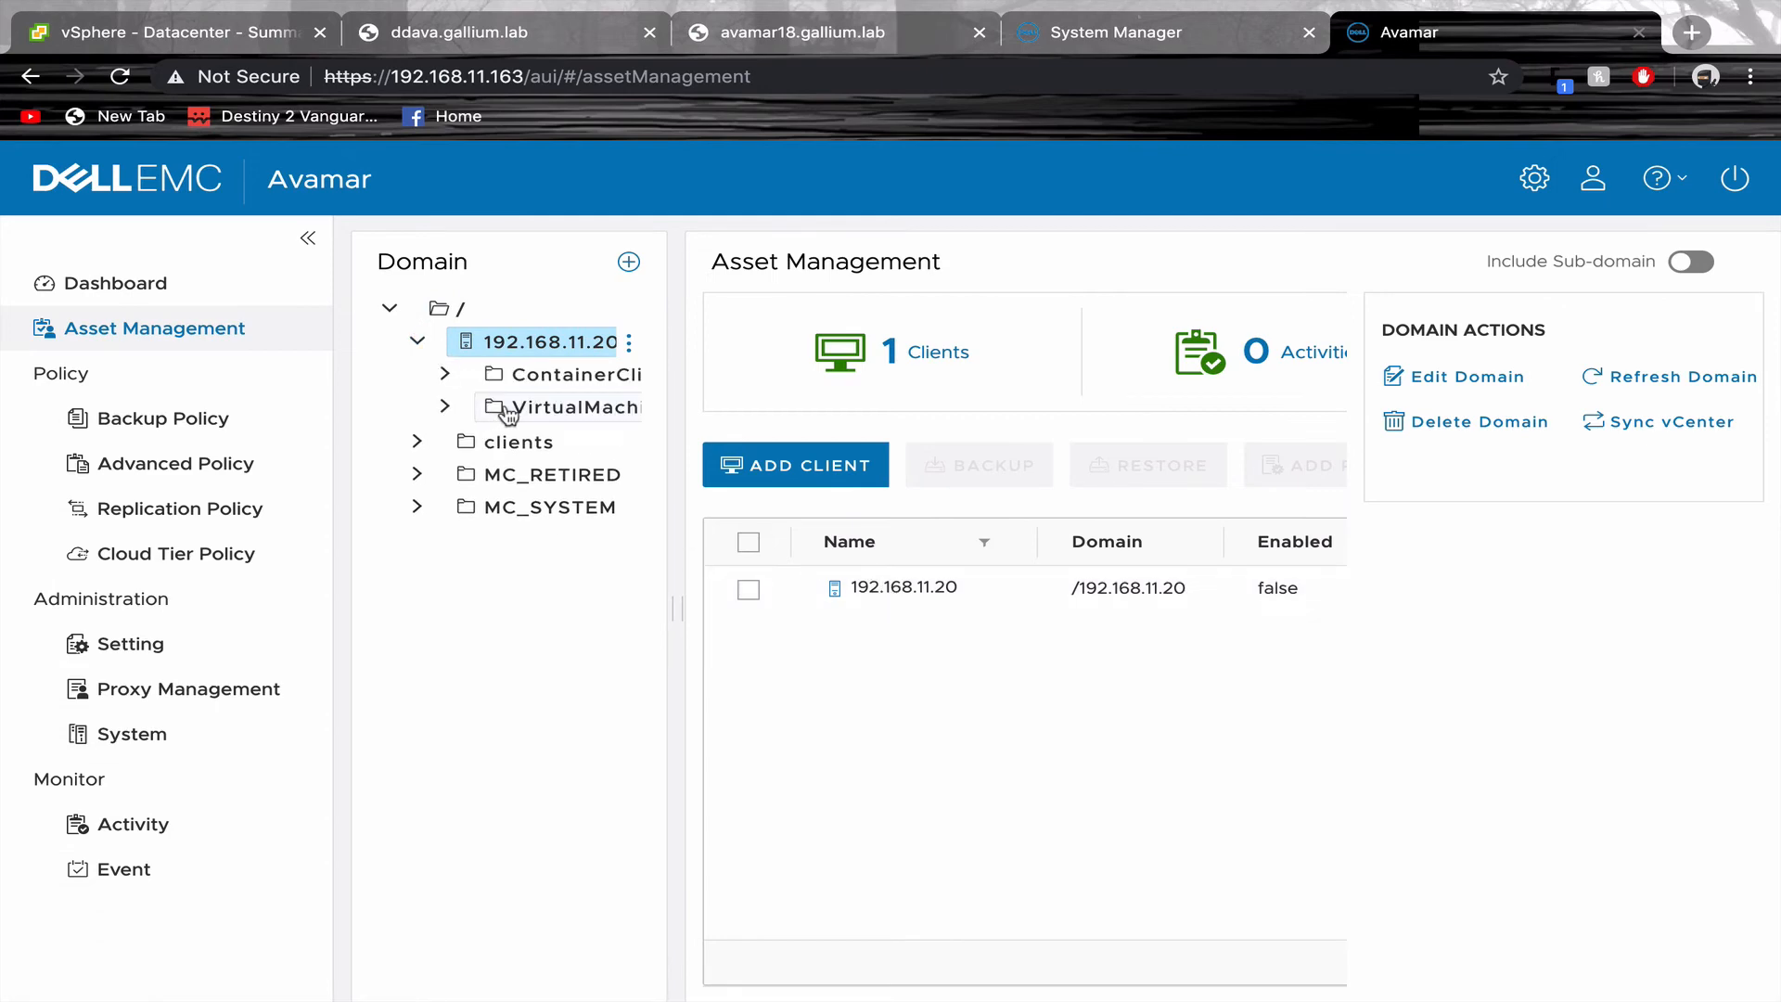
left_click(574, 406)
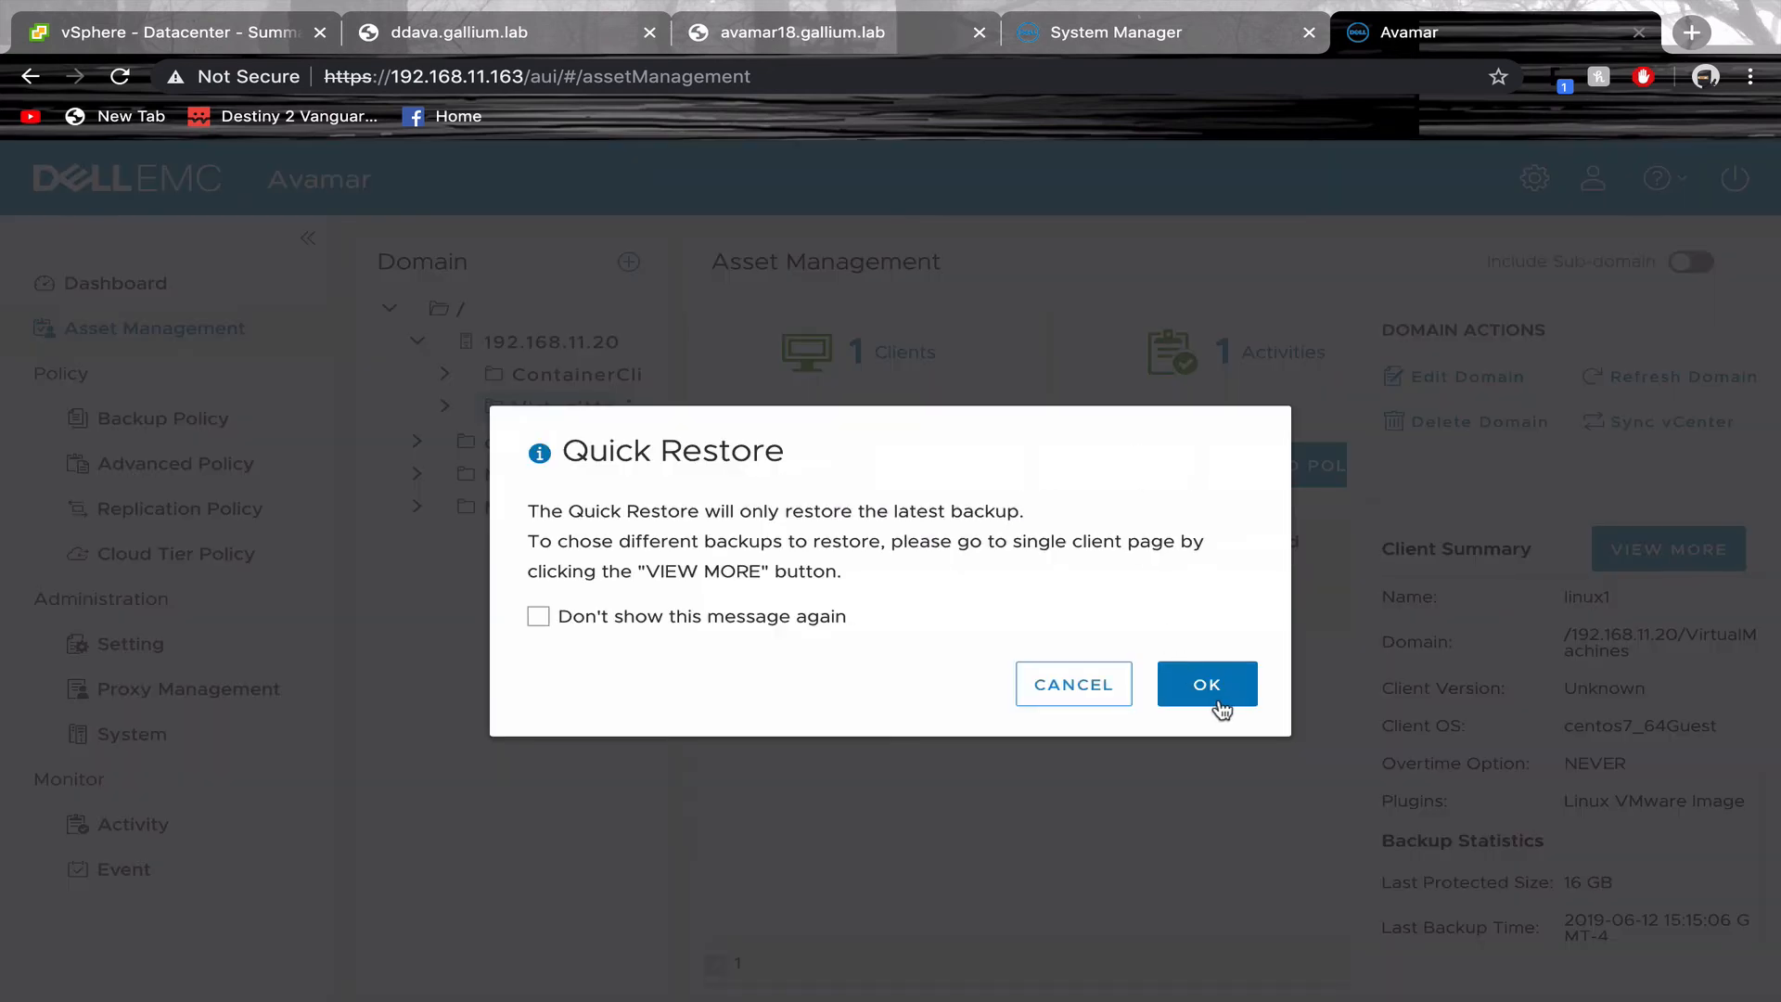
left_click(1207, 685)
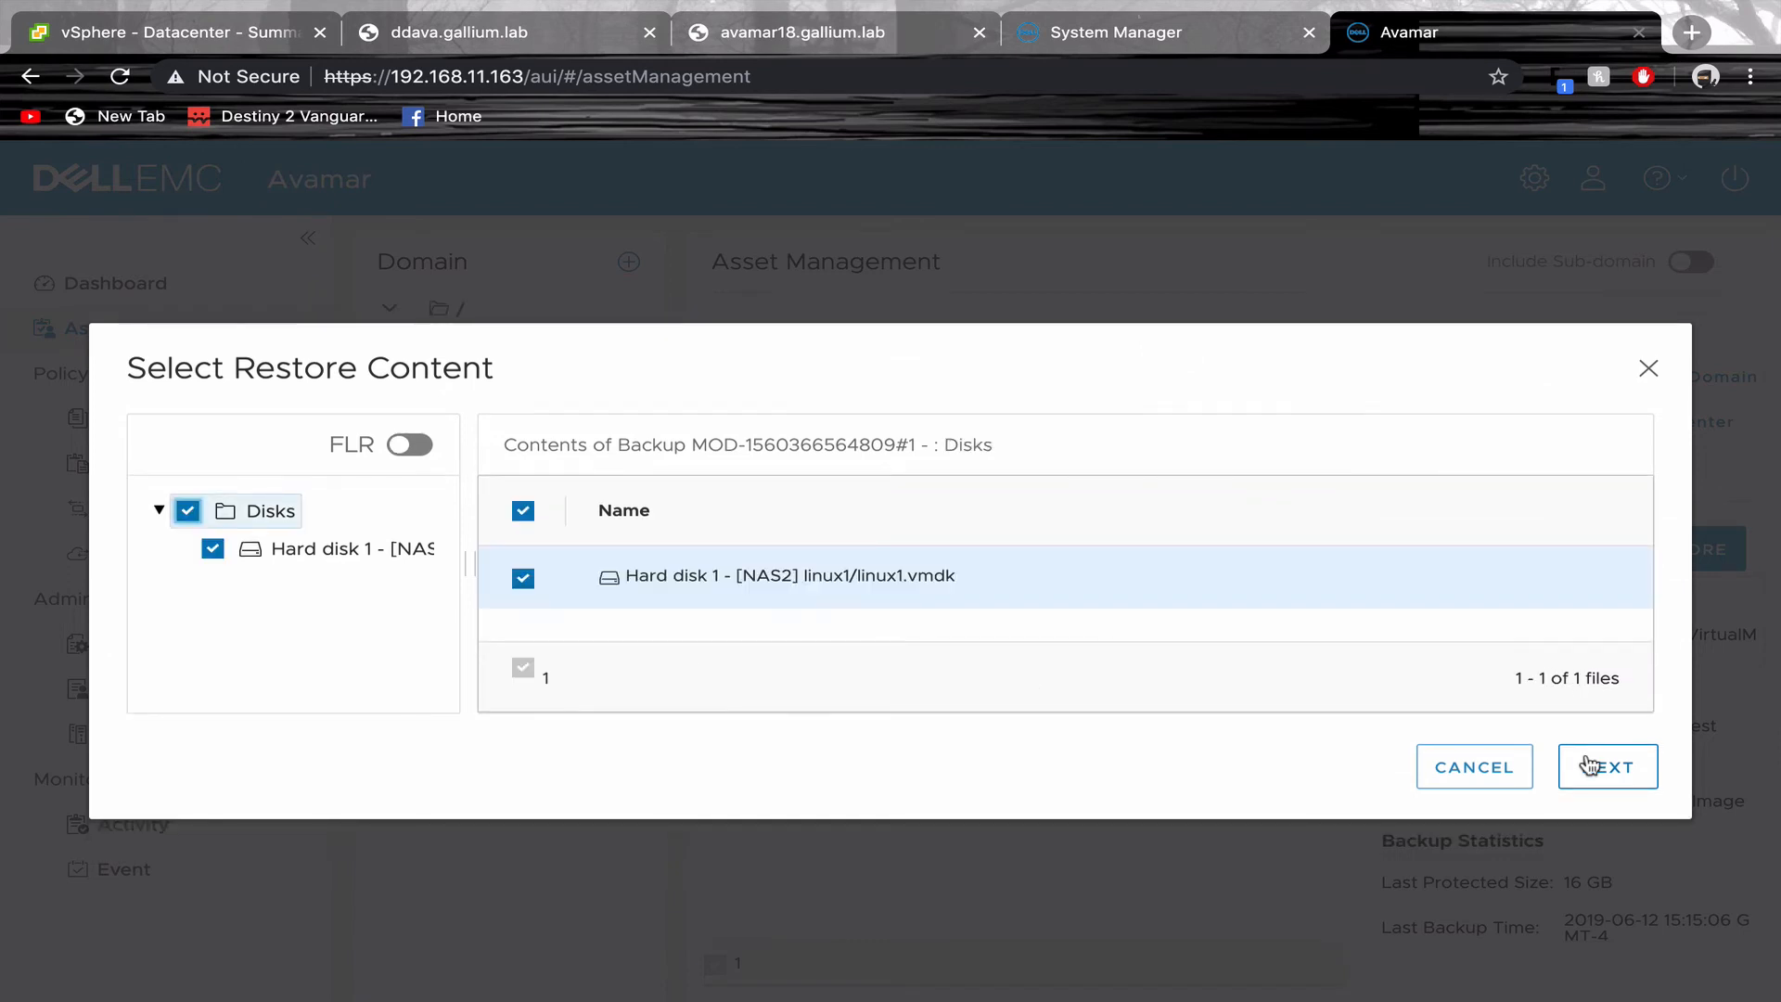
left_click(1607, 767)
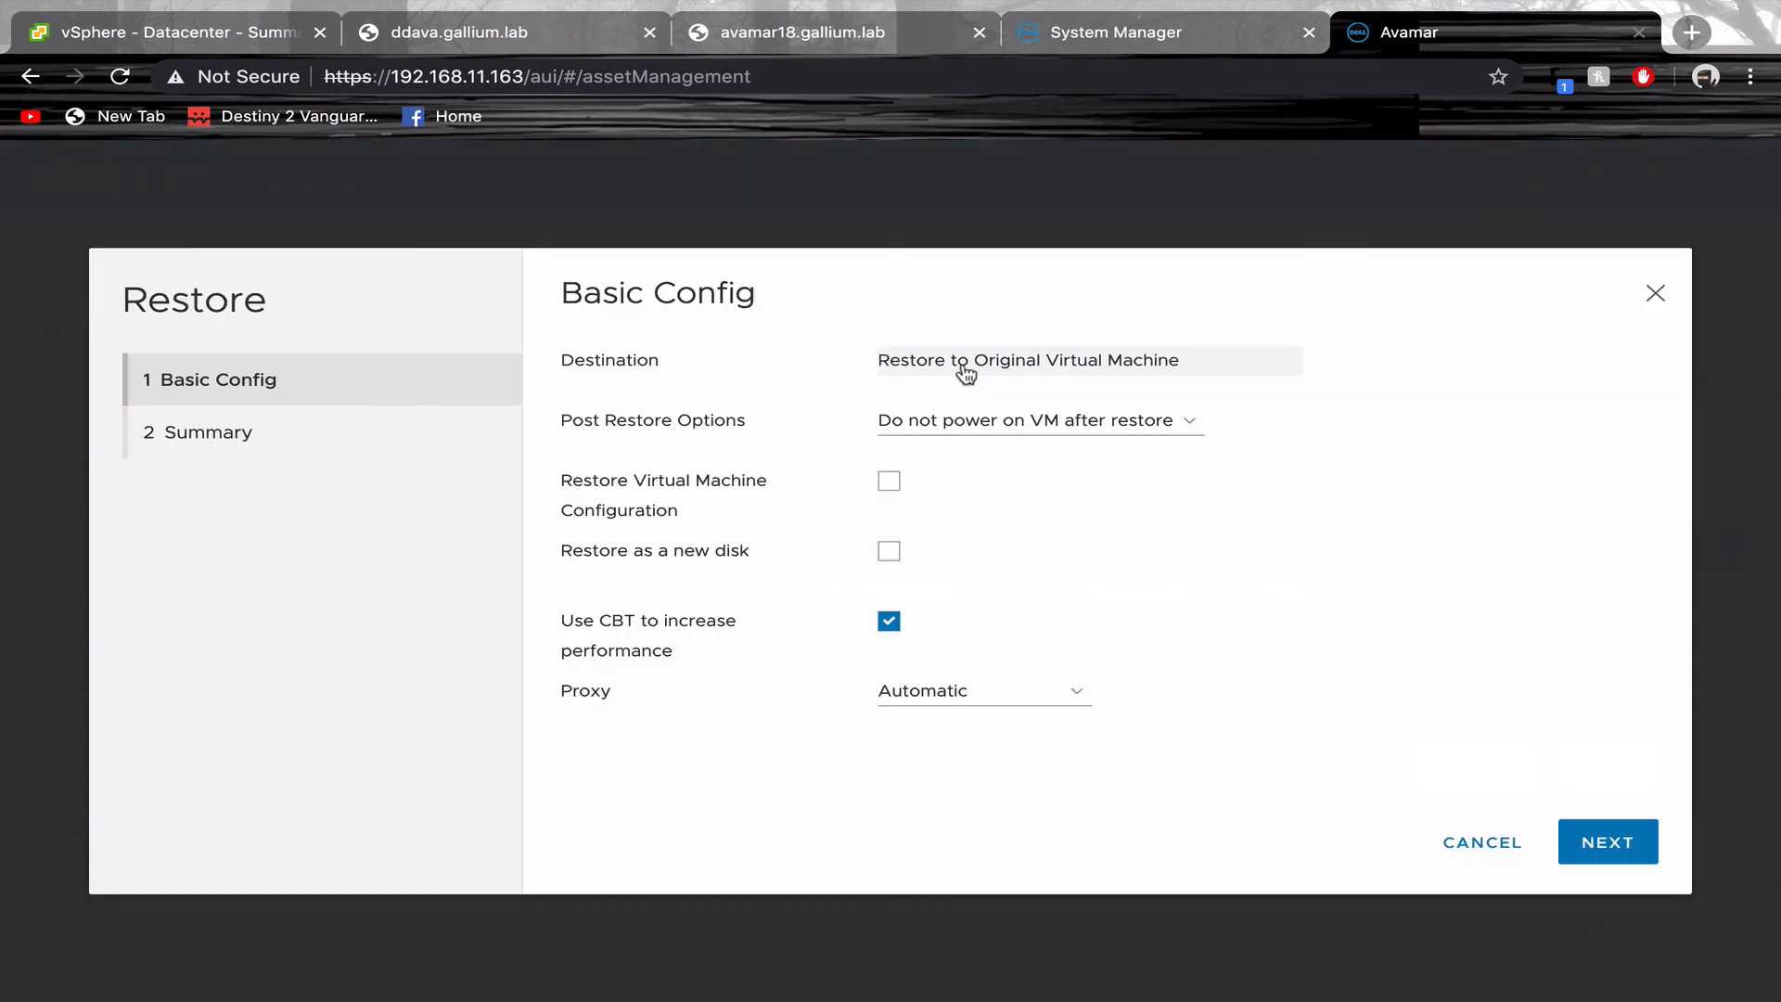
- Choose Restore to new Virtual Machine and name it linux2
left_click(1028, 360)
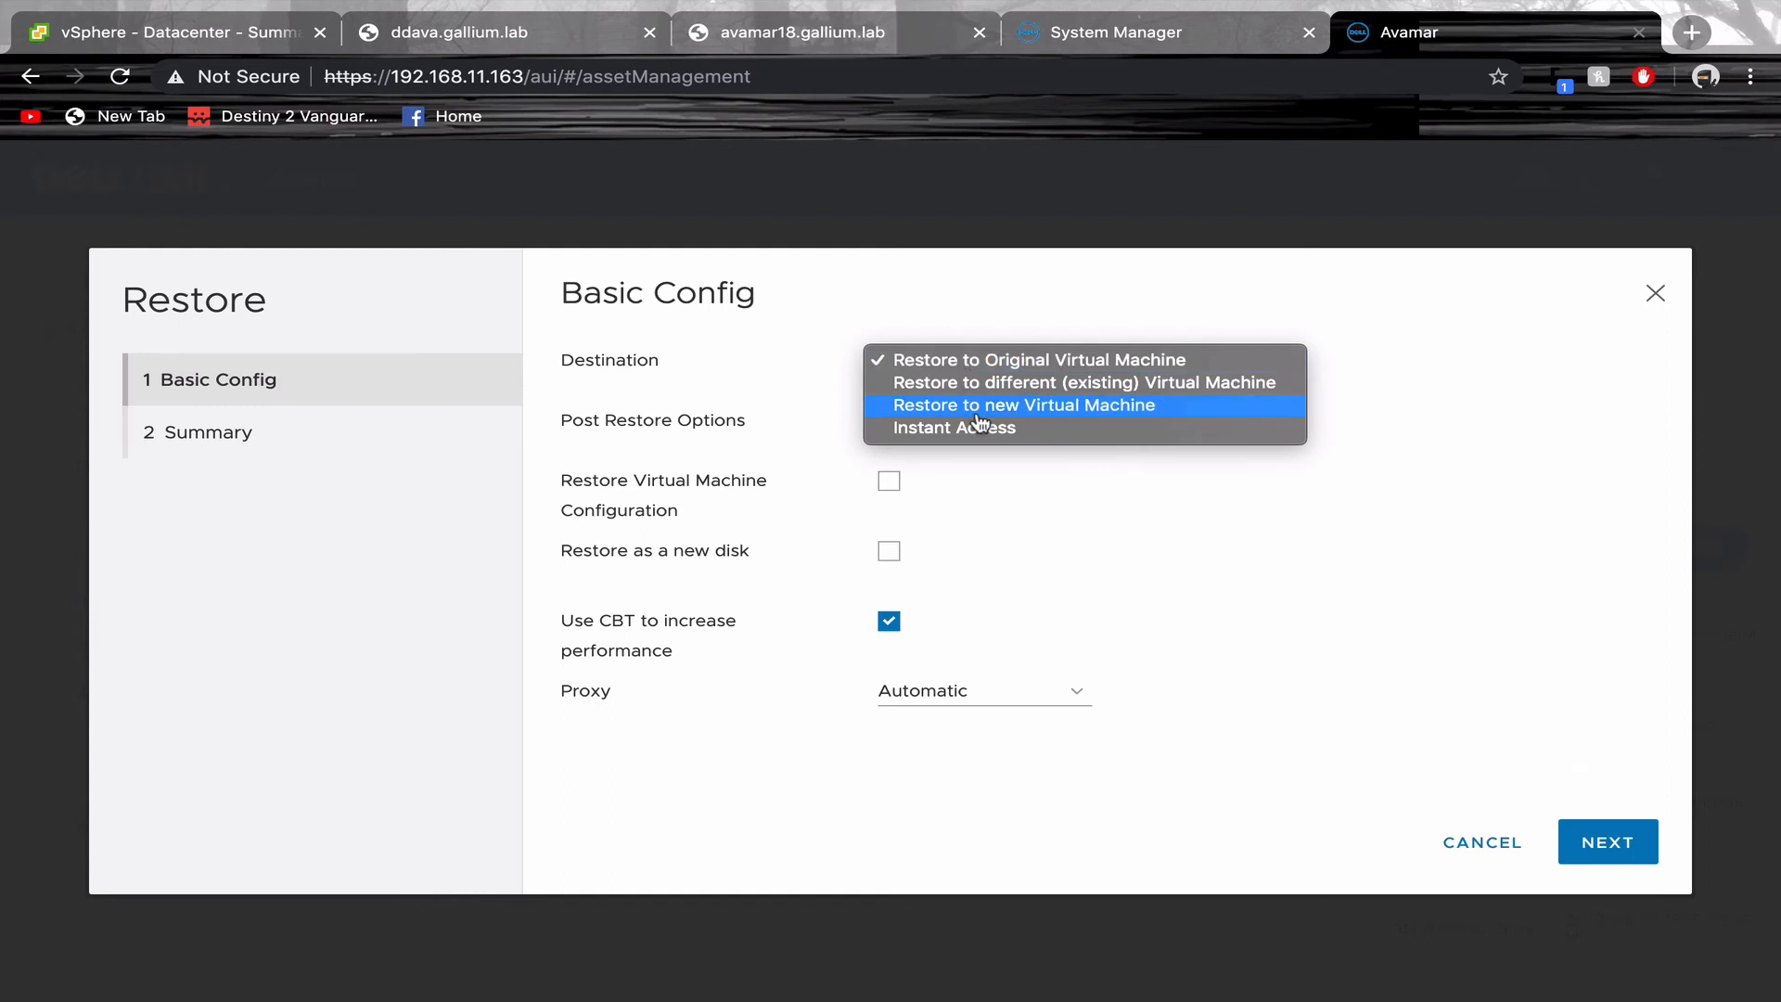
left_click(1024, 406)
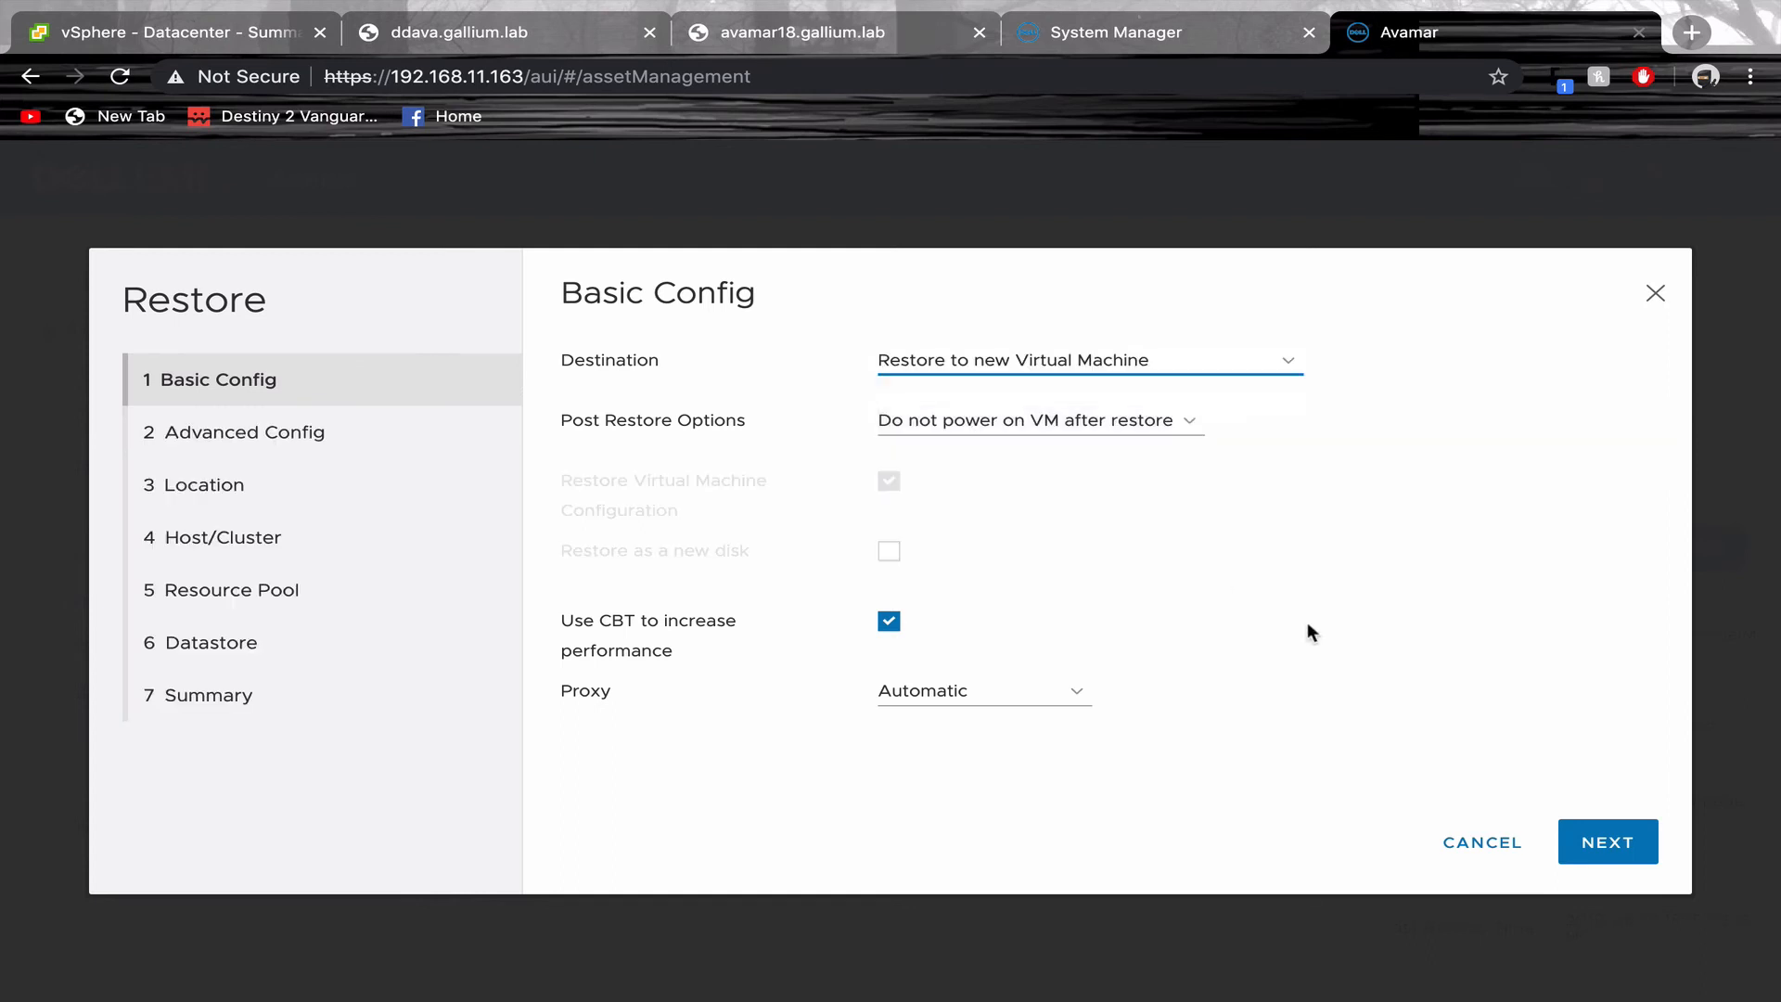
left_click(1607, 843)
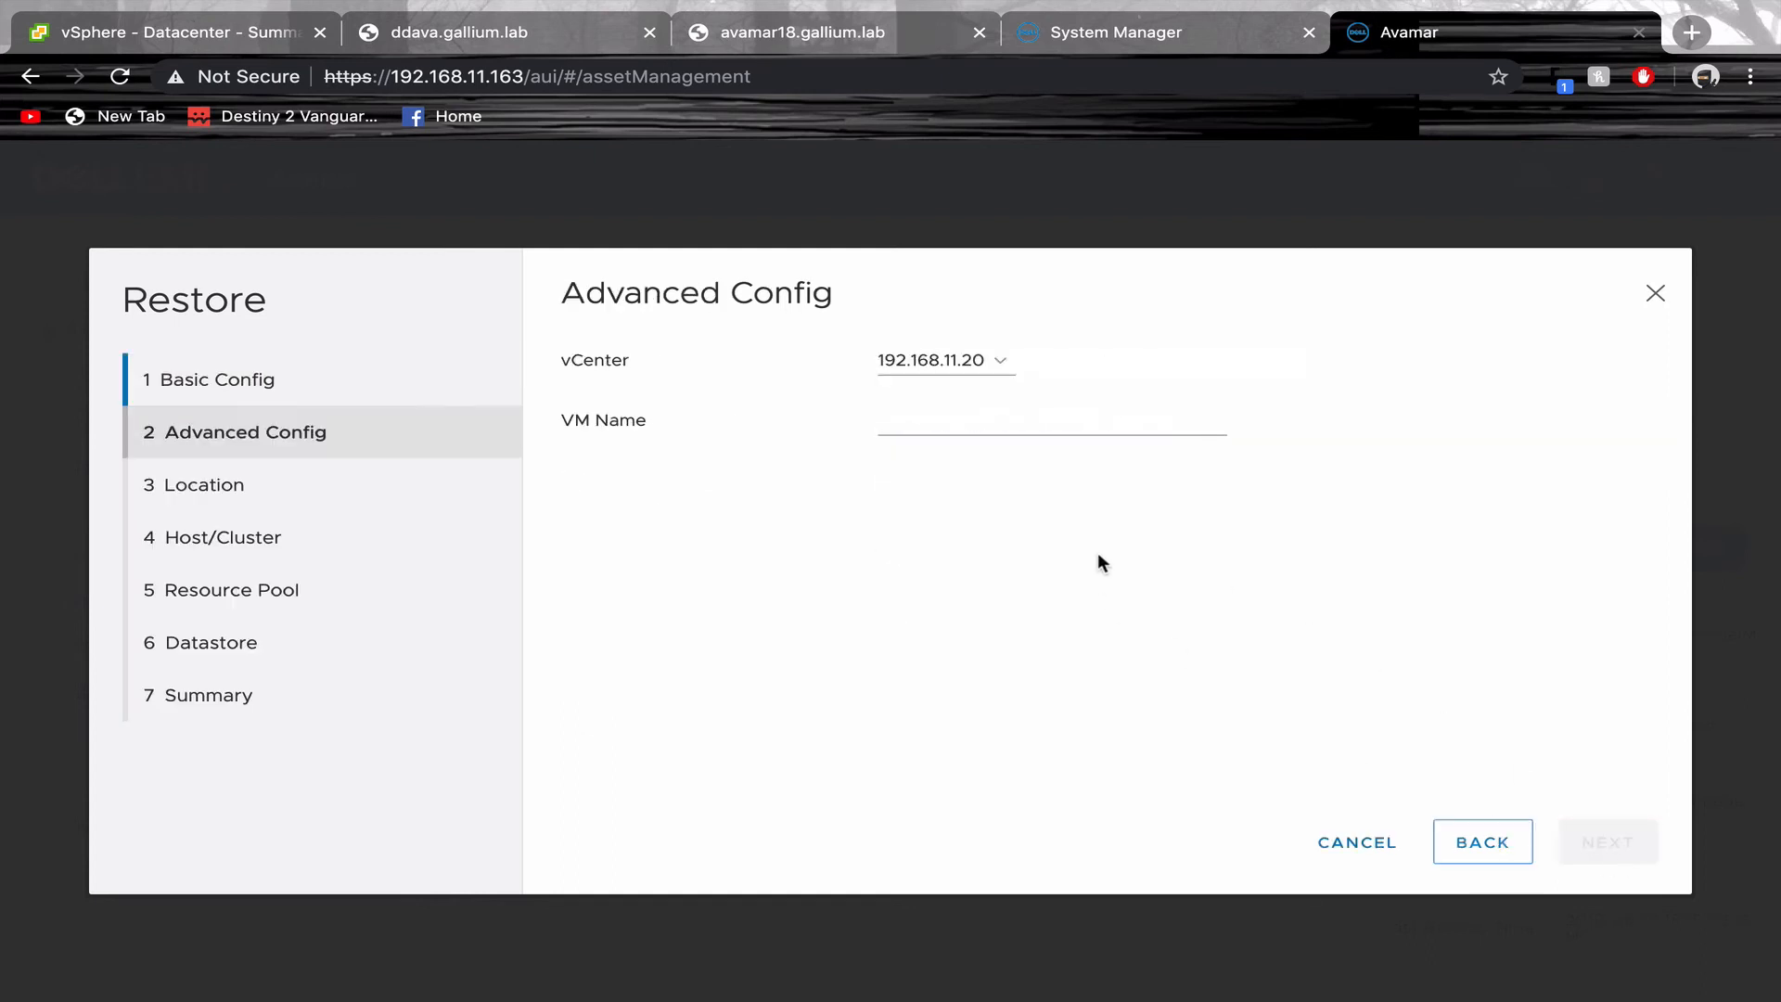
type("linux2")
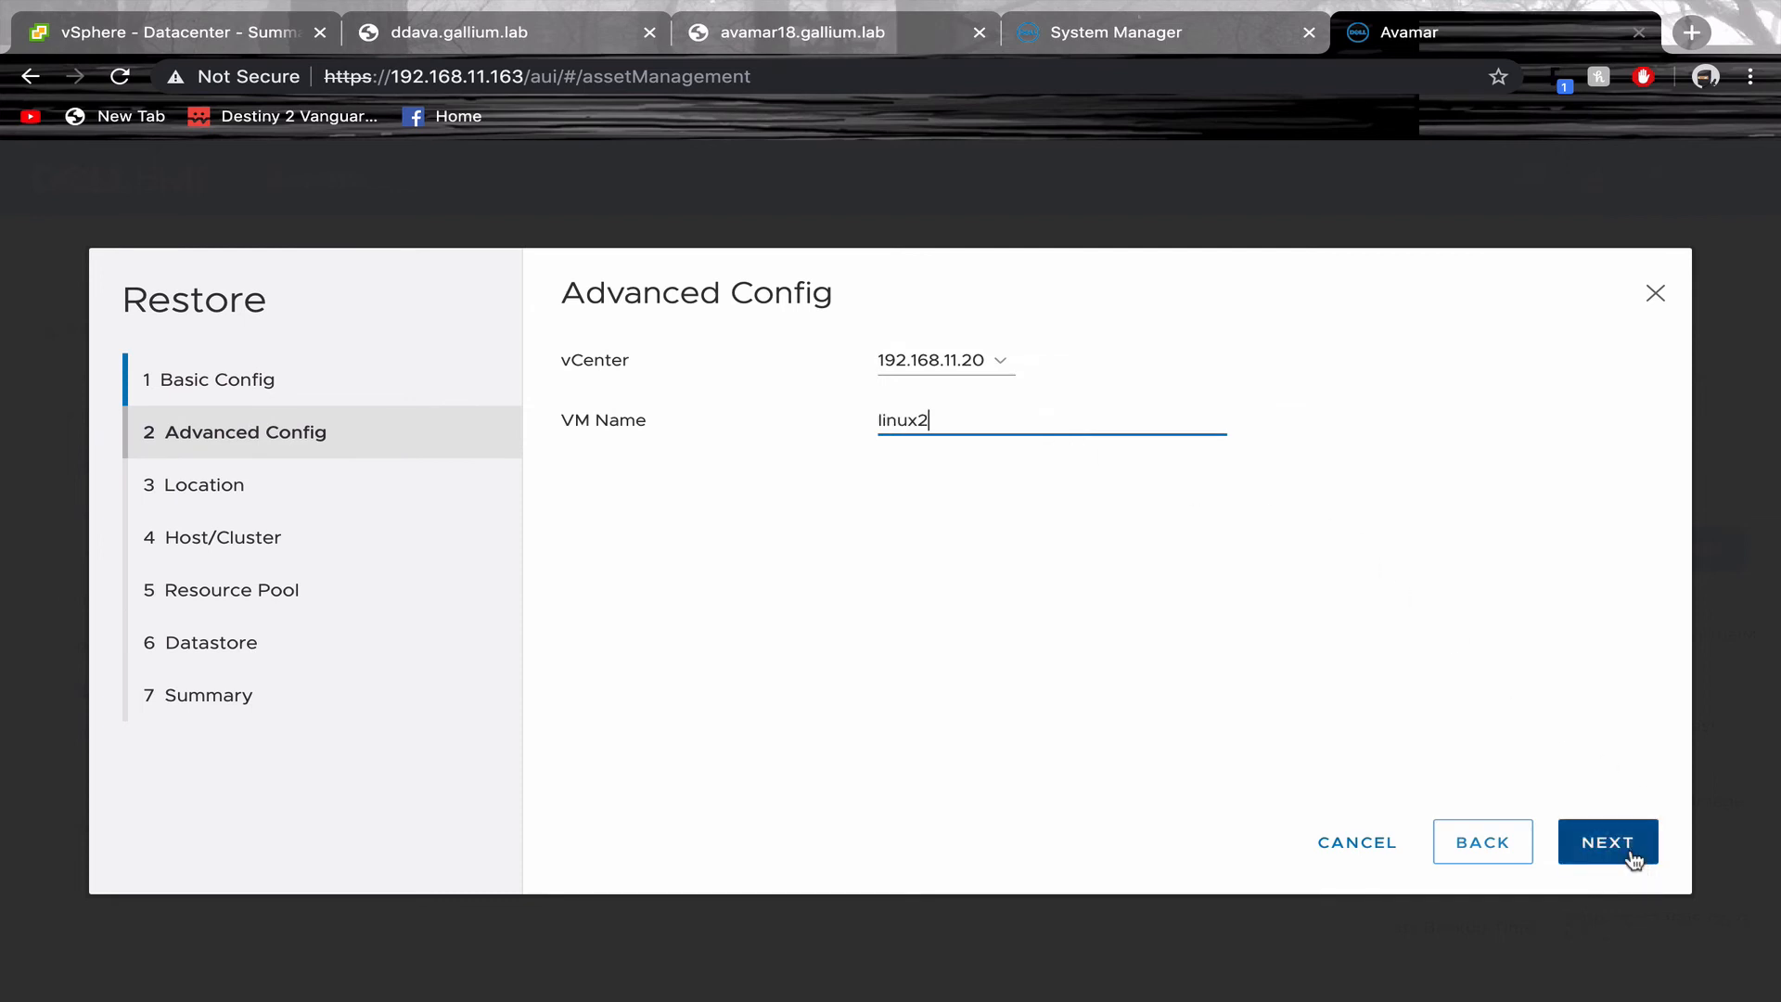
left_click(1607, 843)
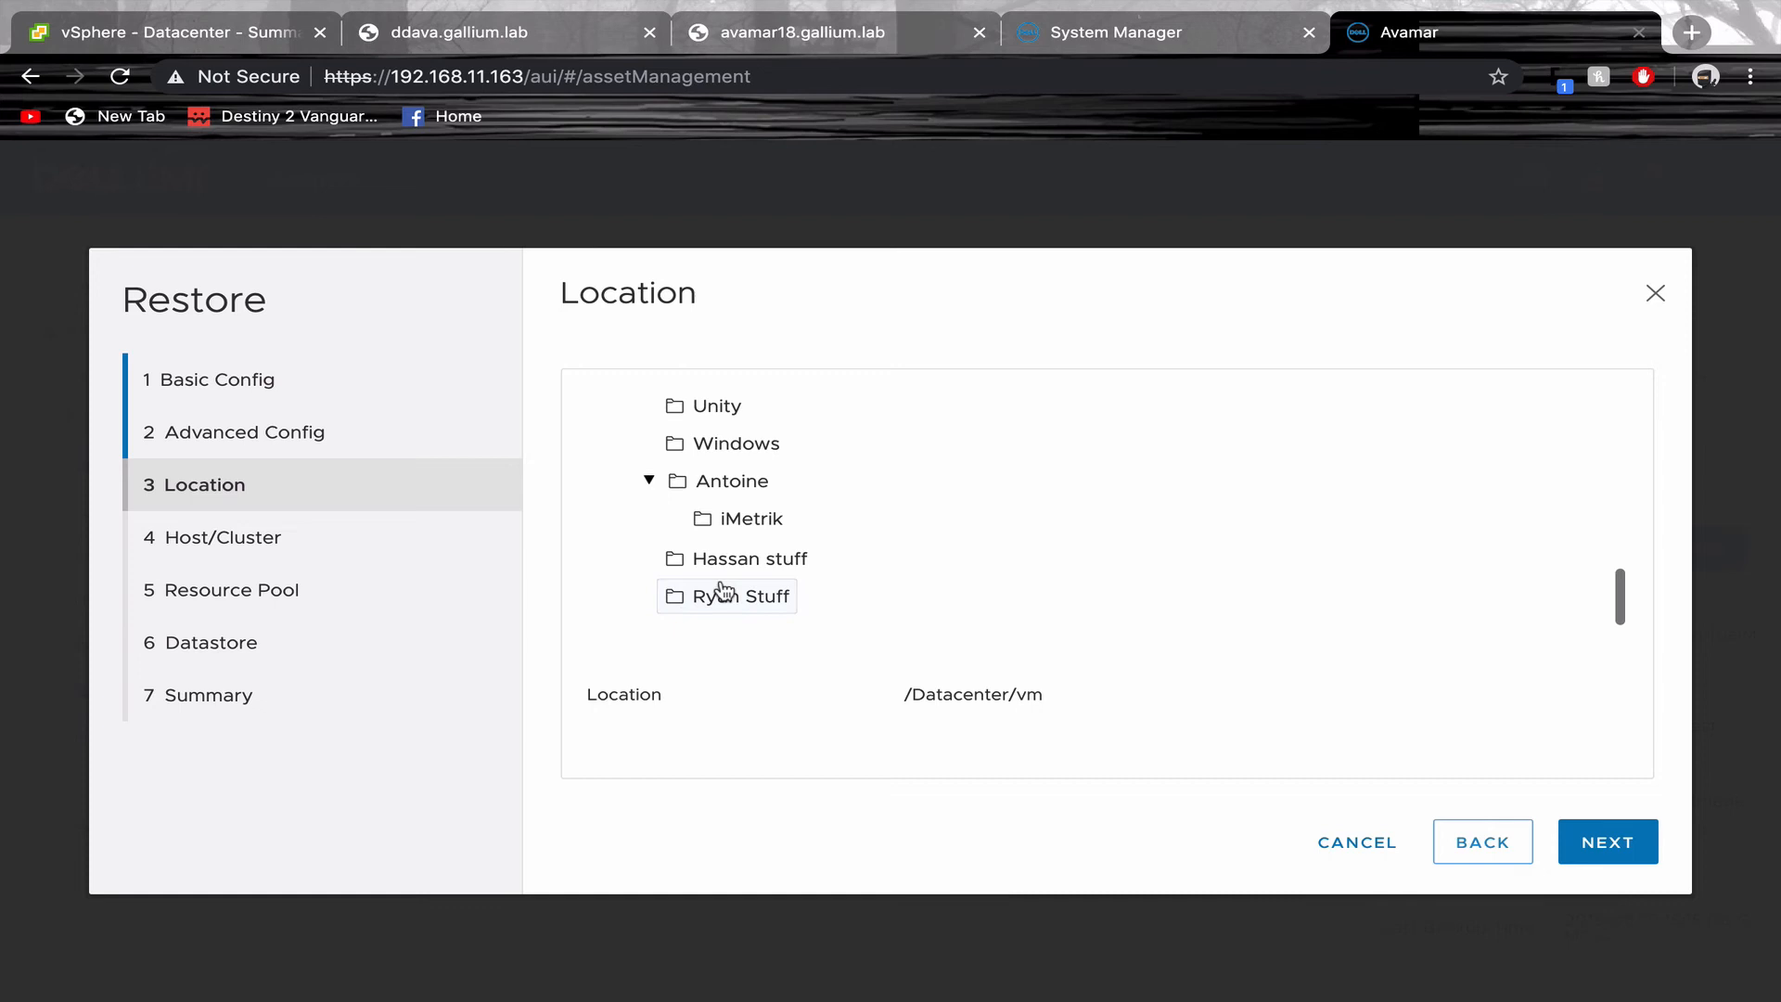
- Place linux2 in Ryan Stuff, keep the host and Cluster pool, use datastore NAS2, and start the restore
left_click(1607, 843)
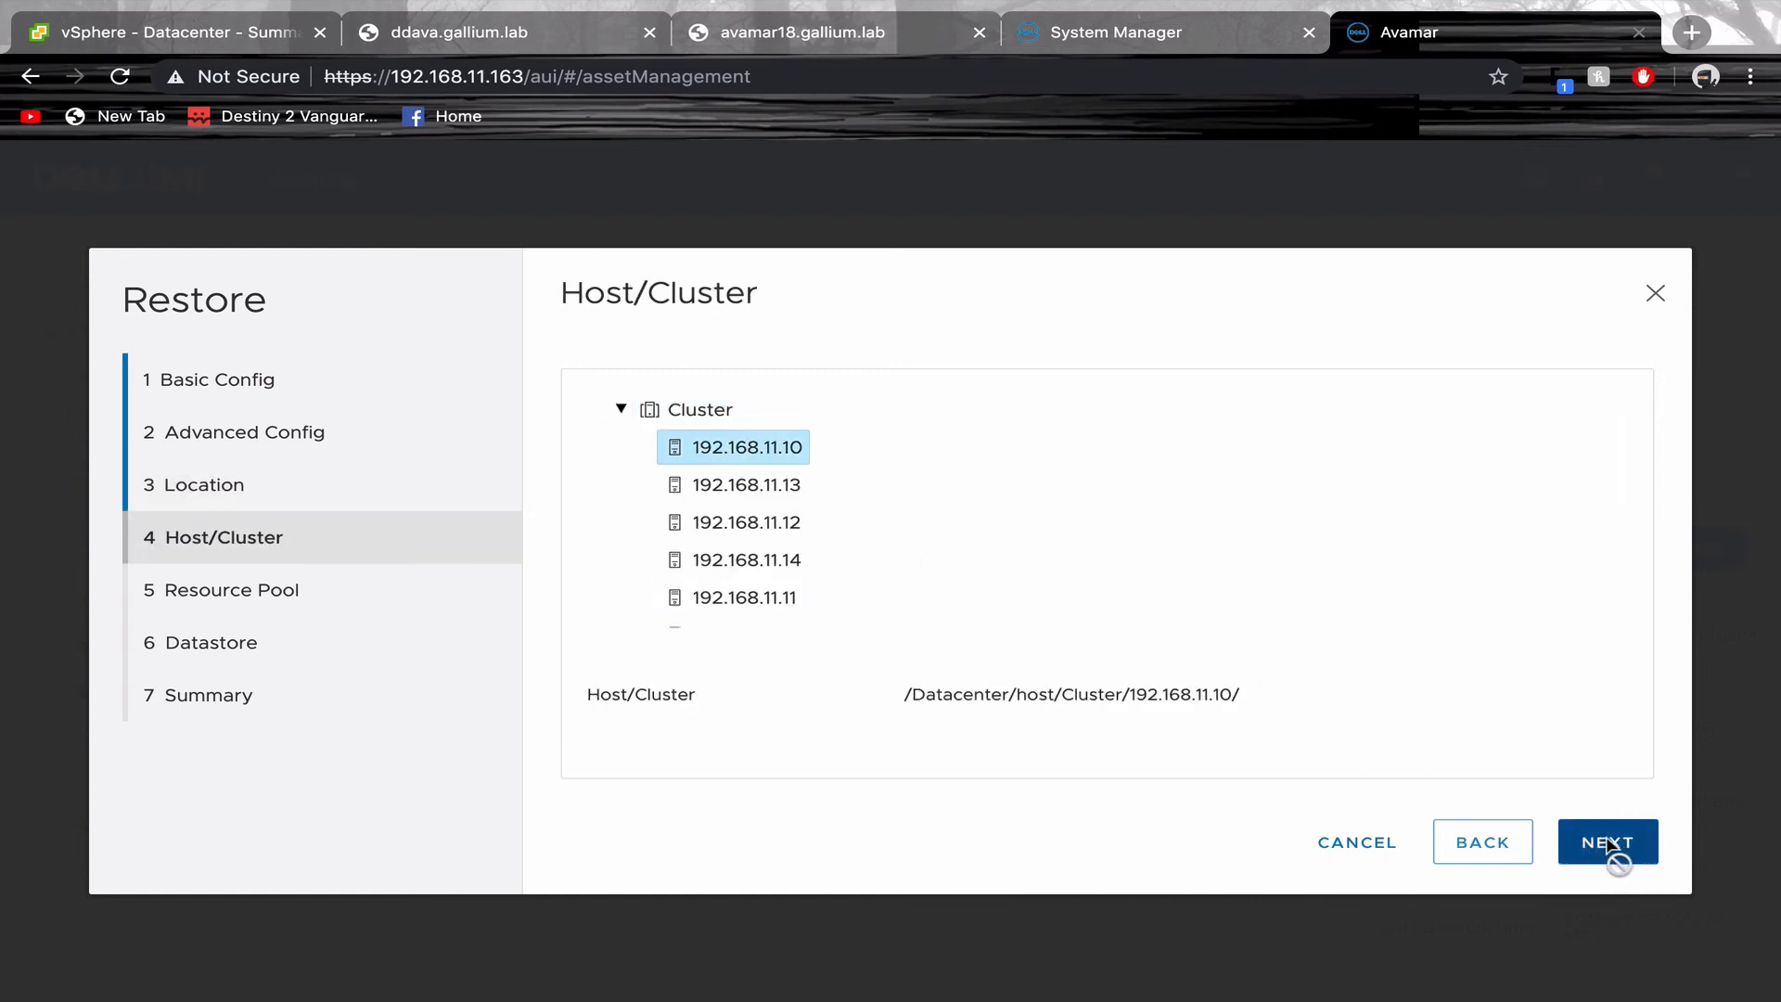
left_click(1607, 842)
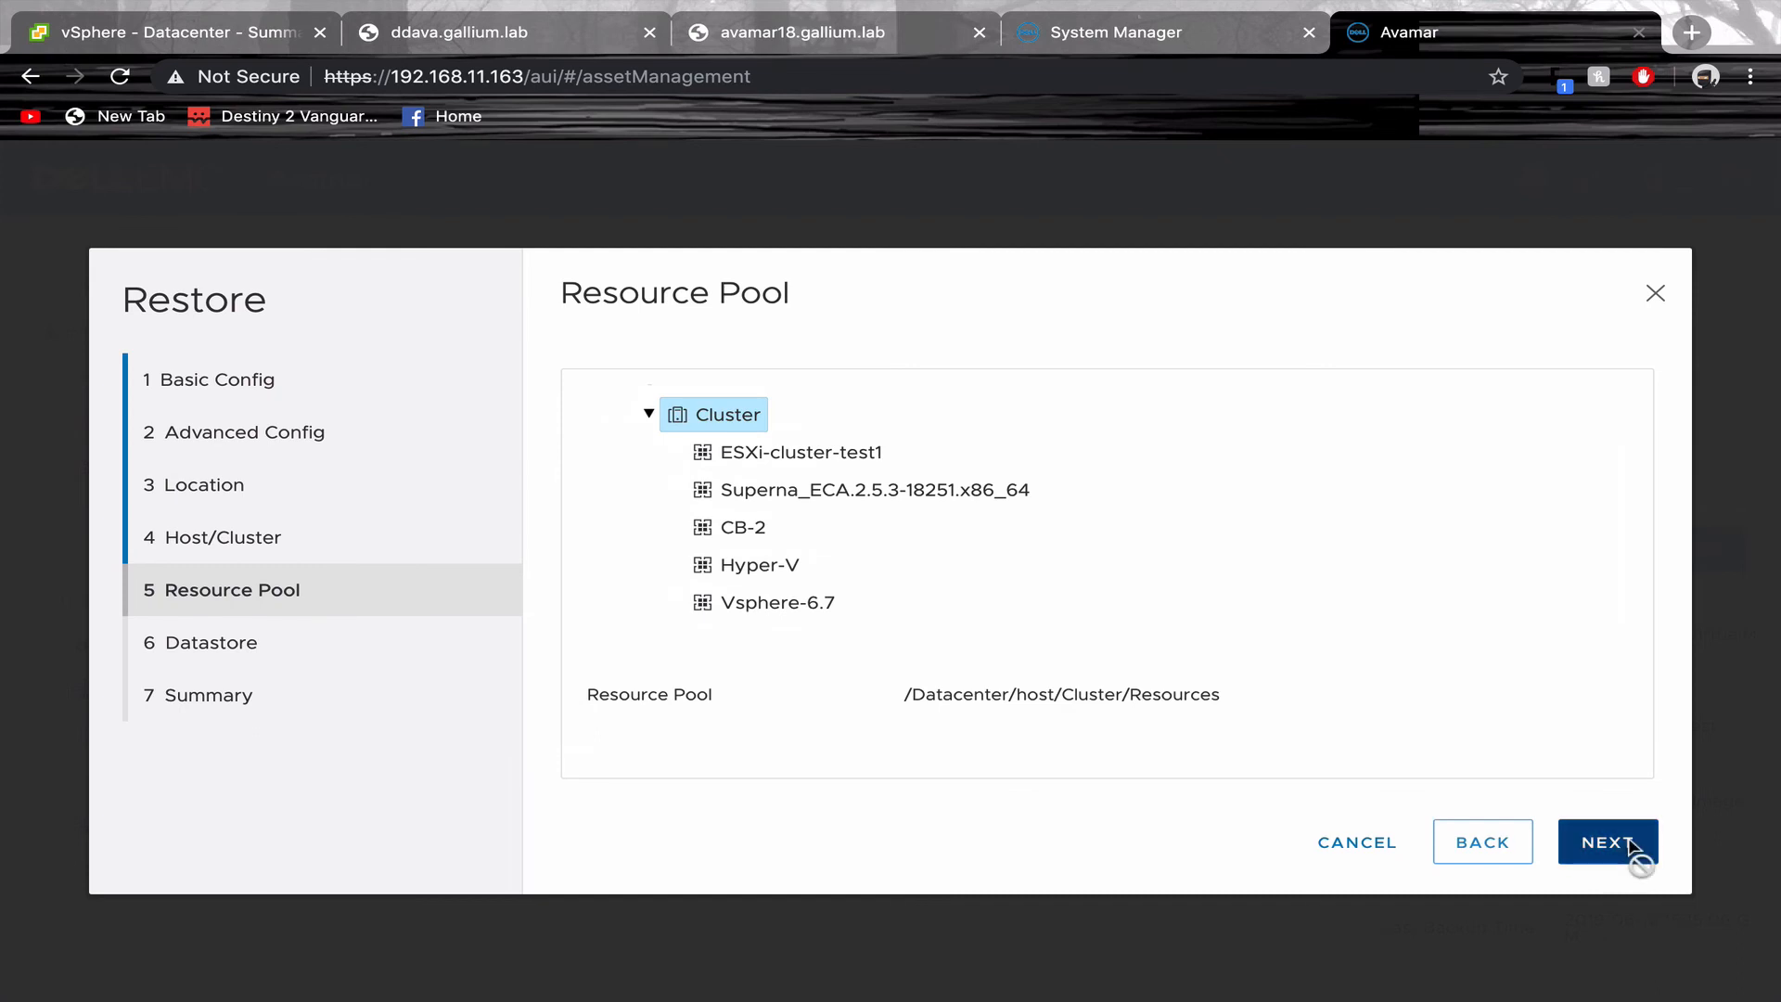
left_click(1607, 842)
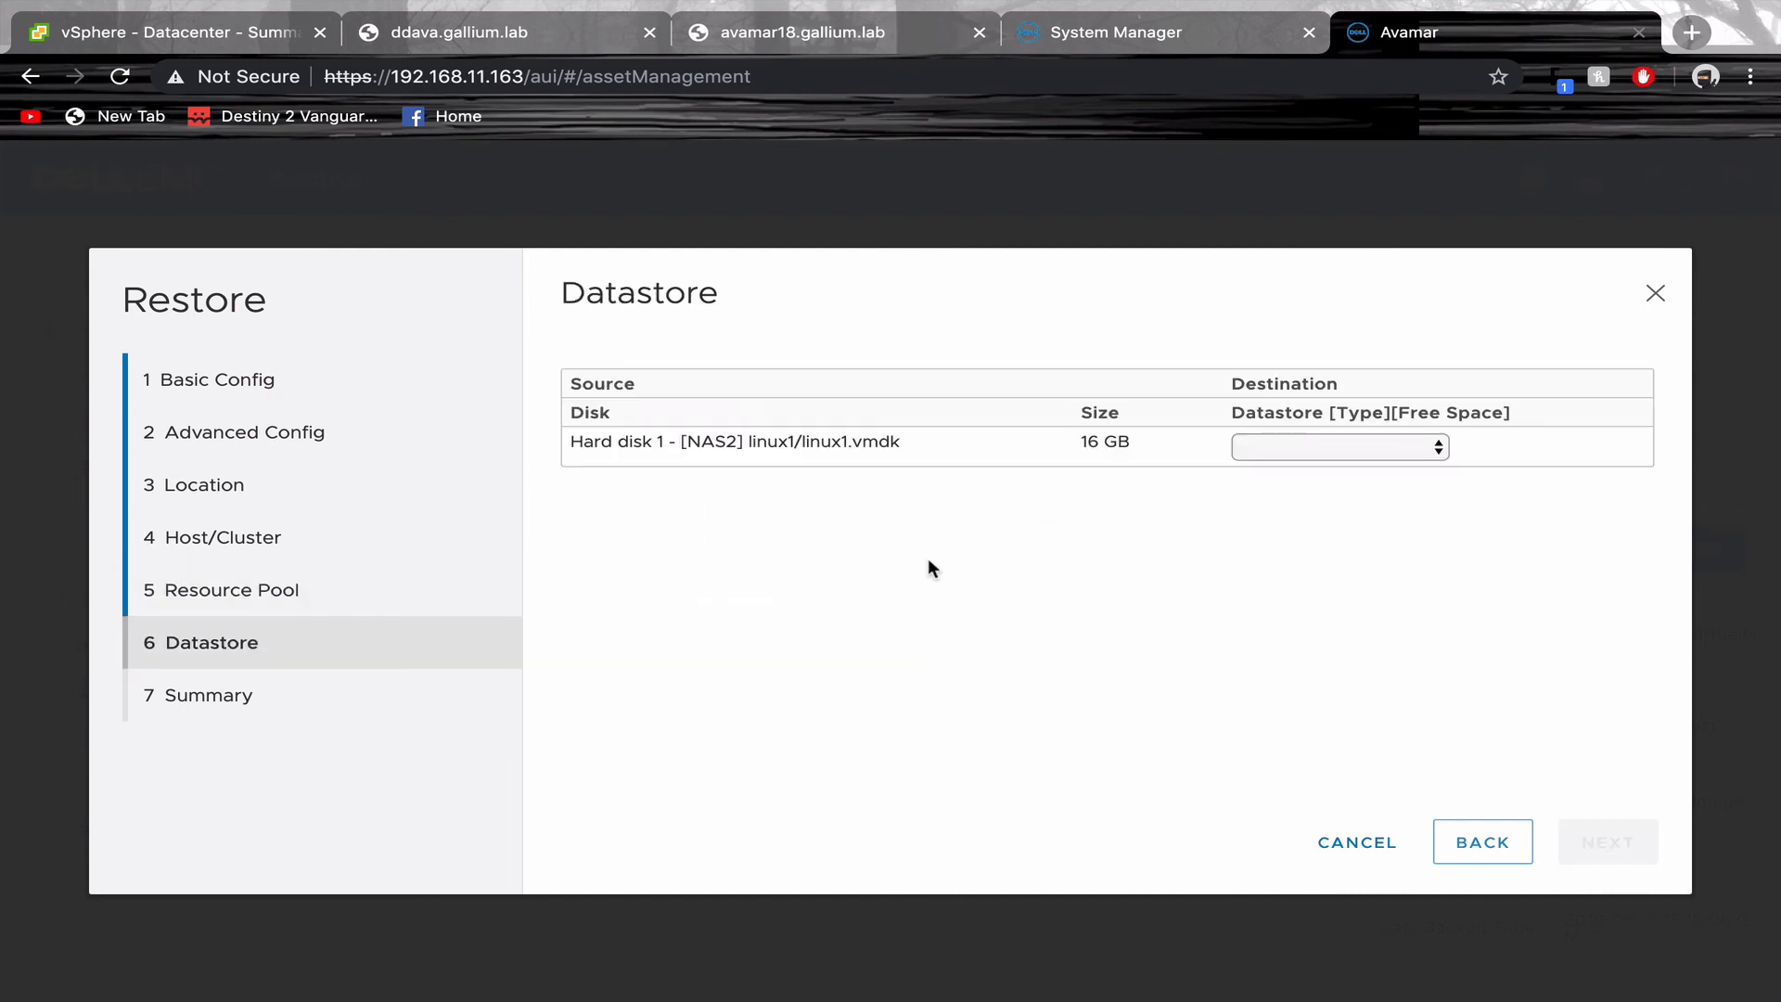
left_click(1340, 448)
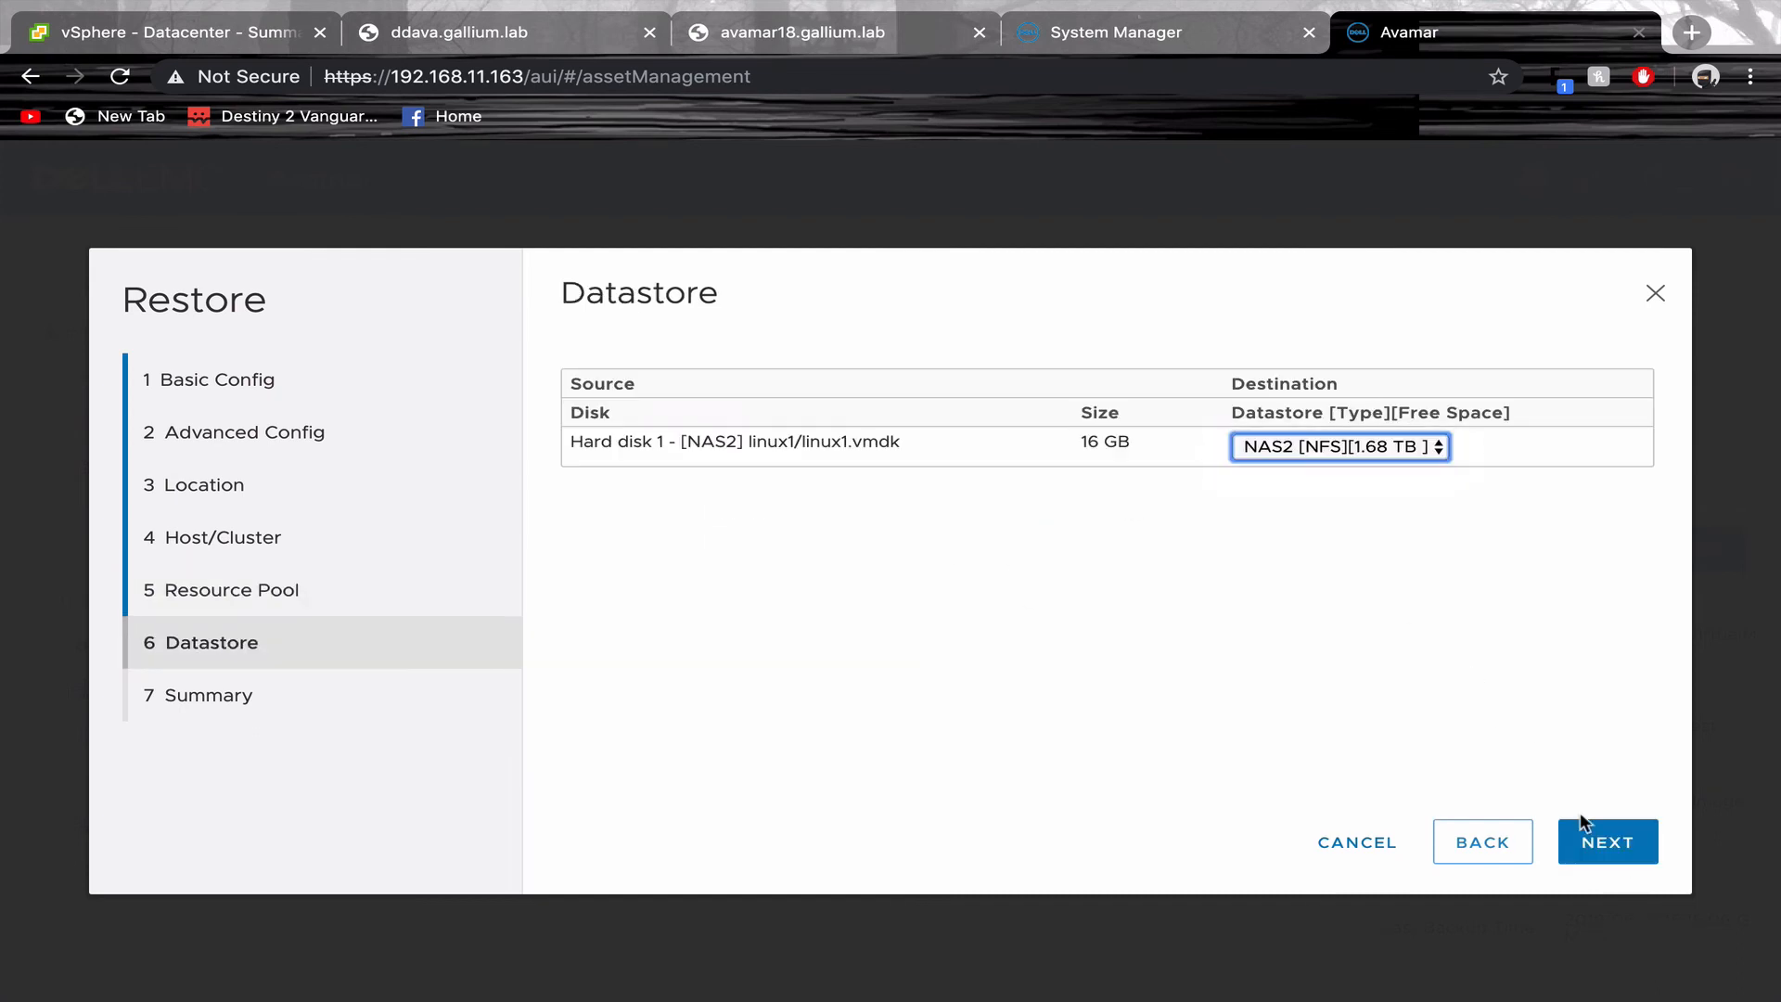
left_click(1607, 843)
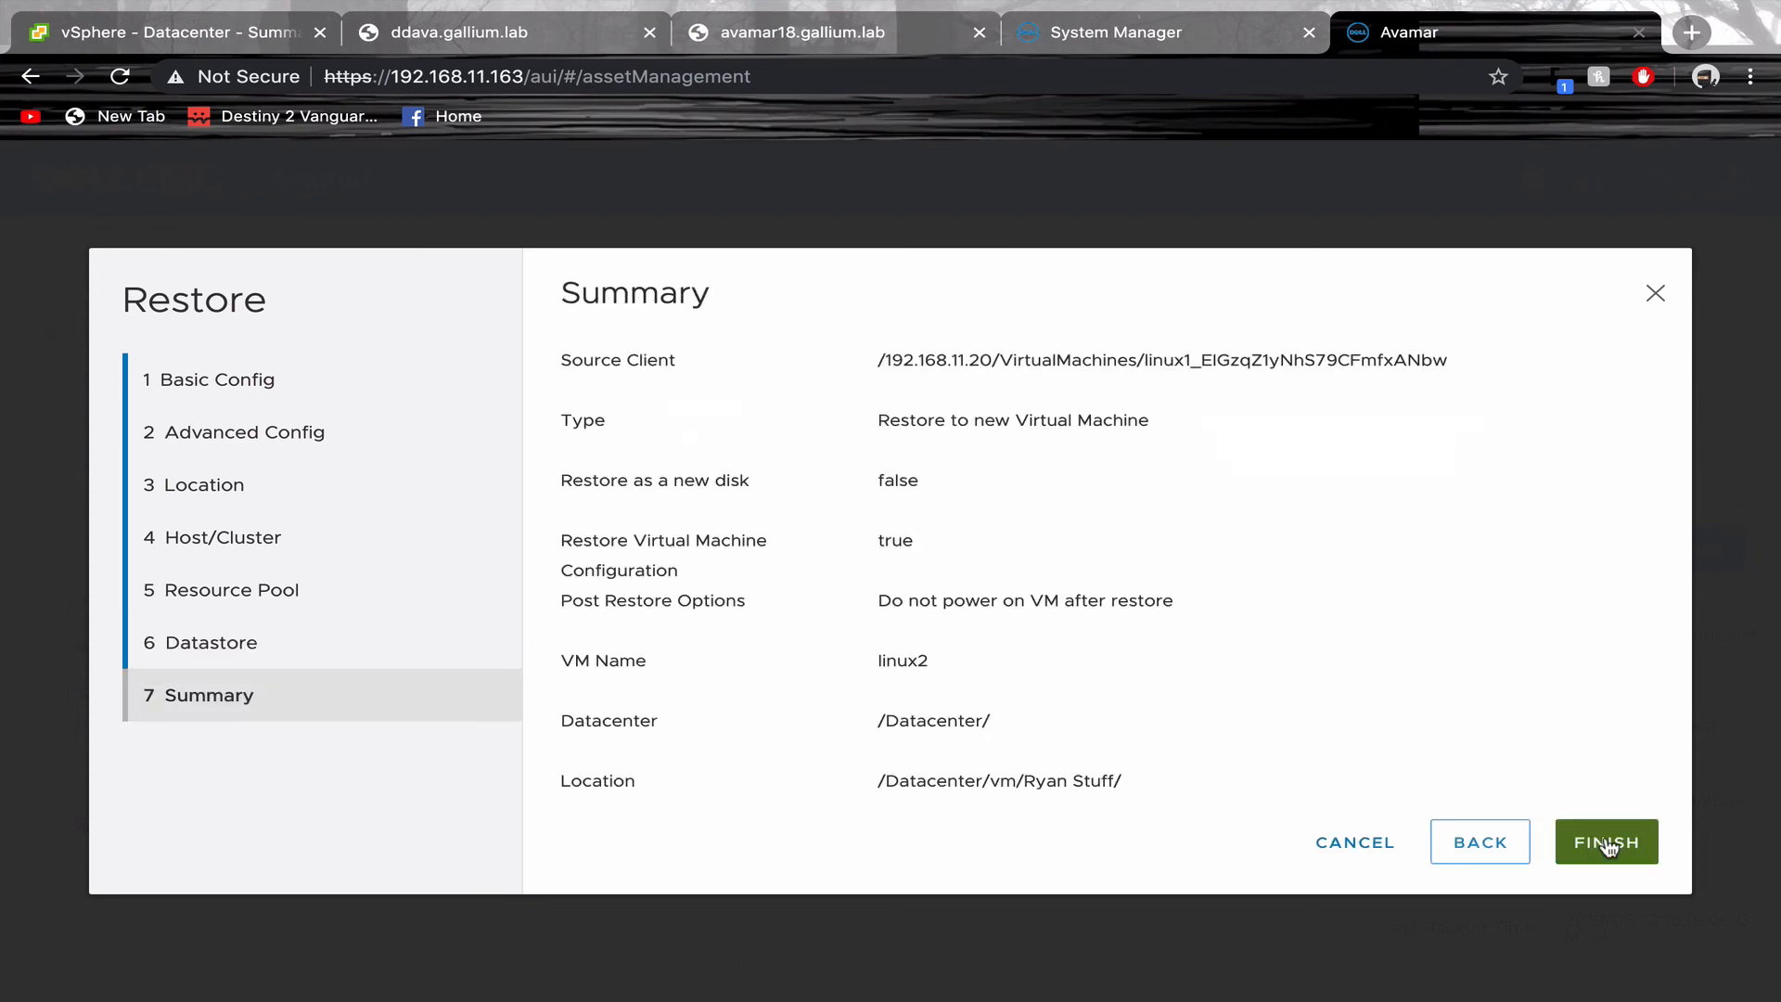
left_click(1605, 843)
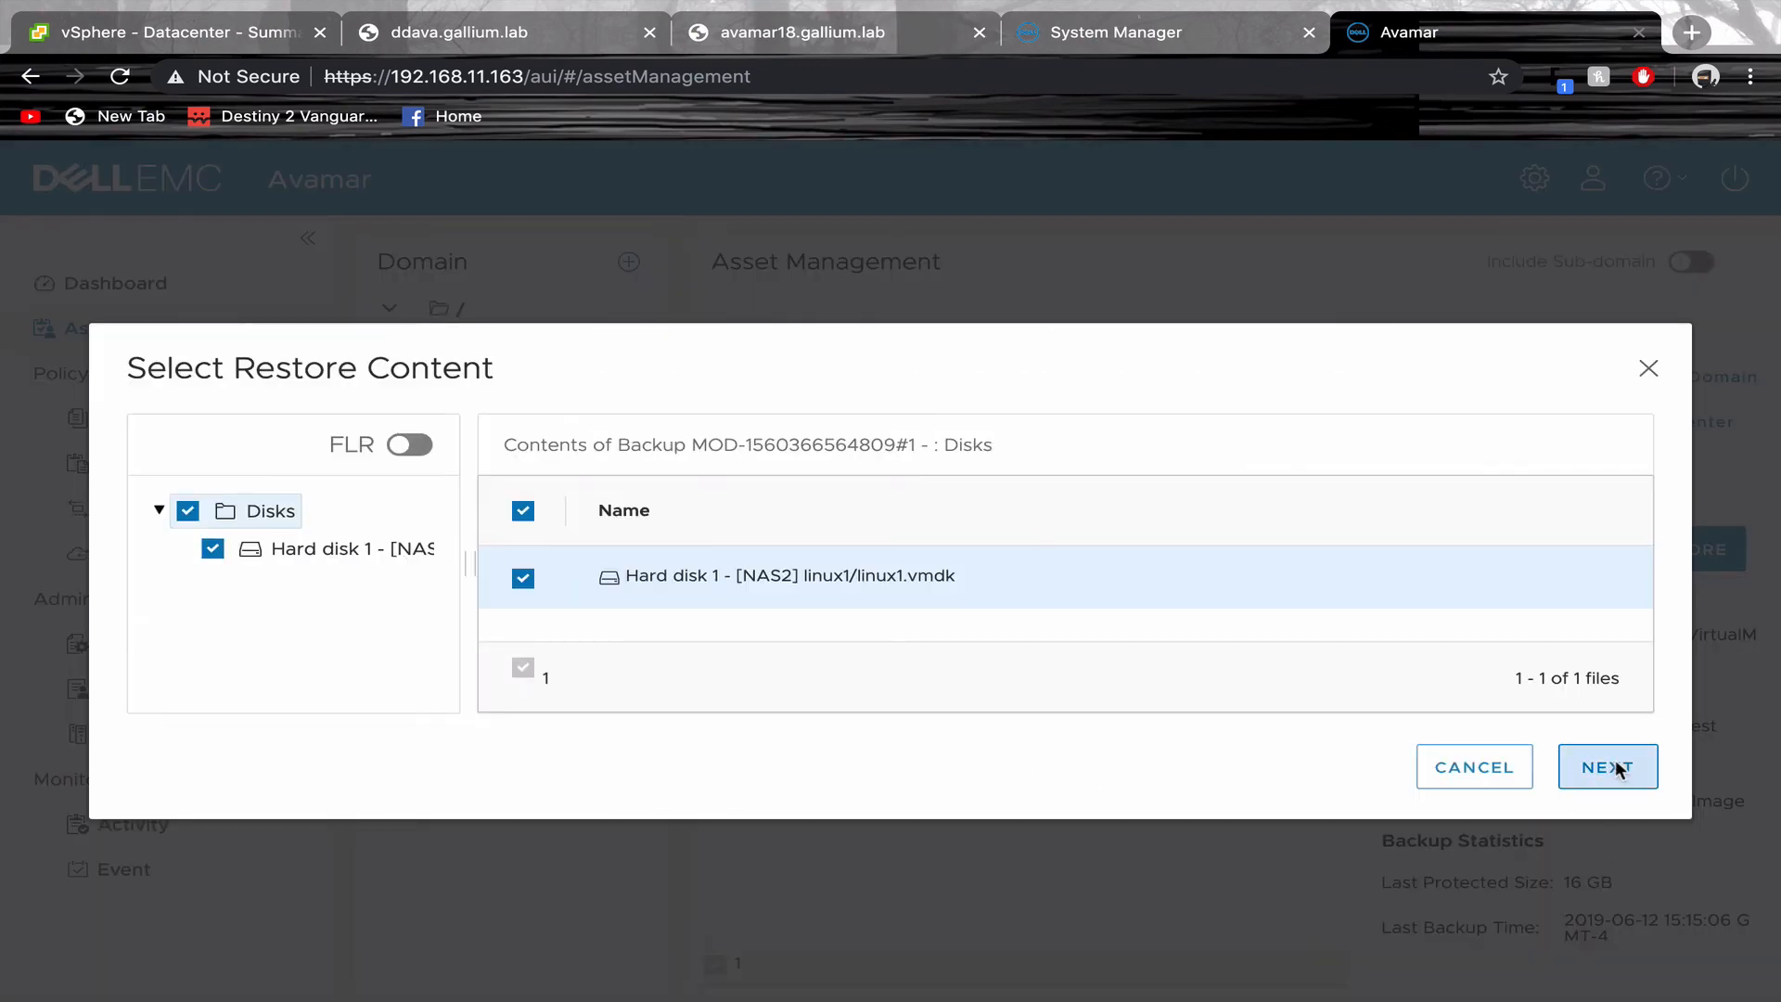
left_click(1607, 767)
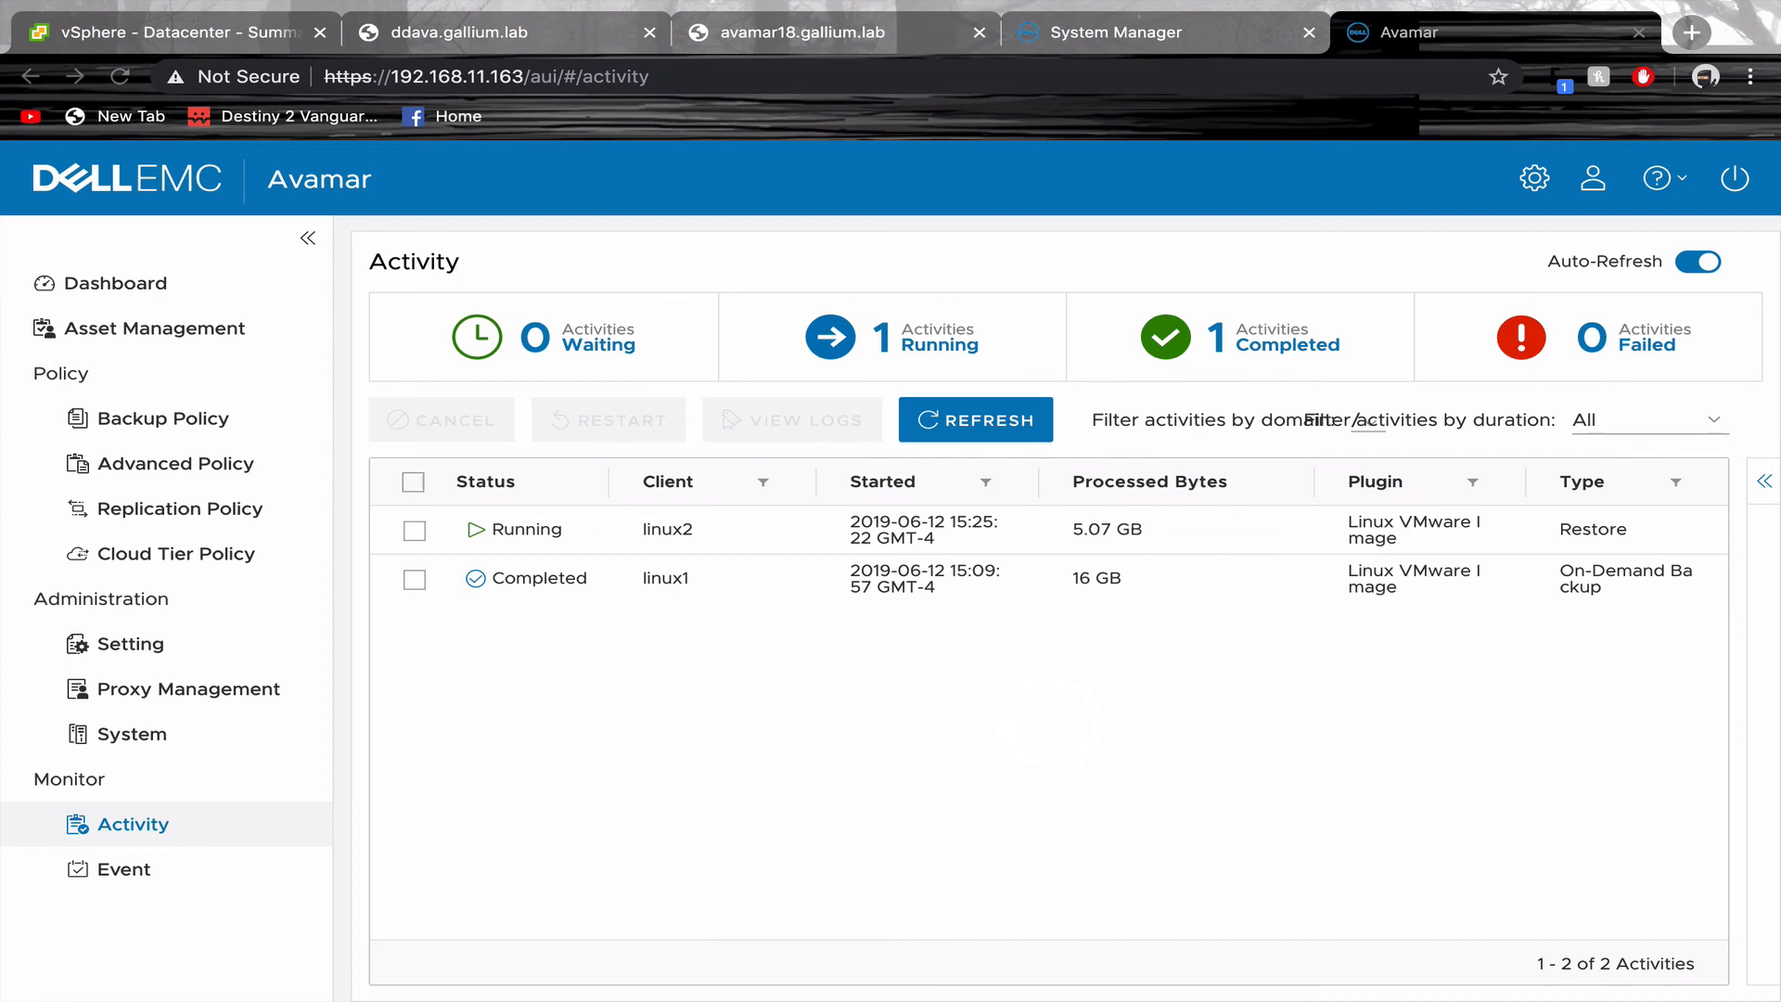
- Bring up the Backup Policy list for domain 192.168.11.20
left_click(304, 239)
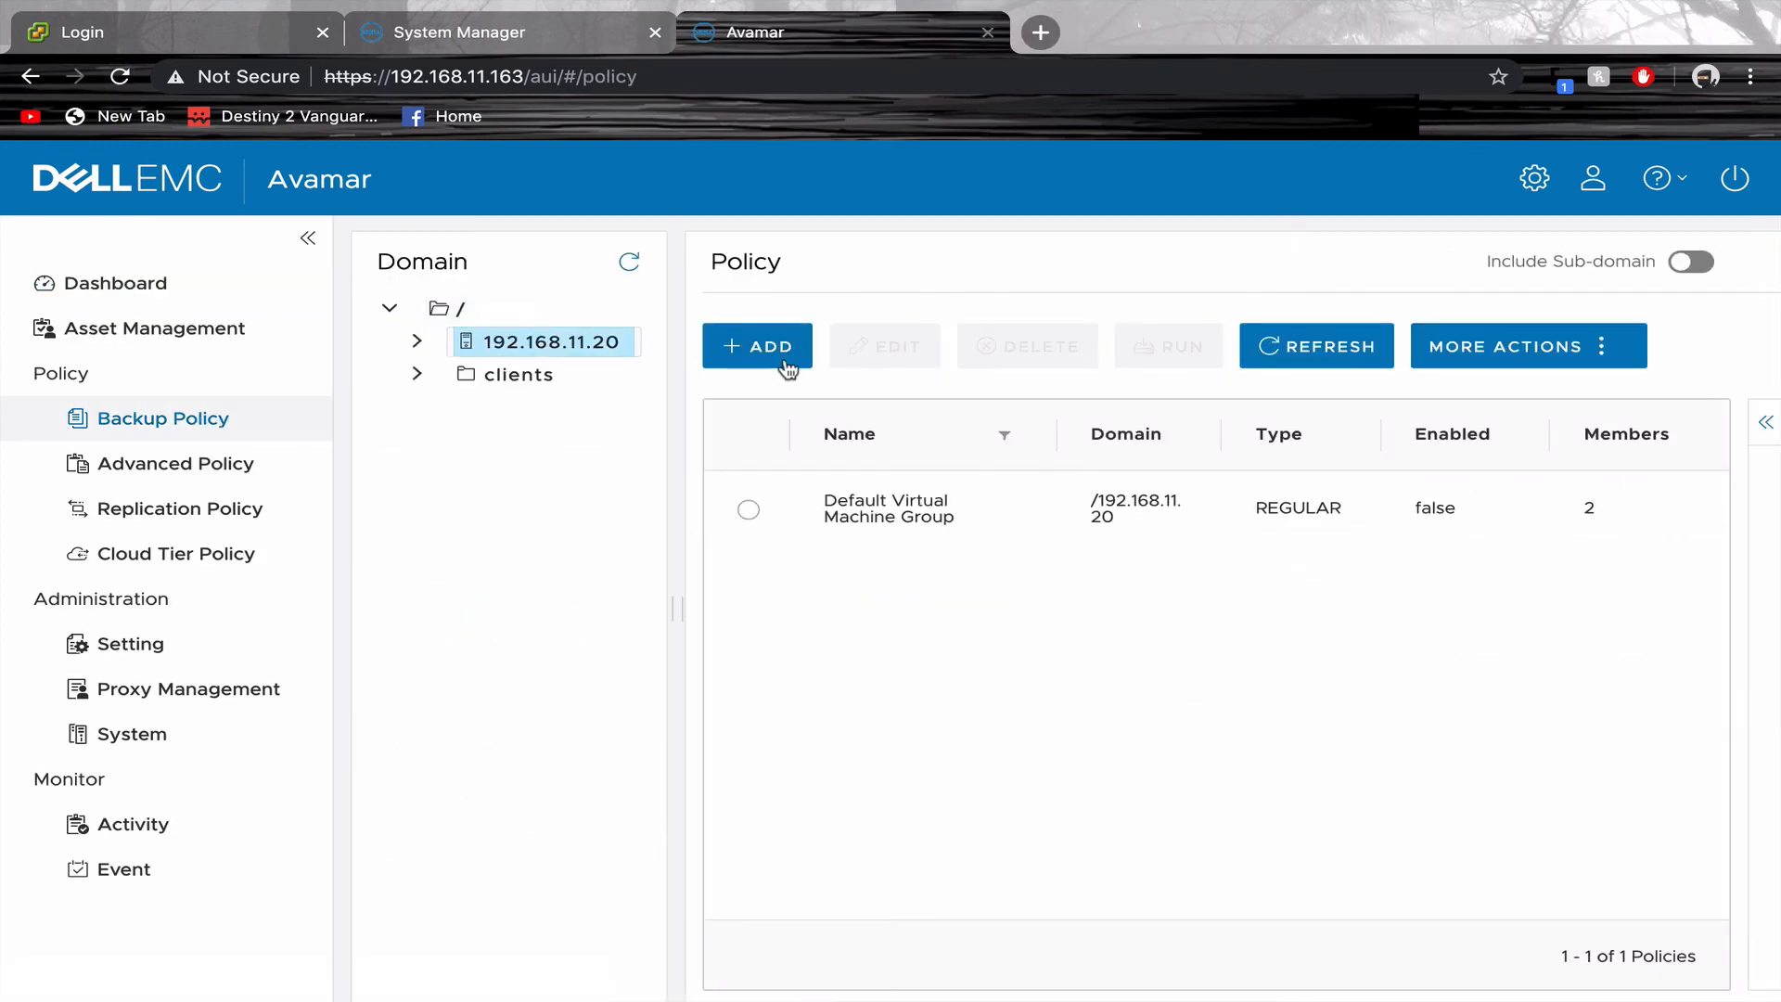
- Start a new backup policy named Linux
left_click(758, 346)
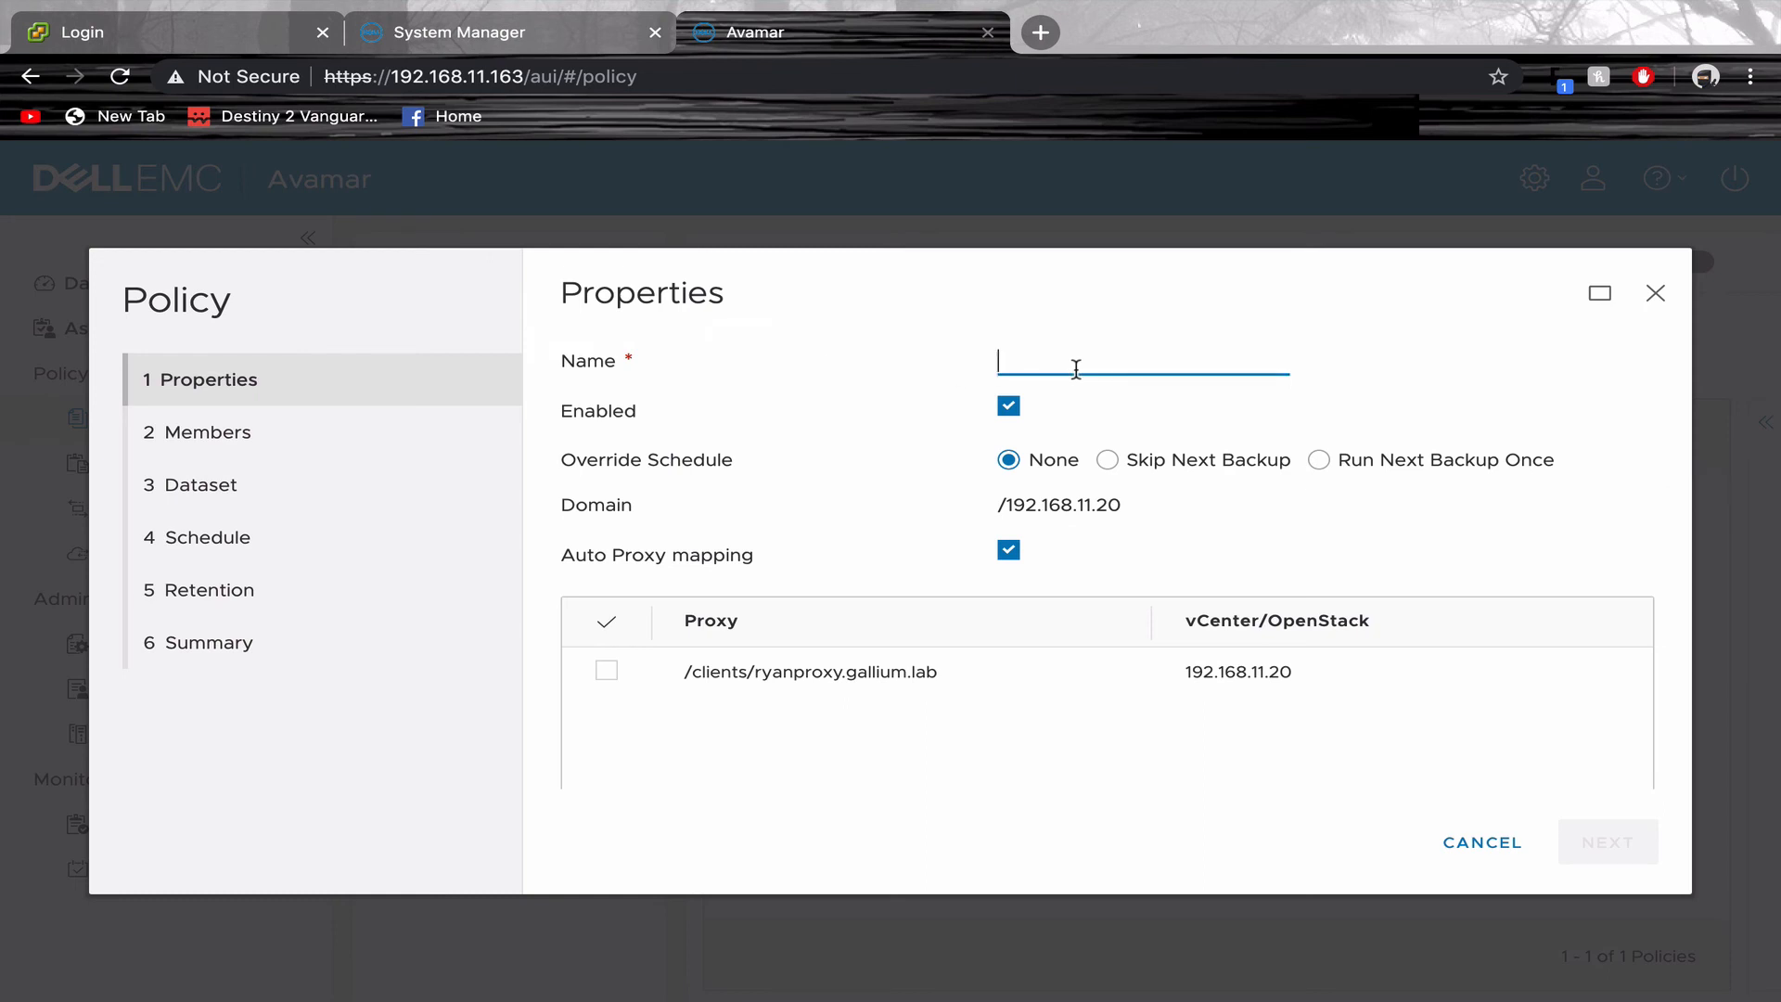
type("Linux")
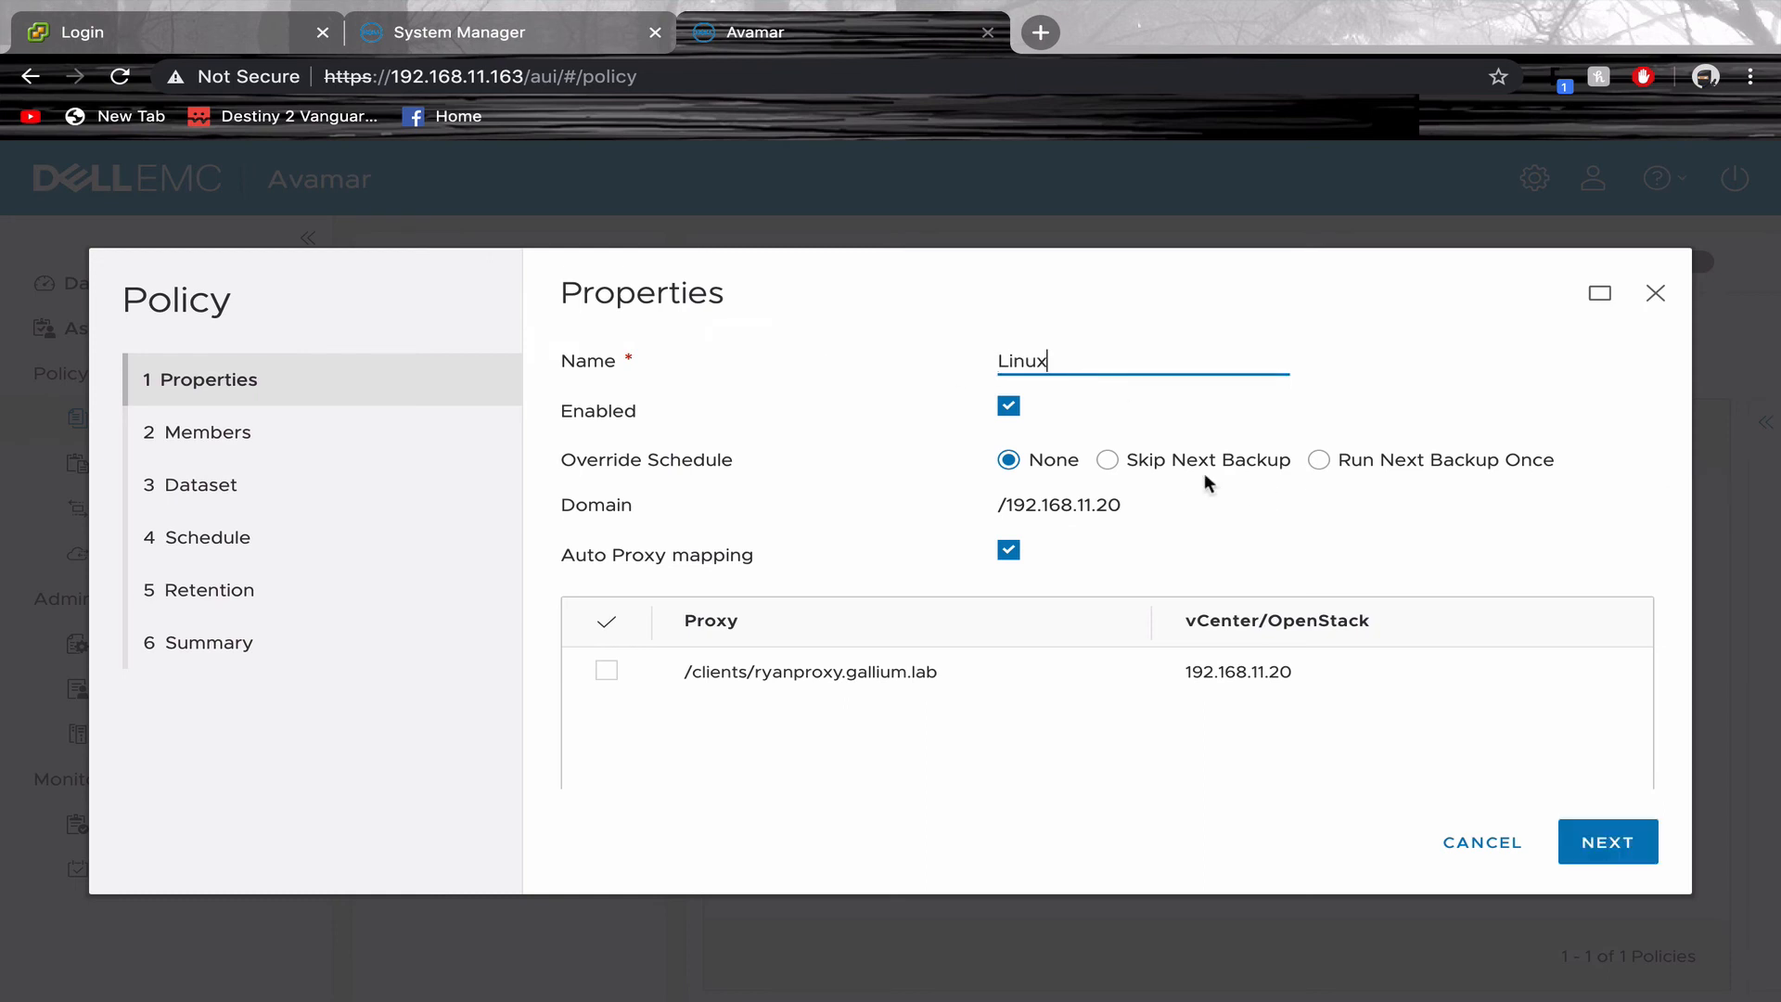
mouse_move(866, 573)
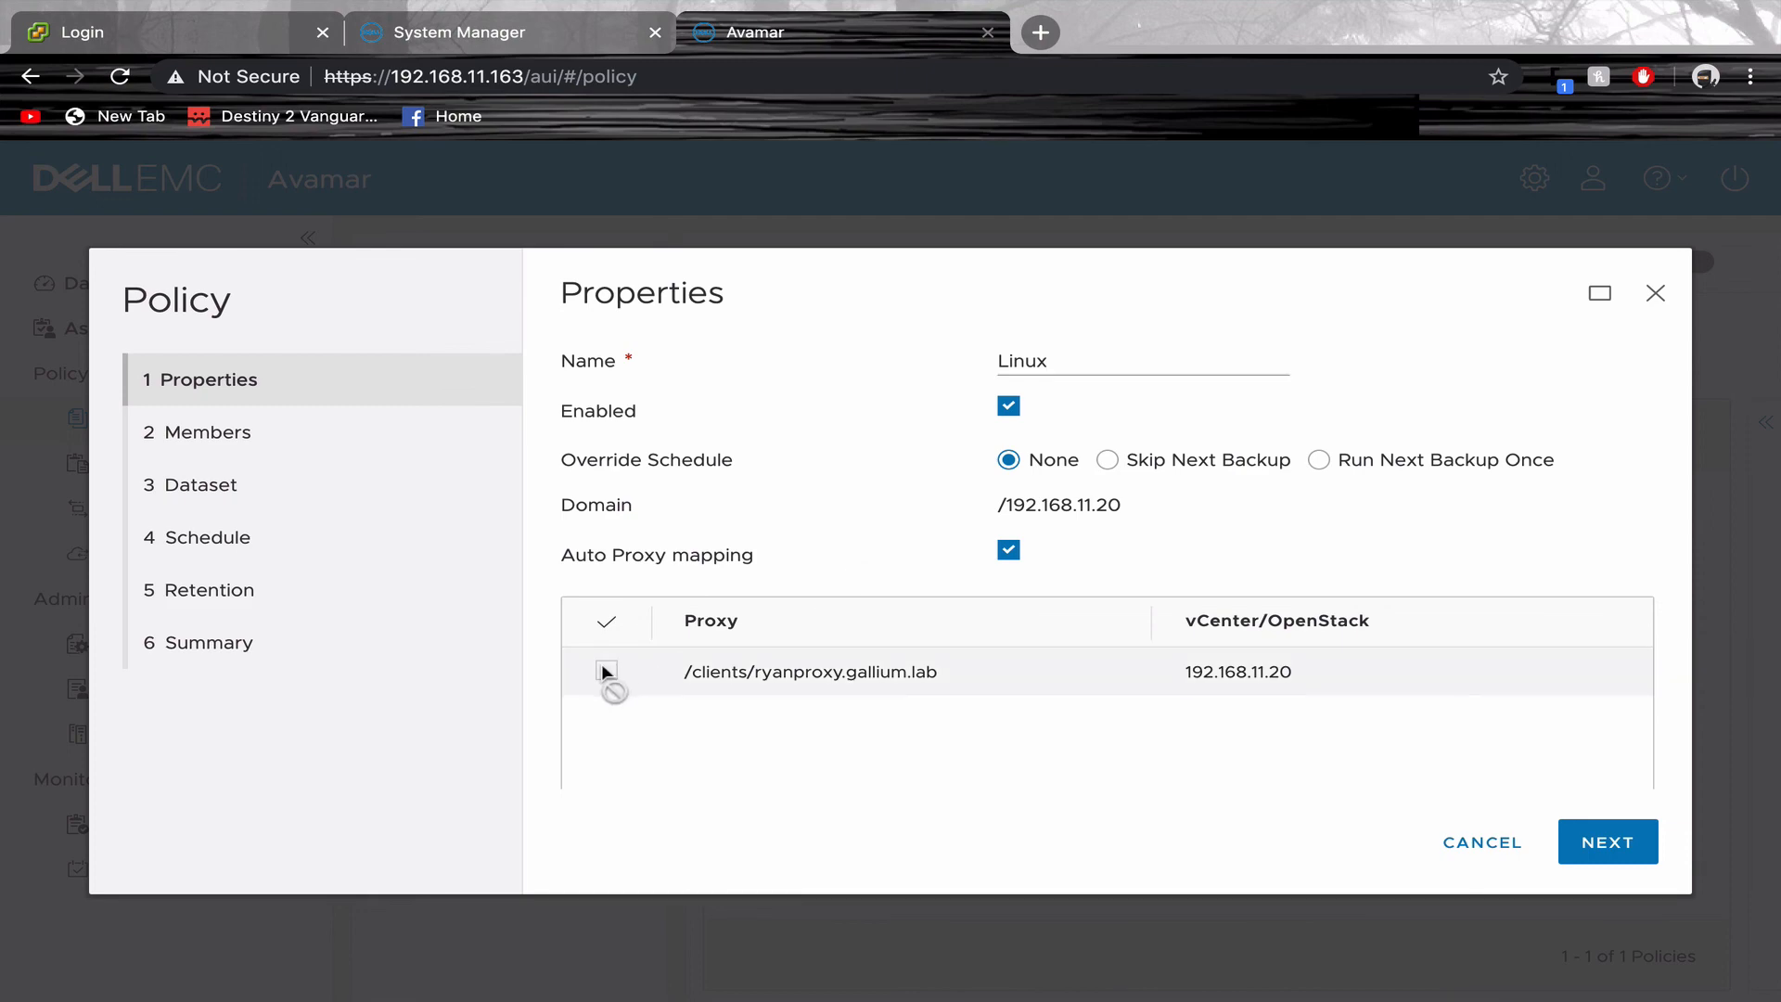
left_click(1607, 843)
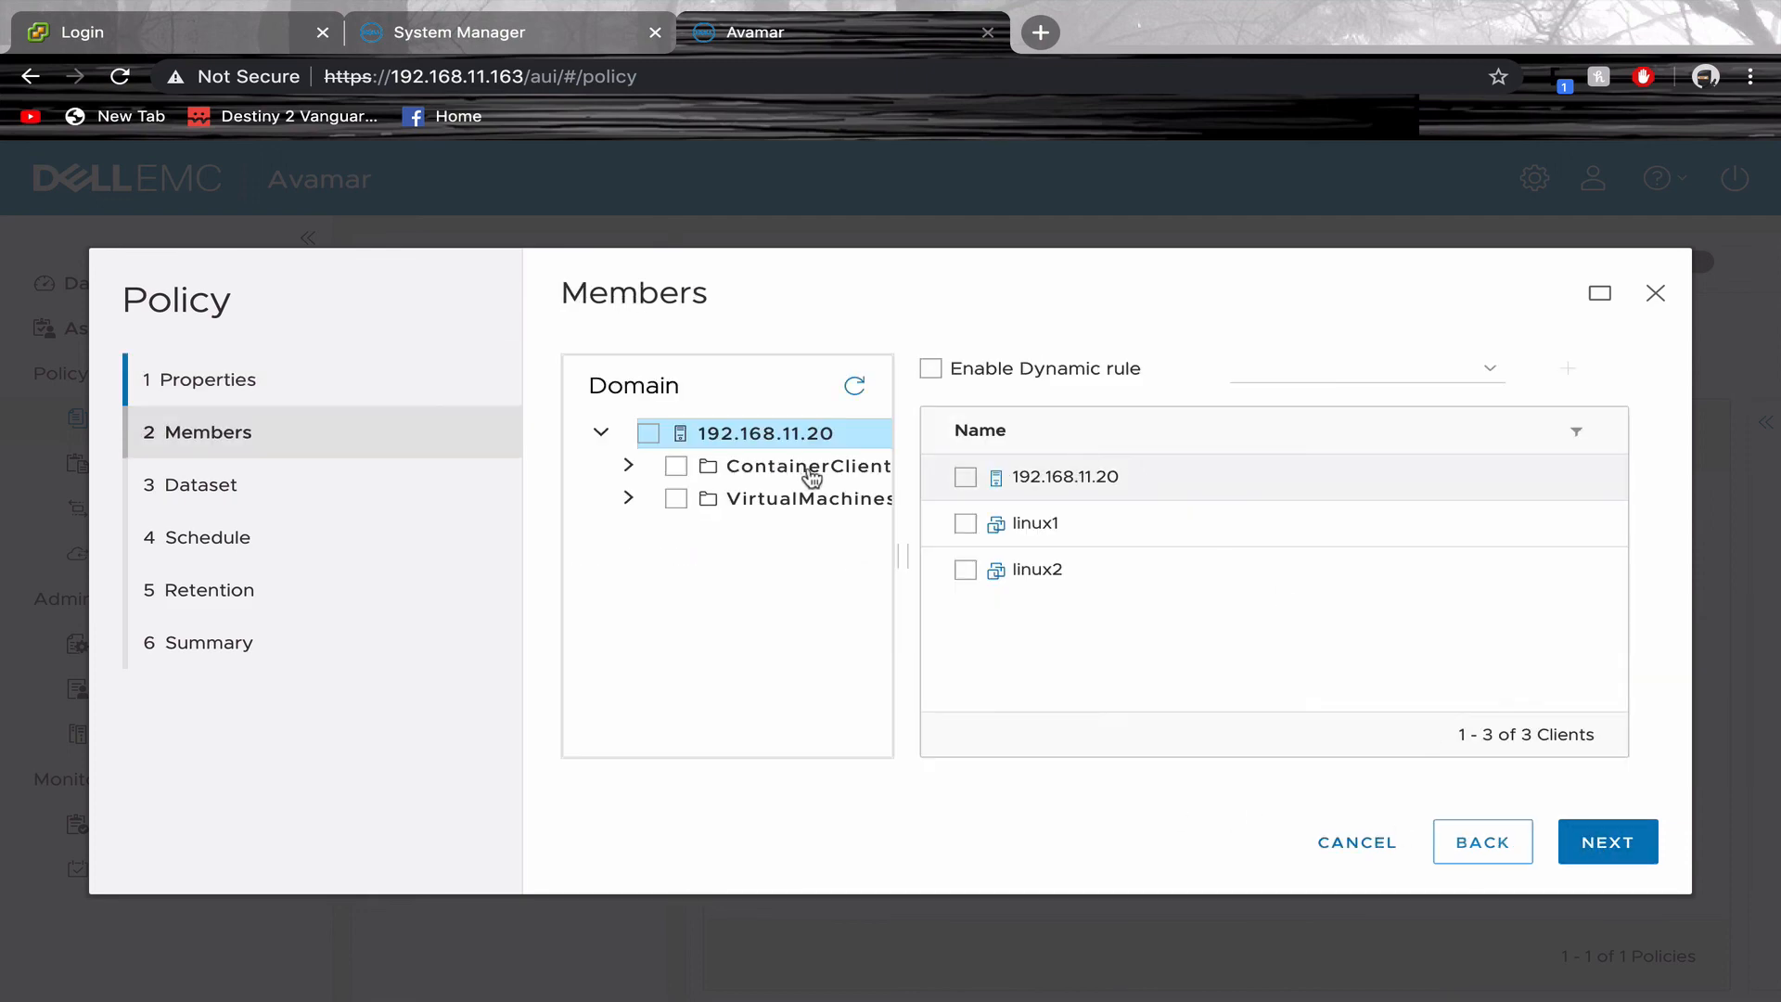
- Add linux1 and linux2 as members and start a dataset named LinuxData
left_click(965, 524)
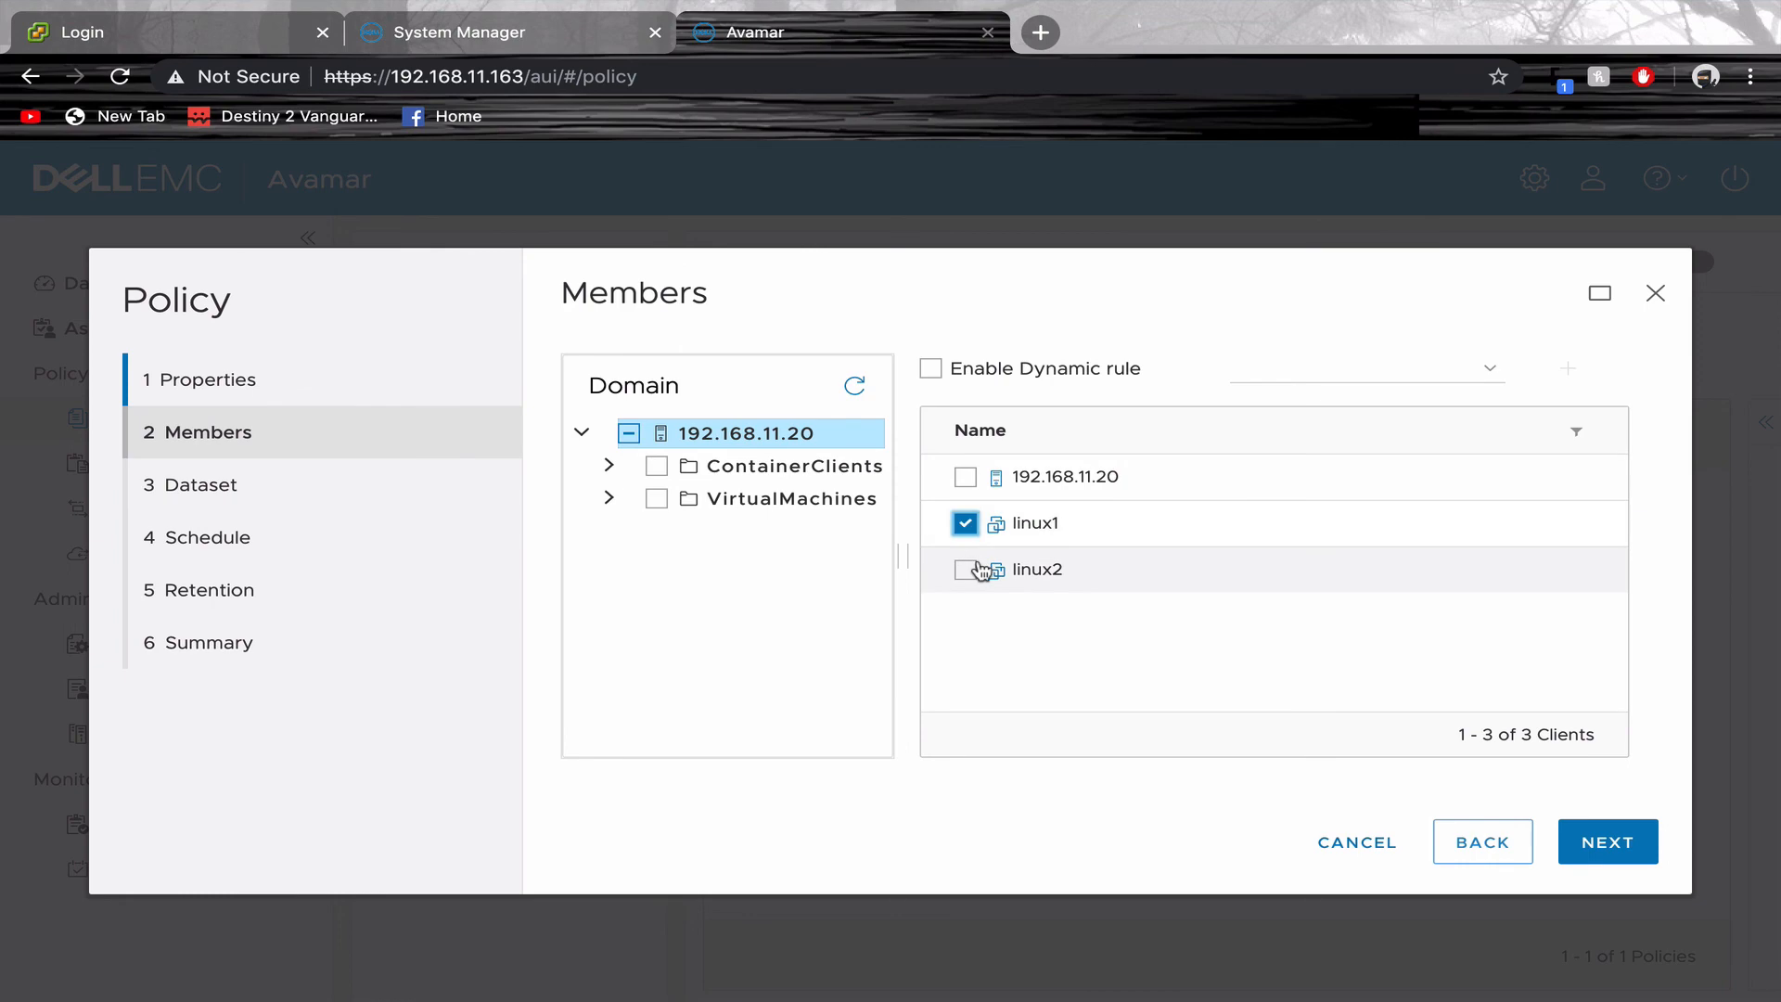
left_click(1607, 843)
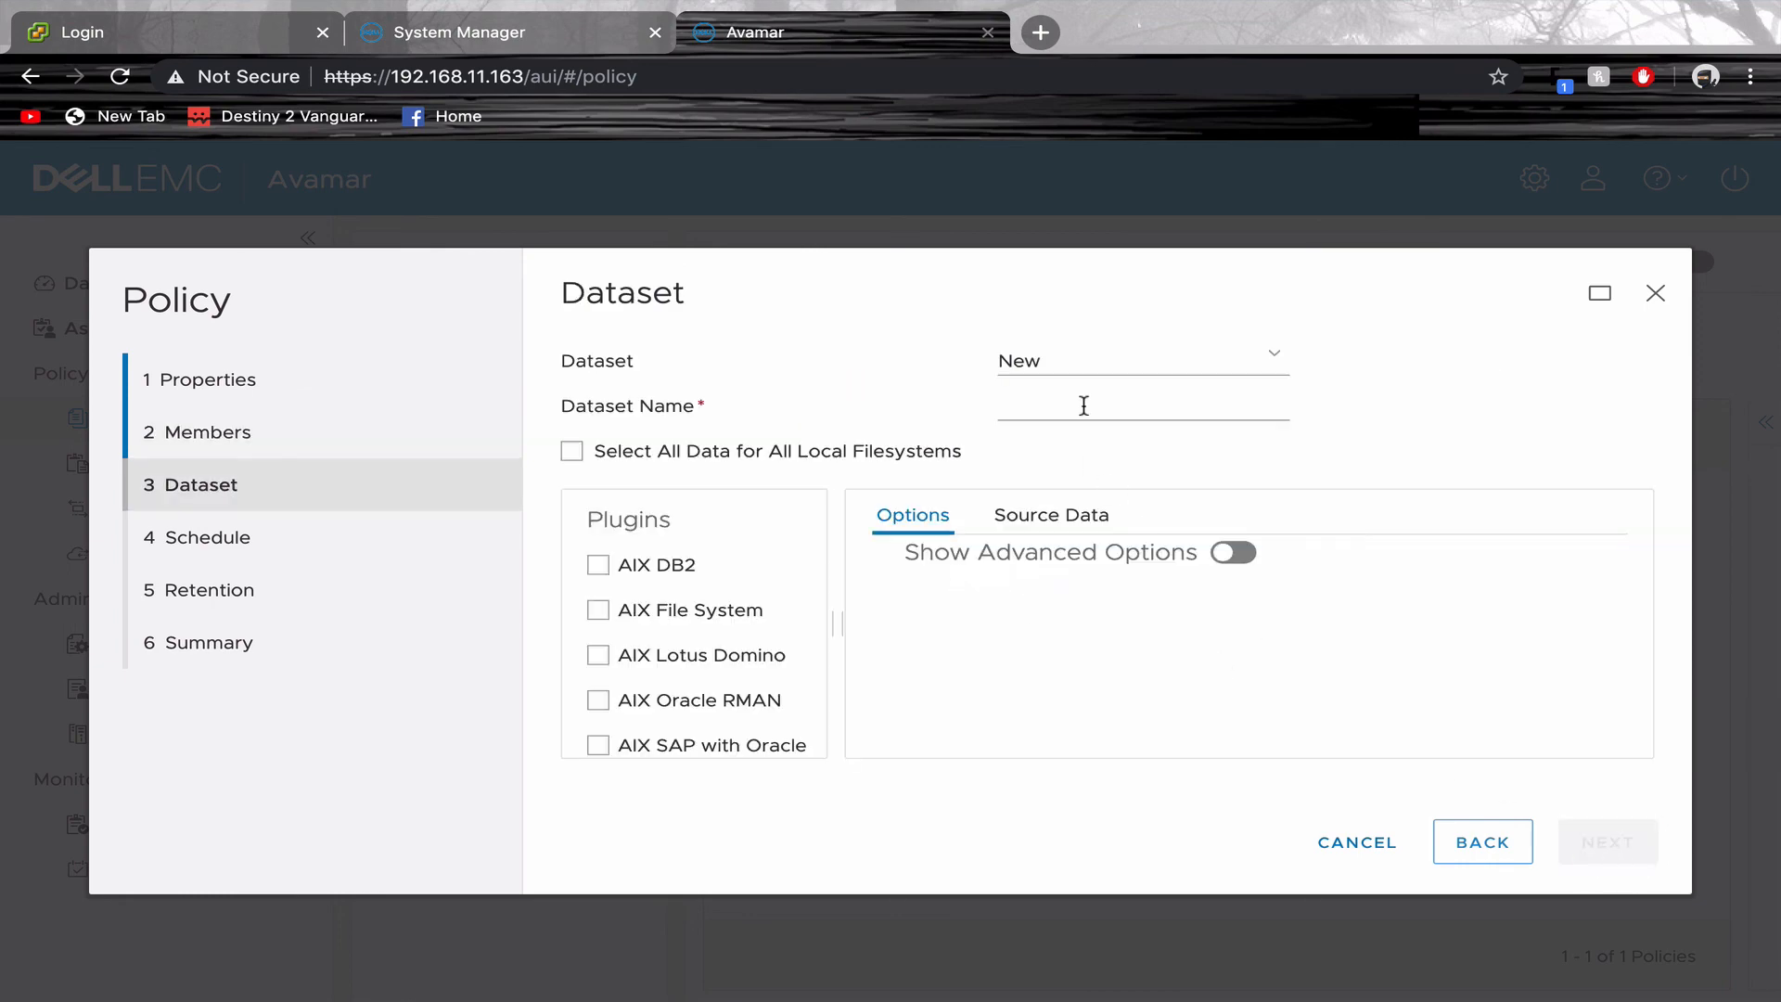
left_click(1141, 406)
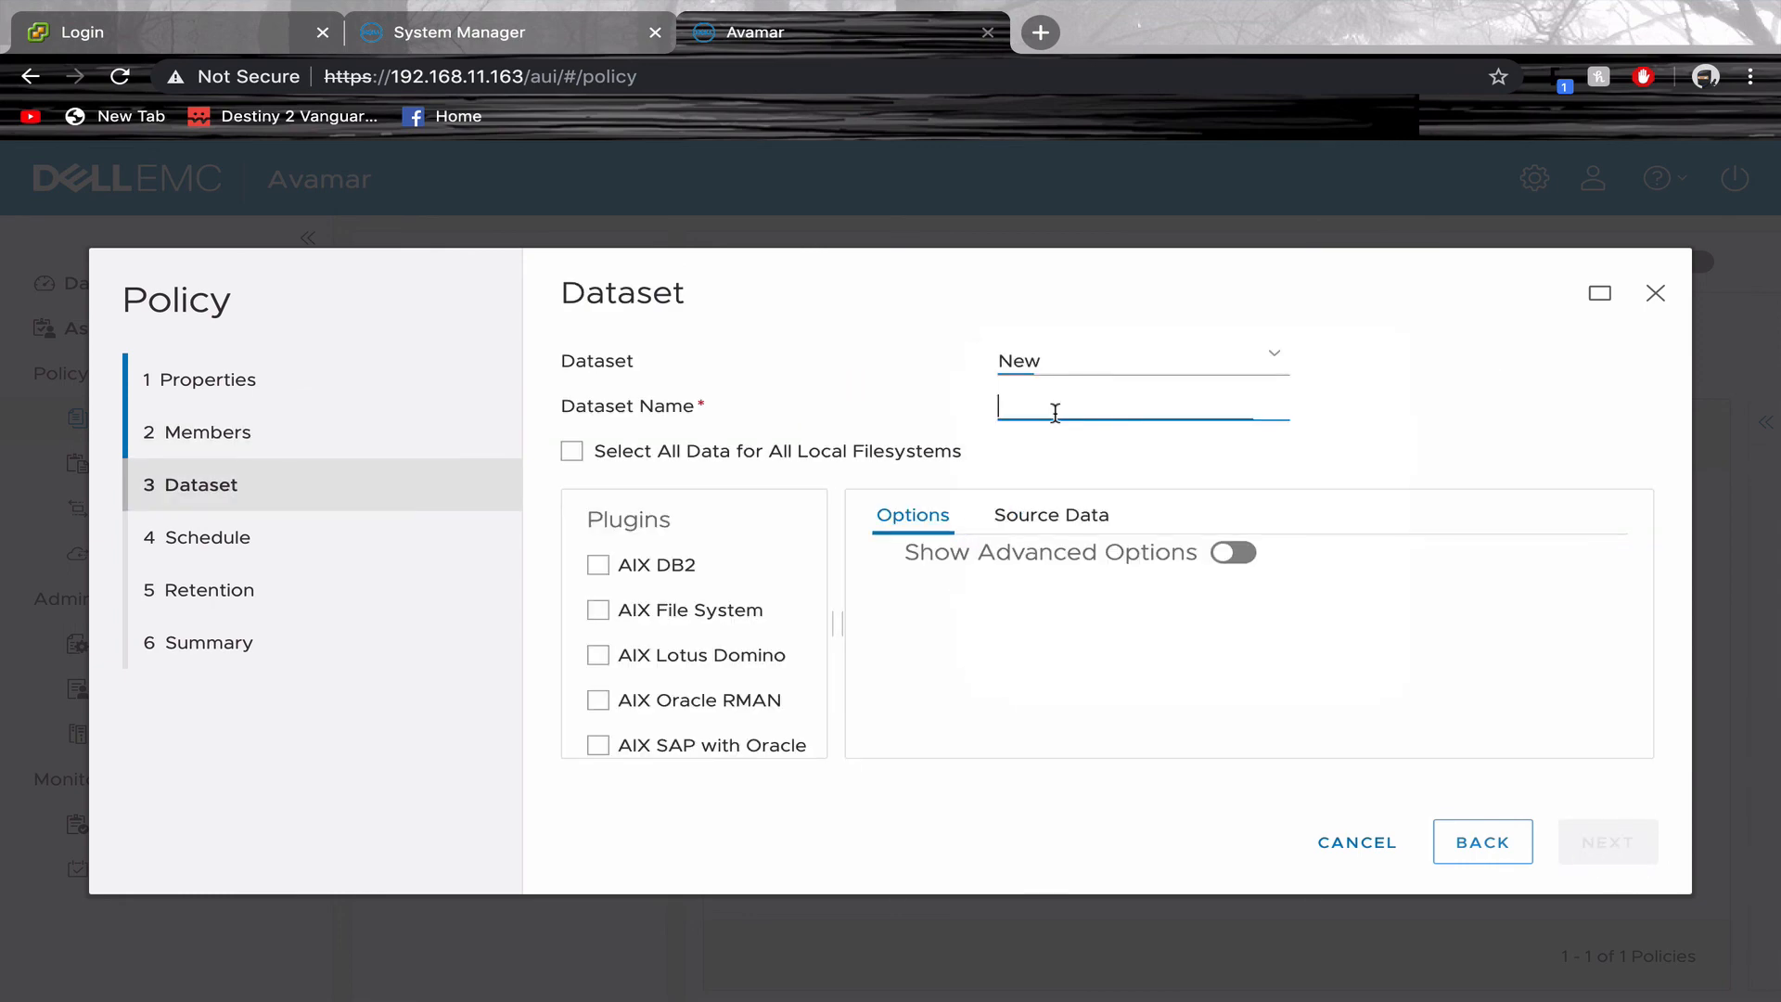
type("LinuxData")
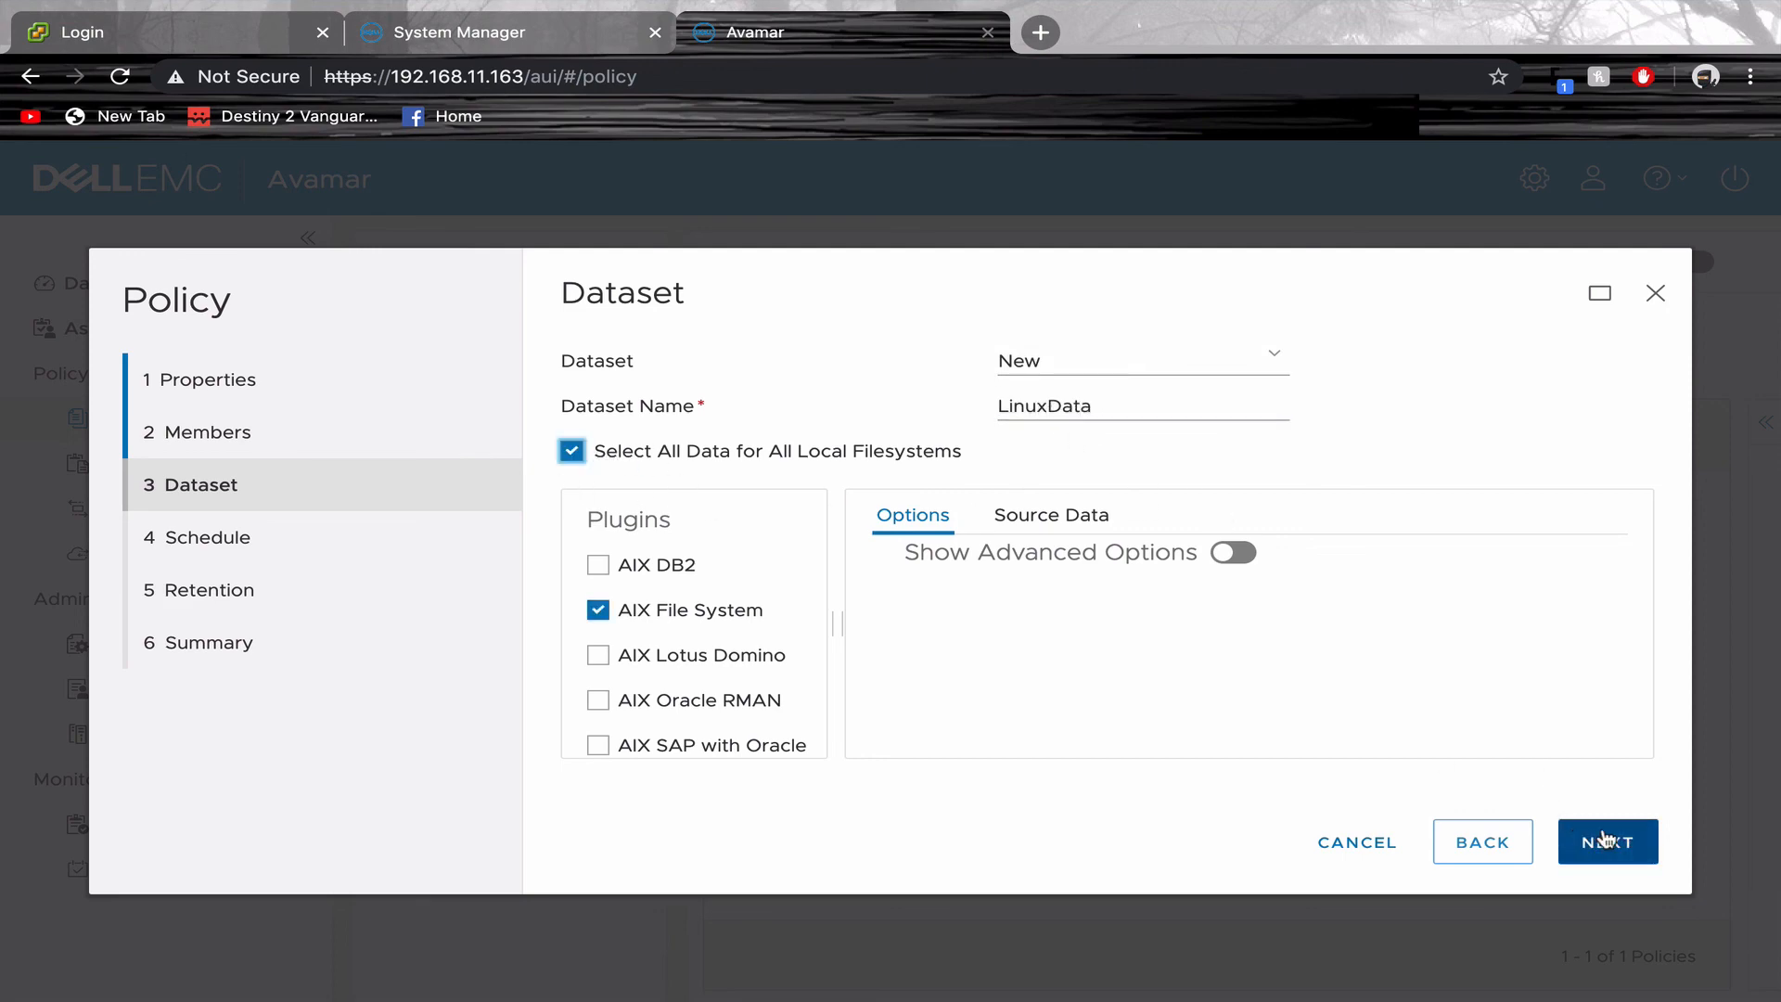
- Save the dataset and create schedule LinuxSched running weekly on Monday
left_click(1607, 842)
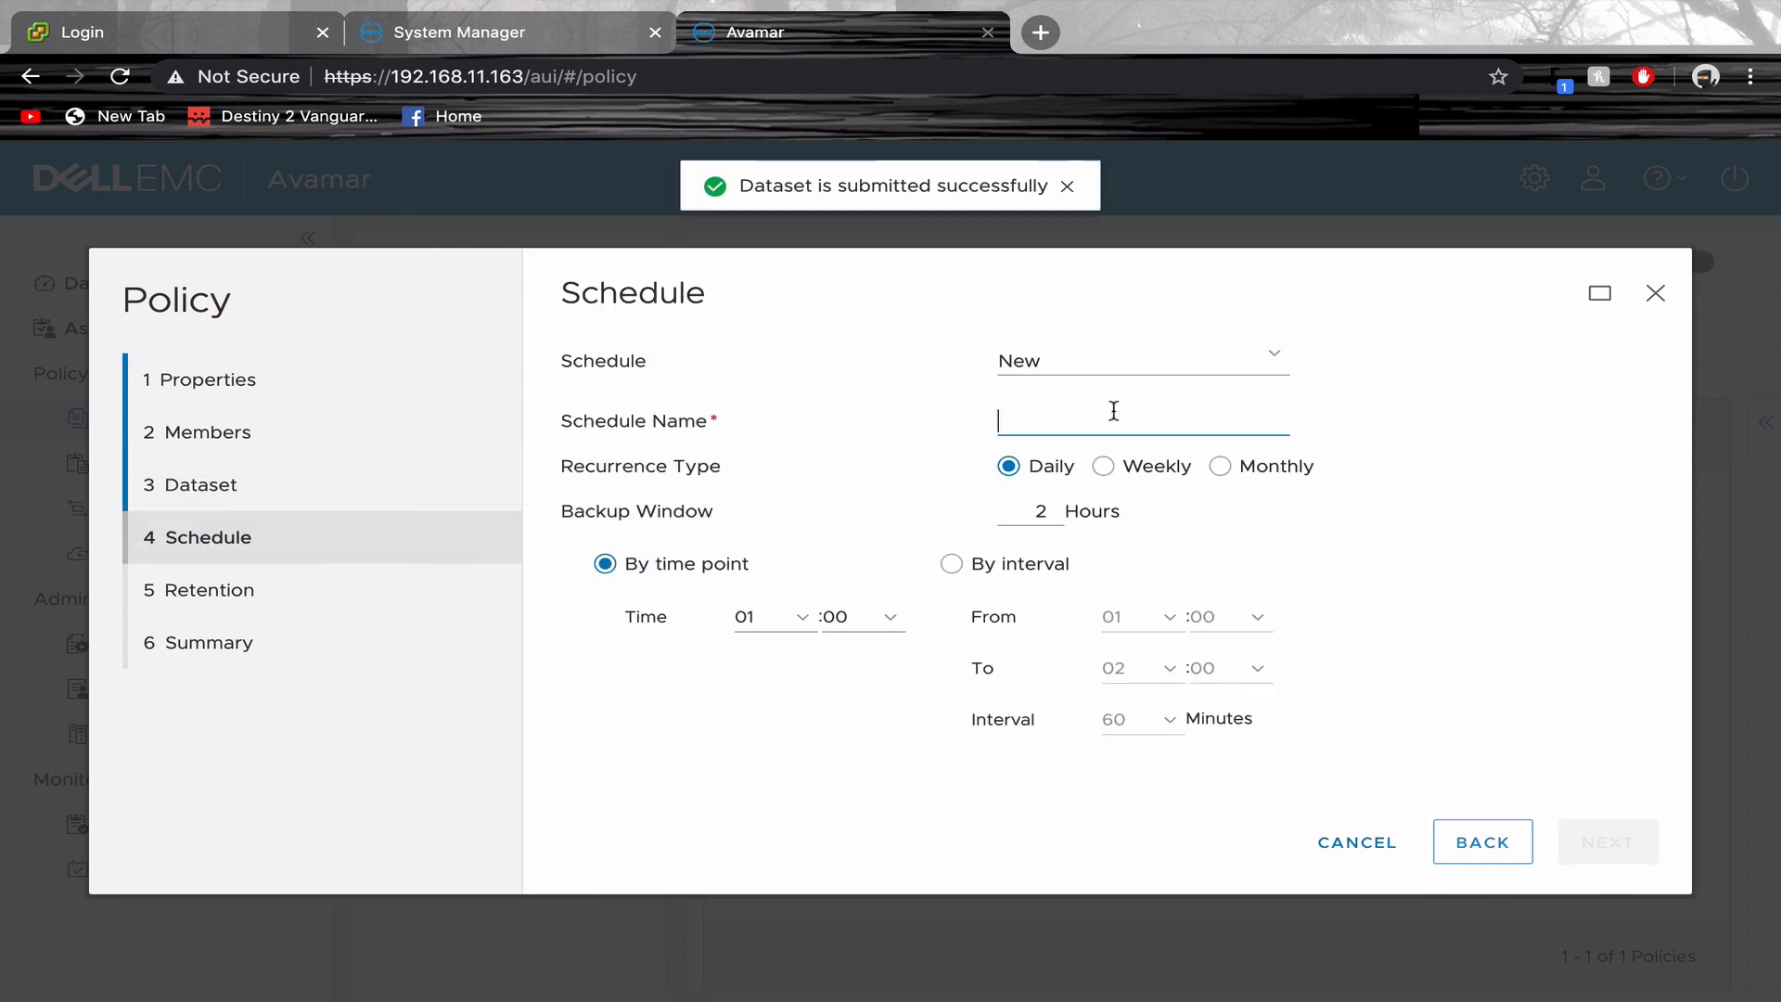
type("Linux")
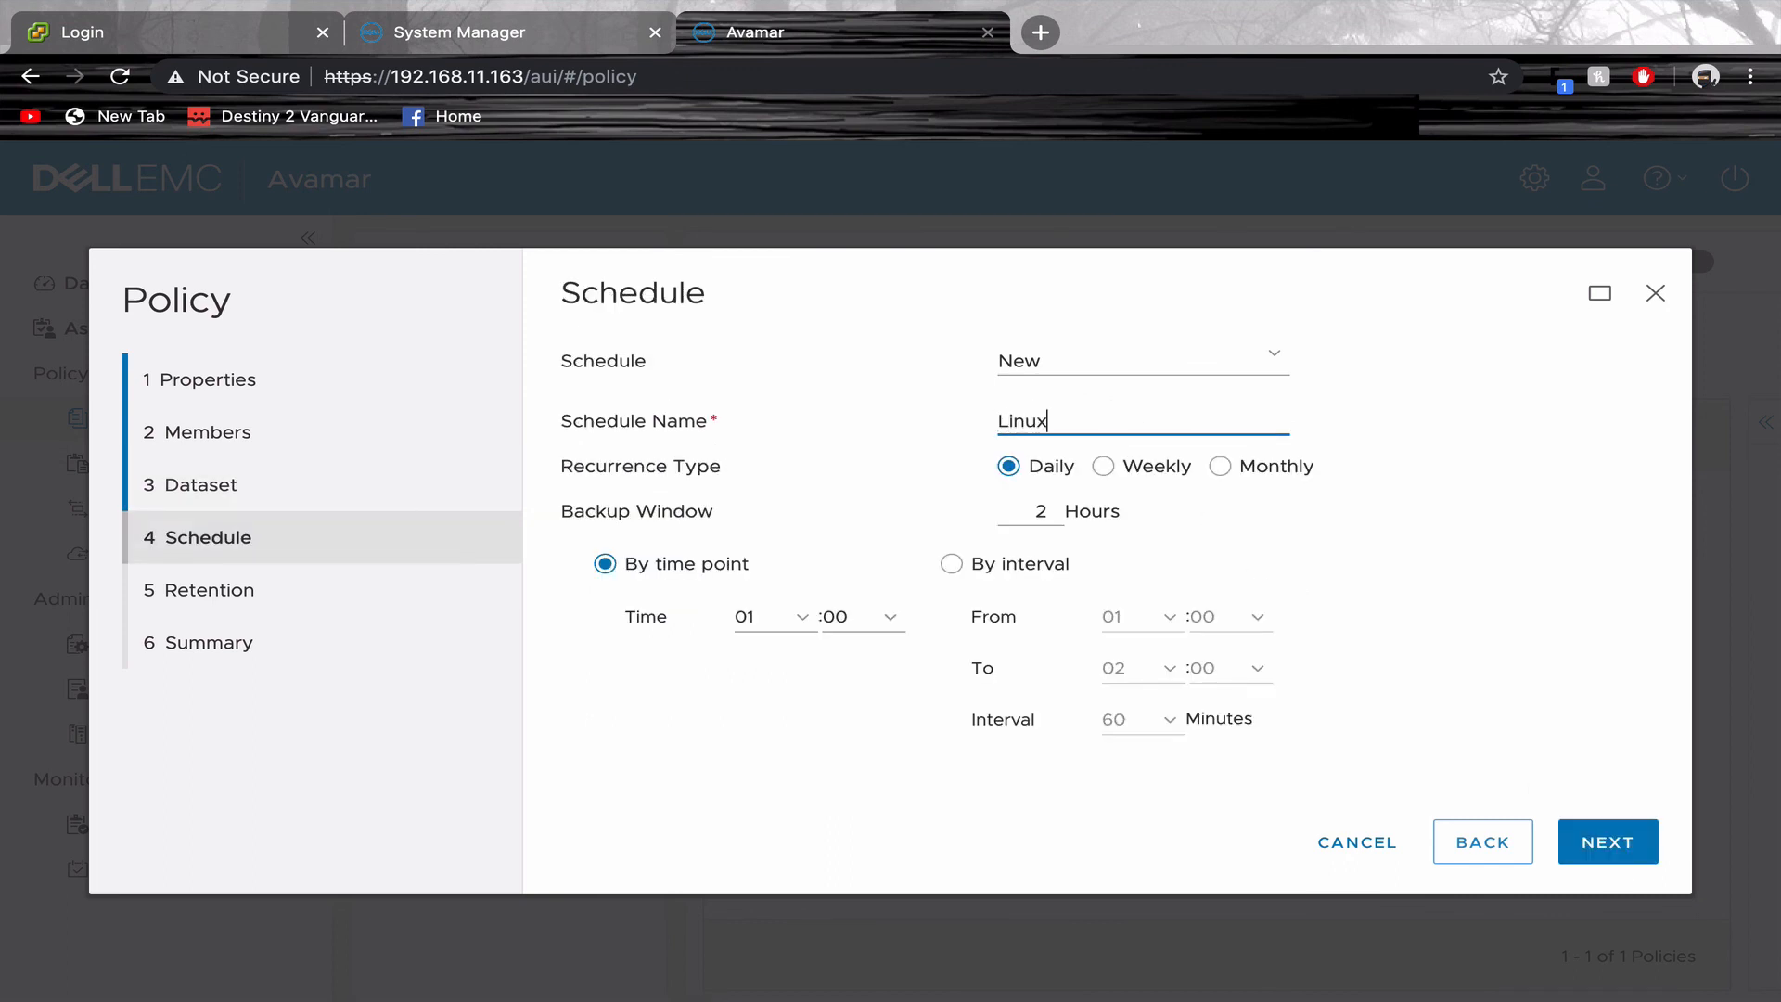
type("S")
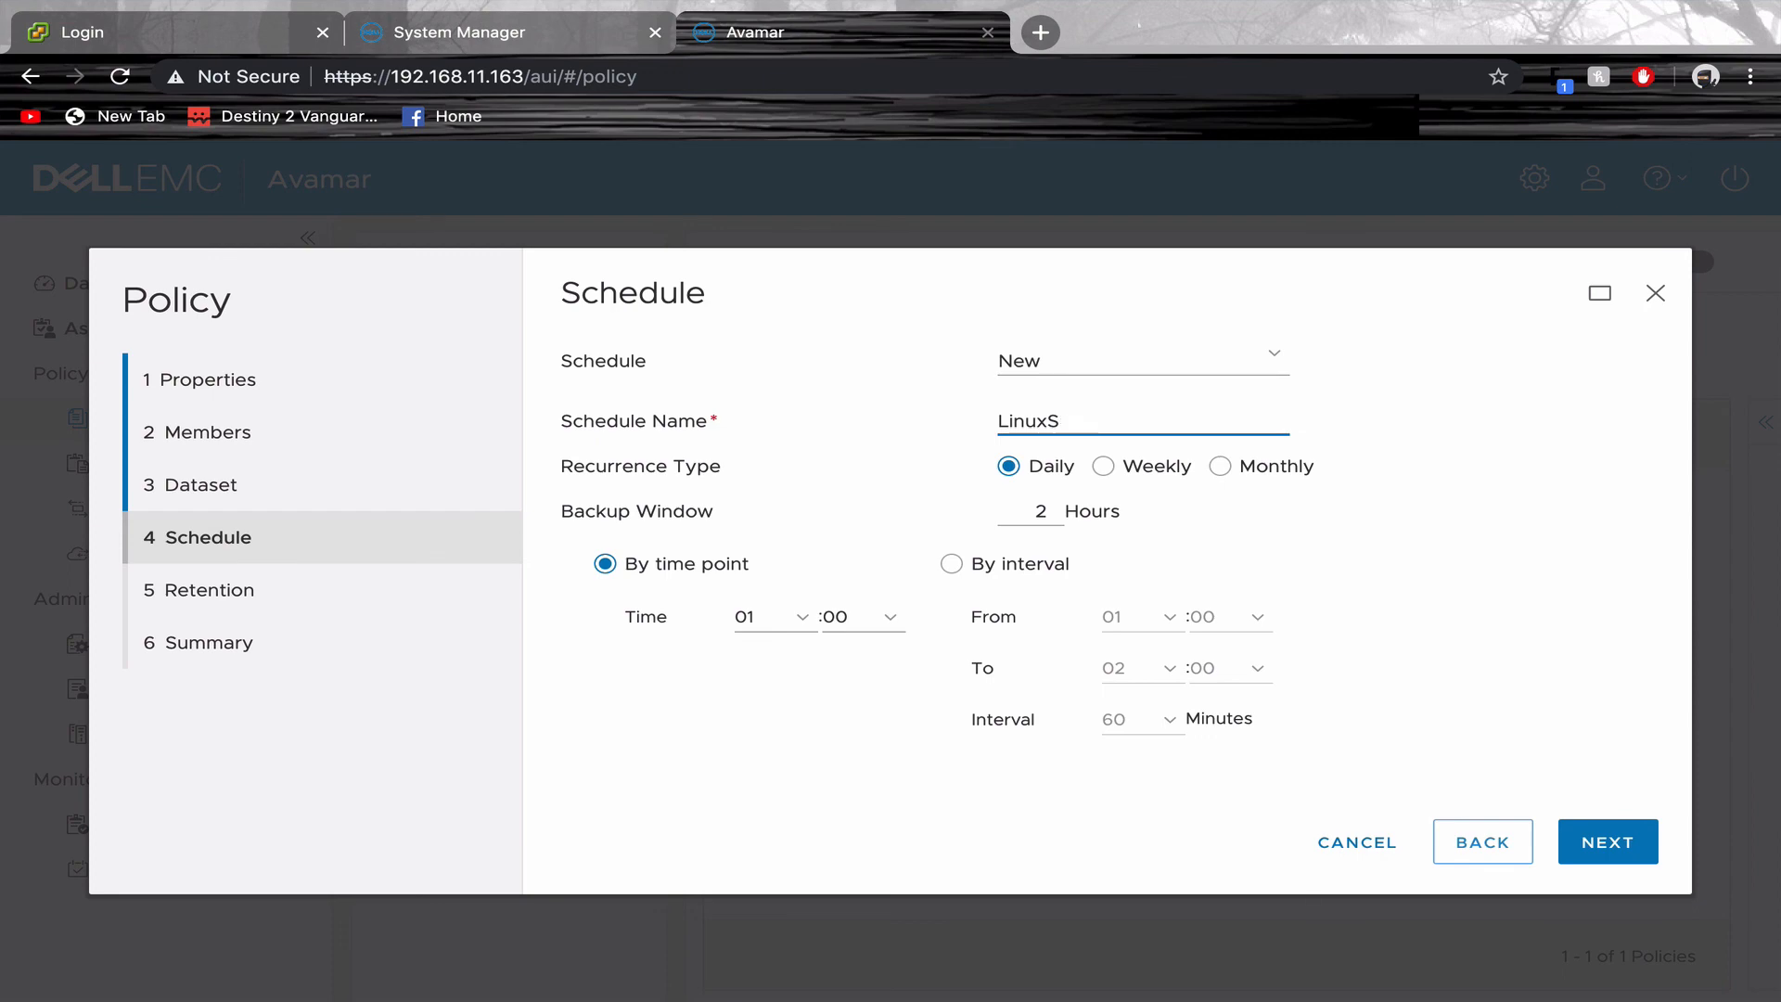
left_click(1102, 465)
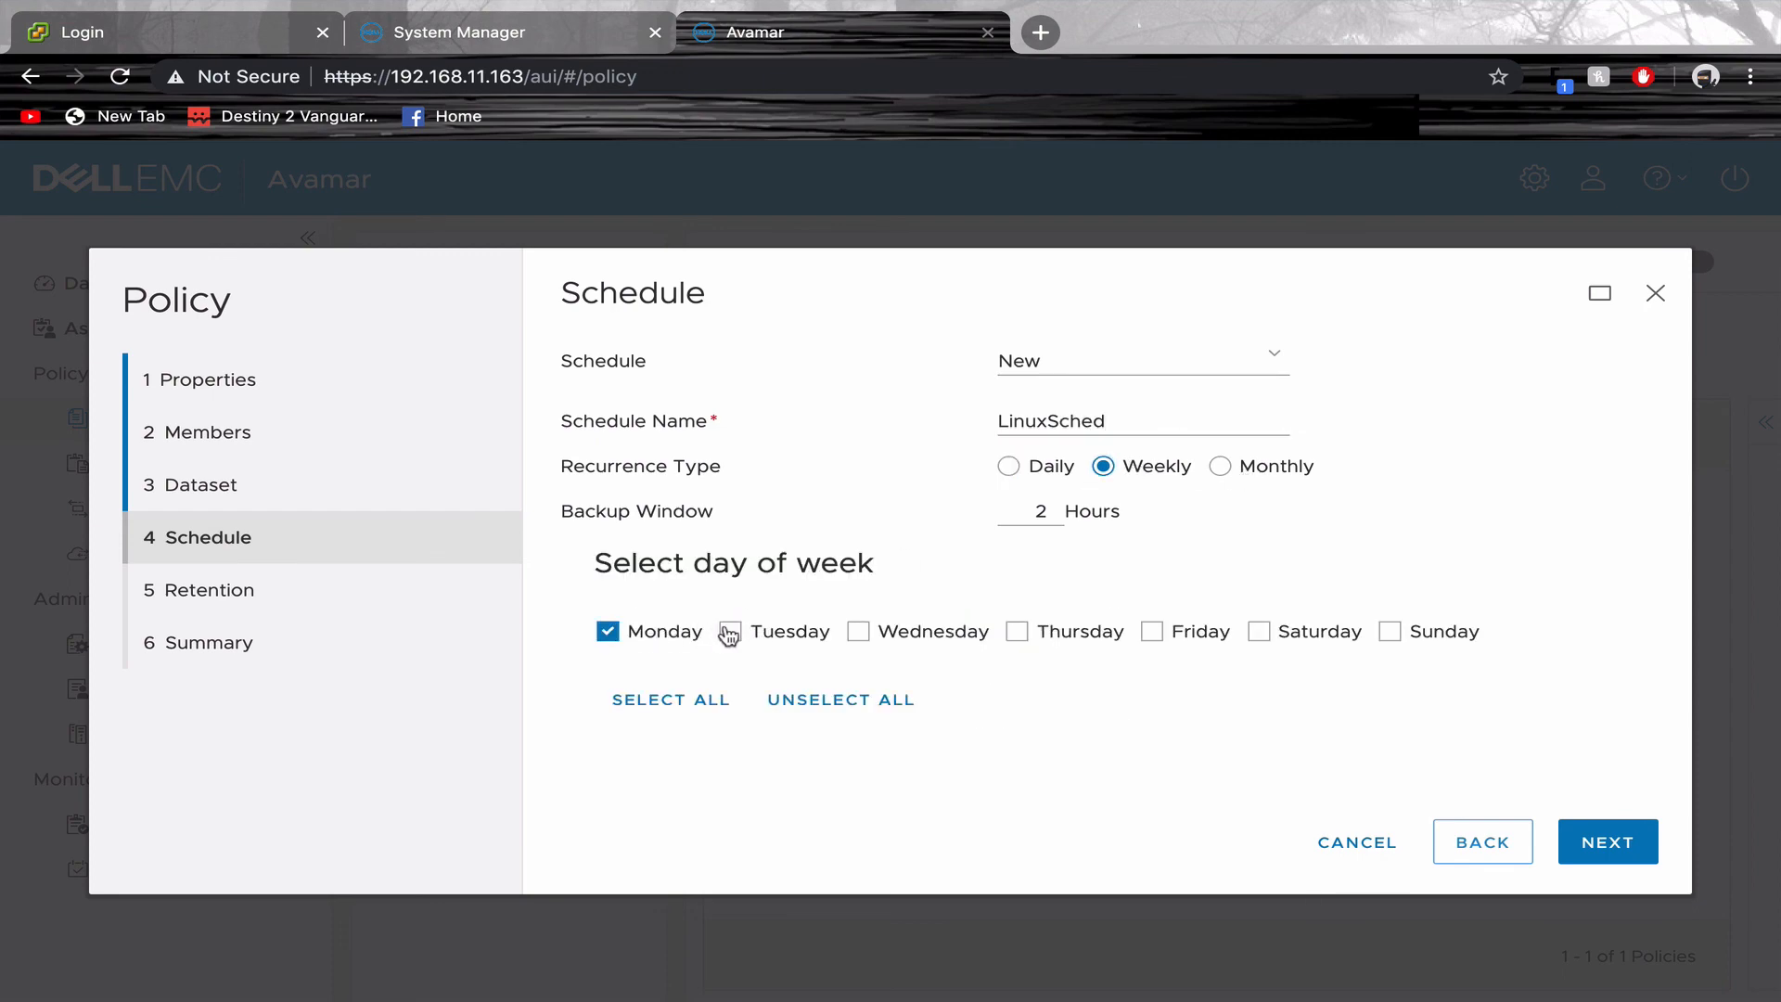
left_click(1606, 842)
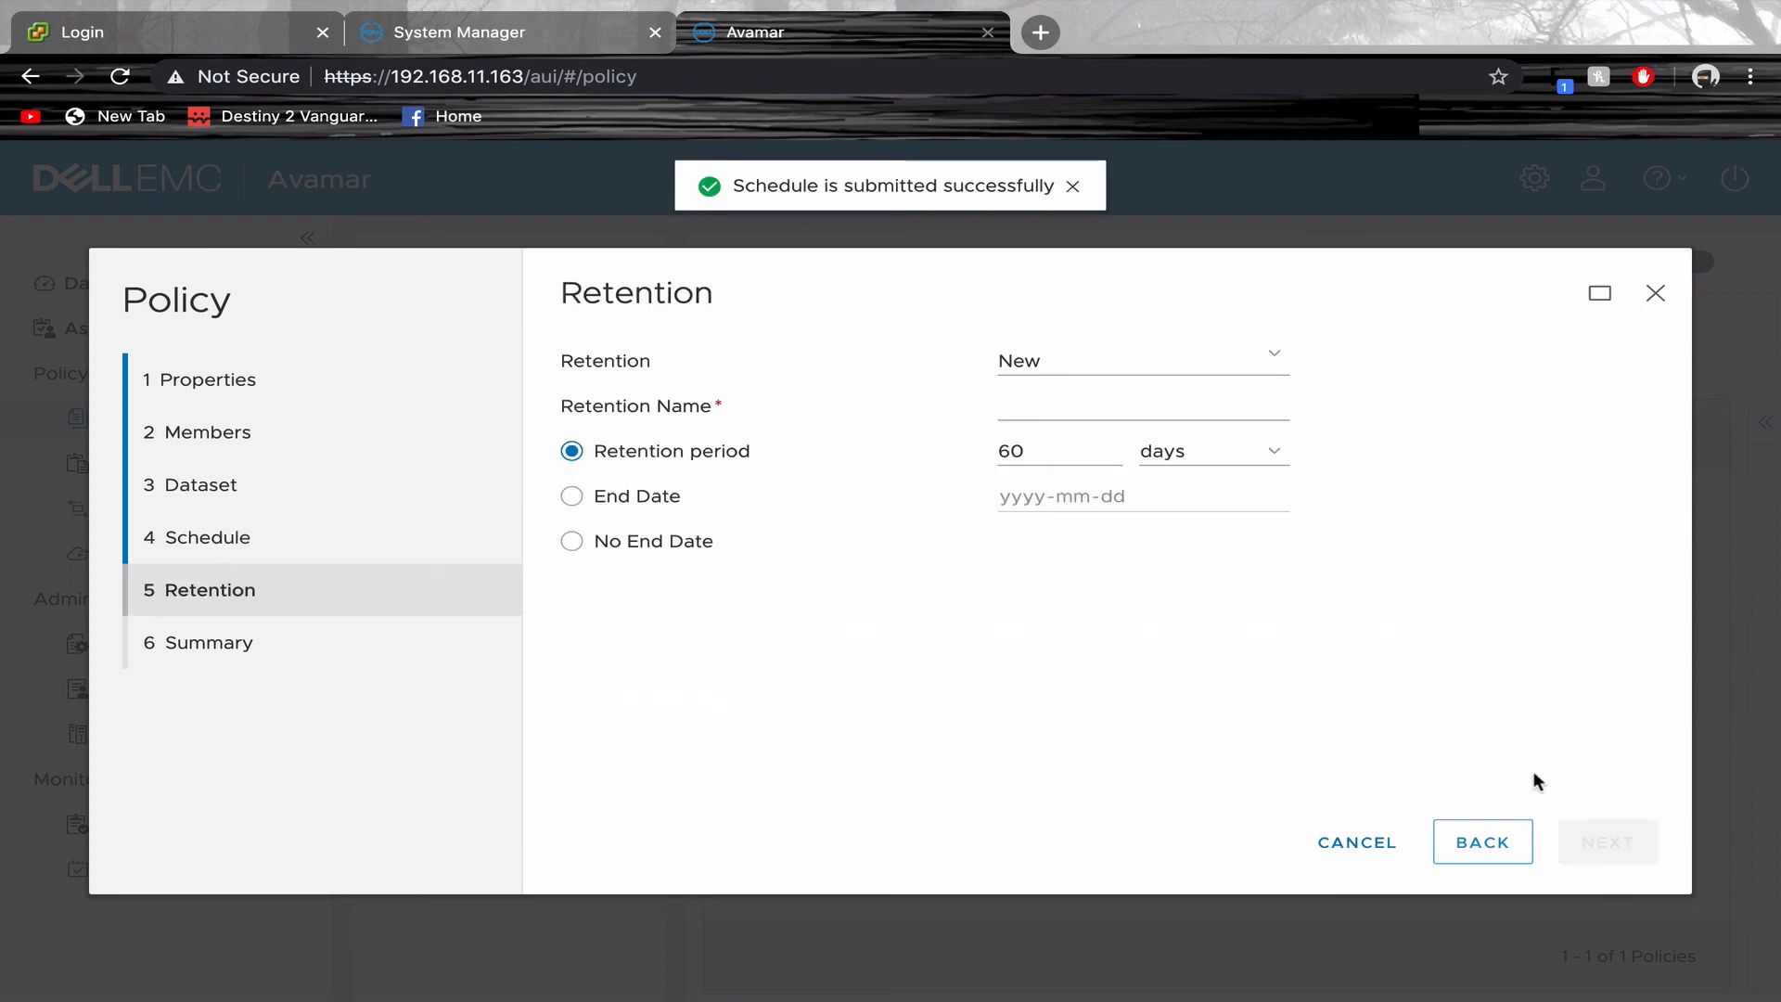
- Create retention LinuxRetention with no end date, finish the Linux policy, and select it
left_click(1141, 406)
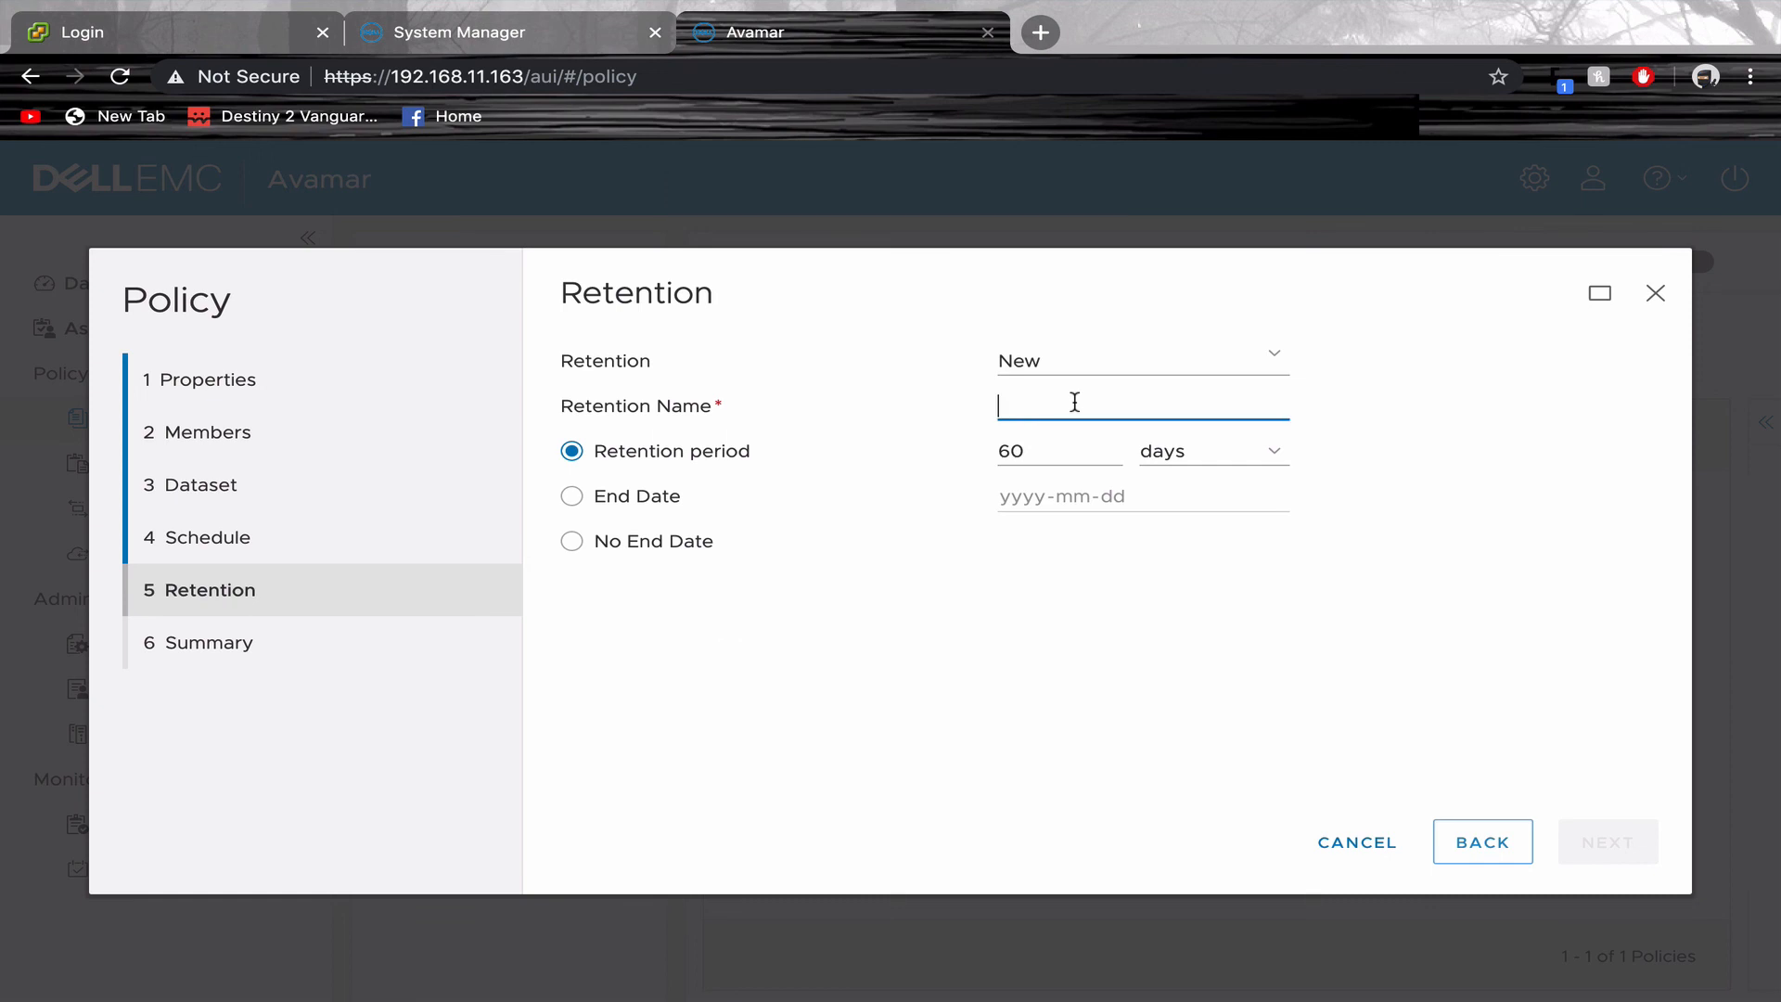
type("LinuxRet")
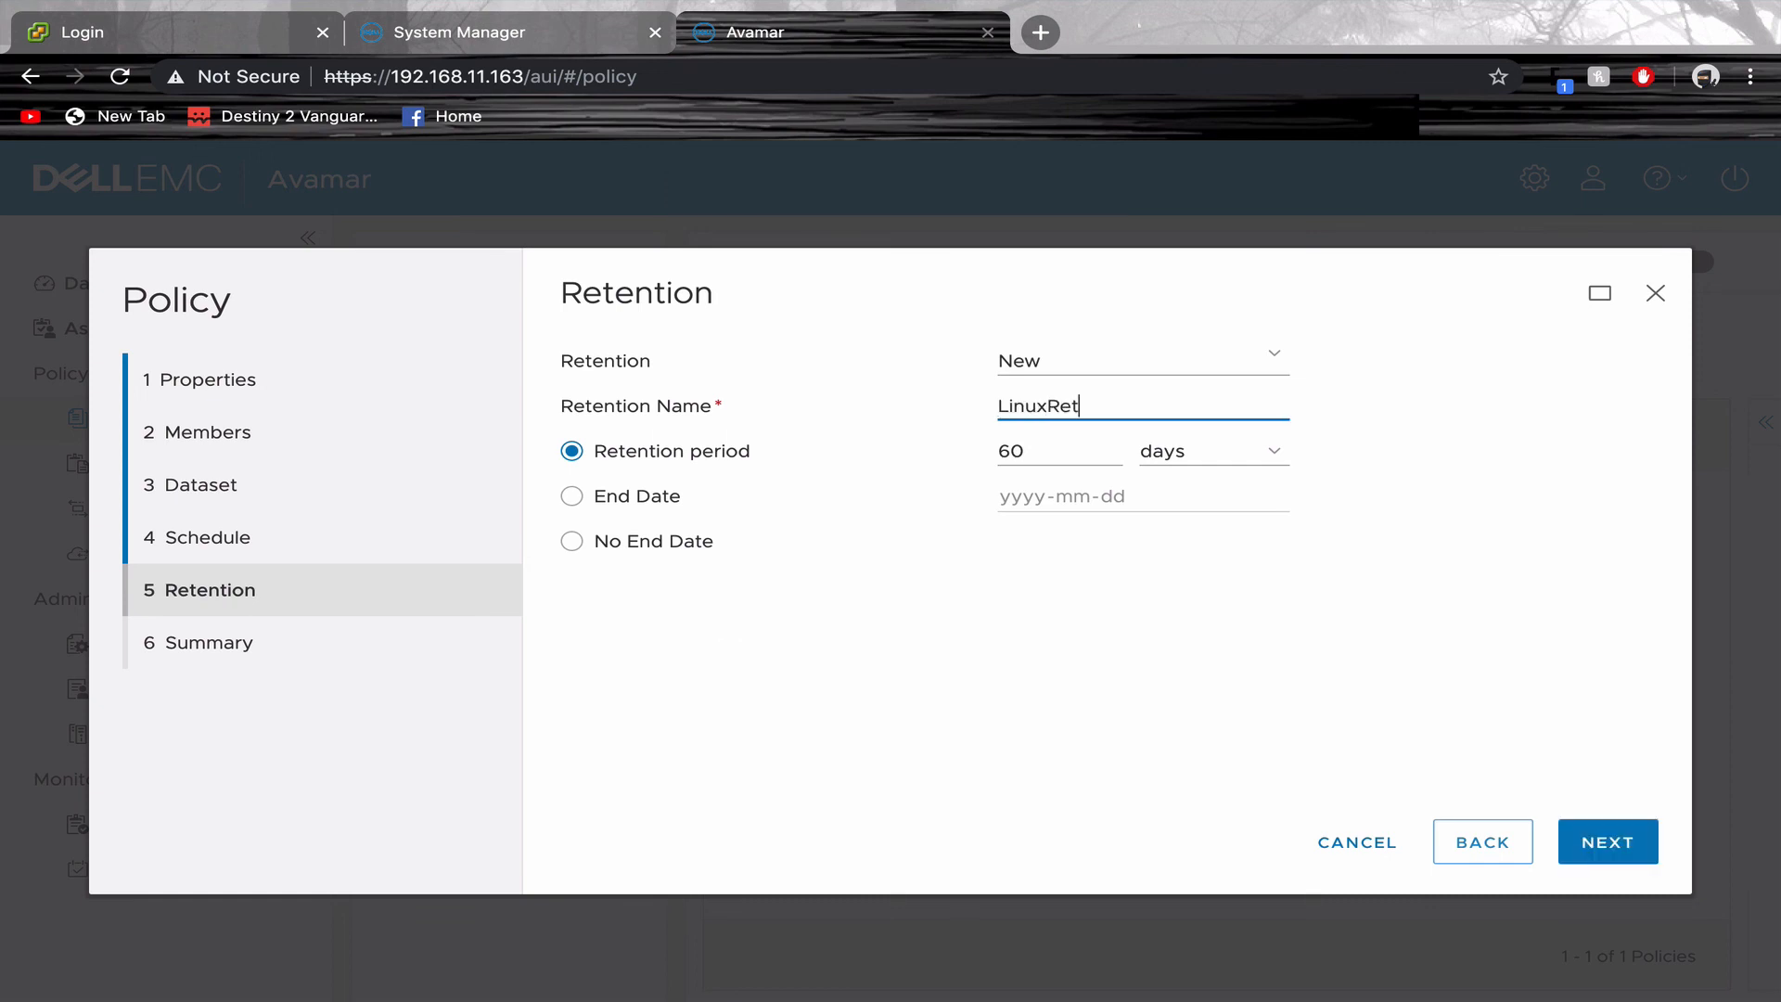
left_click(571, 540)
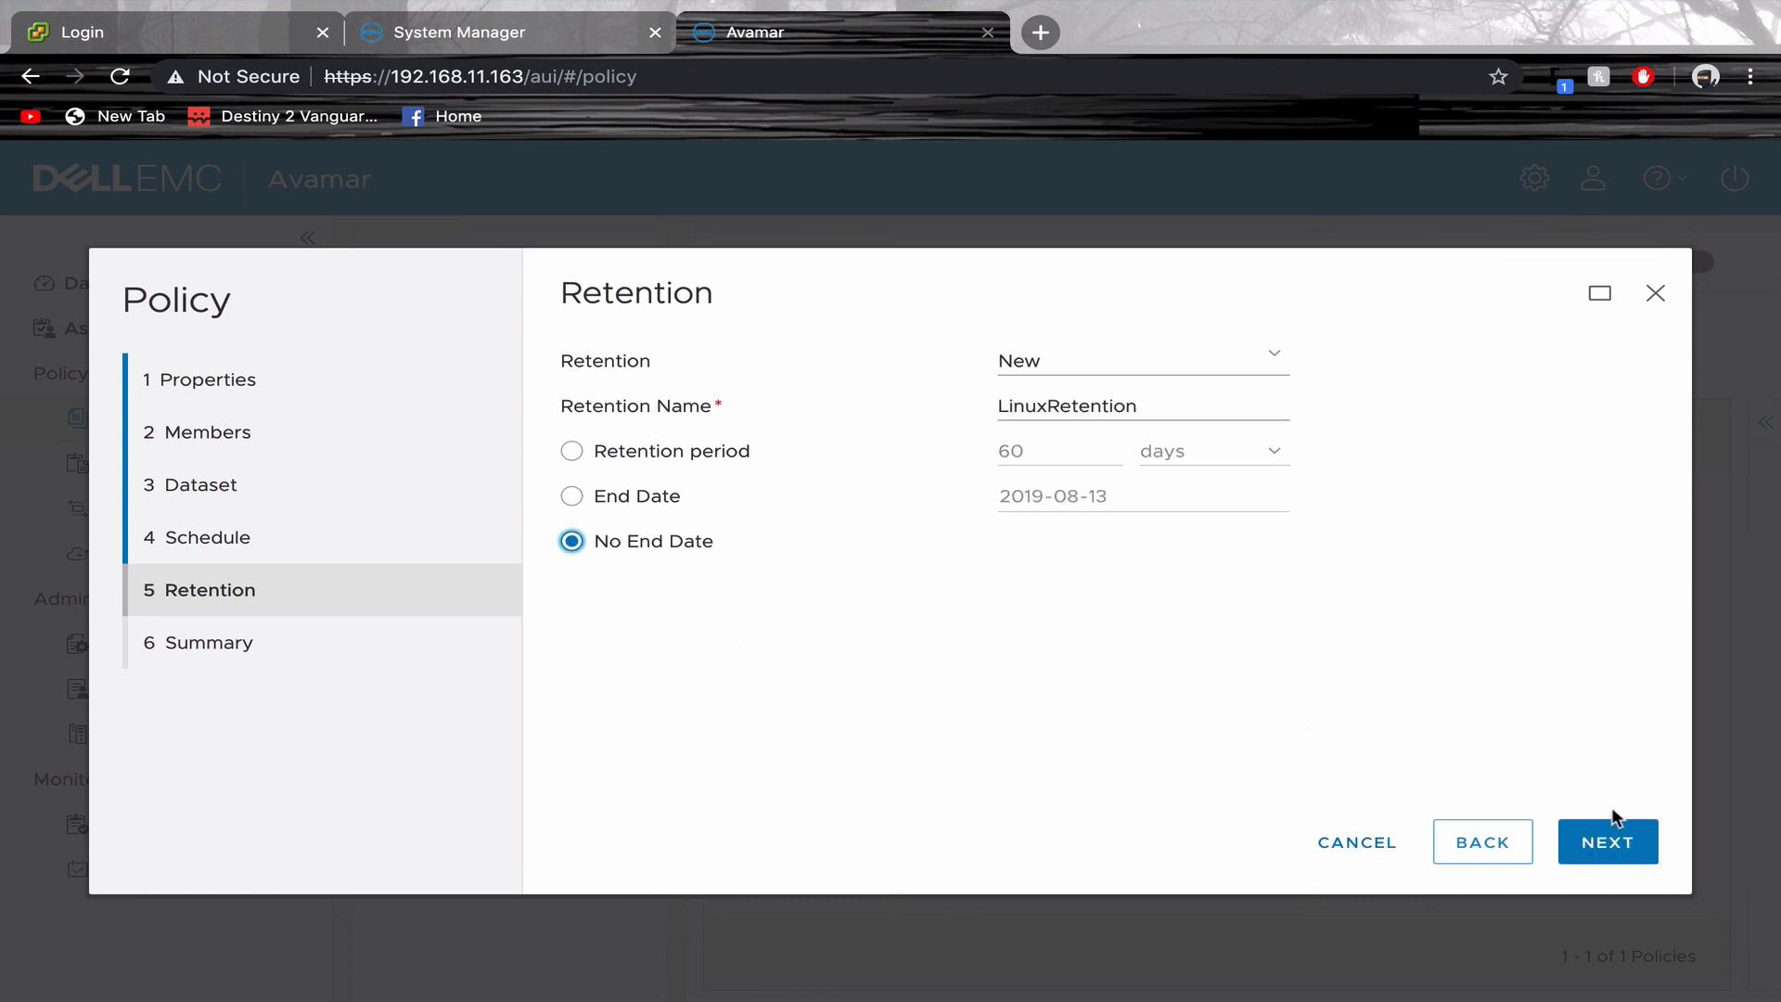
left_click(1607, 842)
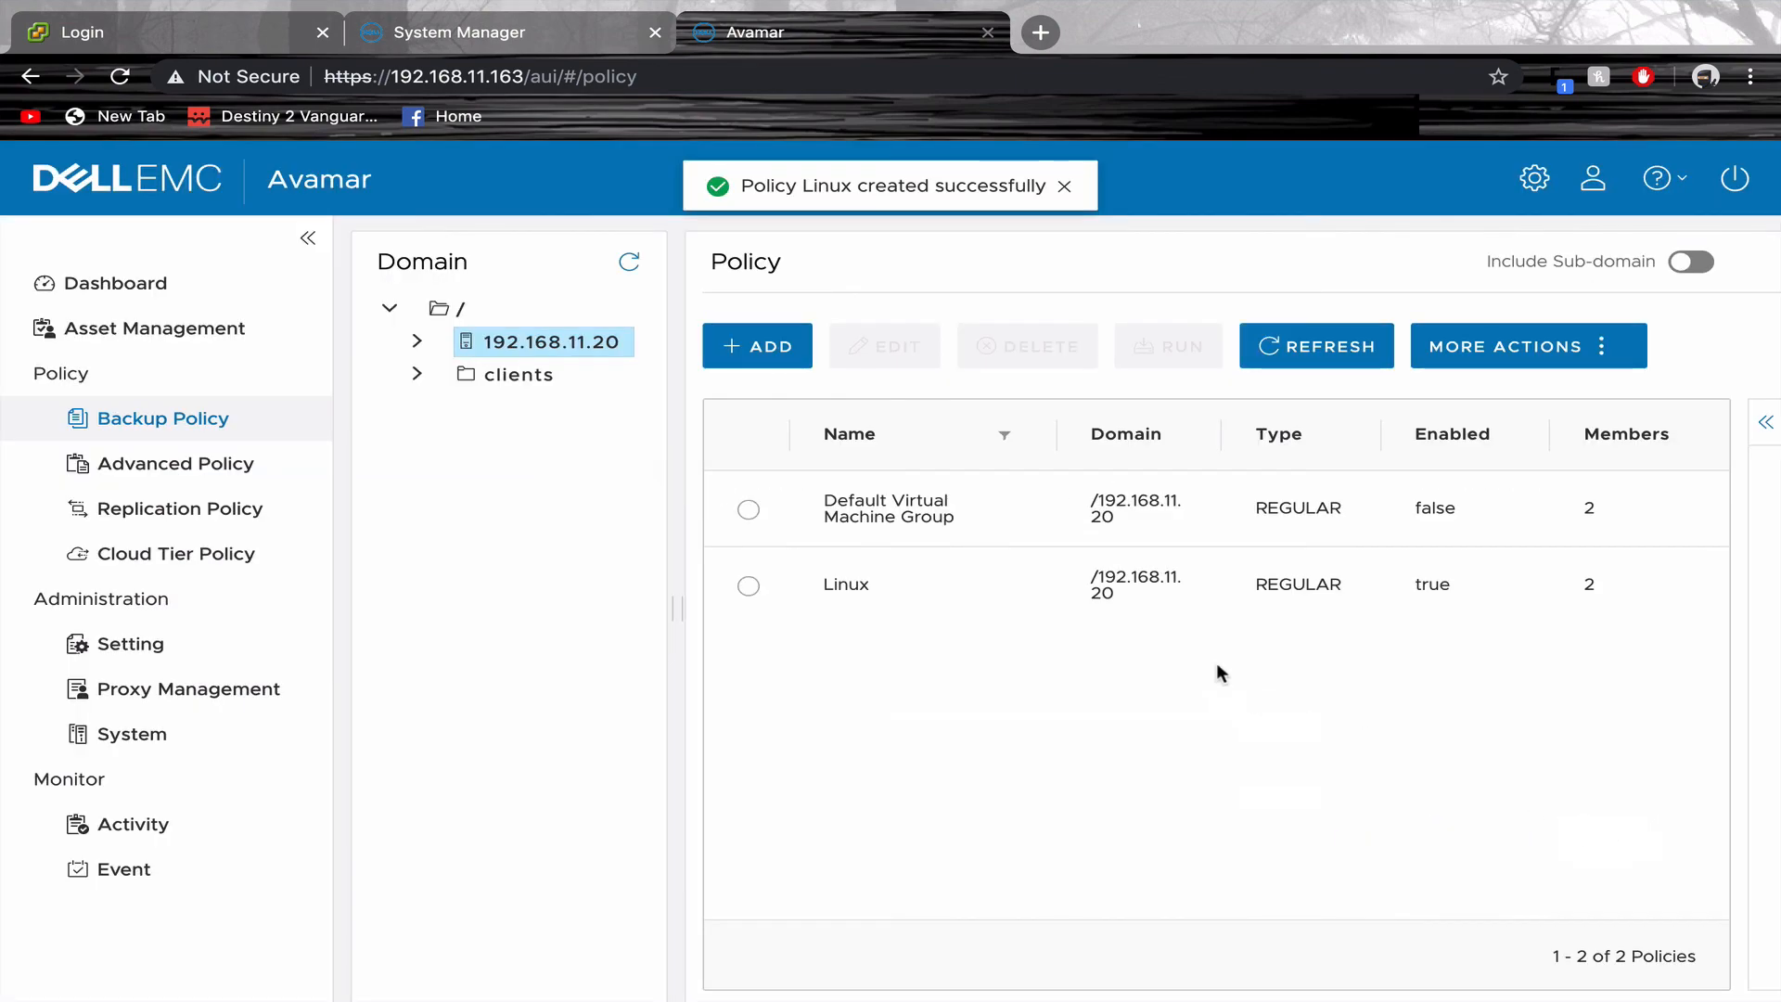
left_click(748, 585)
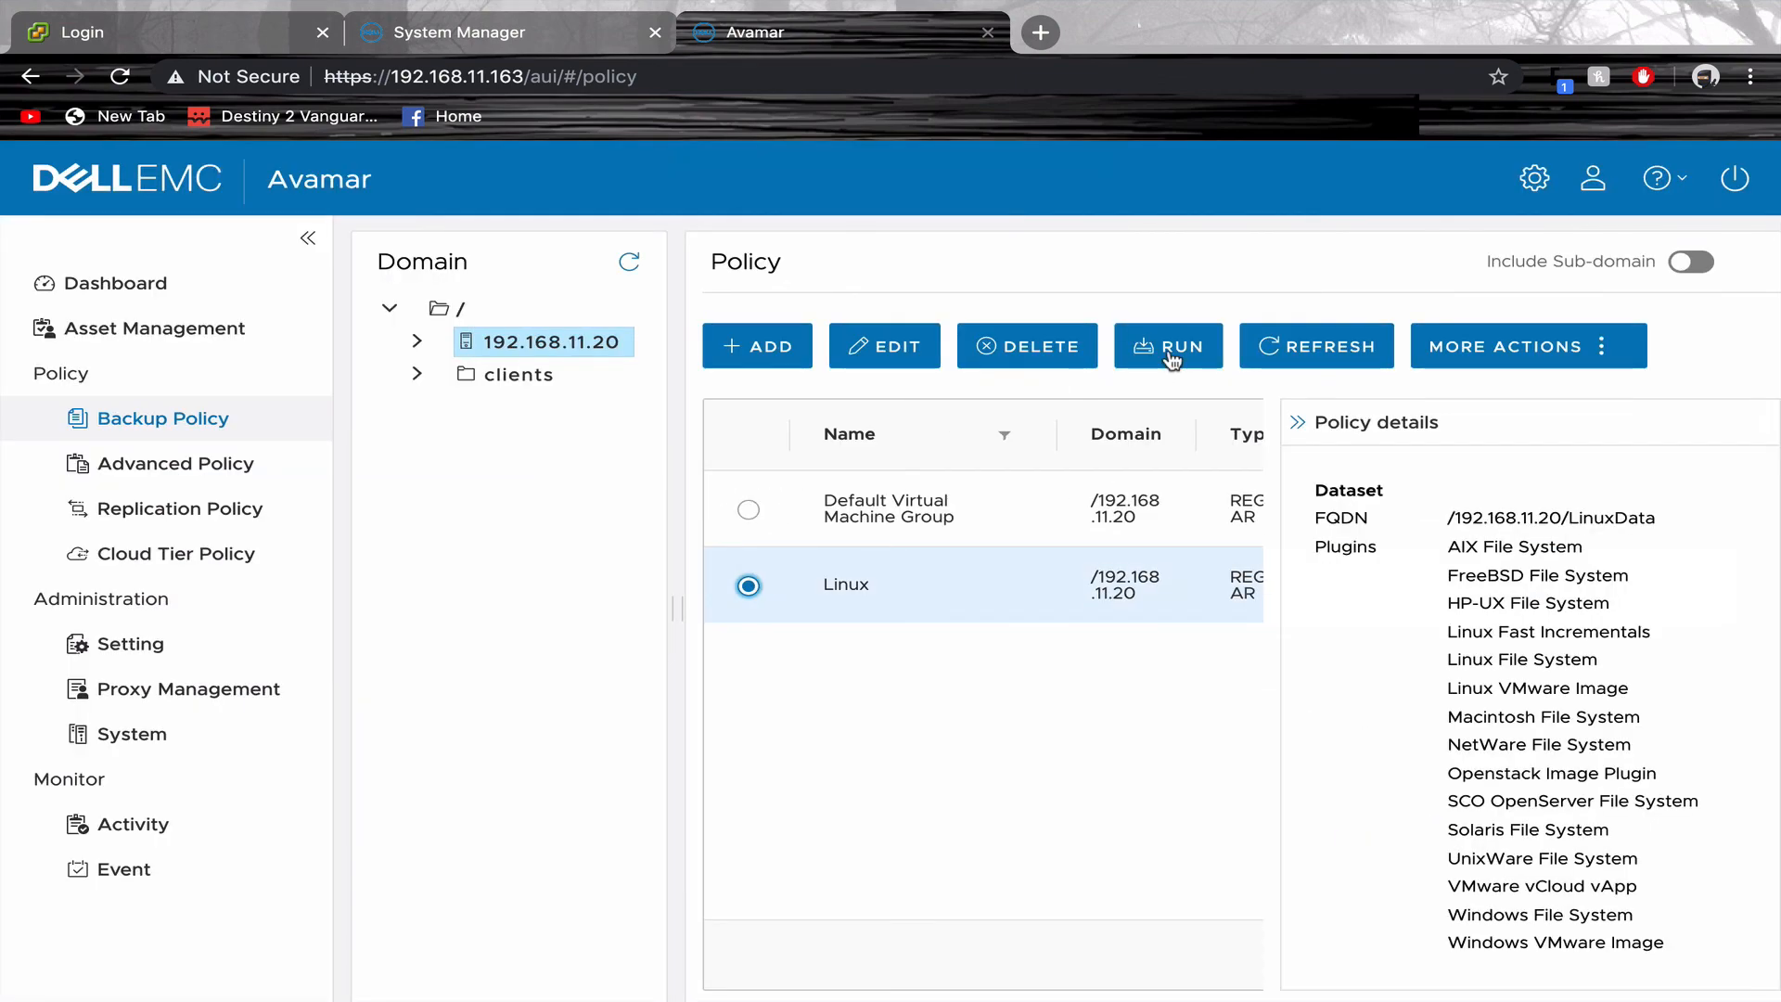